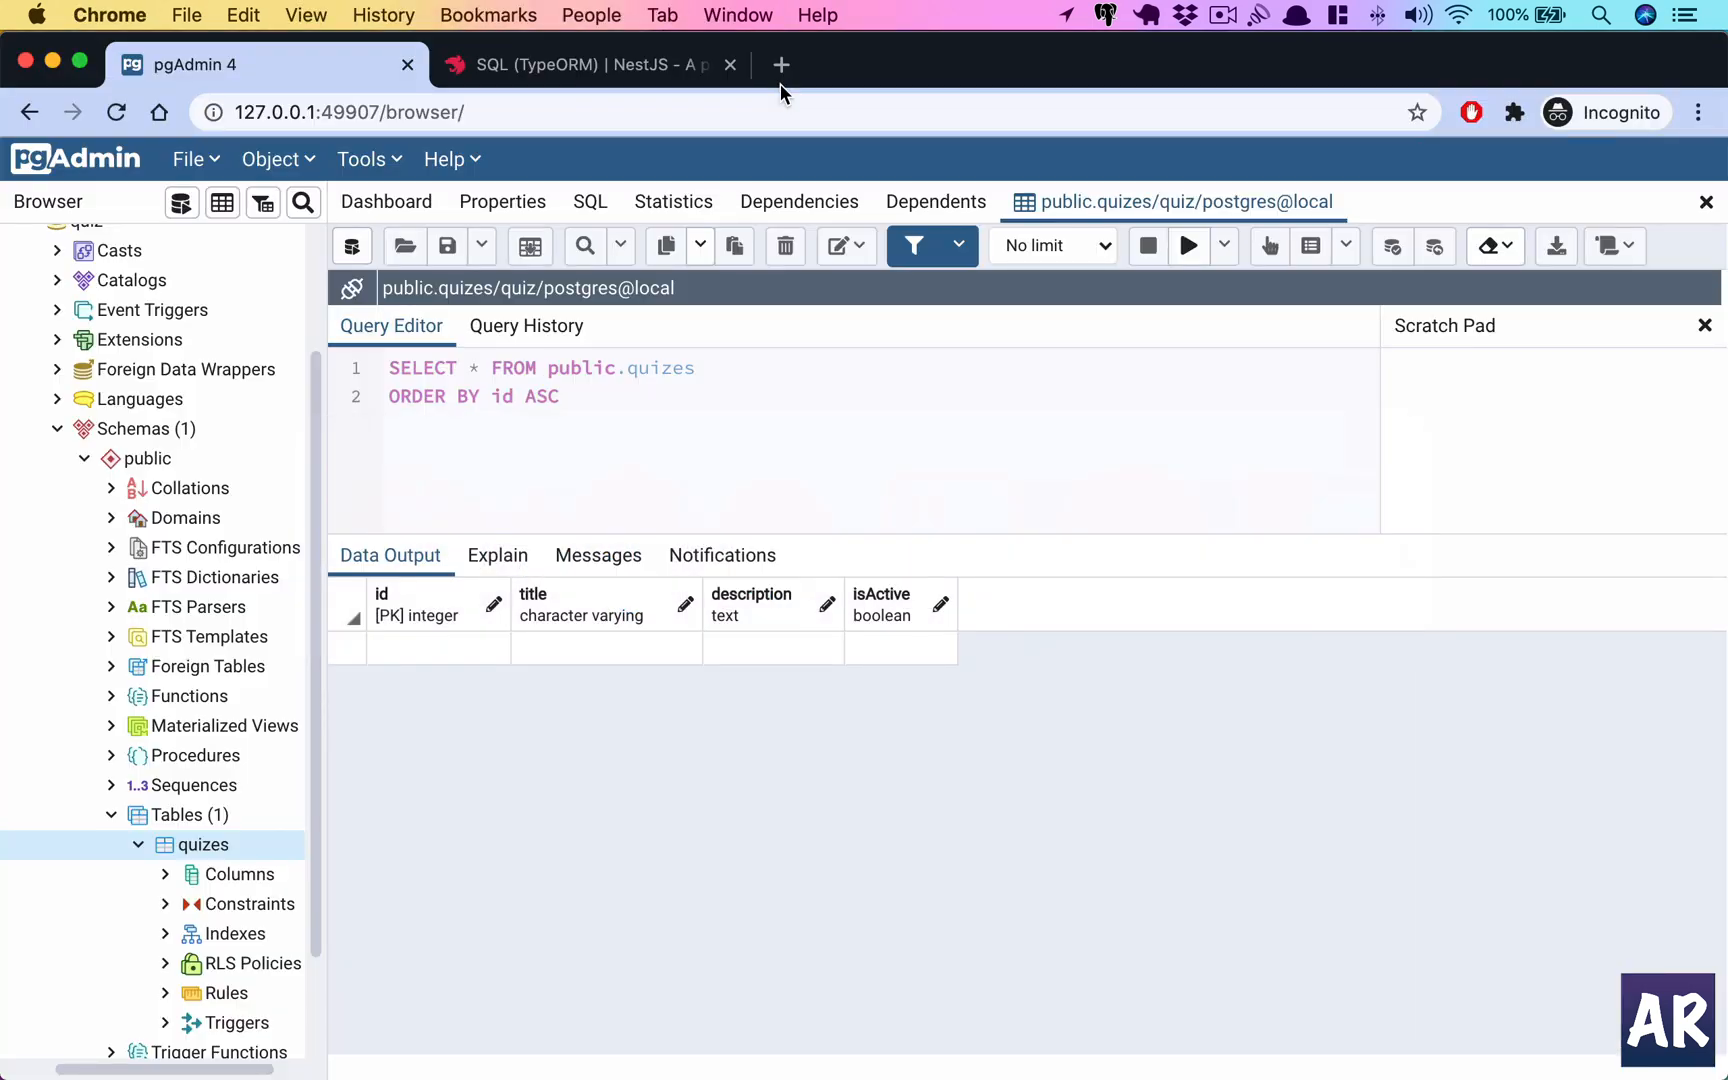
Review the Repository pattern section in the NestJS TypeORM documentation.
{"action": "left_click", "coordinate": [574, 64]}
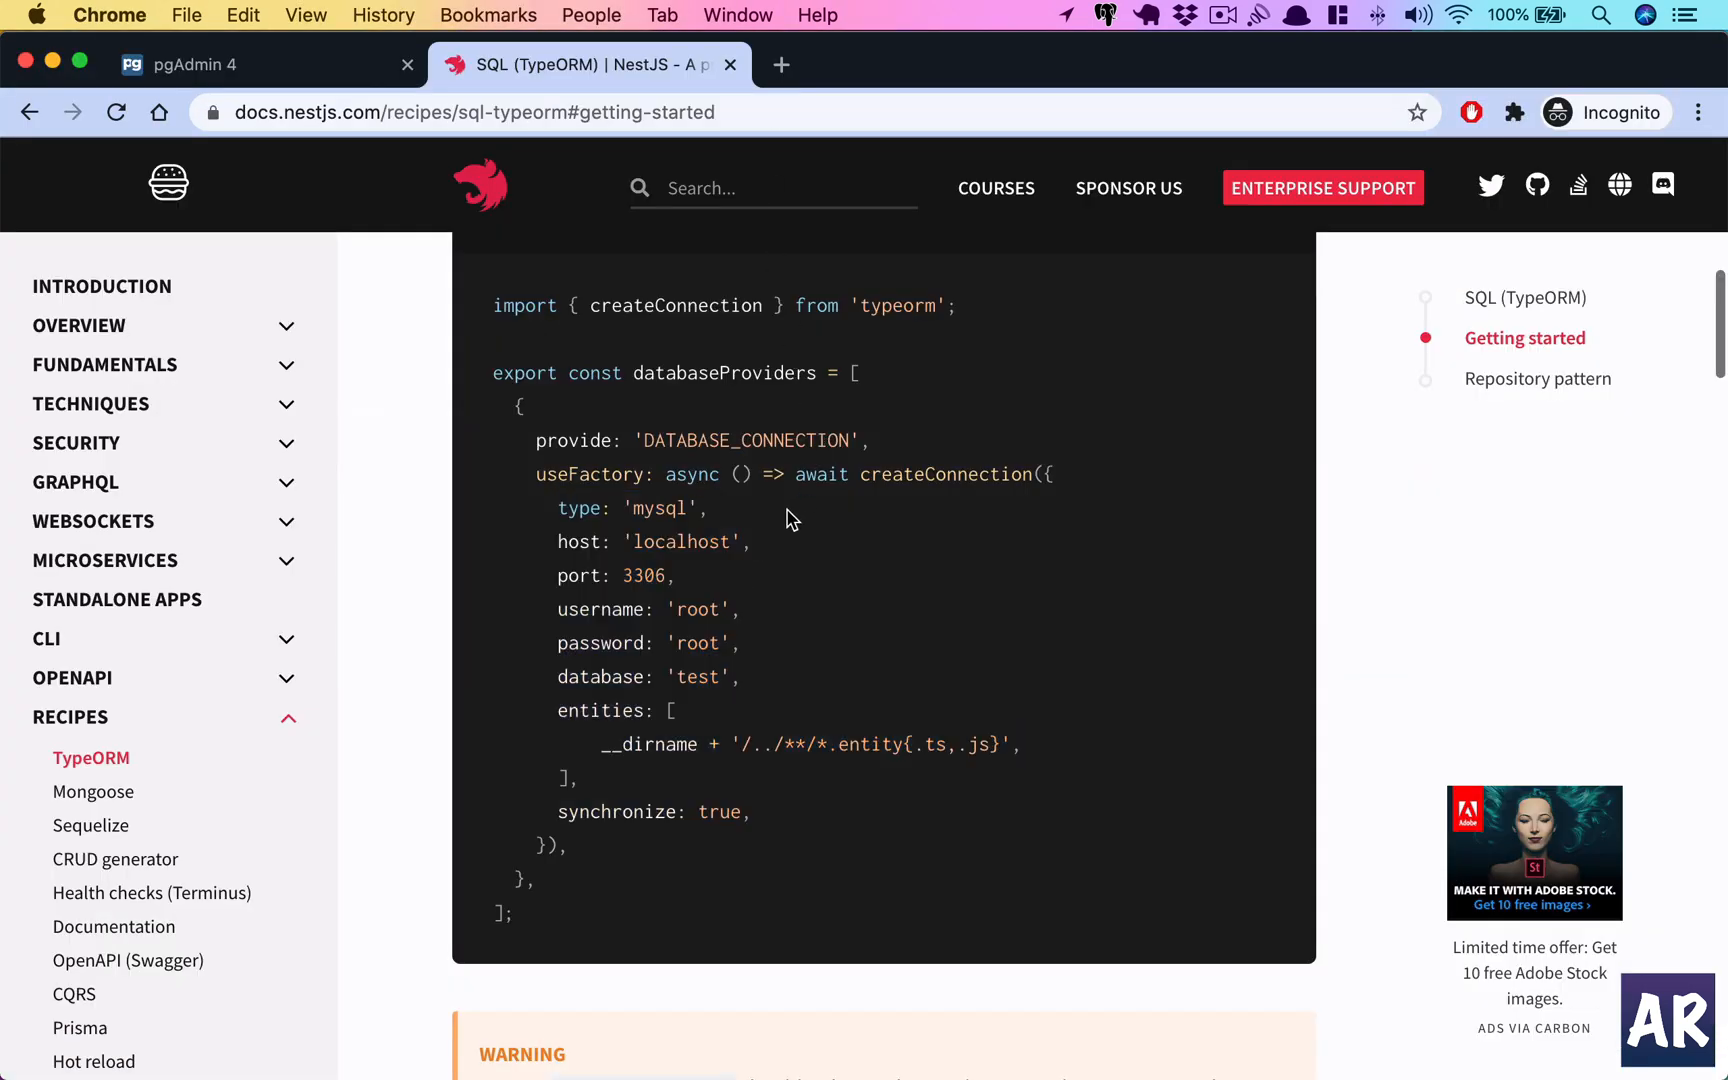
{"action": "left_click", "coordinate": [1540, 378]}
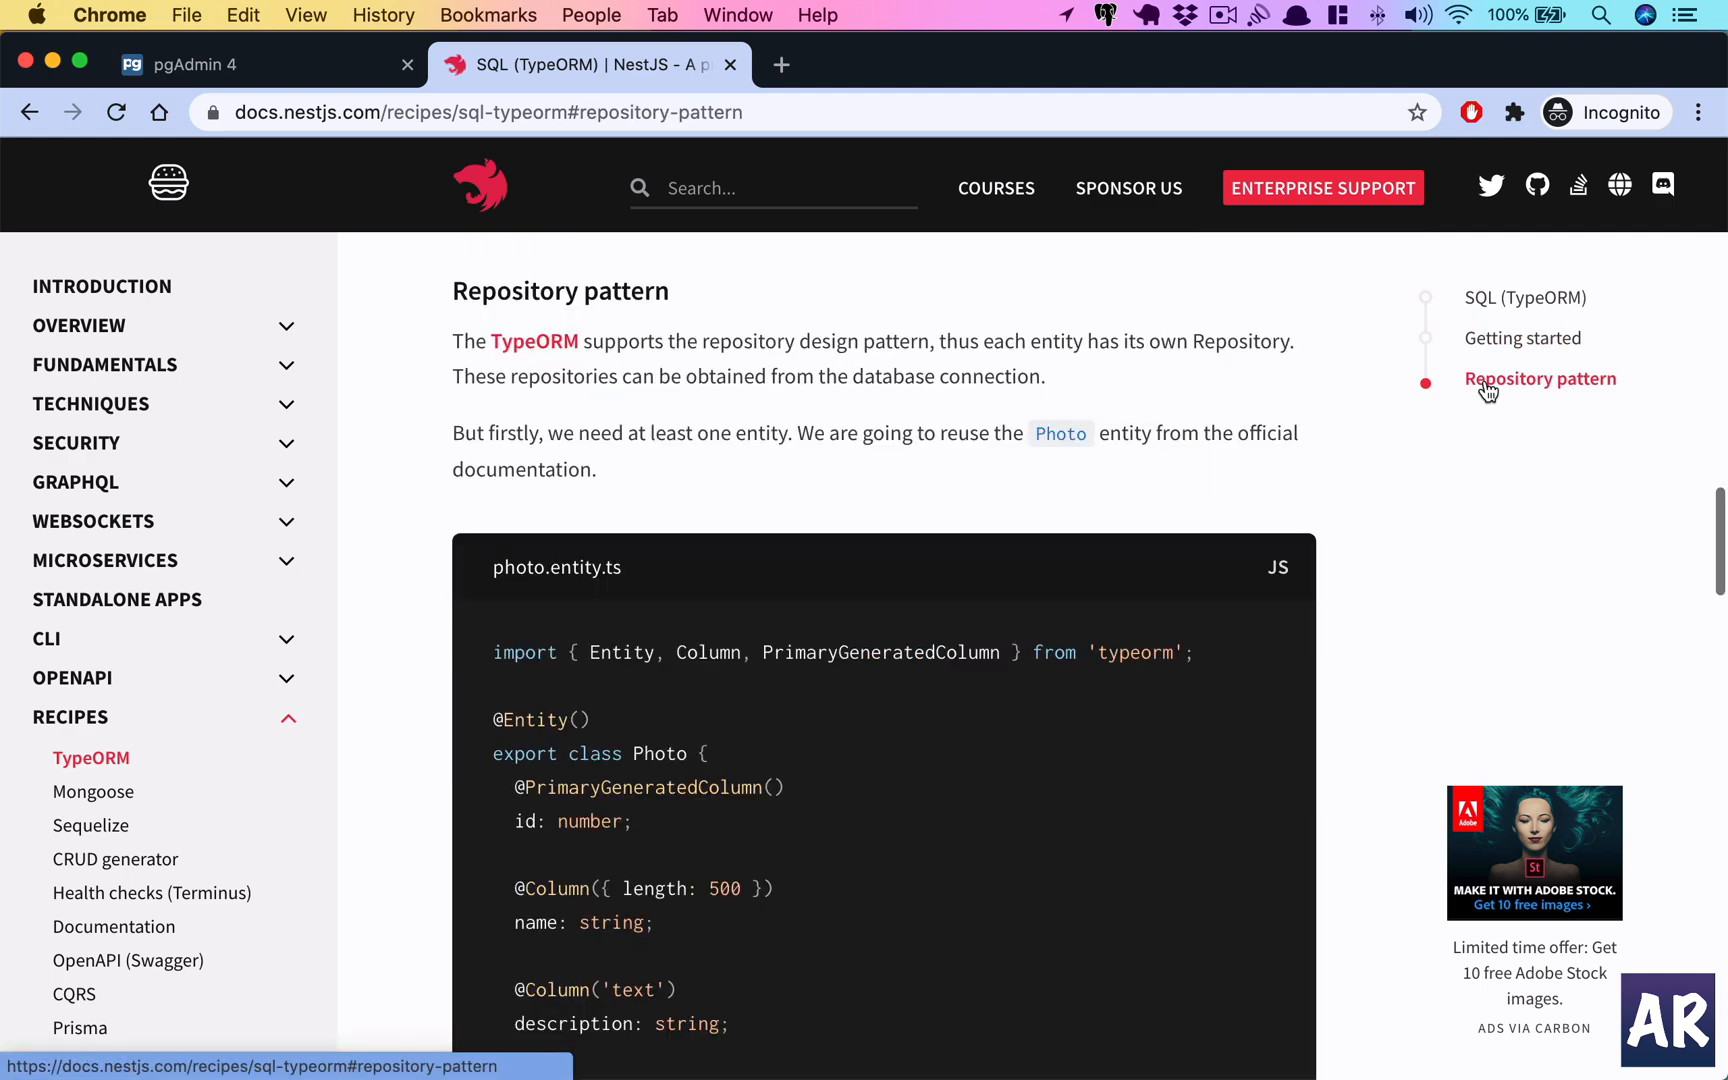
{"action": "scroll", "scroll_direction": "down", "scroll_amount": 3}
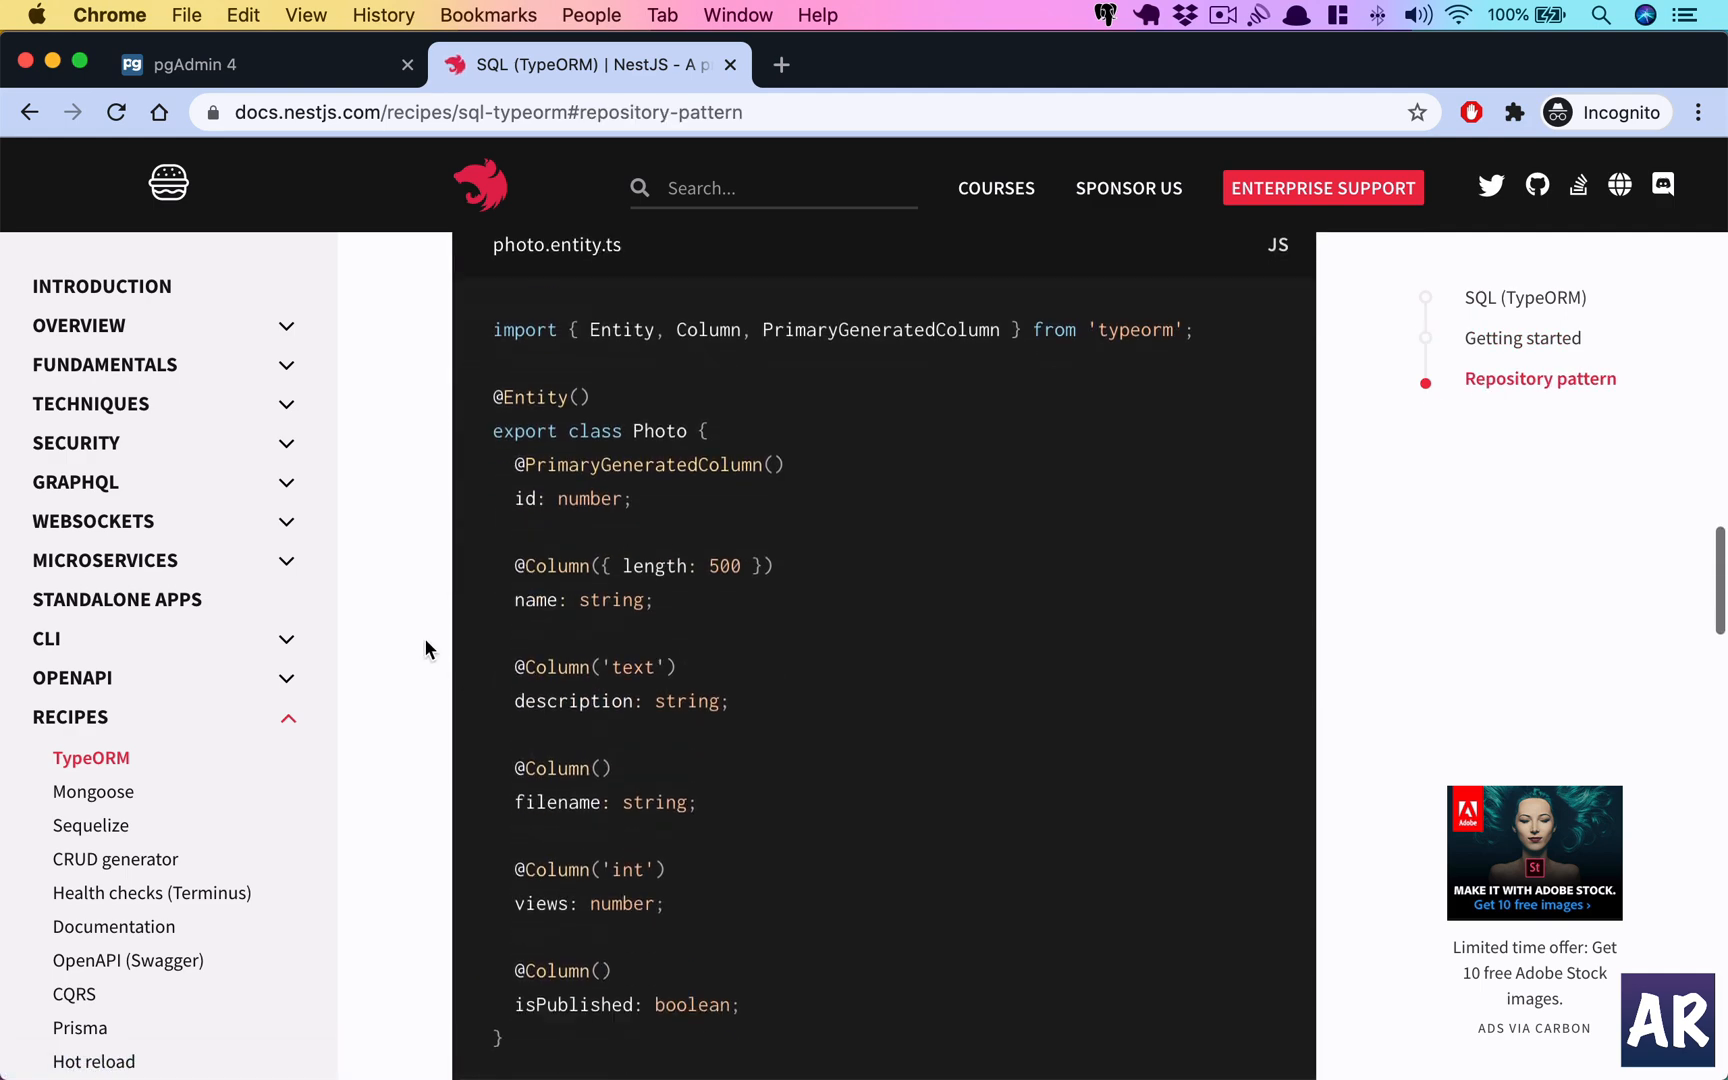
{"action": "scroll", "scroll_direction": "up", "scroll_amount": 3}
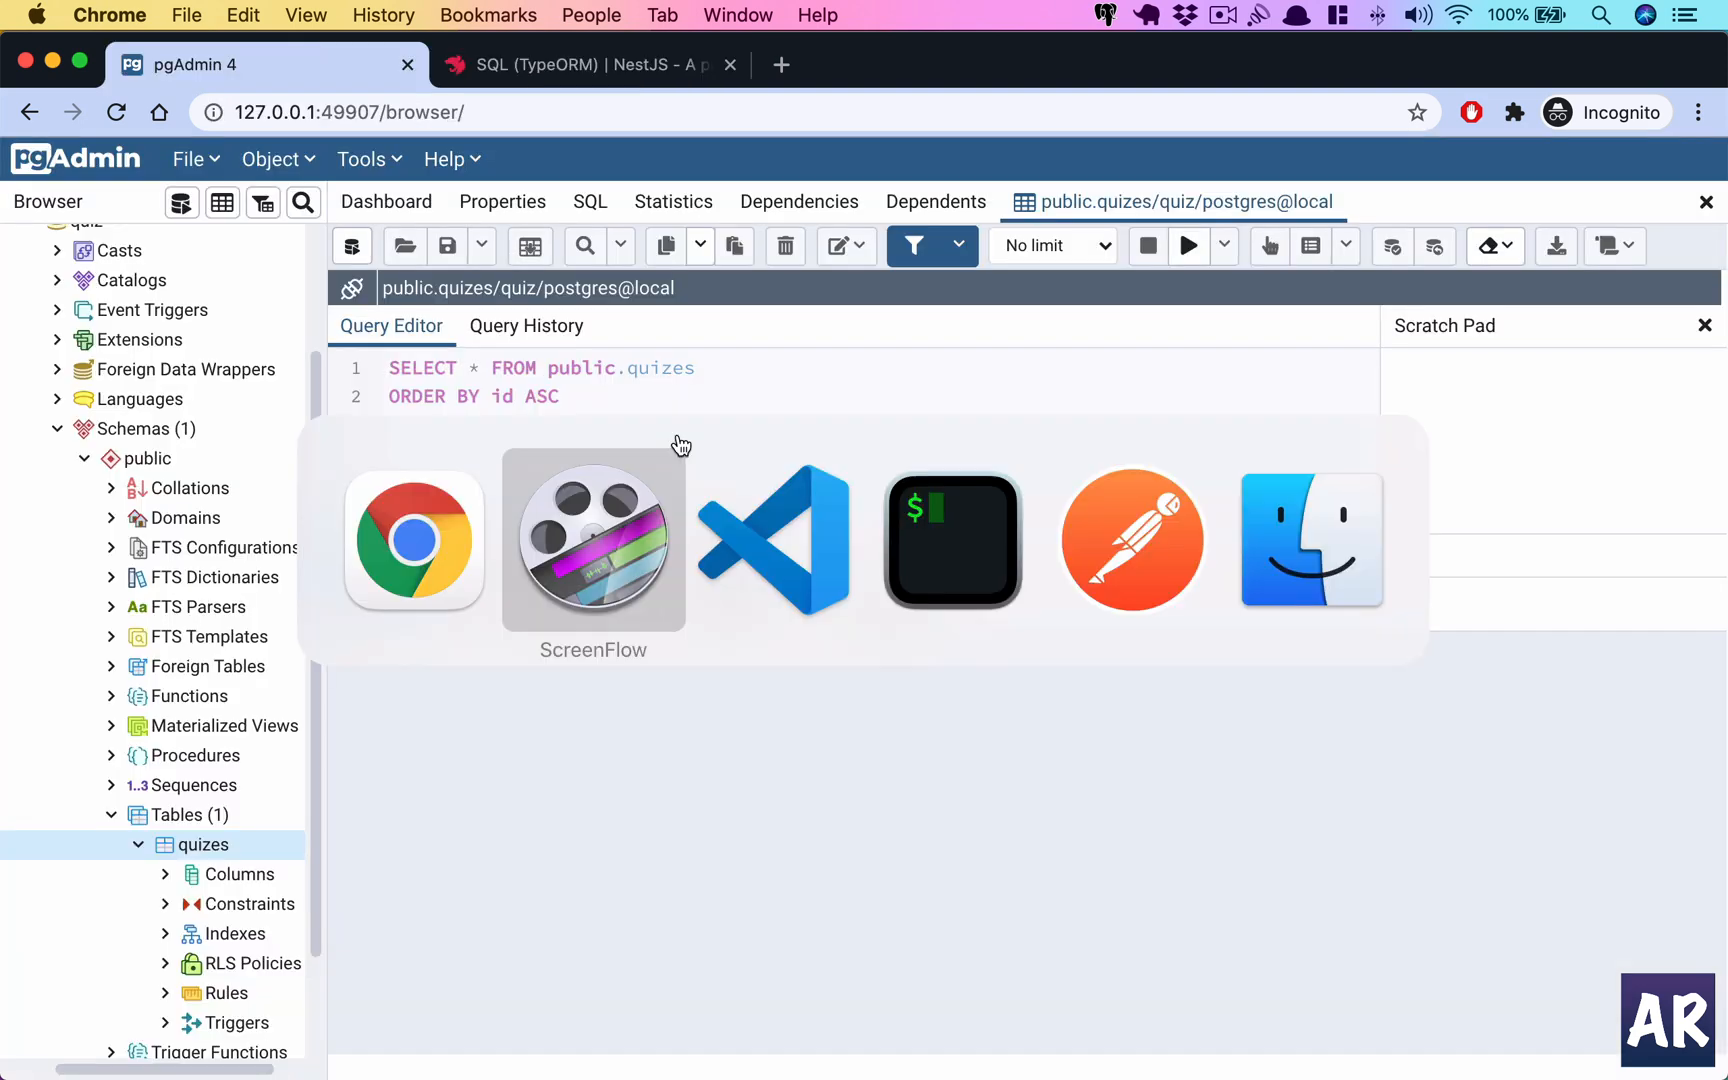
Create an empty quiz.repository.ts file in the modules/quiz folder.
{"action": "left_click", "coordinate": [772, 540]}
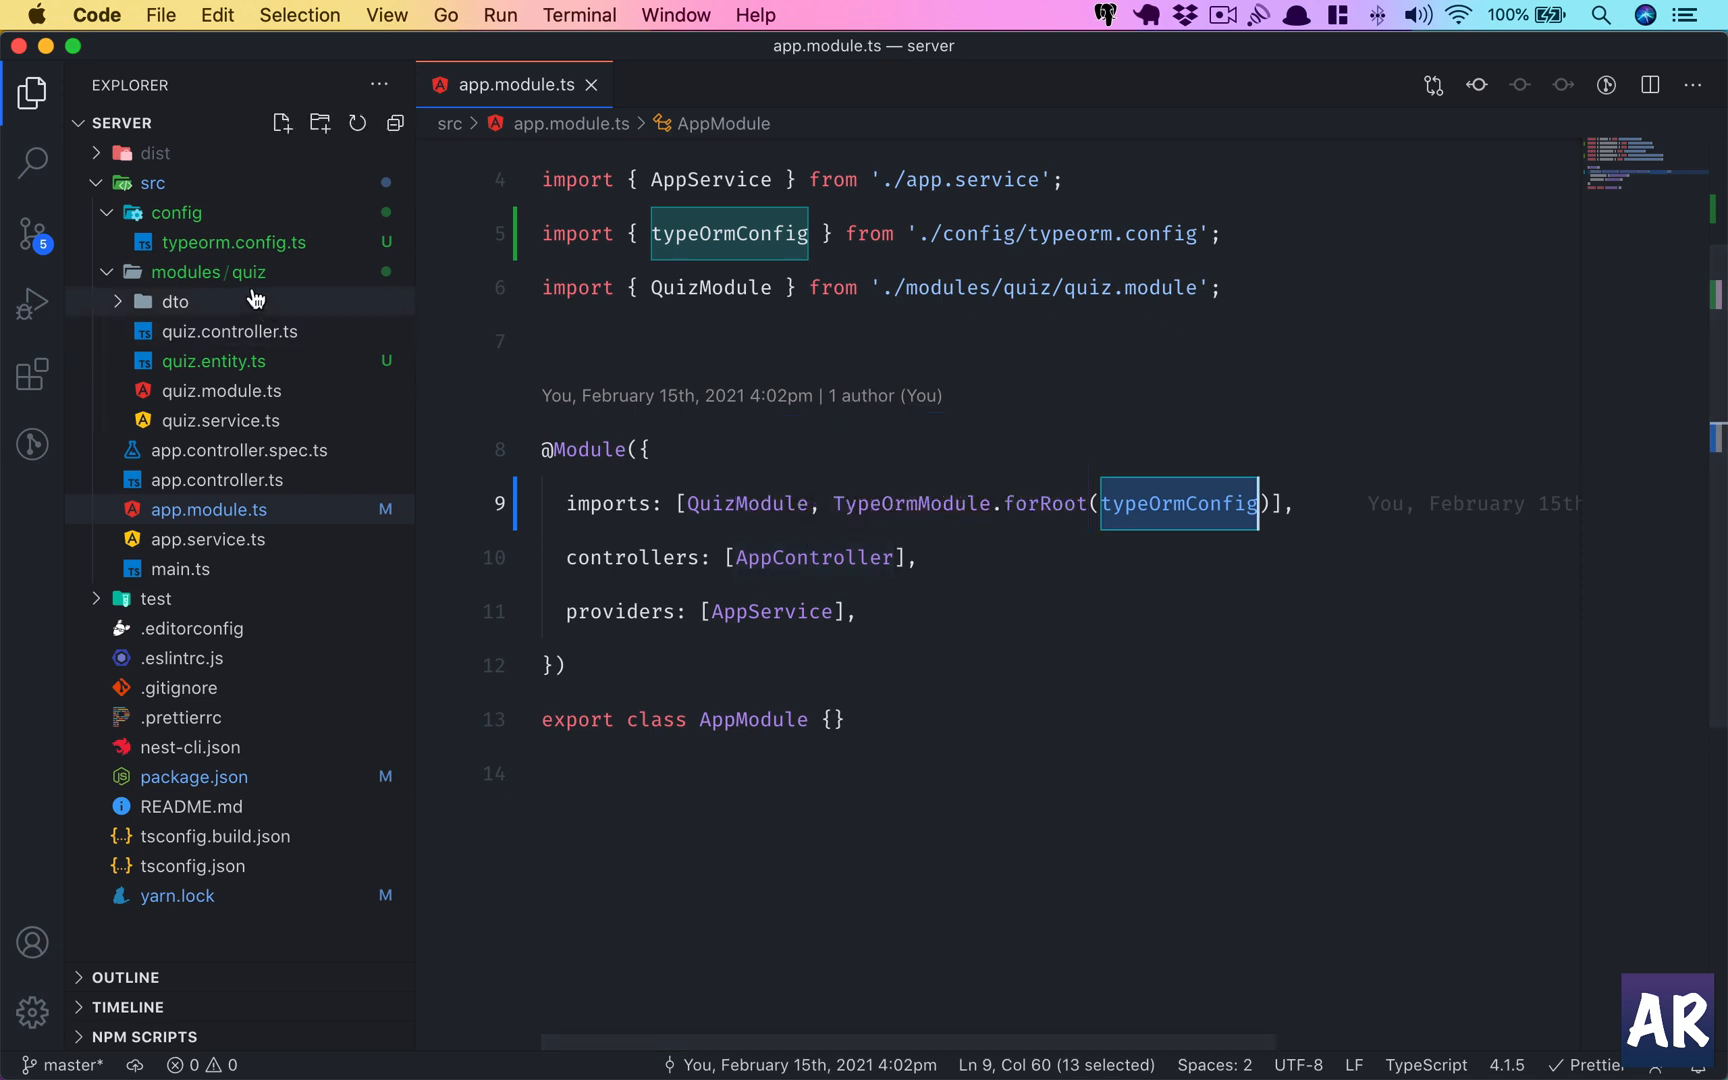
{"action": "right_click", "coordinate": [208, 272]}
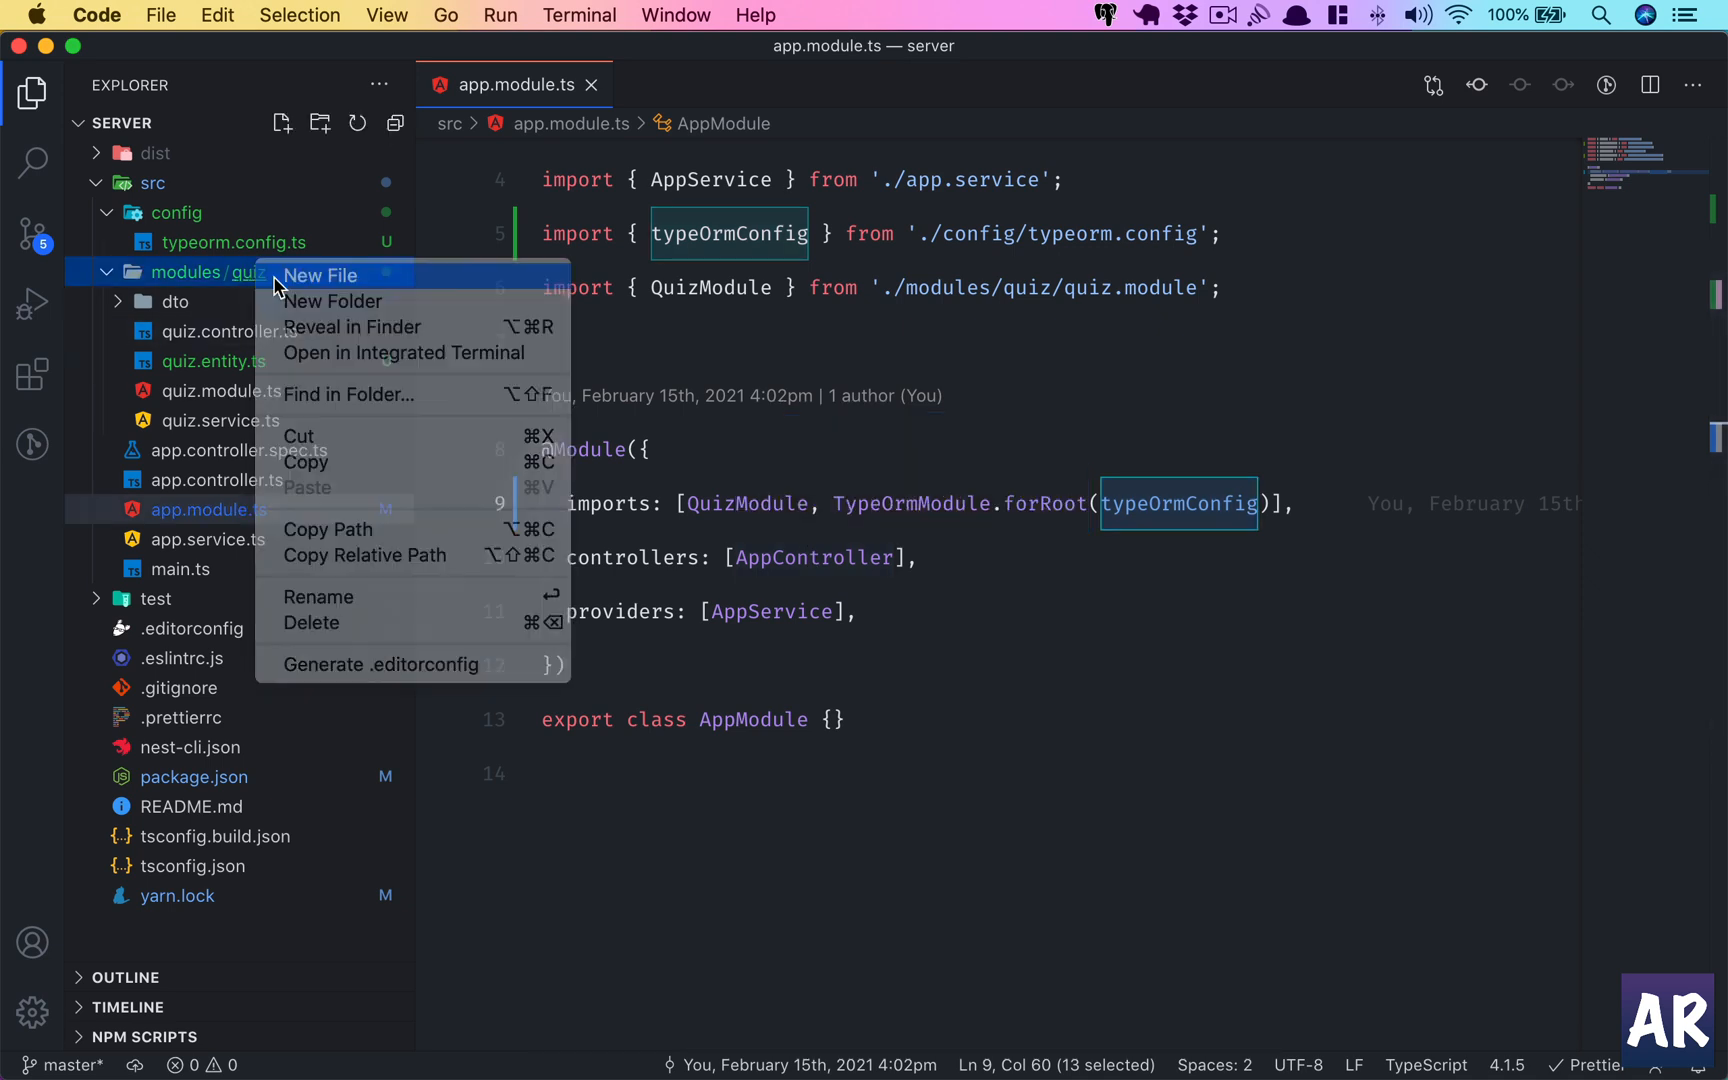
{"action": "left_click", "coordinate": [320, 276]}
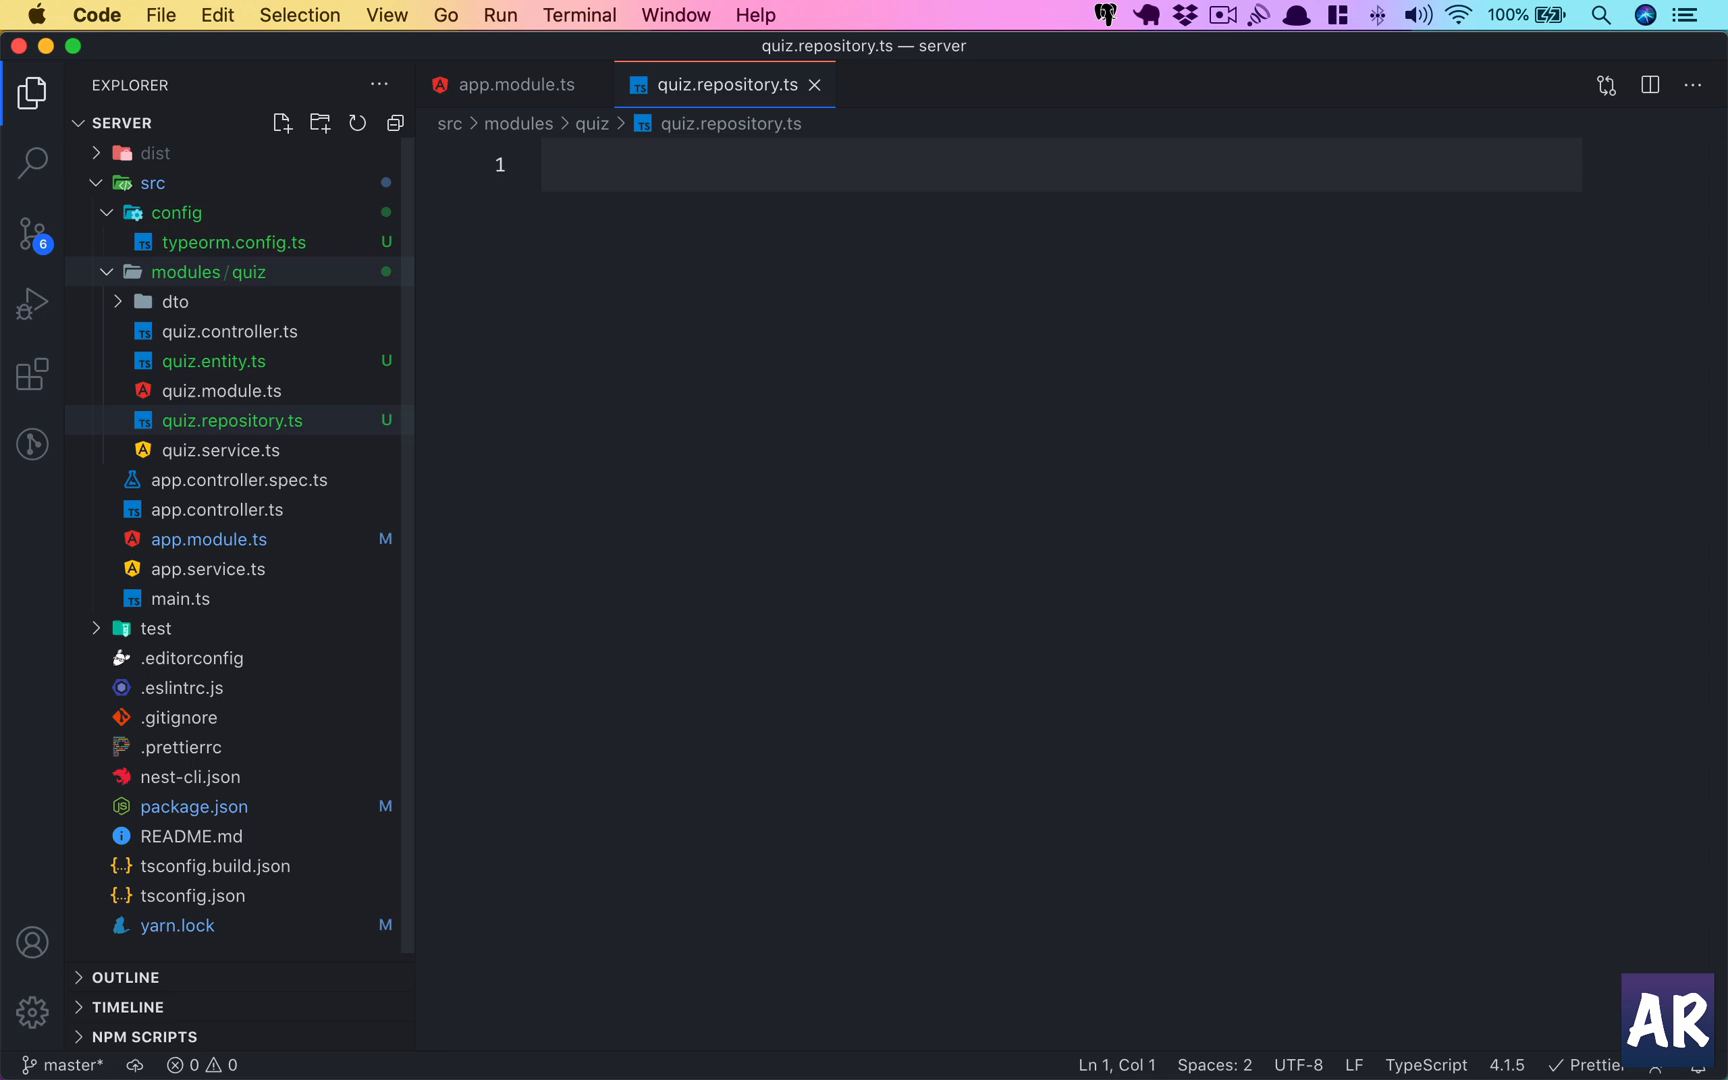
{"action": "left_click", "coordinate": [544, 164]}
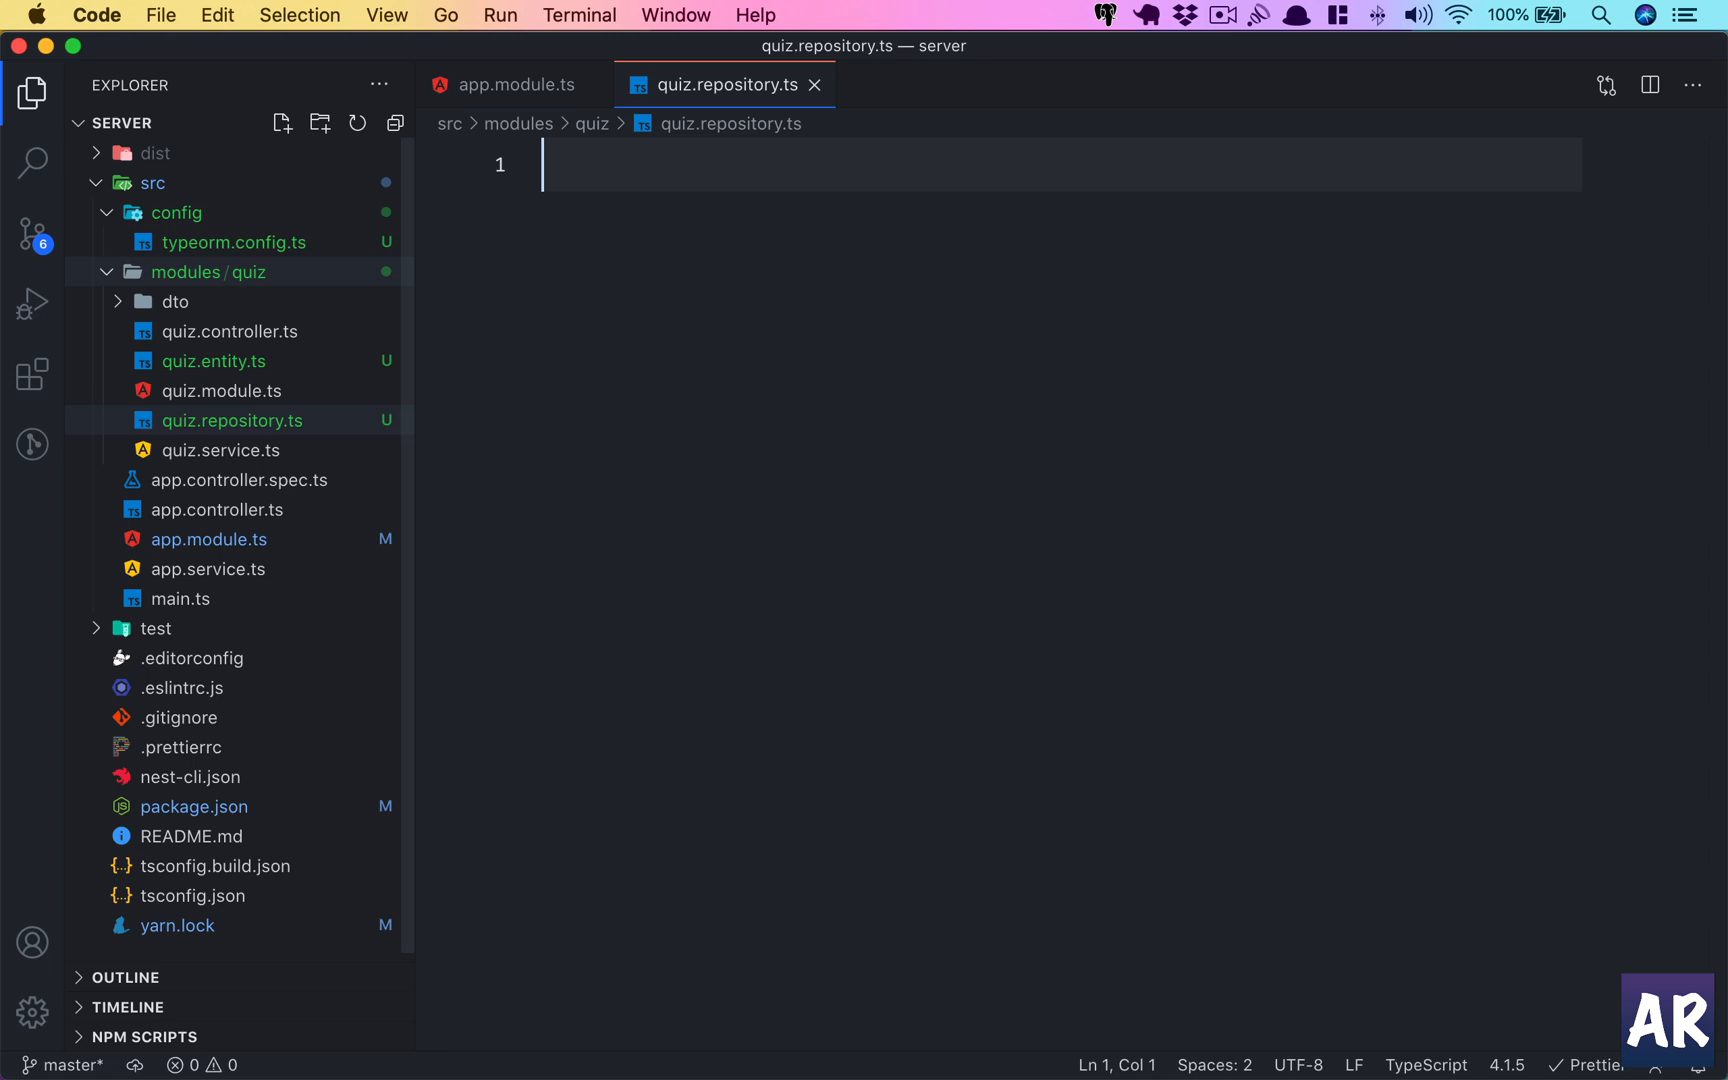
Declare exported class QuizRepository extending Repository<Quiz> with Repository and Quiz imported.
{"action": "type", "text": "export"}
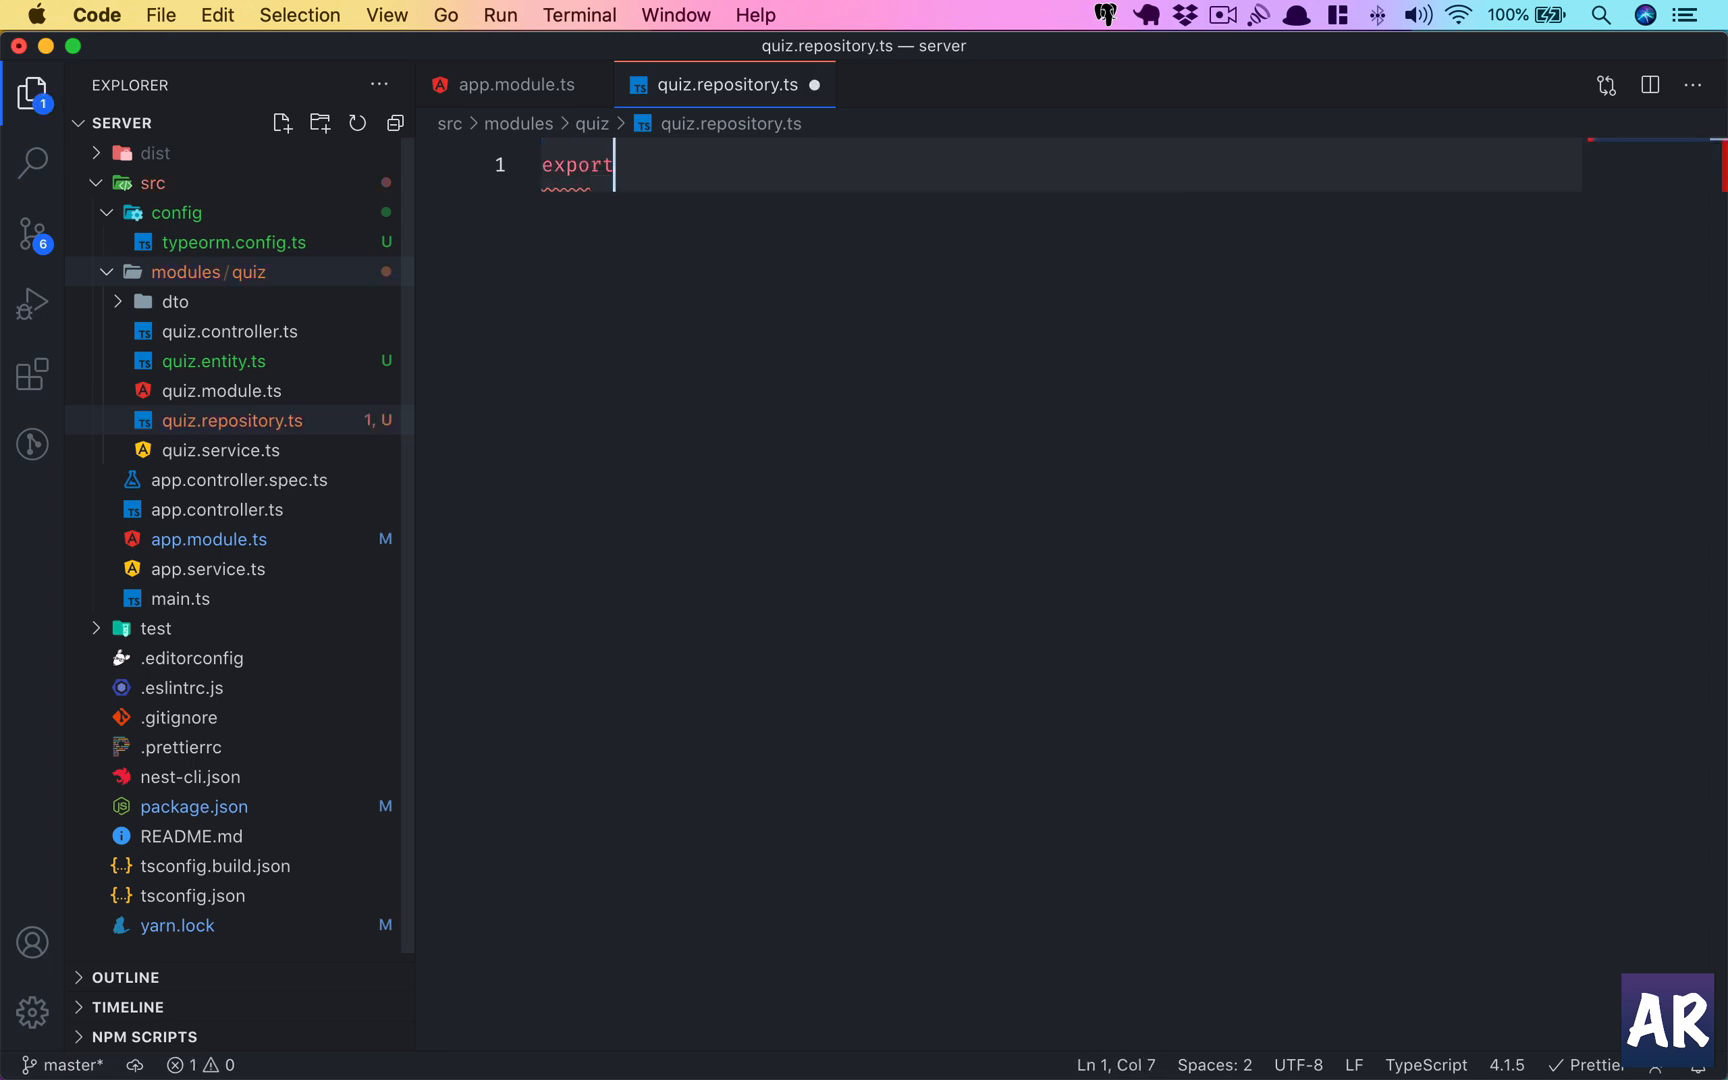
{"action": "type", "text": "class"}
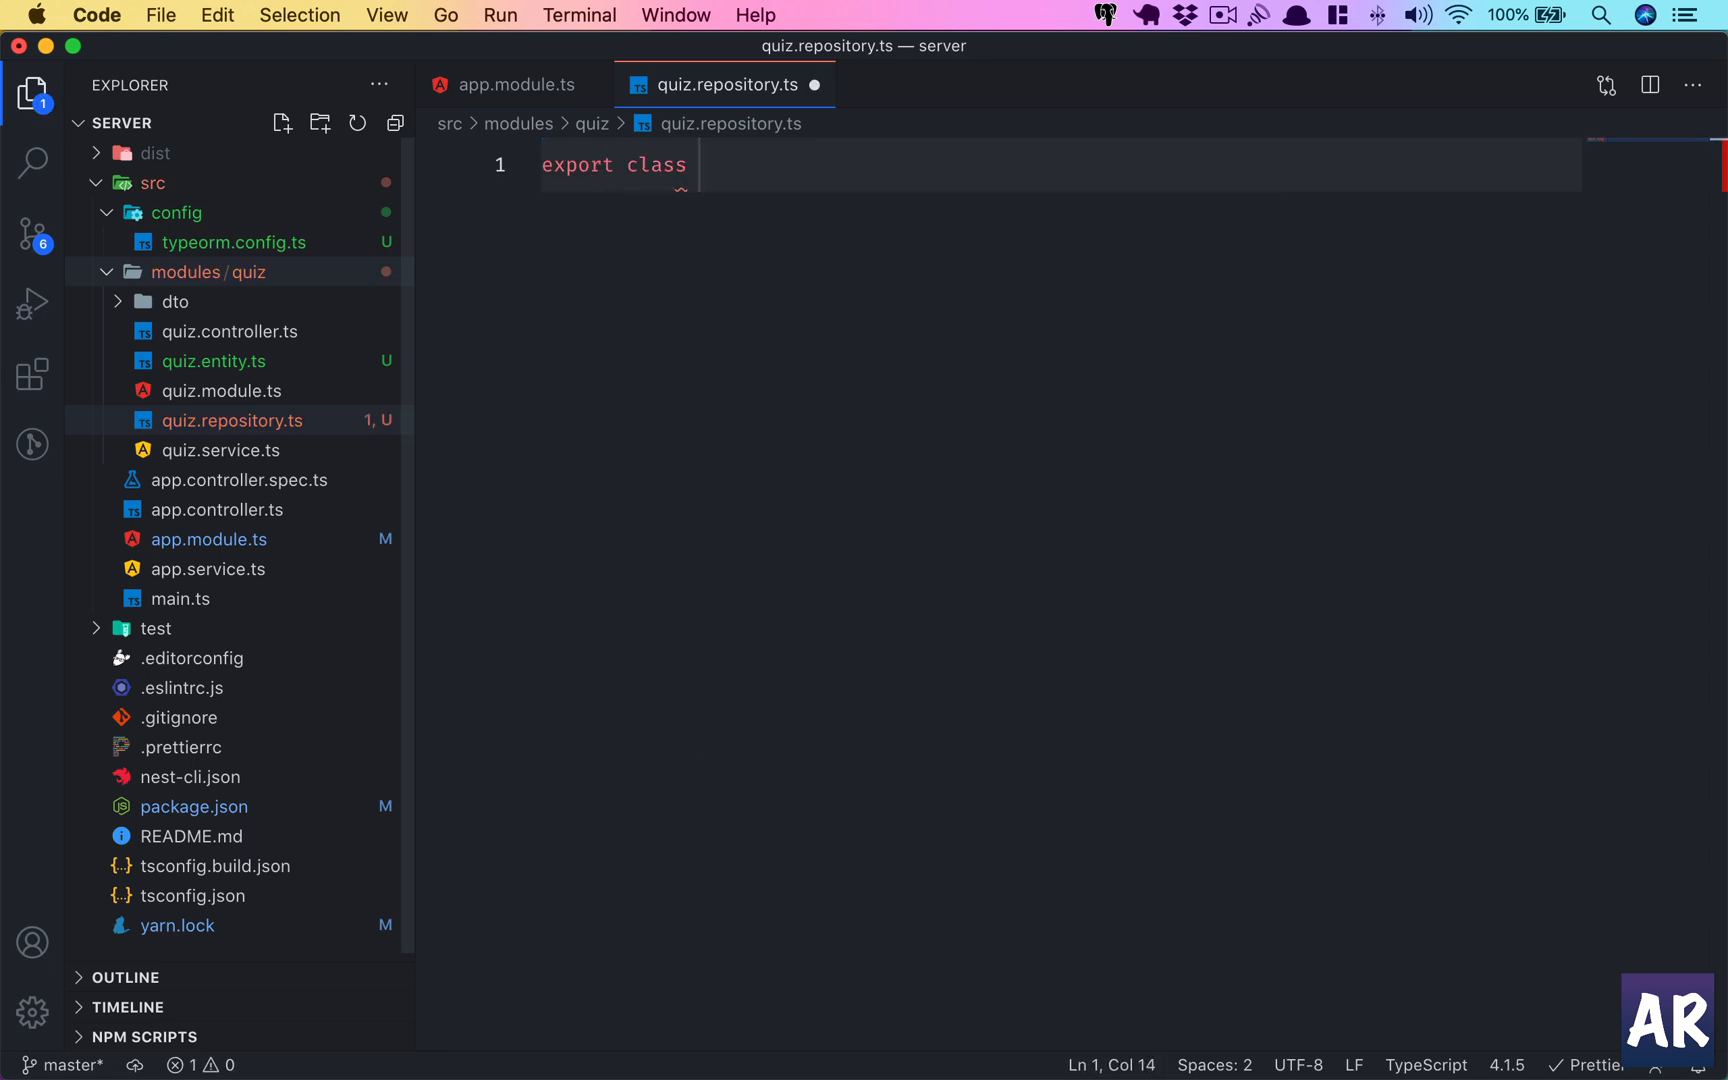
{"action": "type", "text": "QuizRepository"}
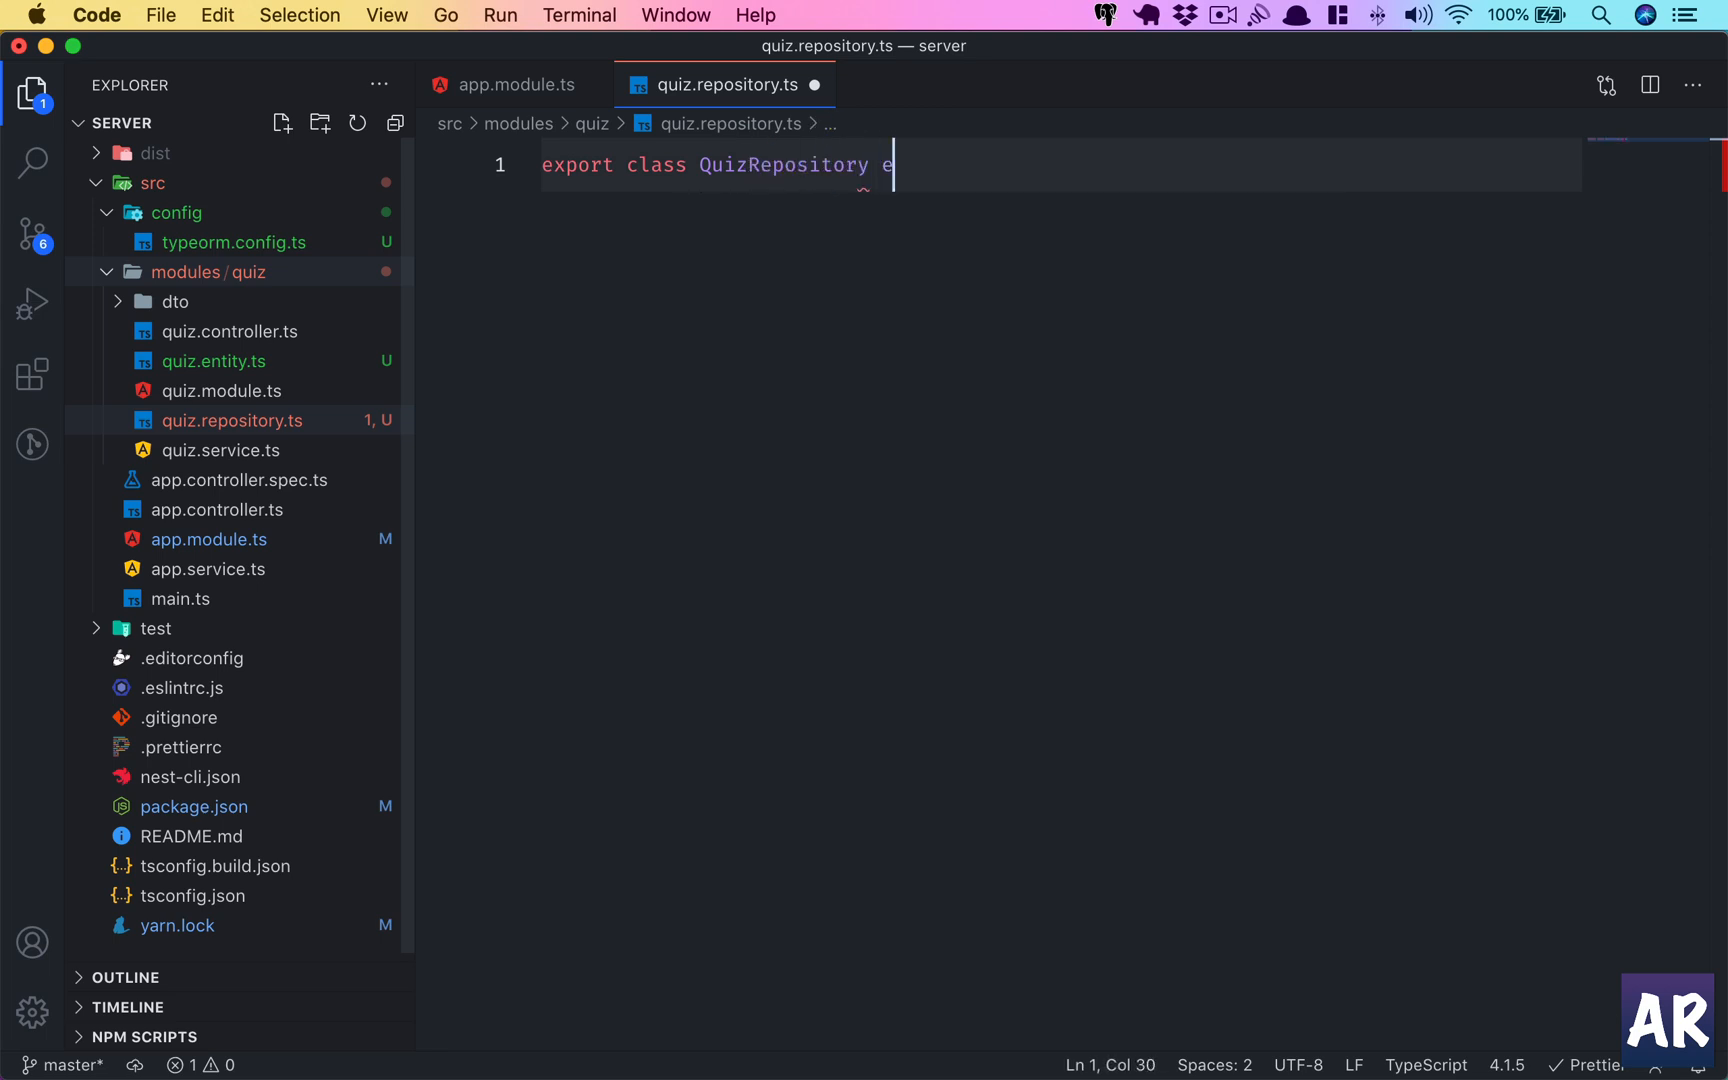
{"action": "type", "text": "extends Repository"}
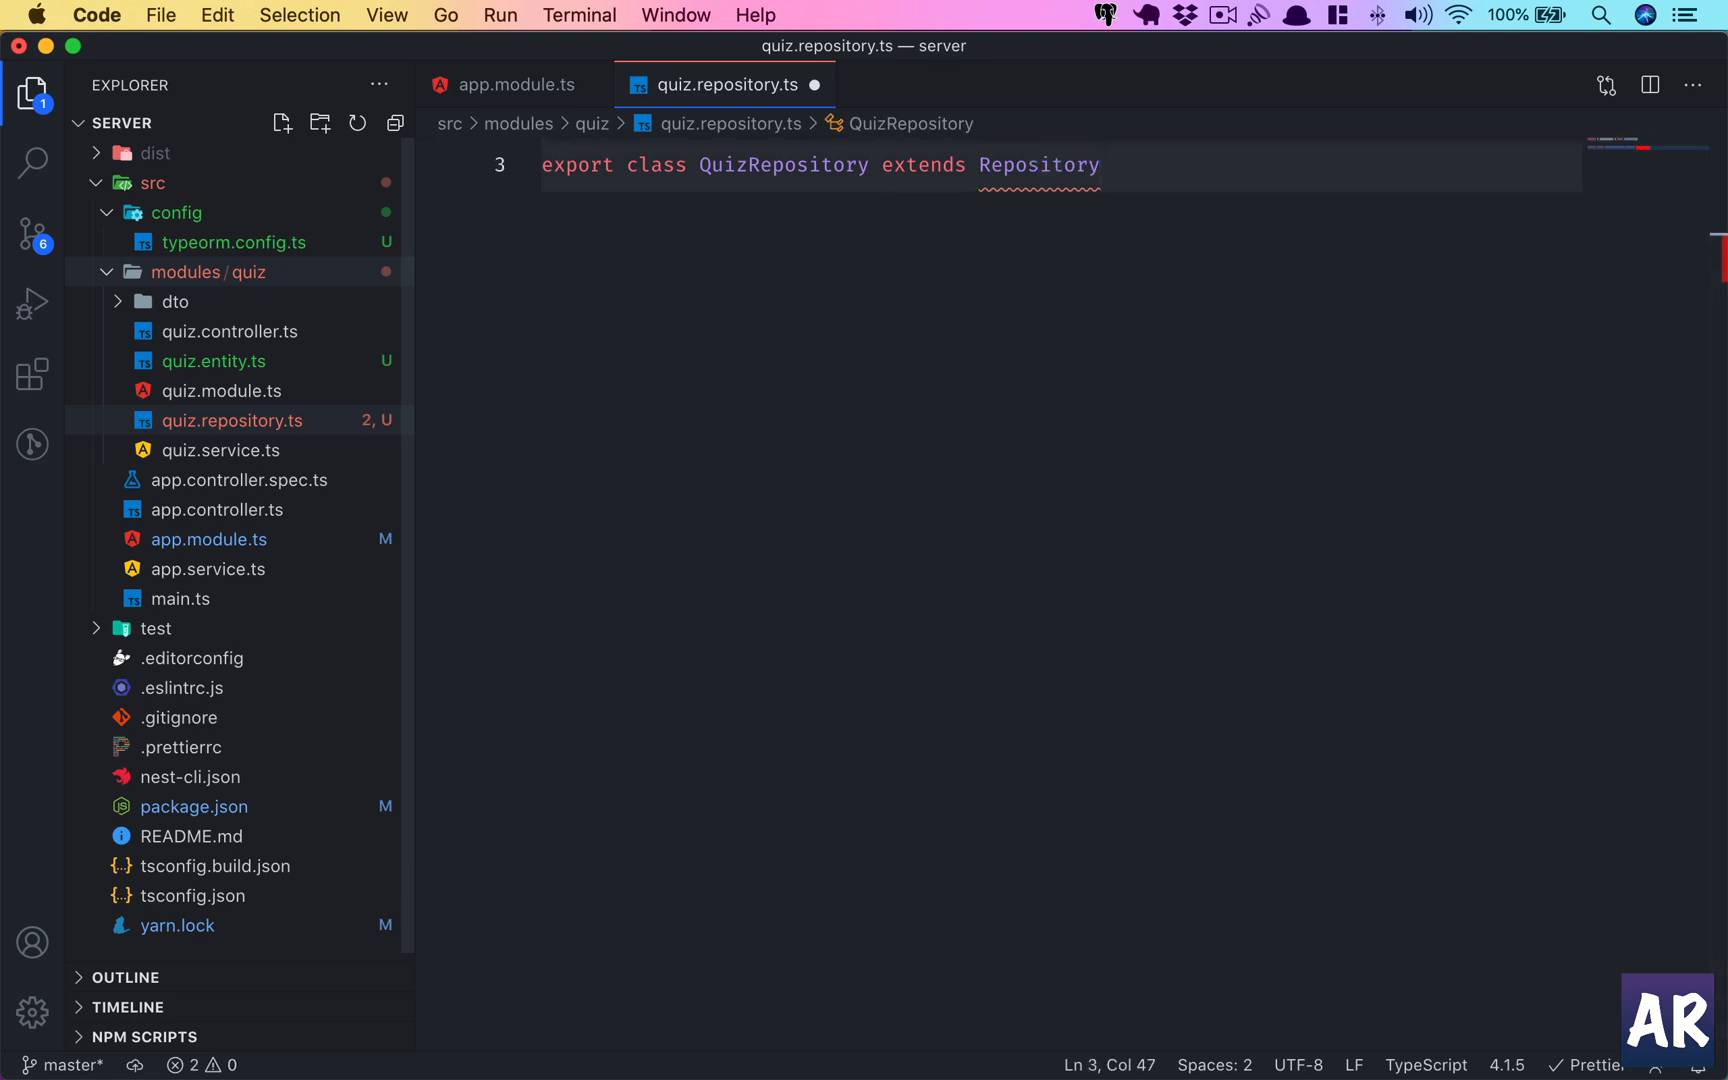
{"action": "type", "text": "<Q"}
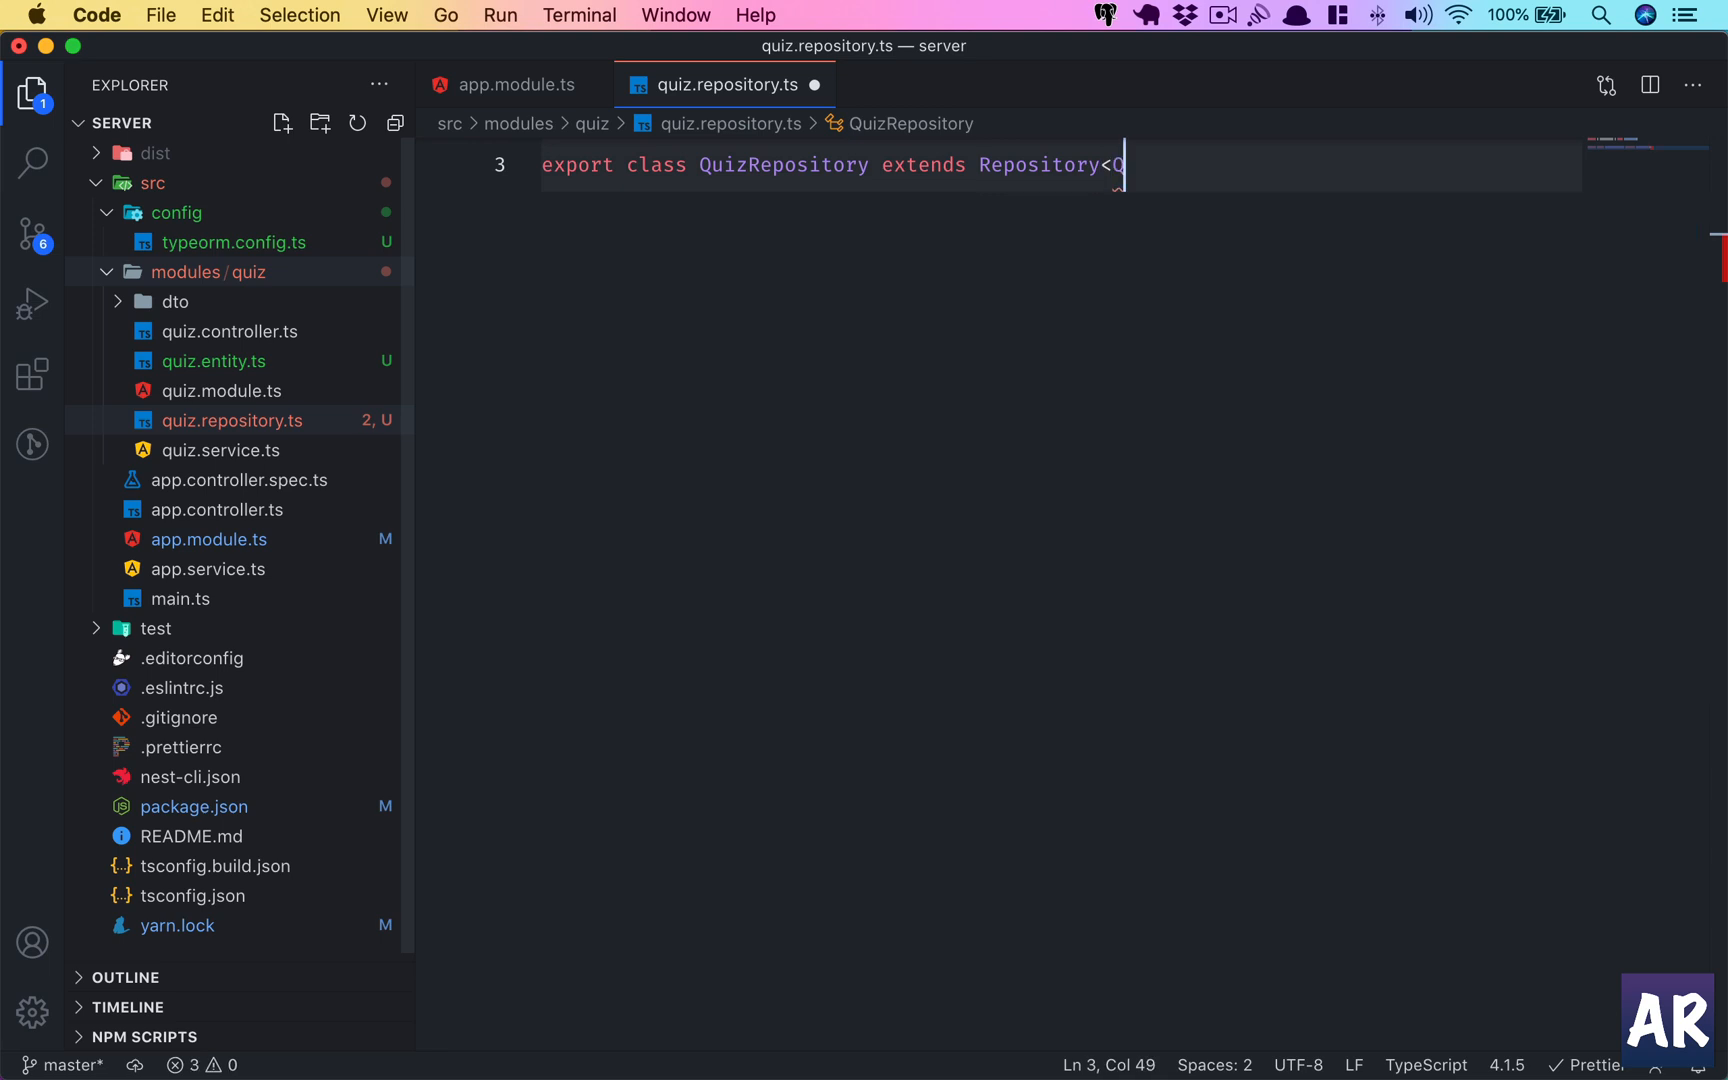
{"action": "type", "text": "uiz>"}
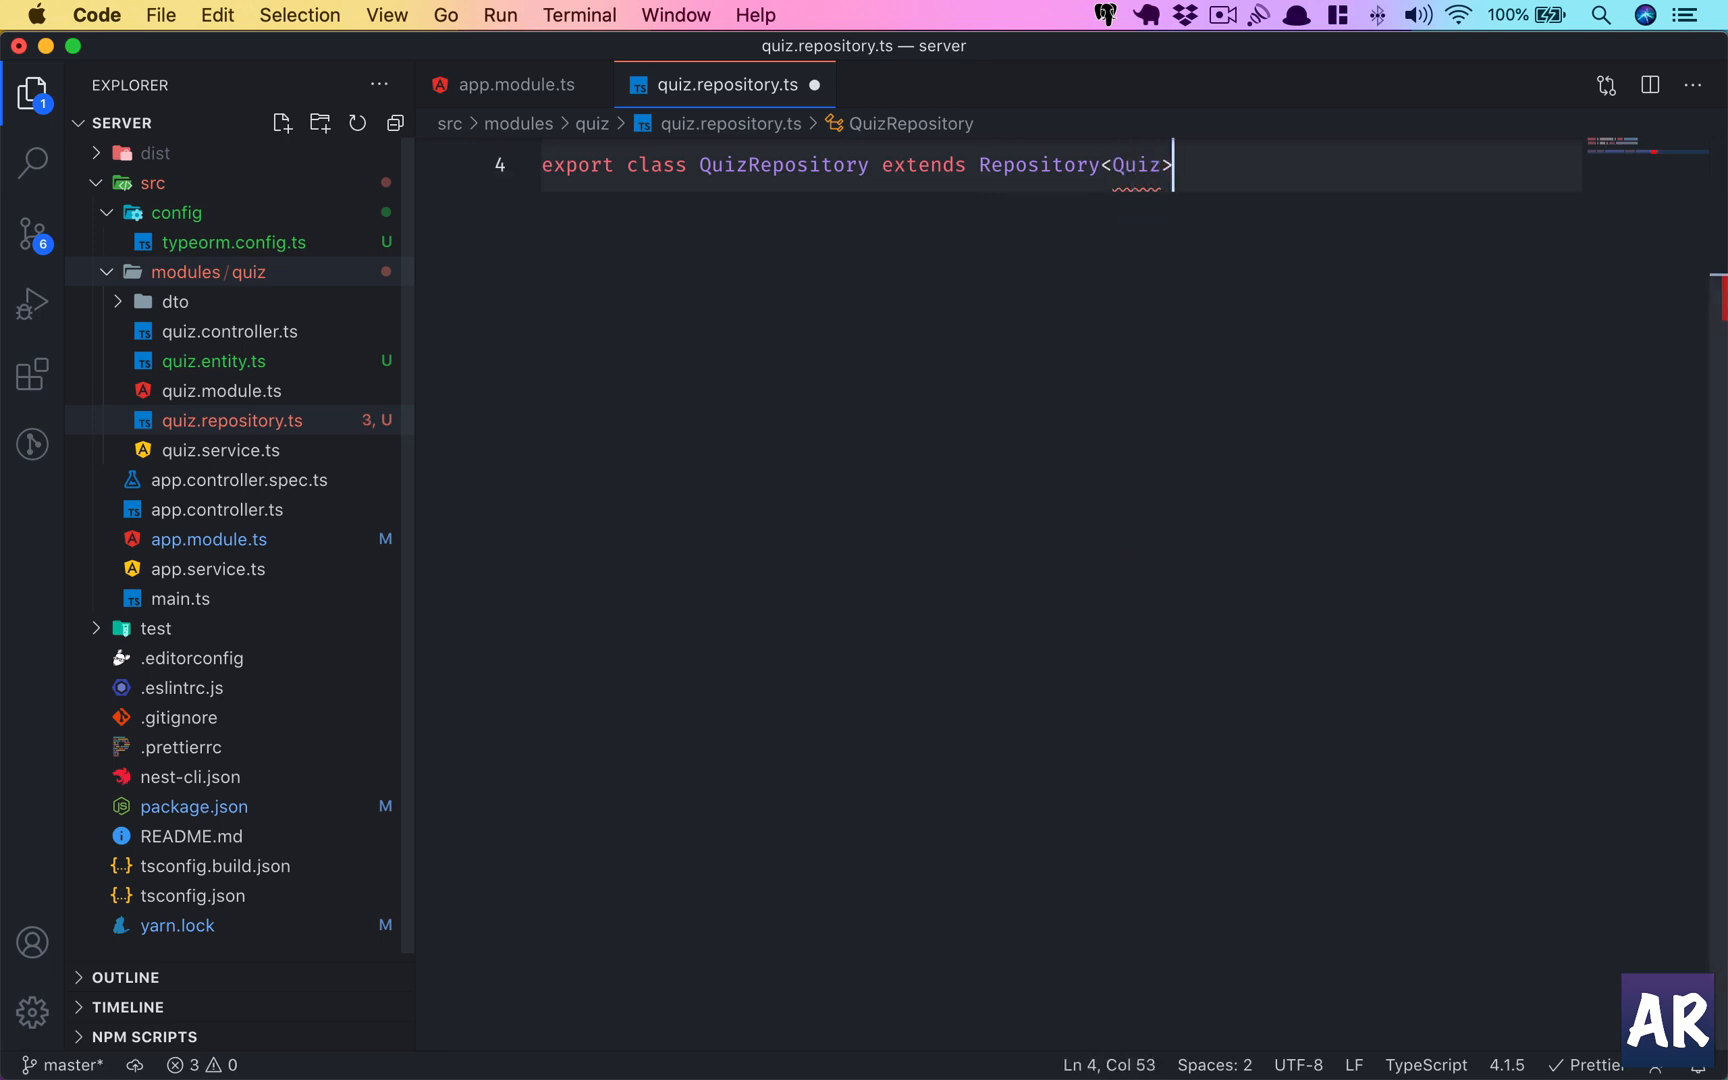
{"action": "type", "text": "{}"}
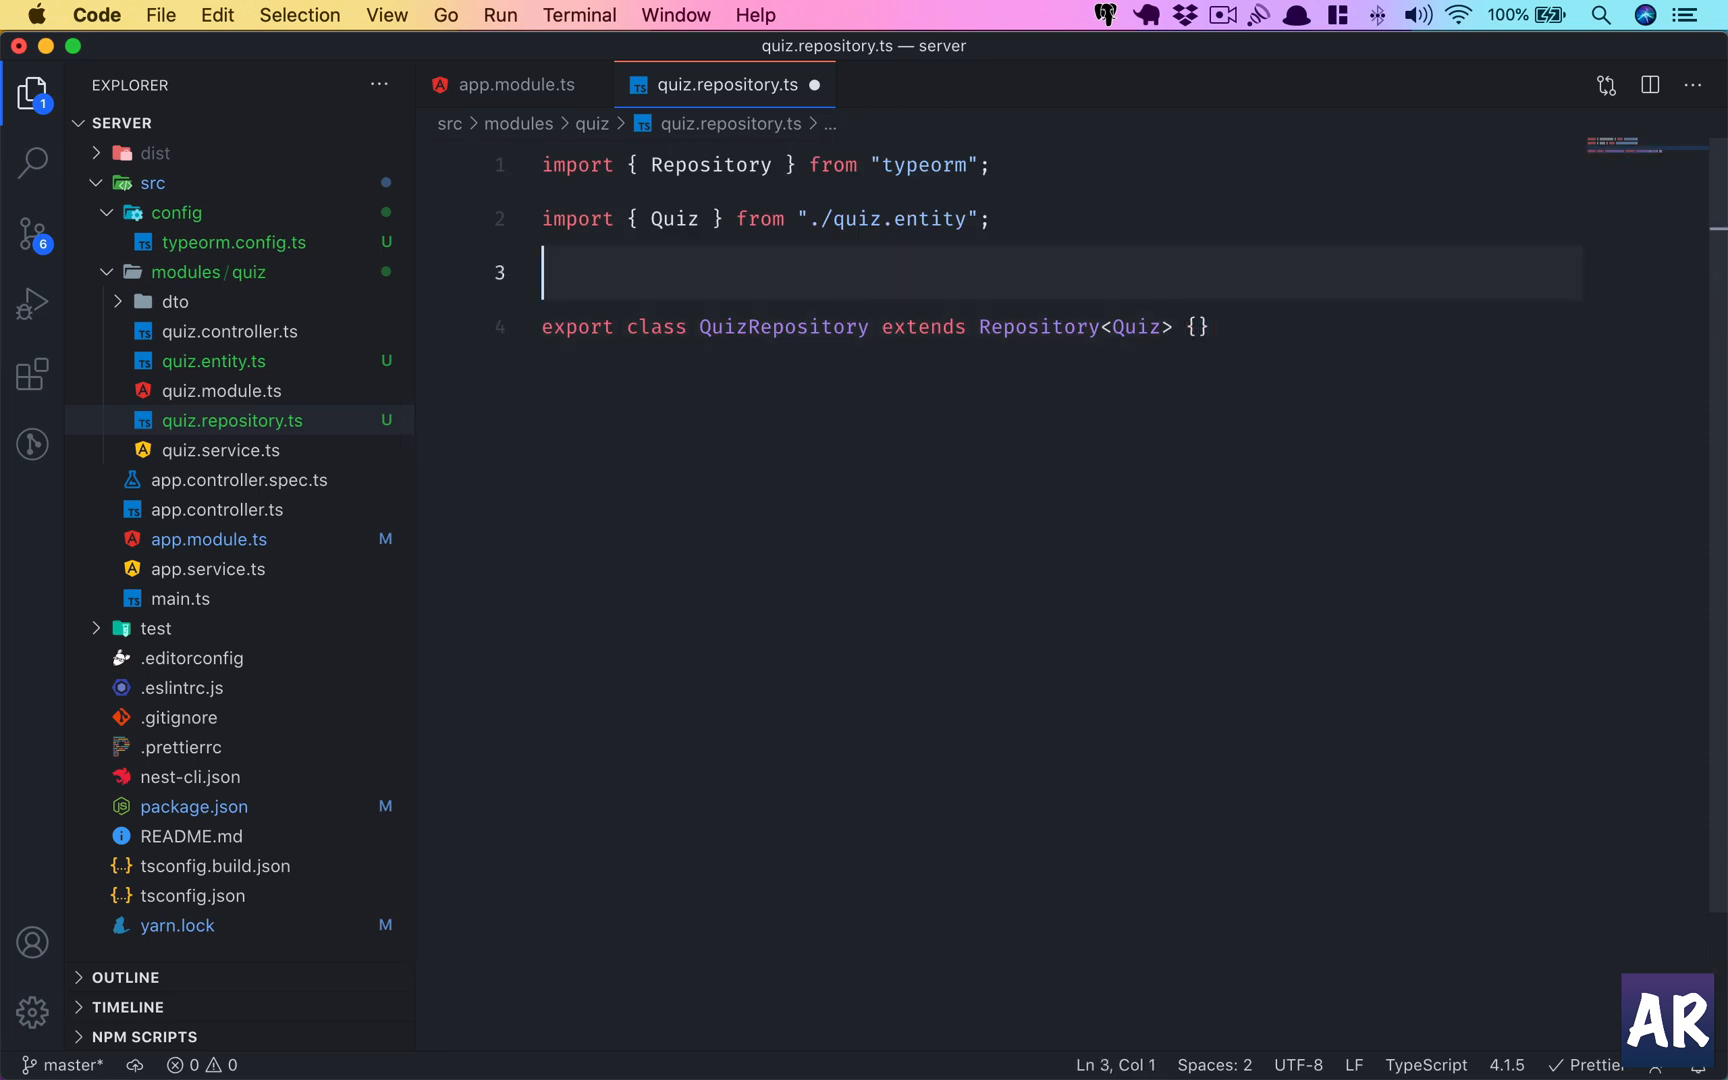
{"action": "type", "text": "@"}
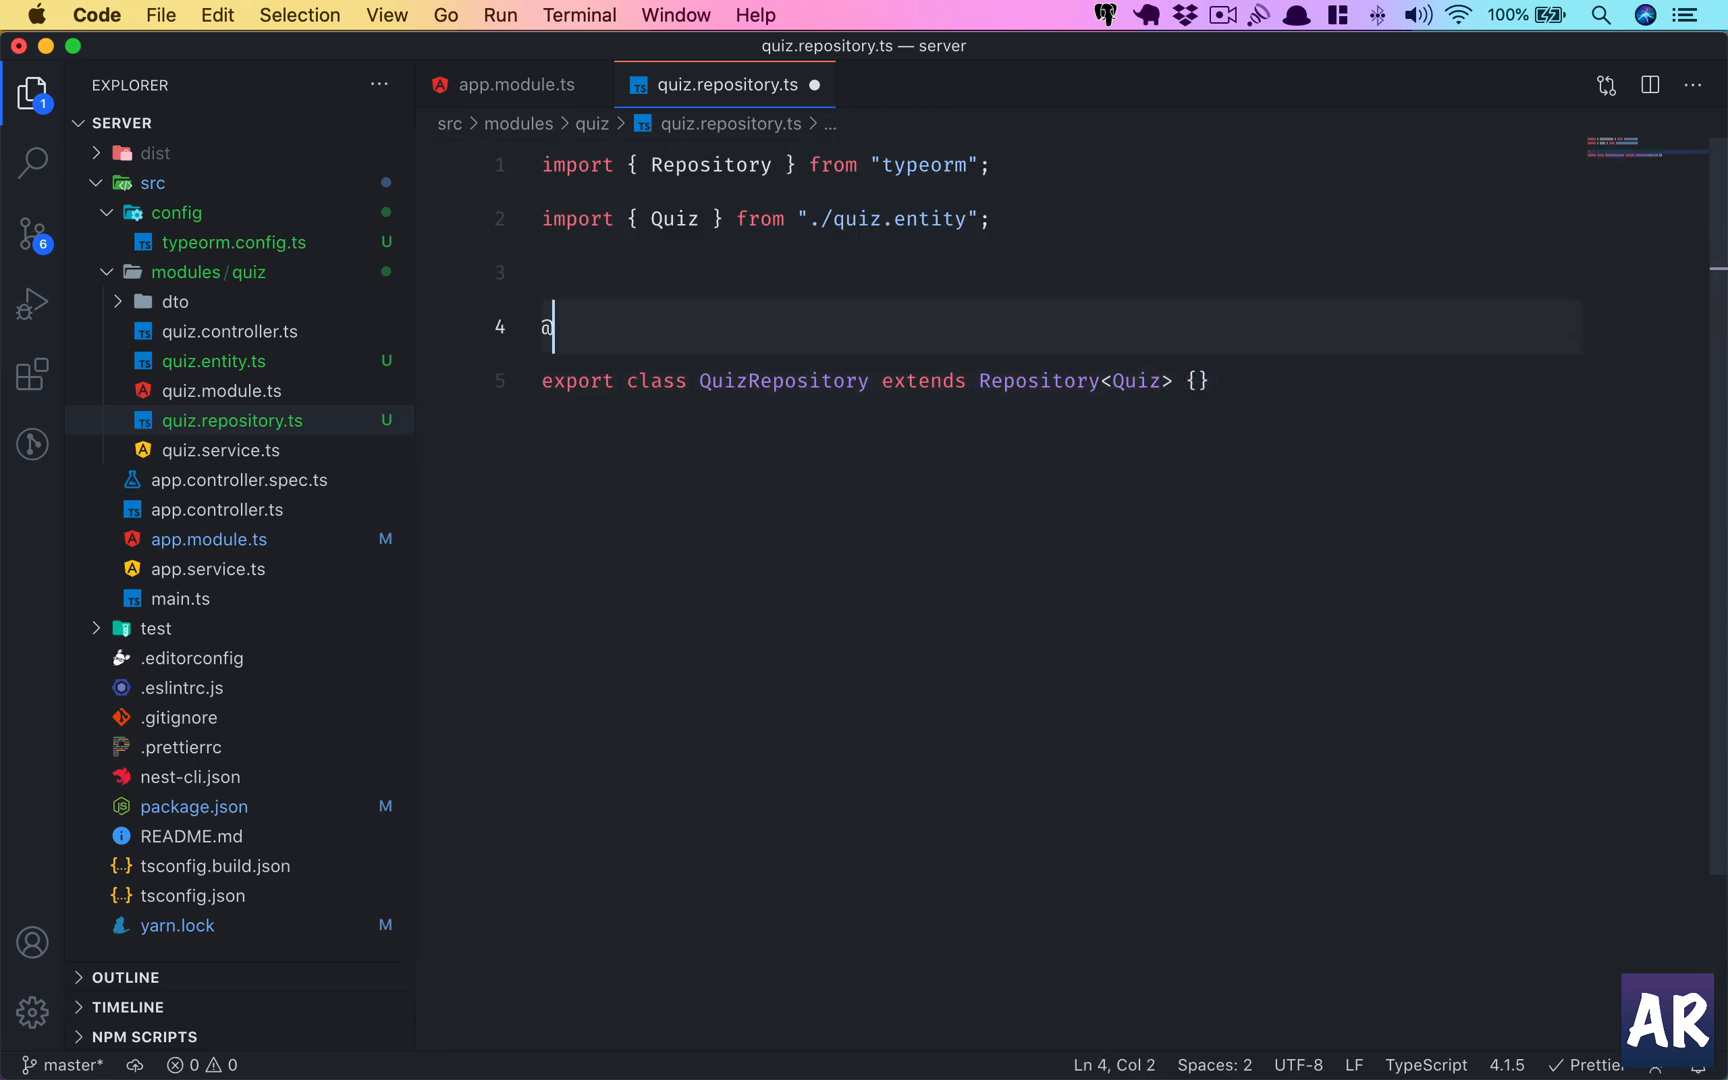
{"action": "type", "text": "EntityRepository"}
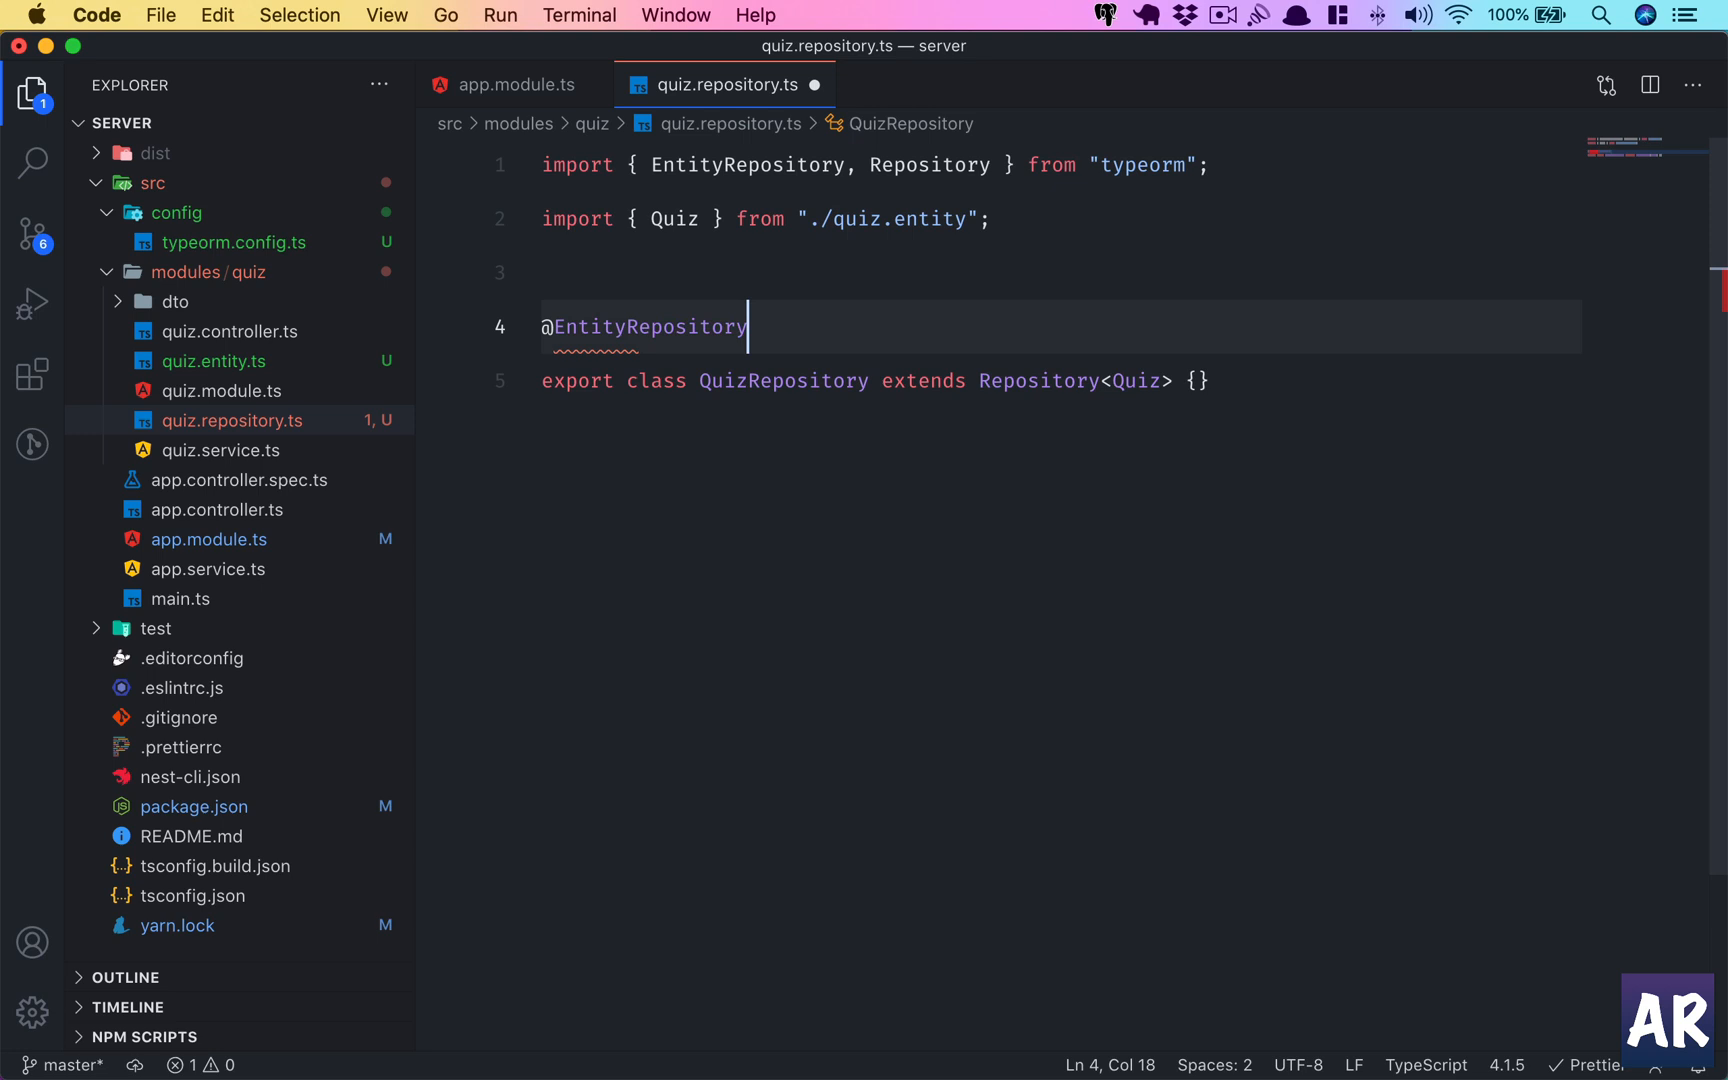
{"action": "type", "text": "()"}
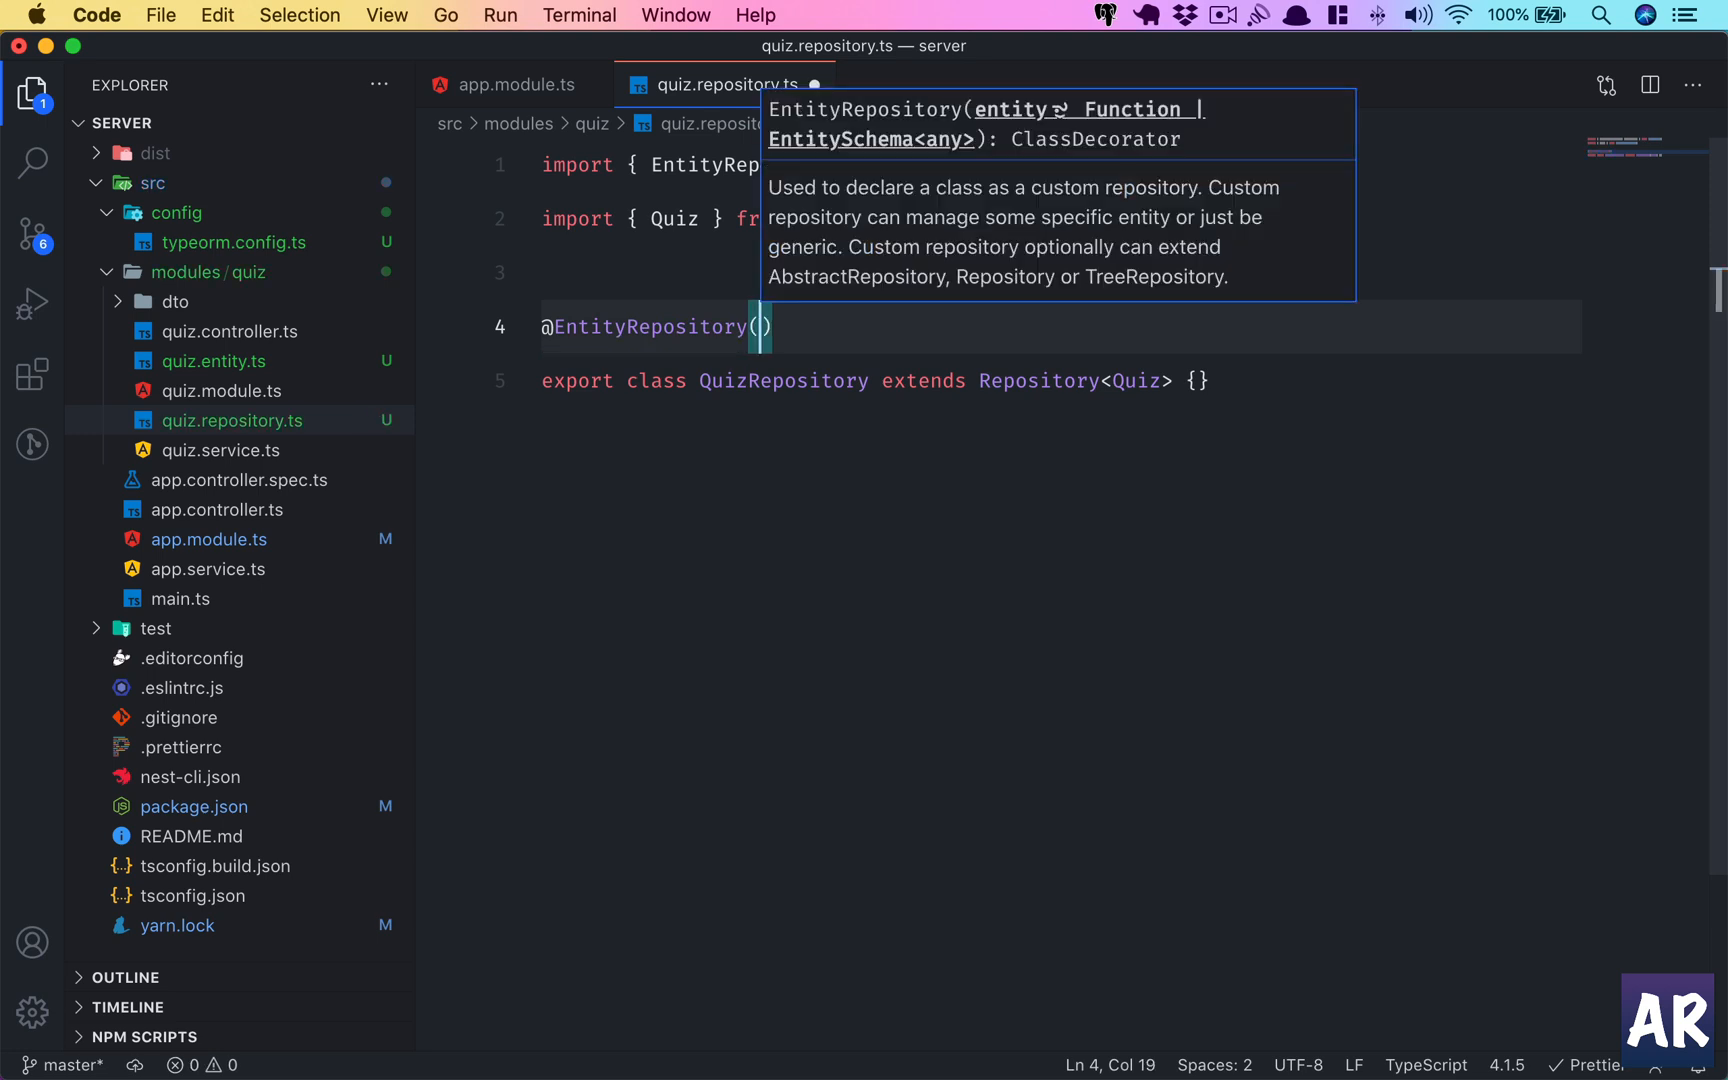
{"action": "type", "text": "Quiz"}
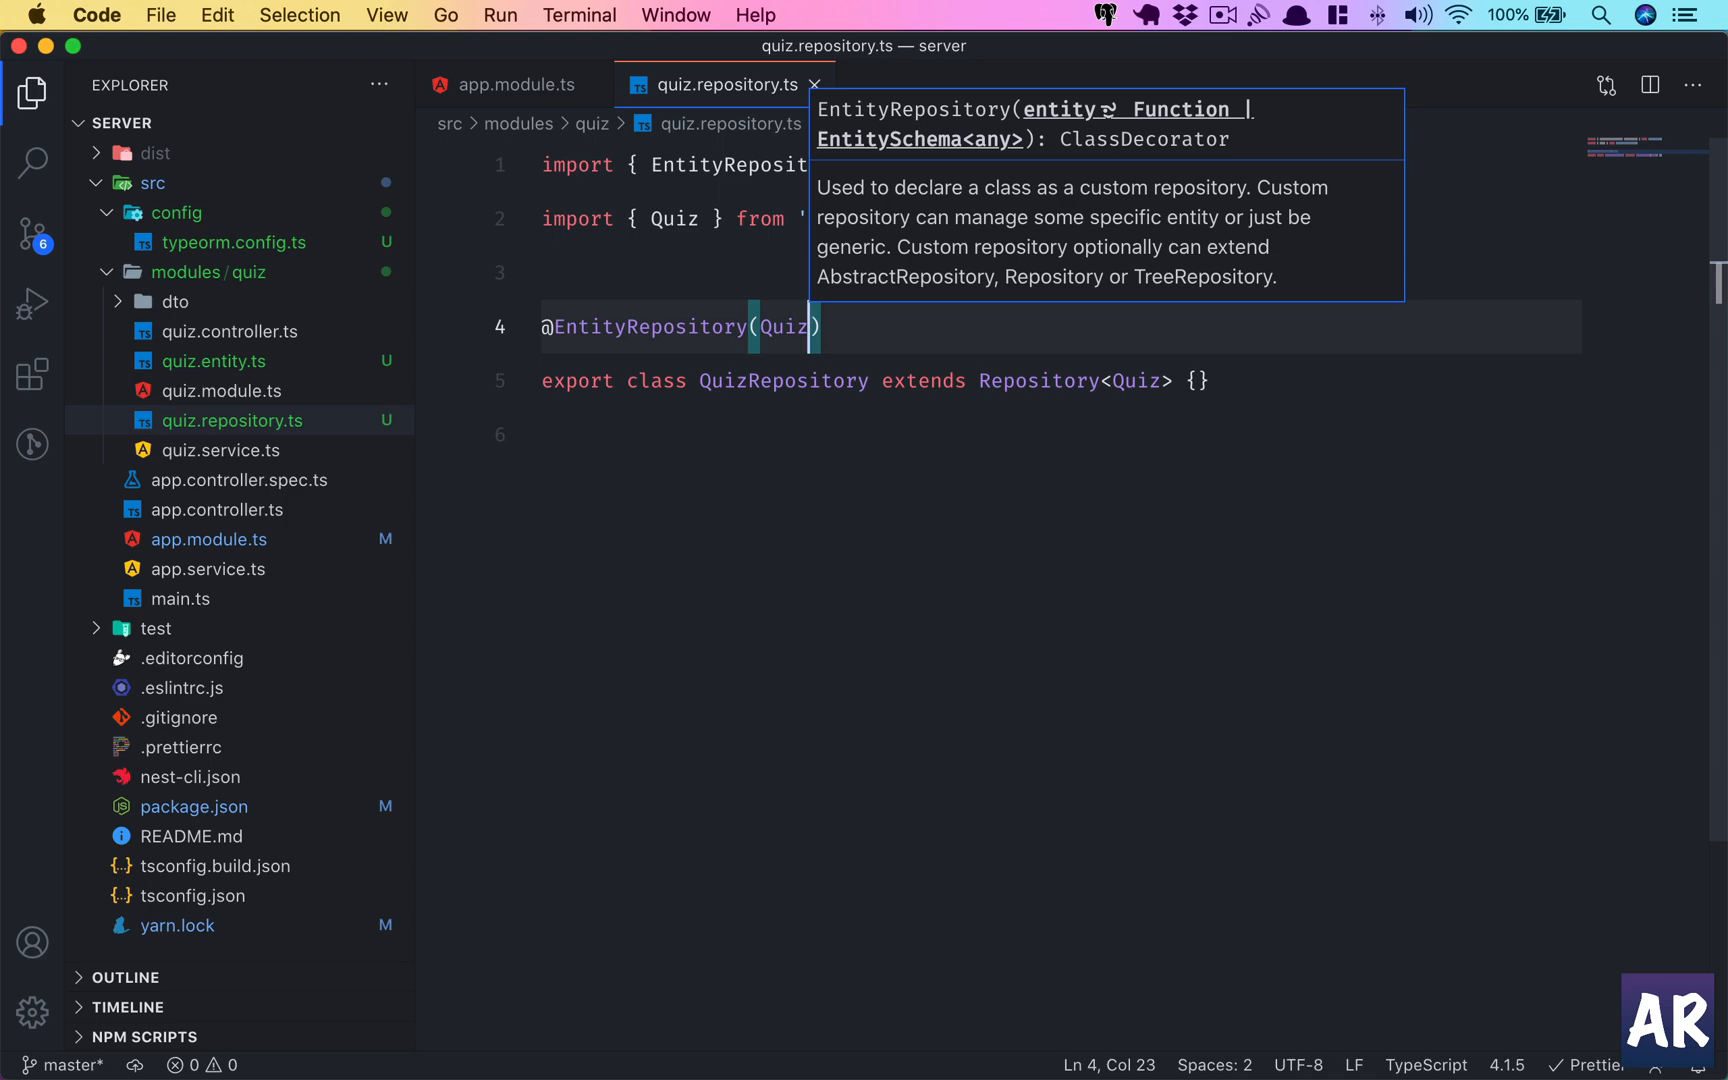
{"action": "left_click", "coordinate": [1036, 380]}
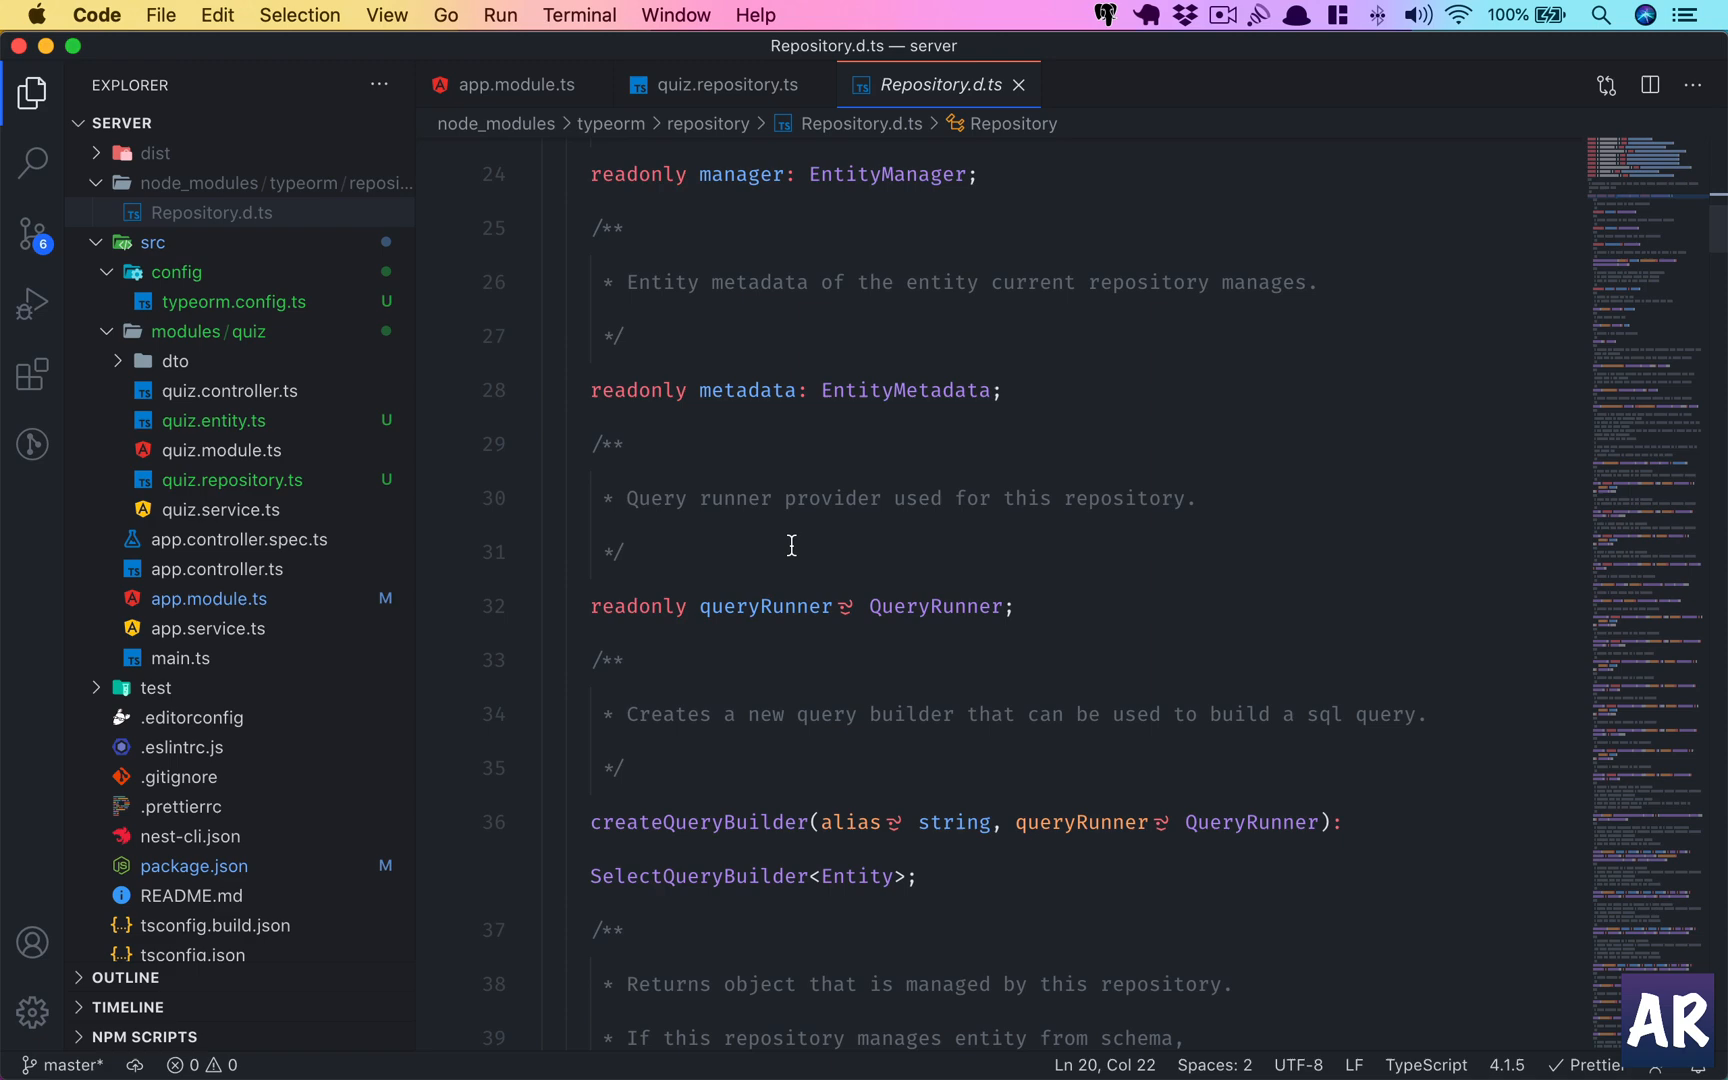
{"action": "scroll", "scroll_direction": "down", "scroll_amount": 3}
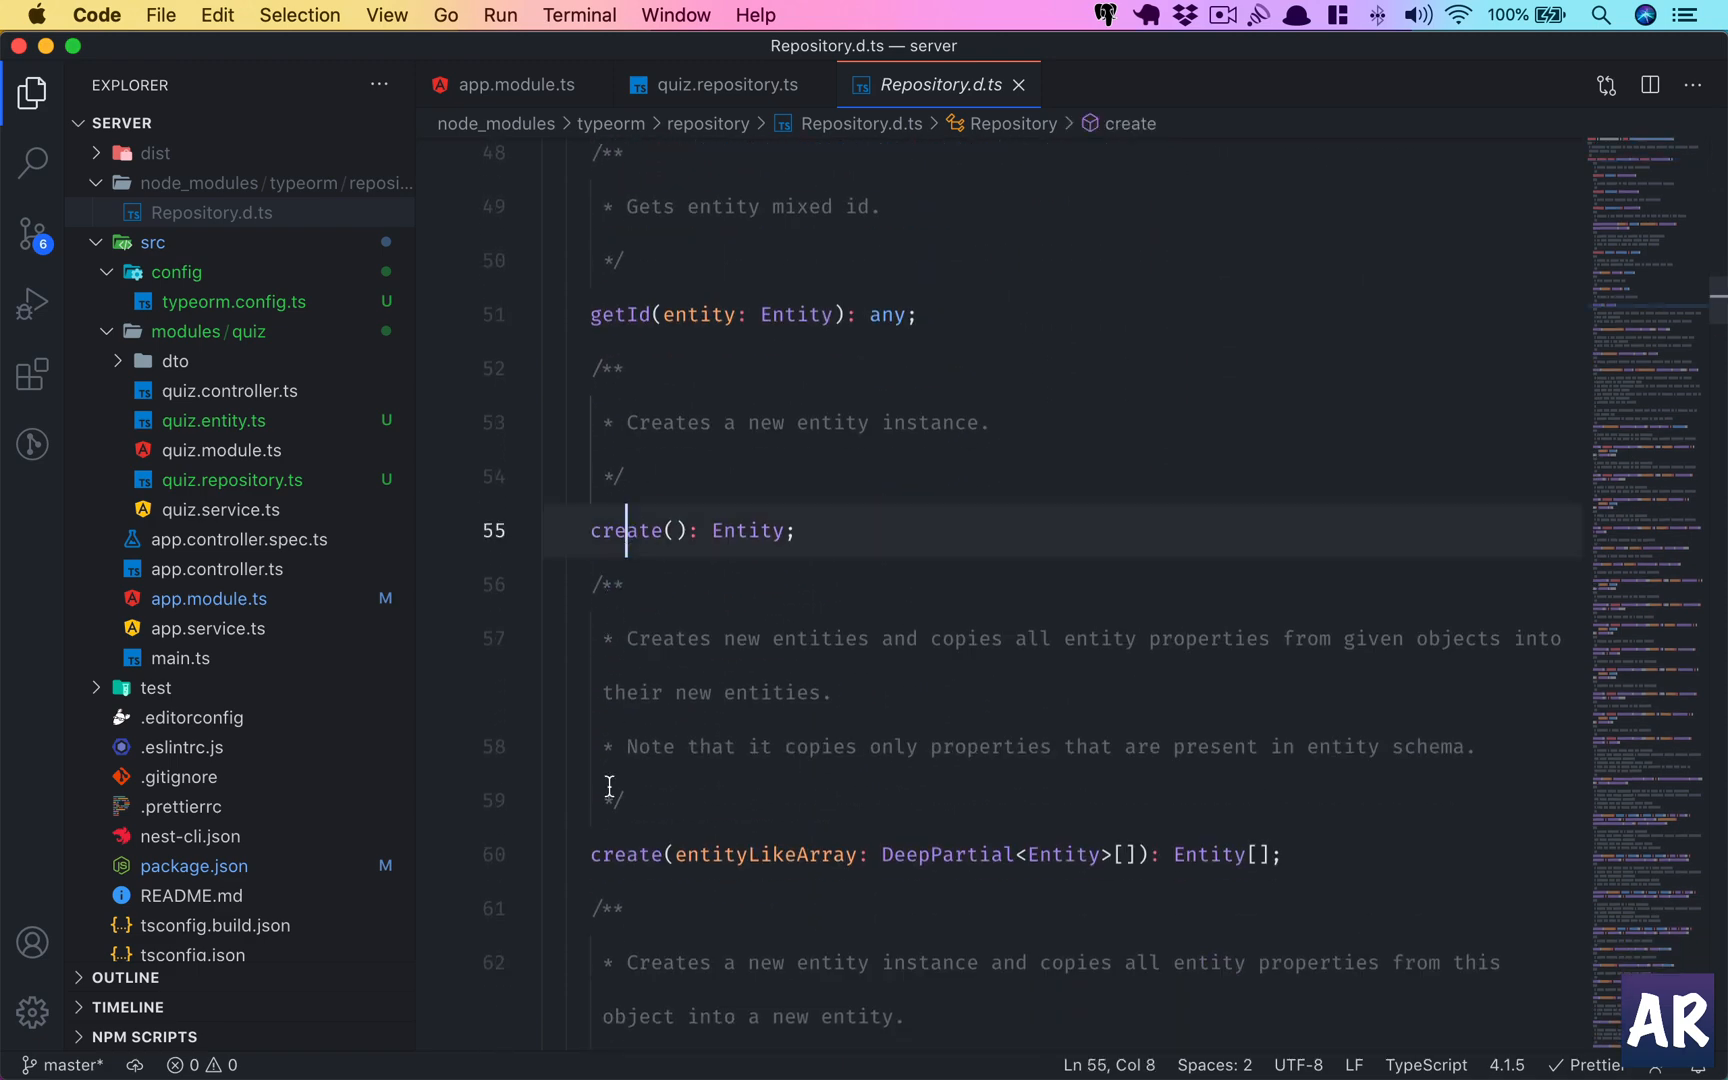
{"action": "scroll", "scroll_direction": "down", "scroll_amount": 3}
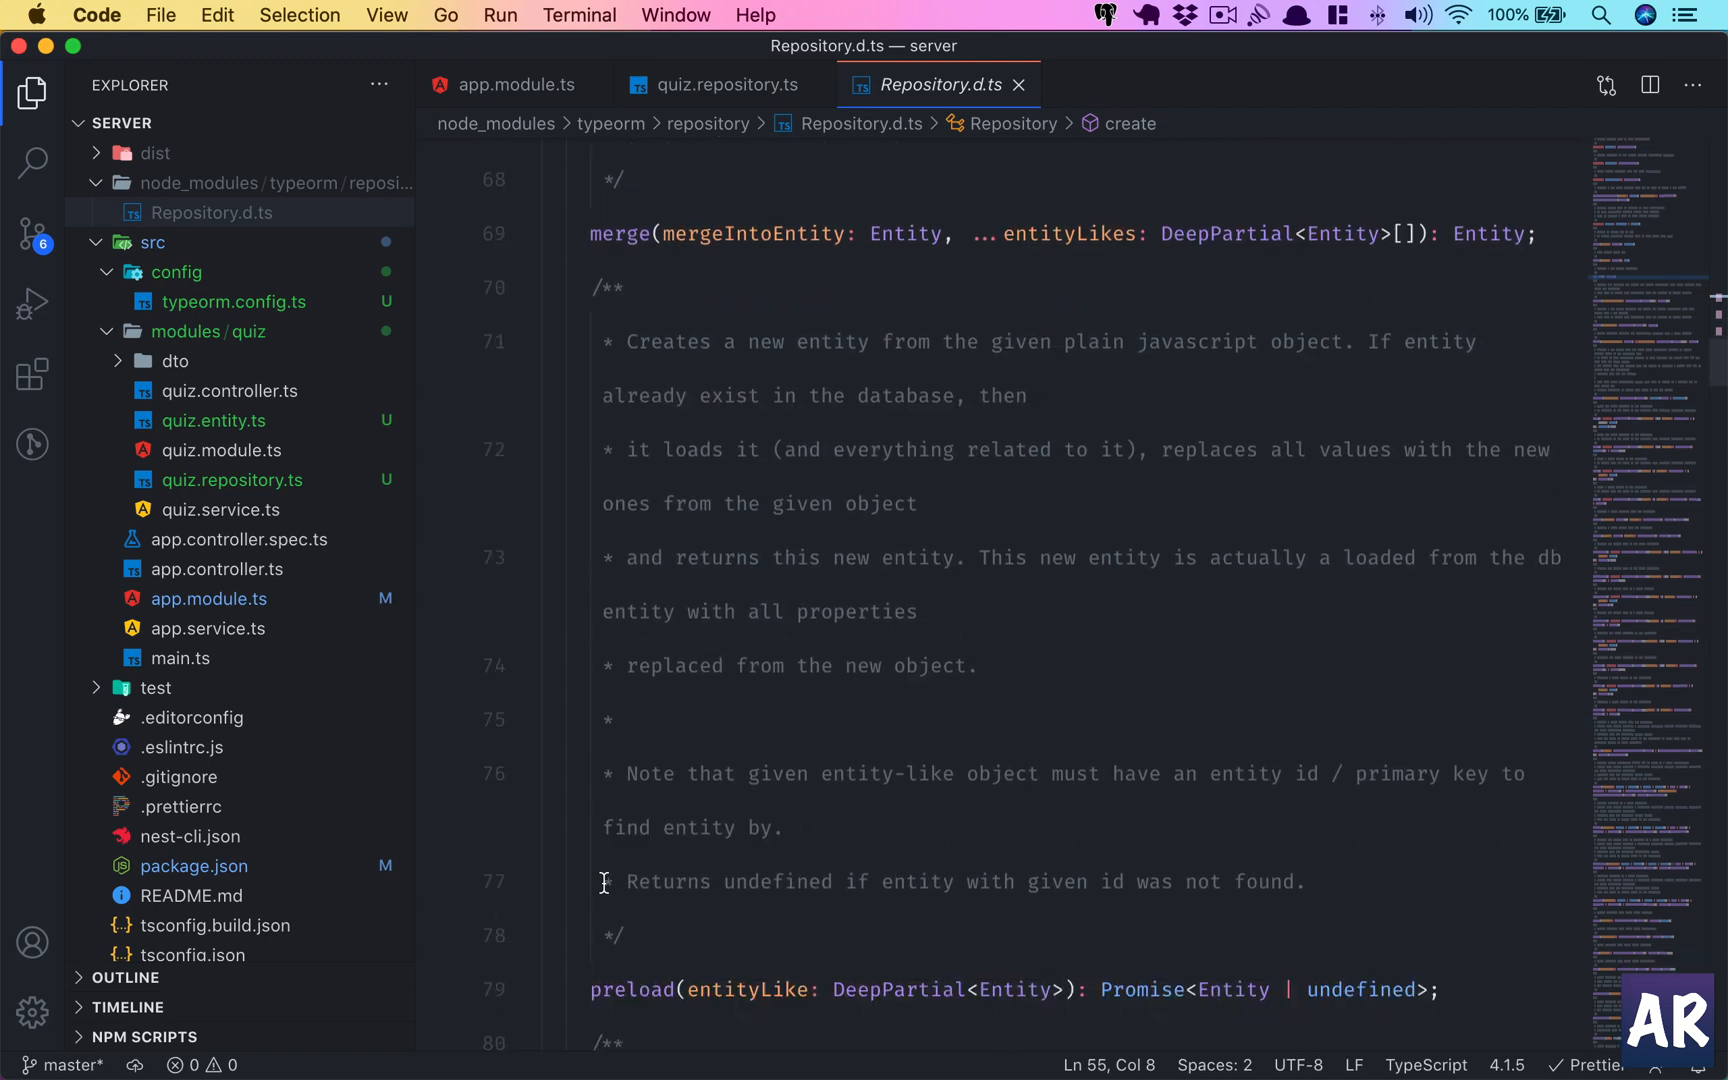
{"action": "scroll", "scroll_direction": "down", "scroll_amount": 3}
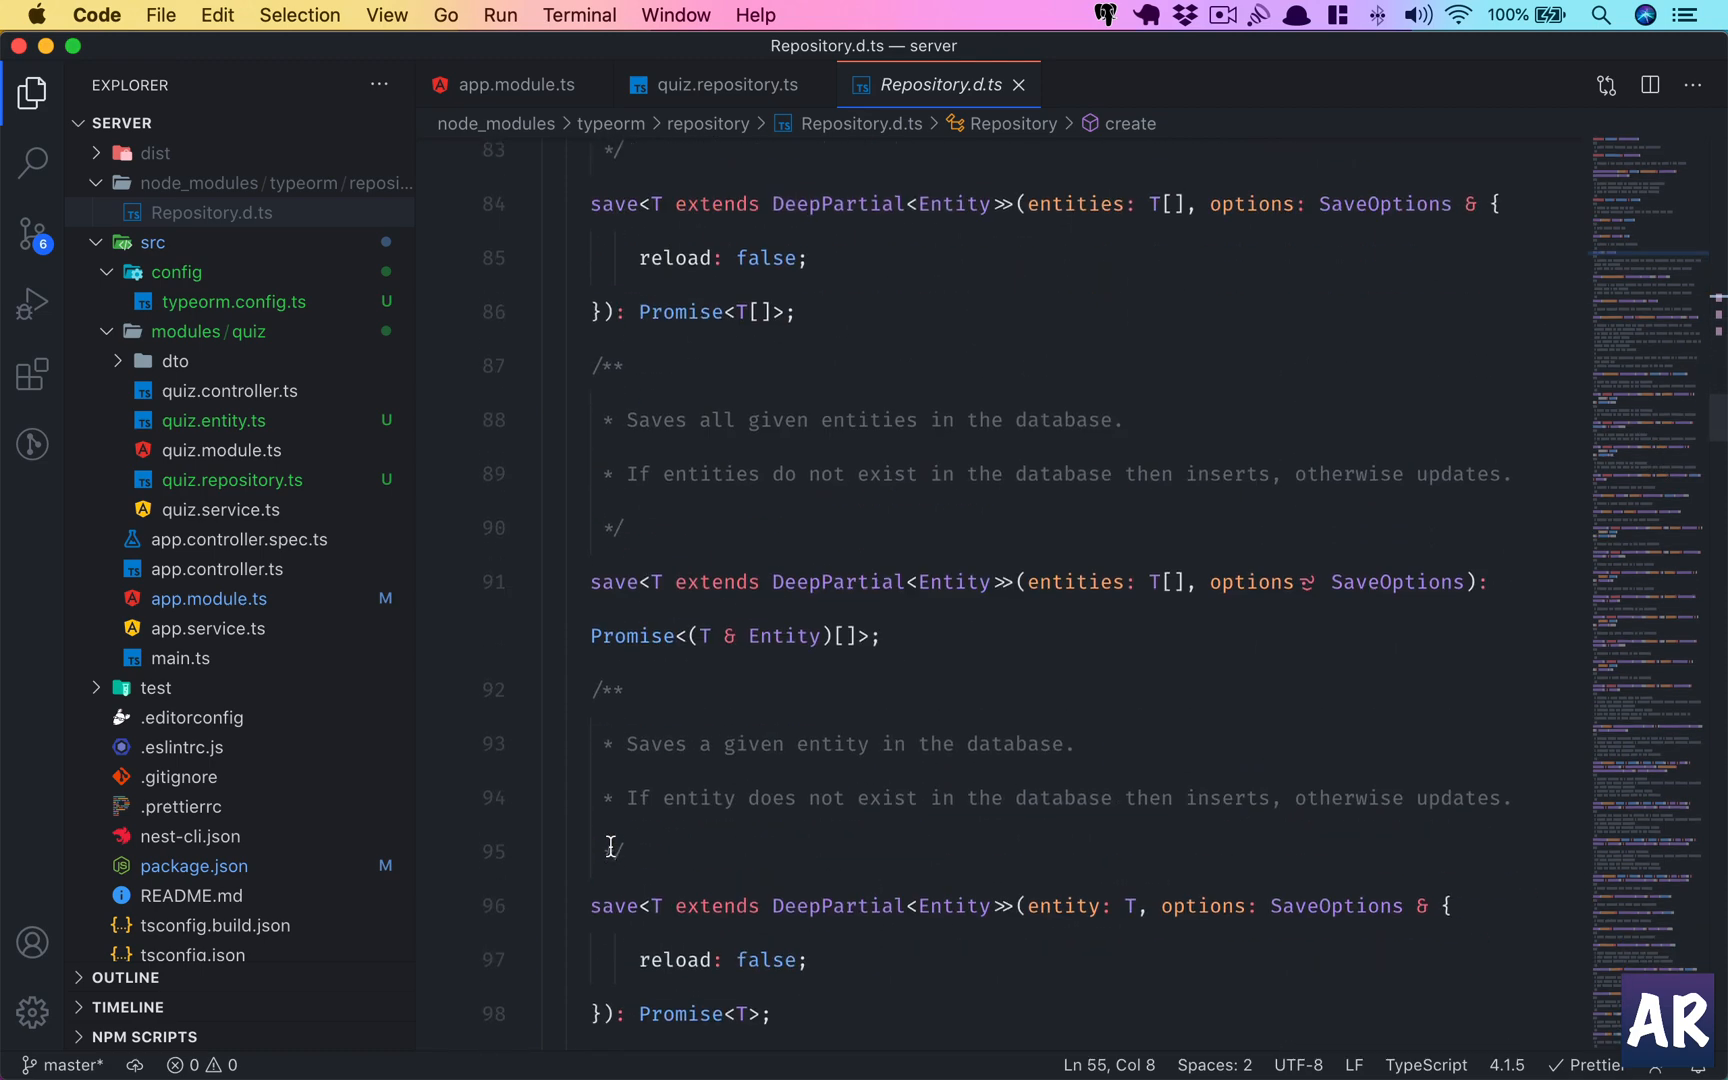
{"action": "left_click", "coordinate": [722, 84]}
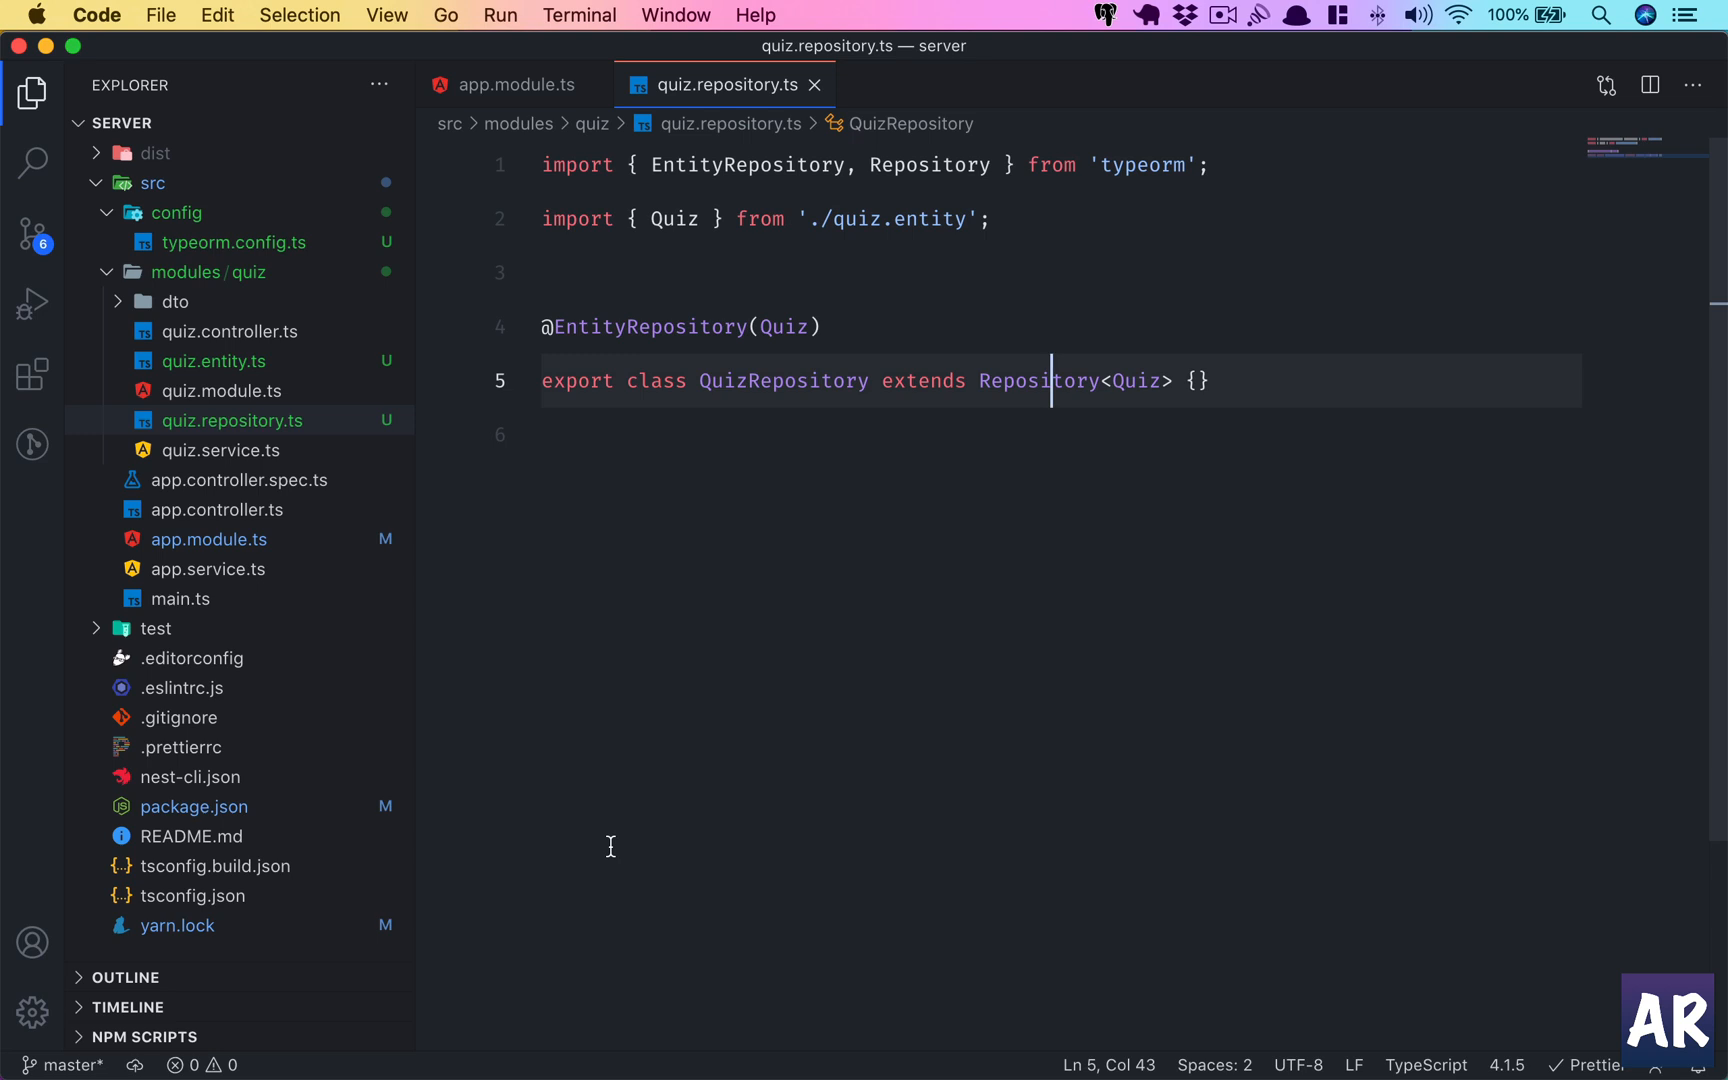
{"action": "mouse_move", "coordinate": [374, 710]}
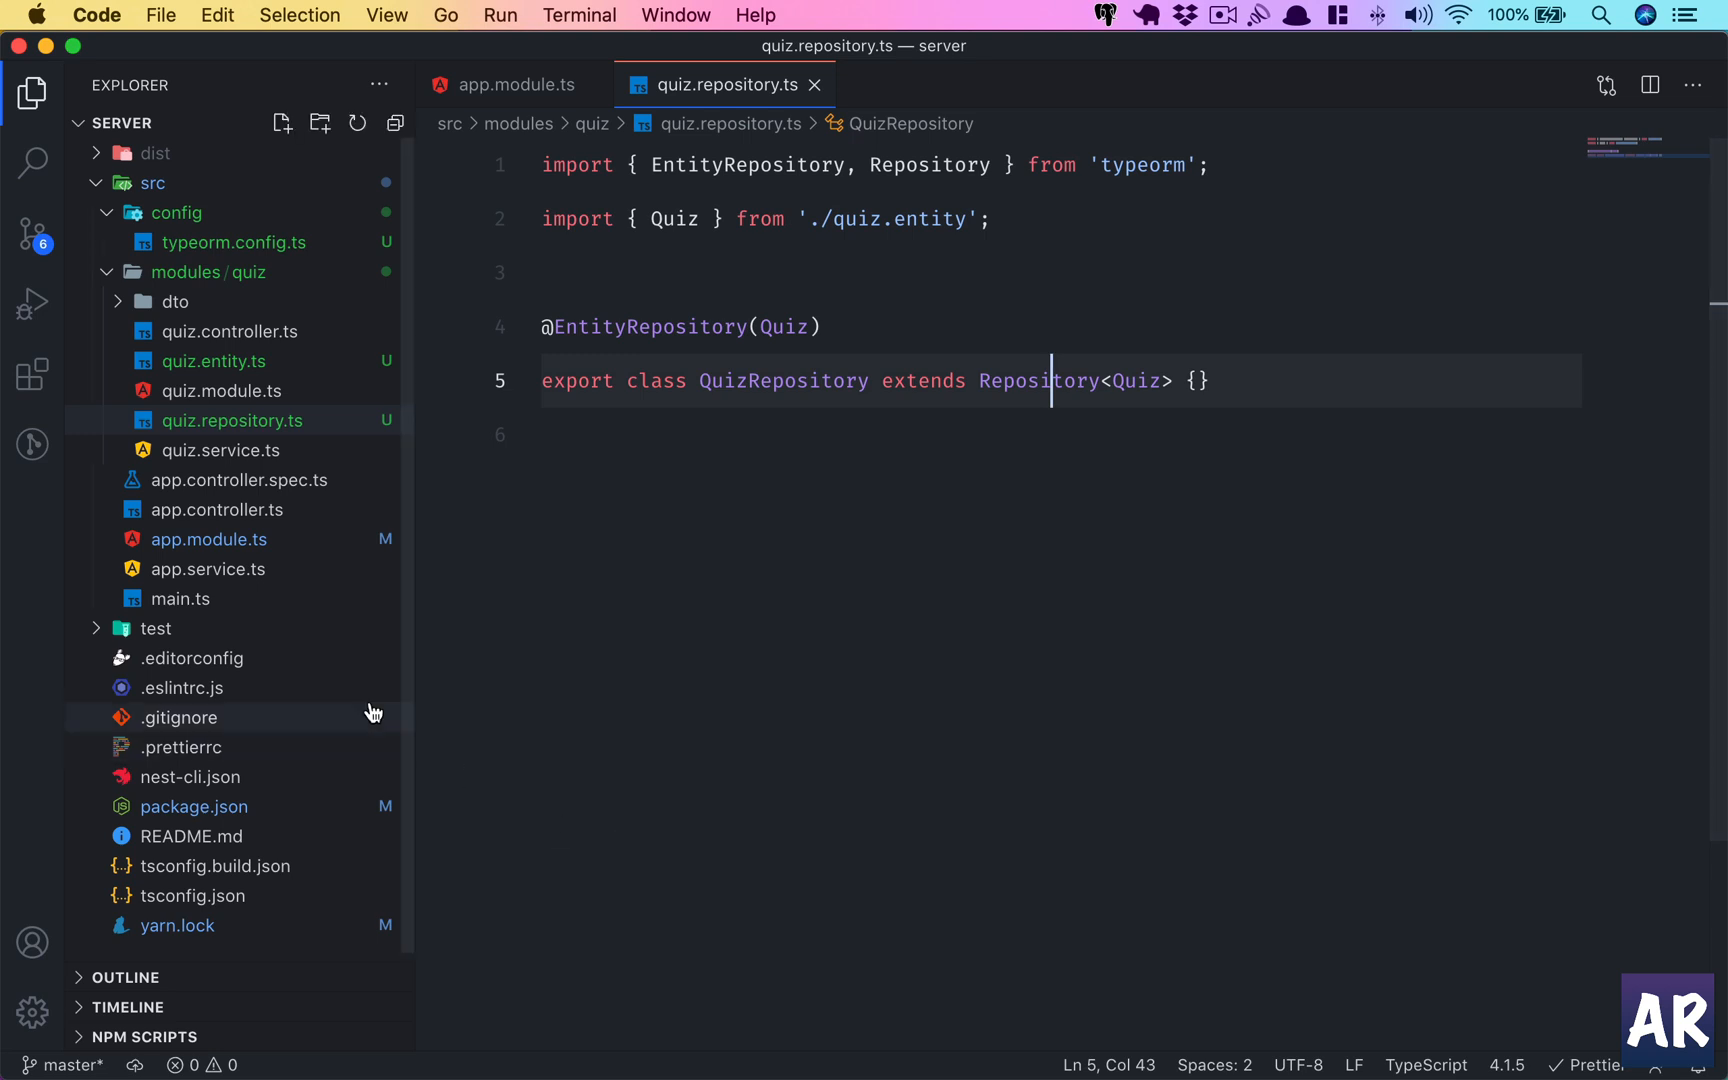
{"action": "mouse_move", "coordinate": [322, 598]}
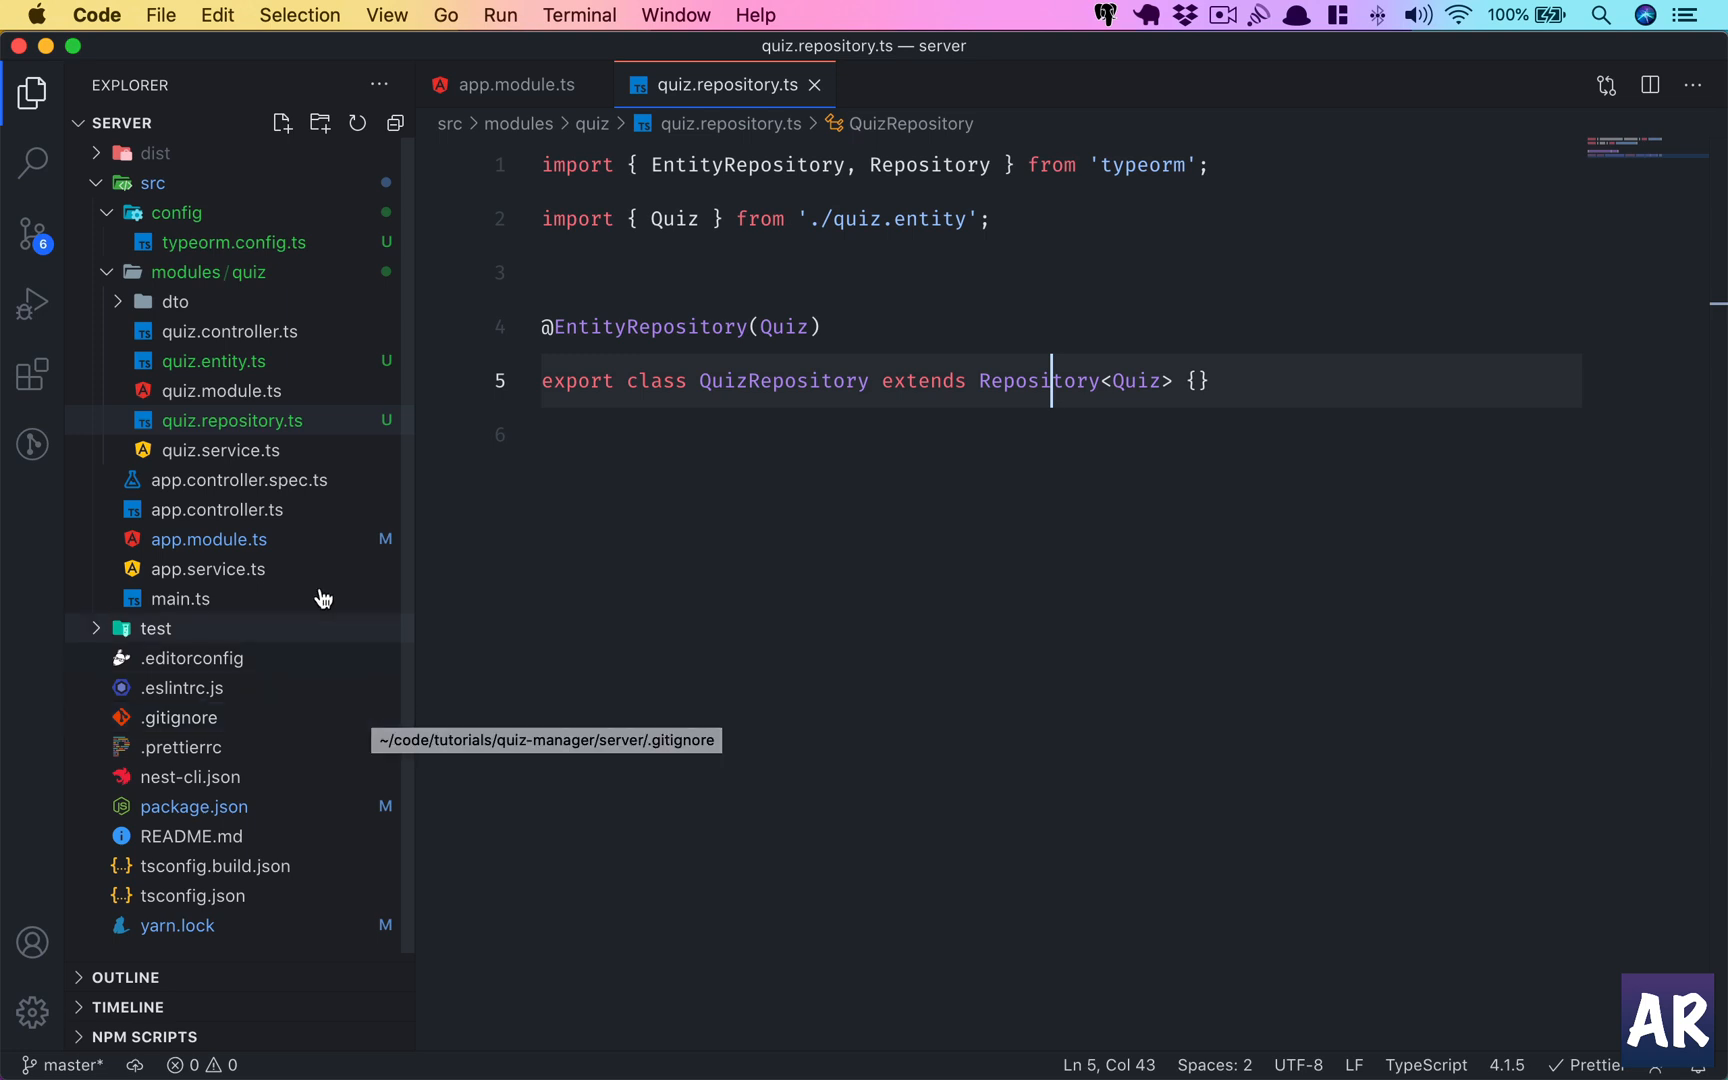
Add an empty imports array to QuizModule, checking TypeOrmModule.forRoot in the app module.
{"action": "left_click", "coordinate": [220, 390]}
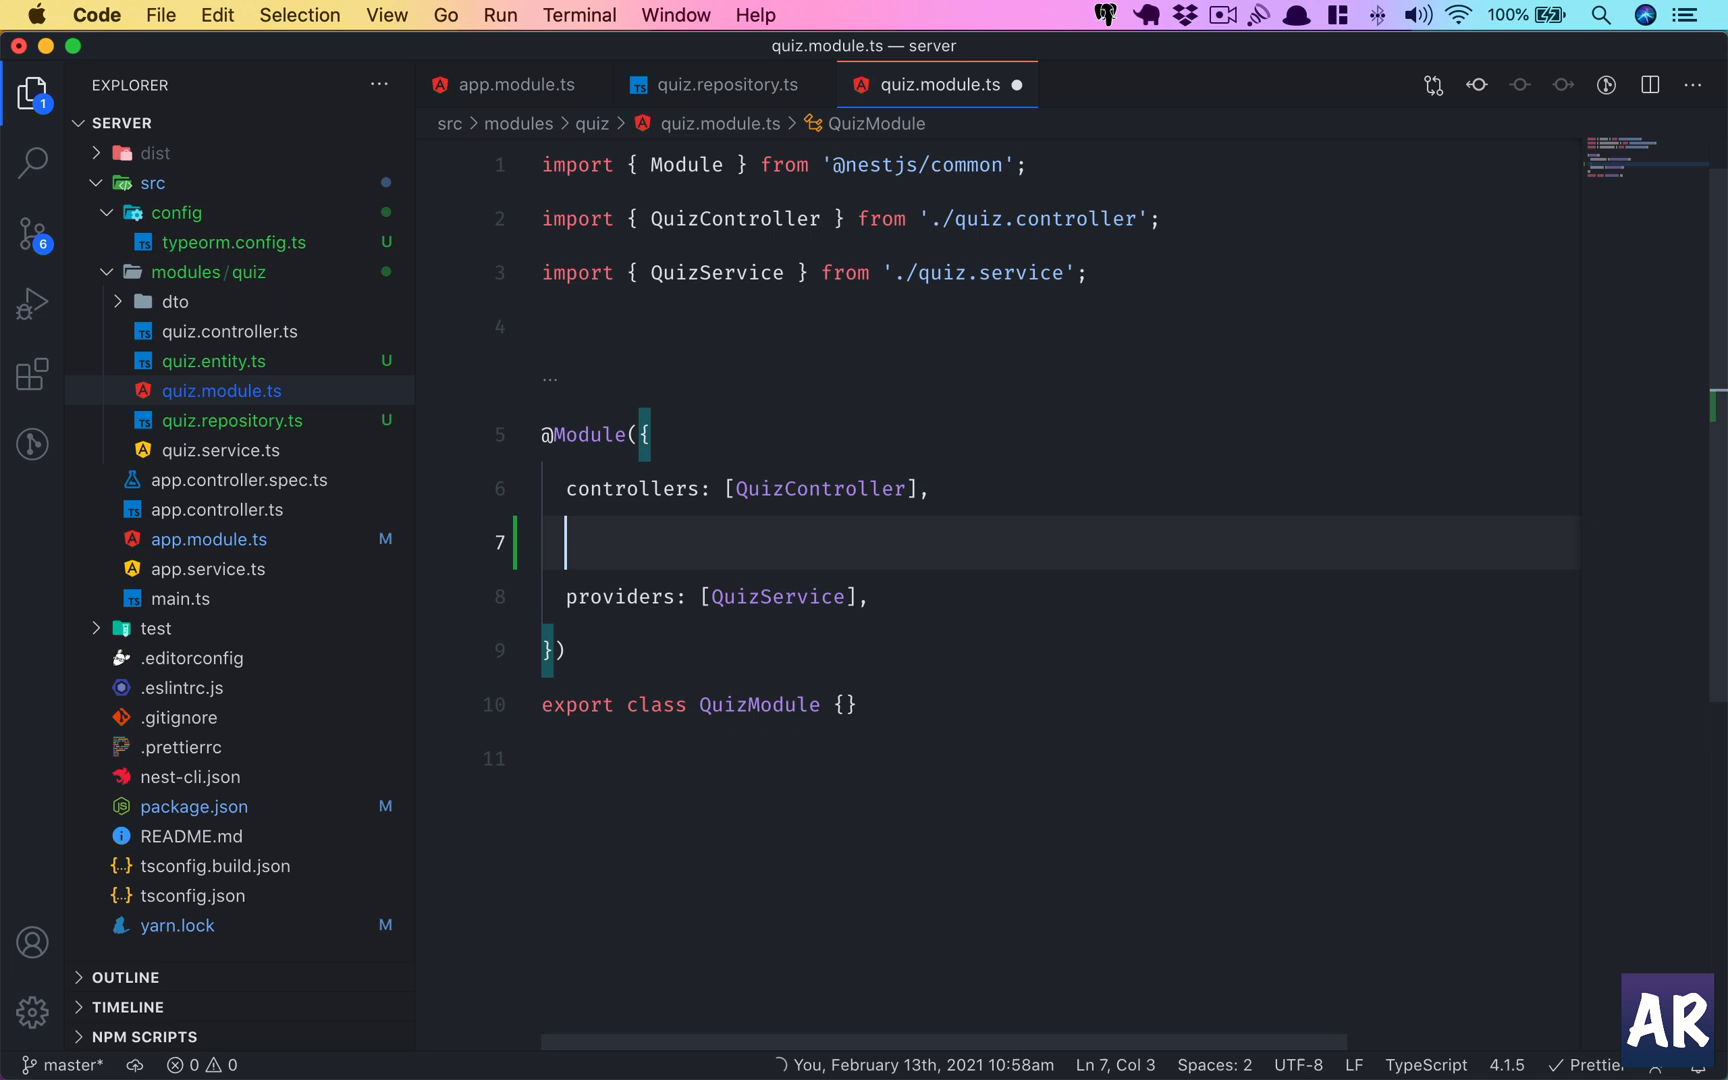
{"action": "type", "text": "imports: []"}
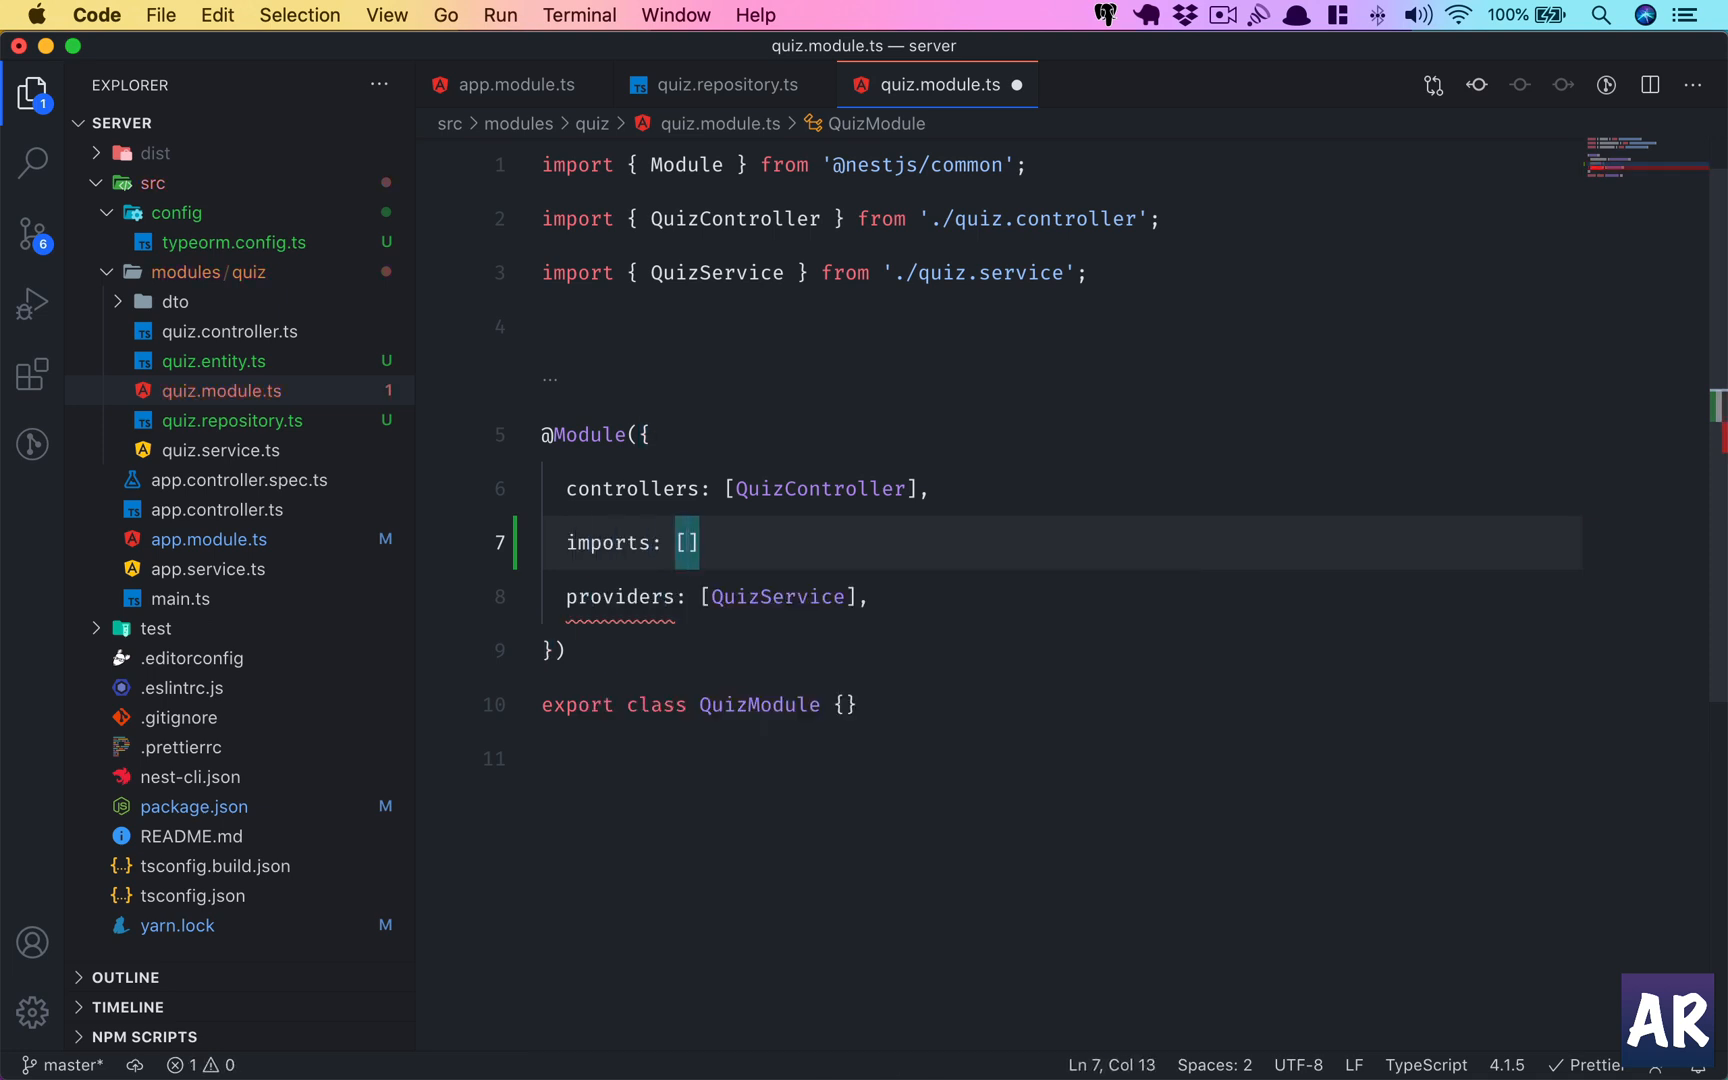
{"action": "left_click", "coordinate": [516, 84]}
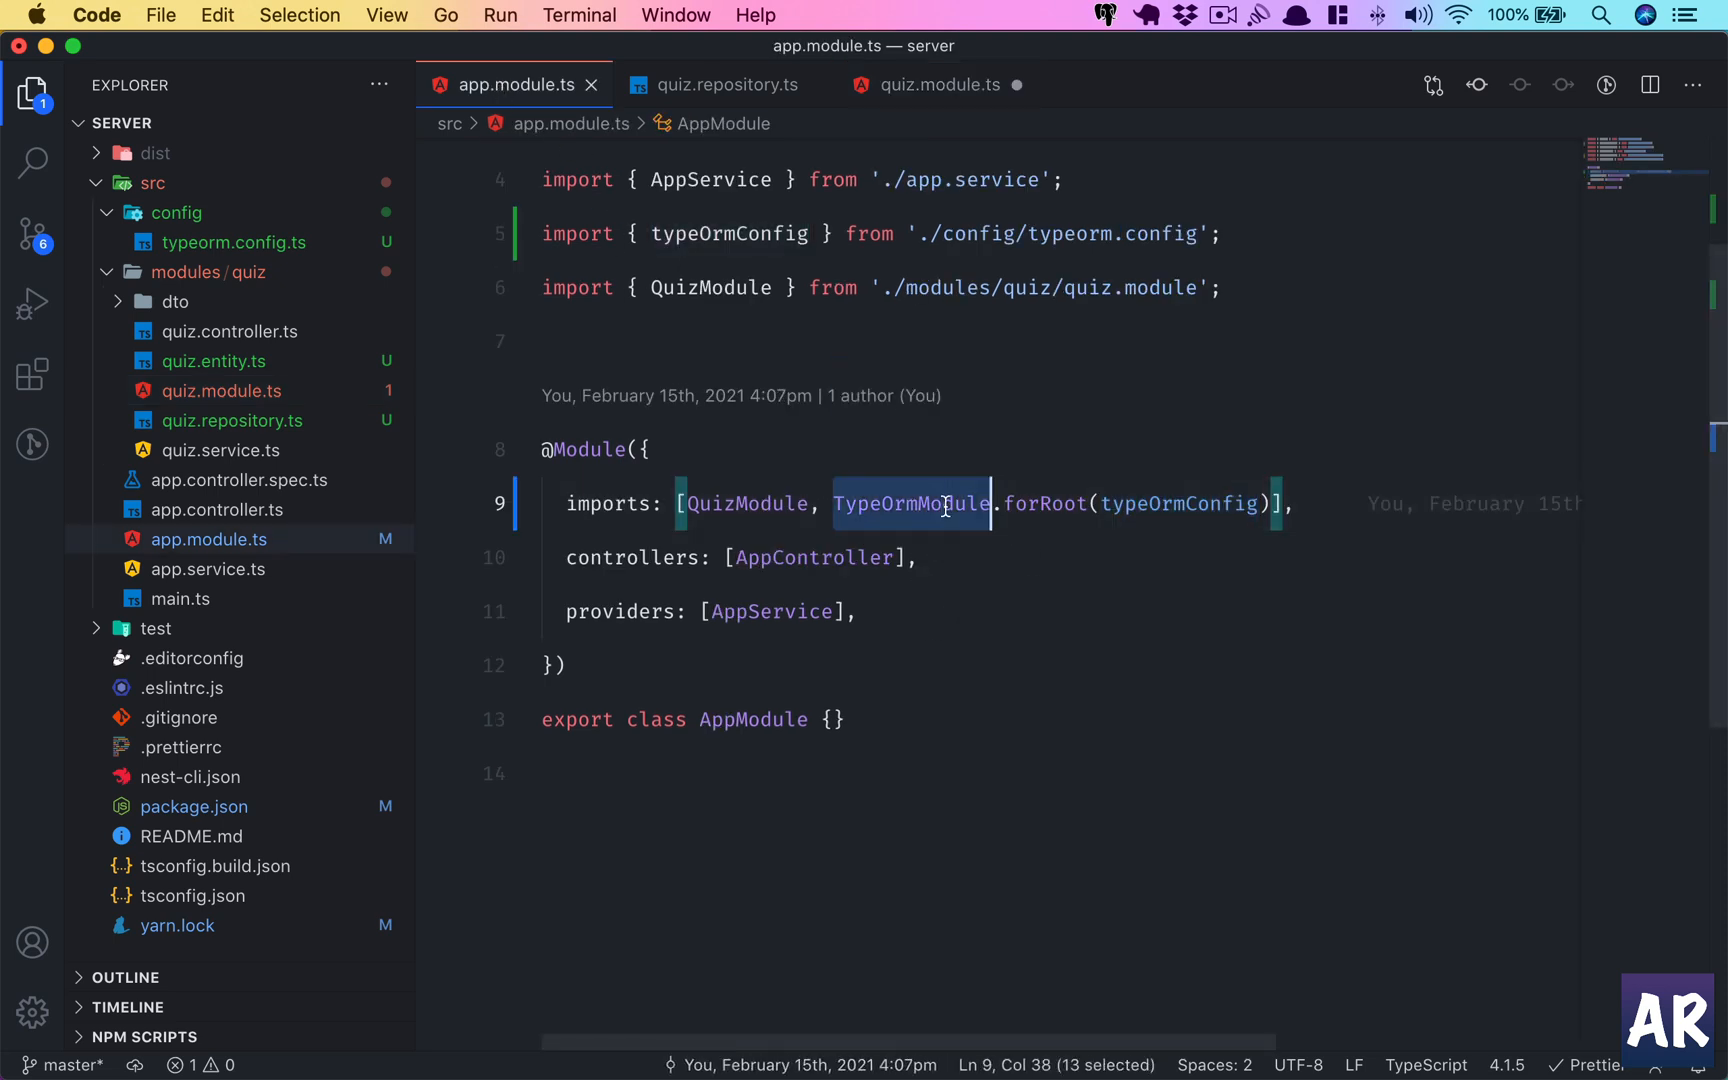
{"action": "left_click", "coordinate": [1032, 504]}
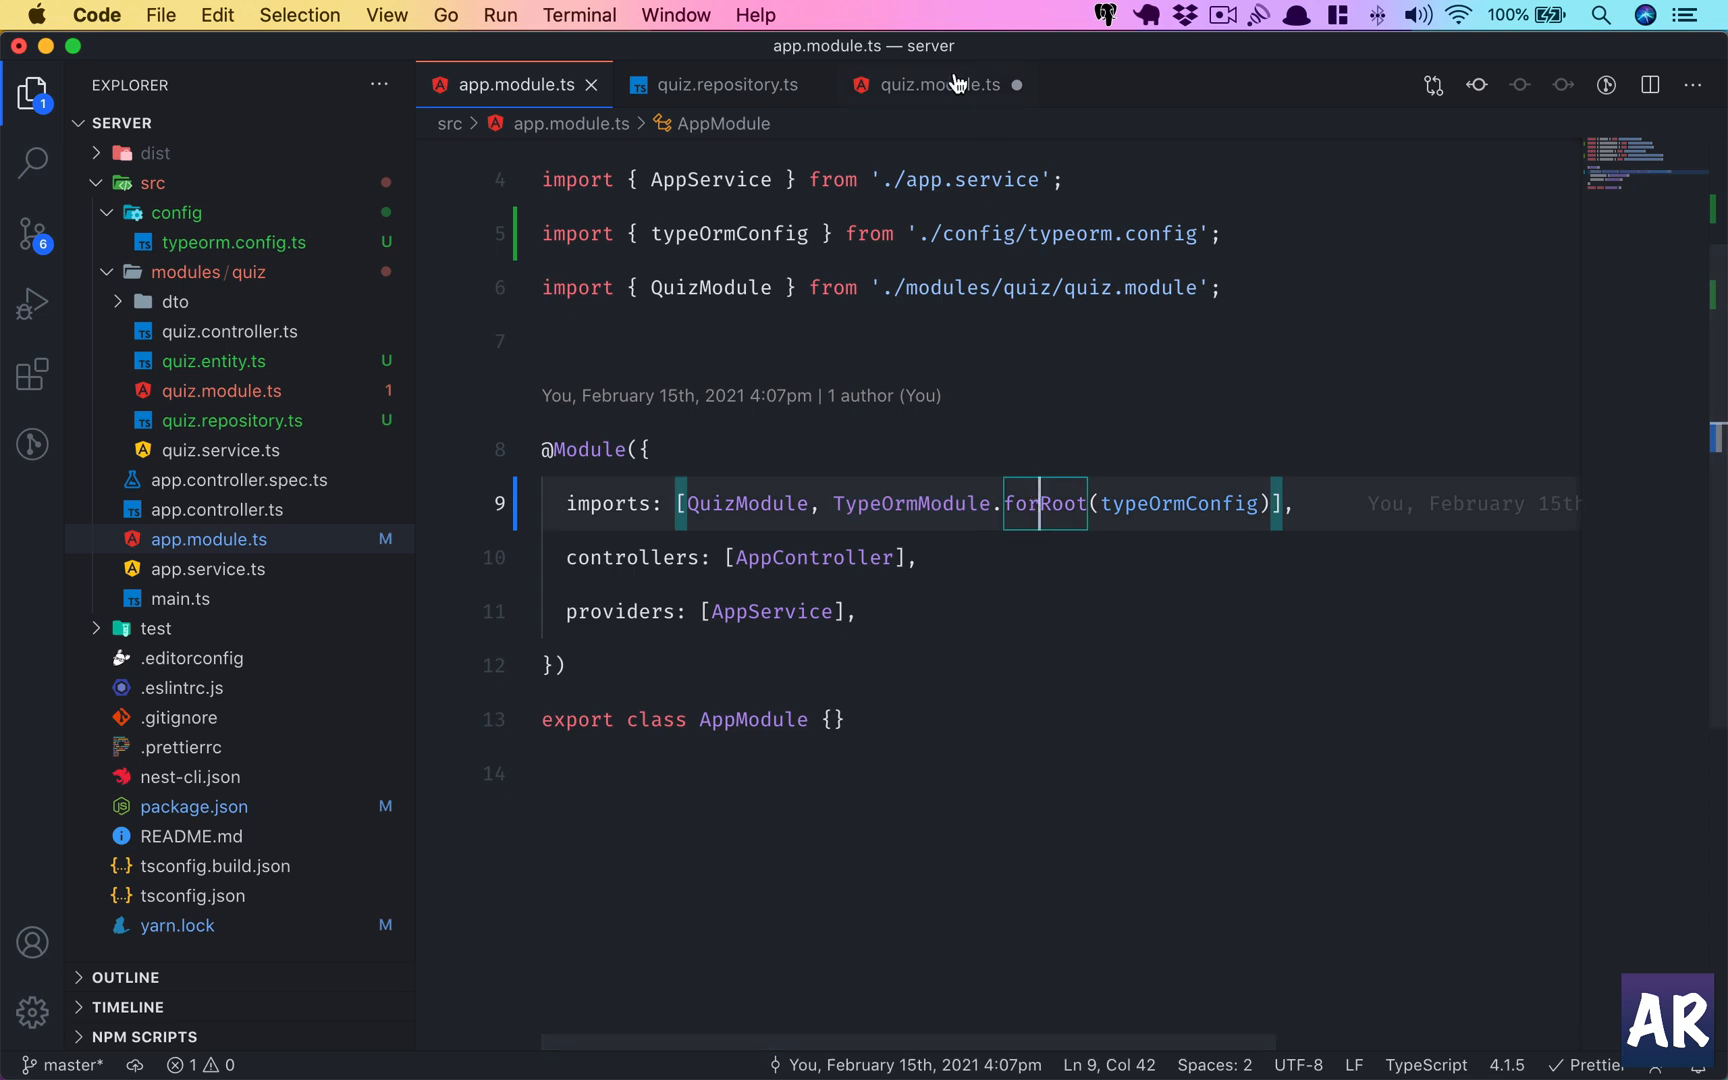
{"action": "left_click", "coordinate": [938, 84]}
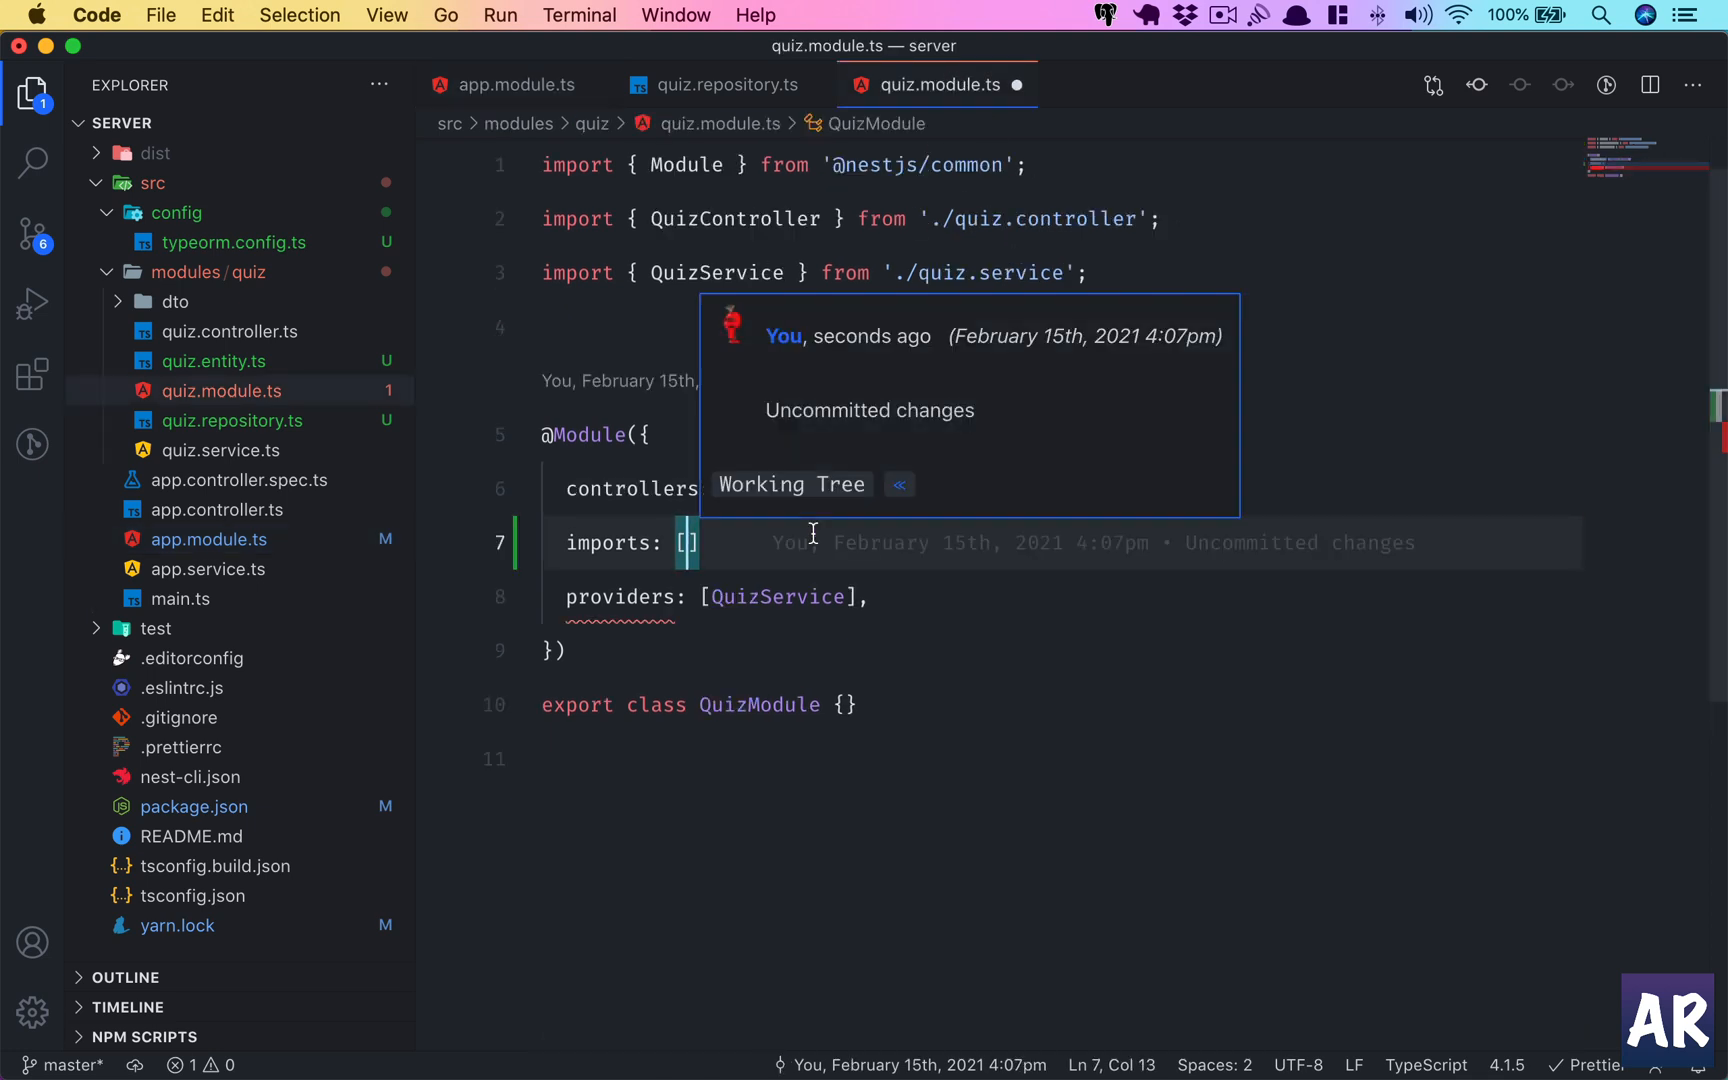
Fill imports with TypeOrmModule.forFeature([QuizRepository]) and save the module file.
{"action": "type", "text": "TypeOrmModule.for"}
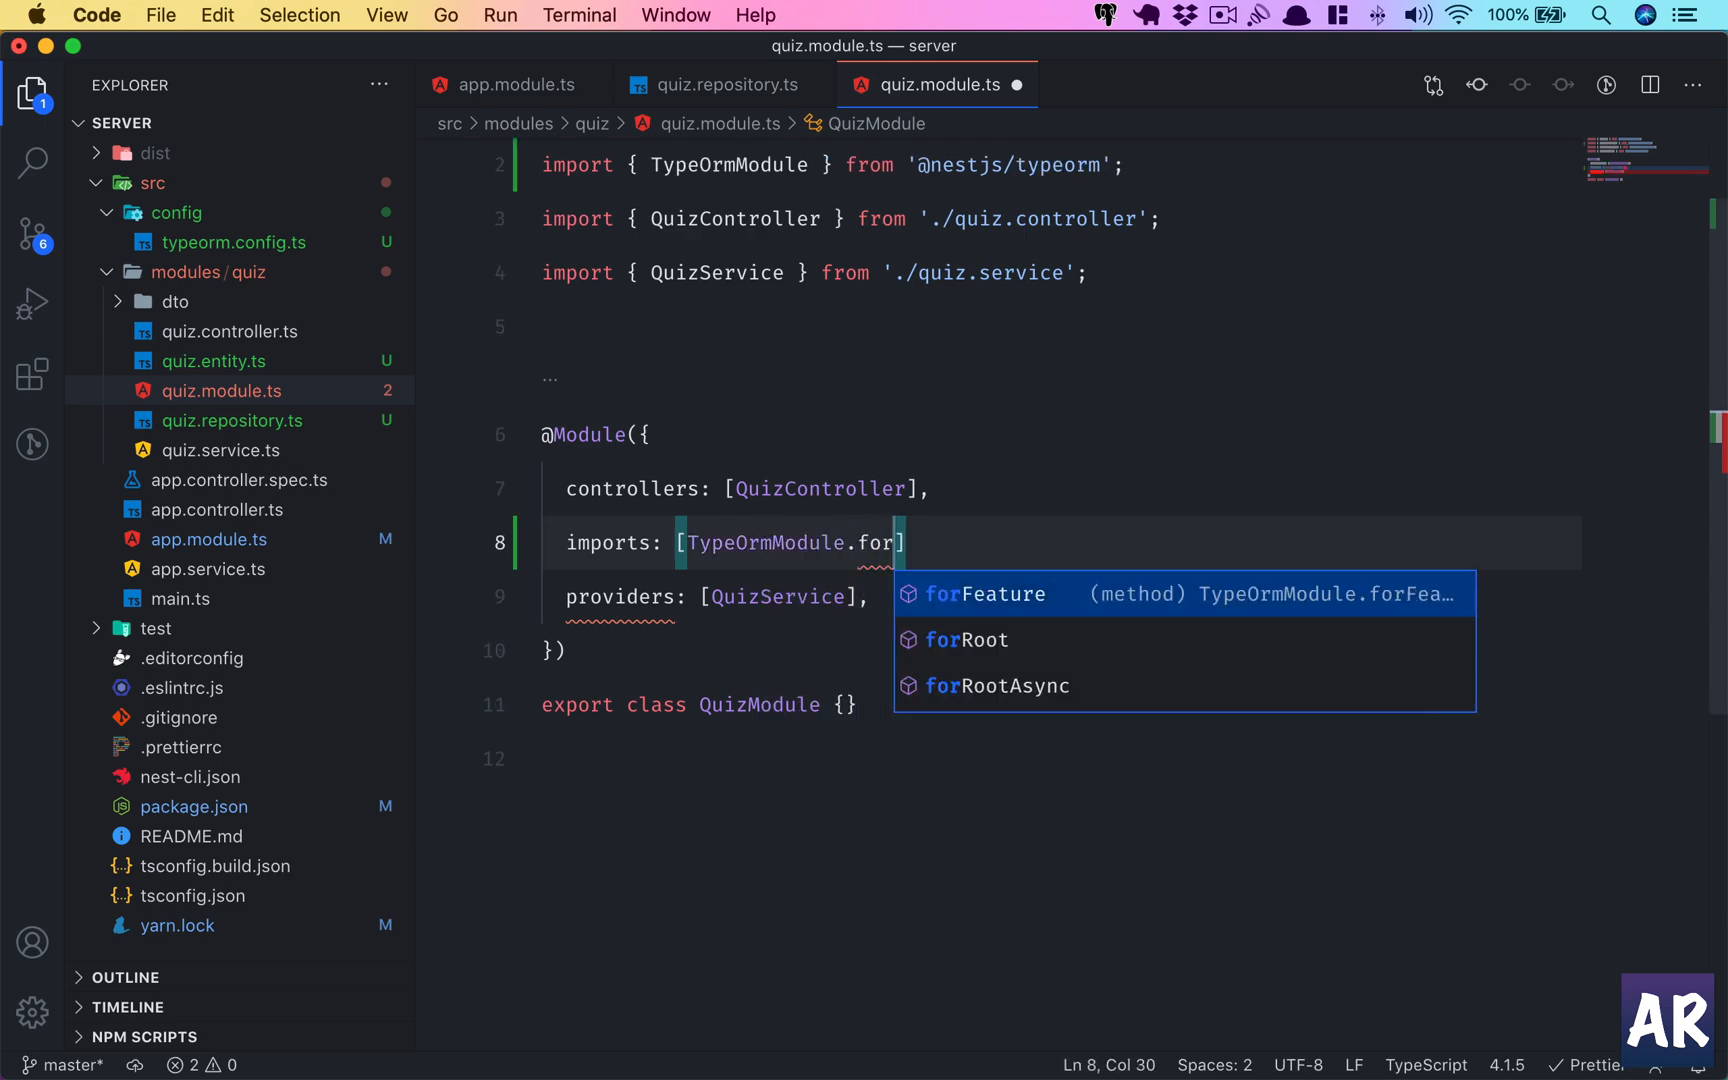
{"action": "left_click", "coordinate": [984, 592]}
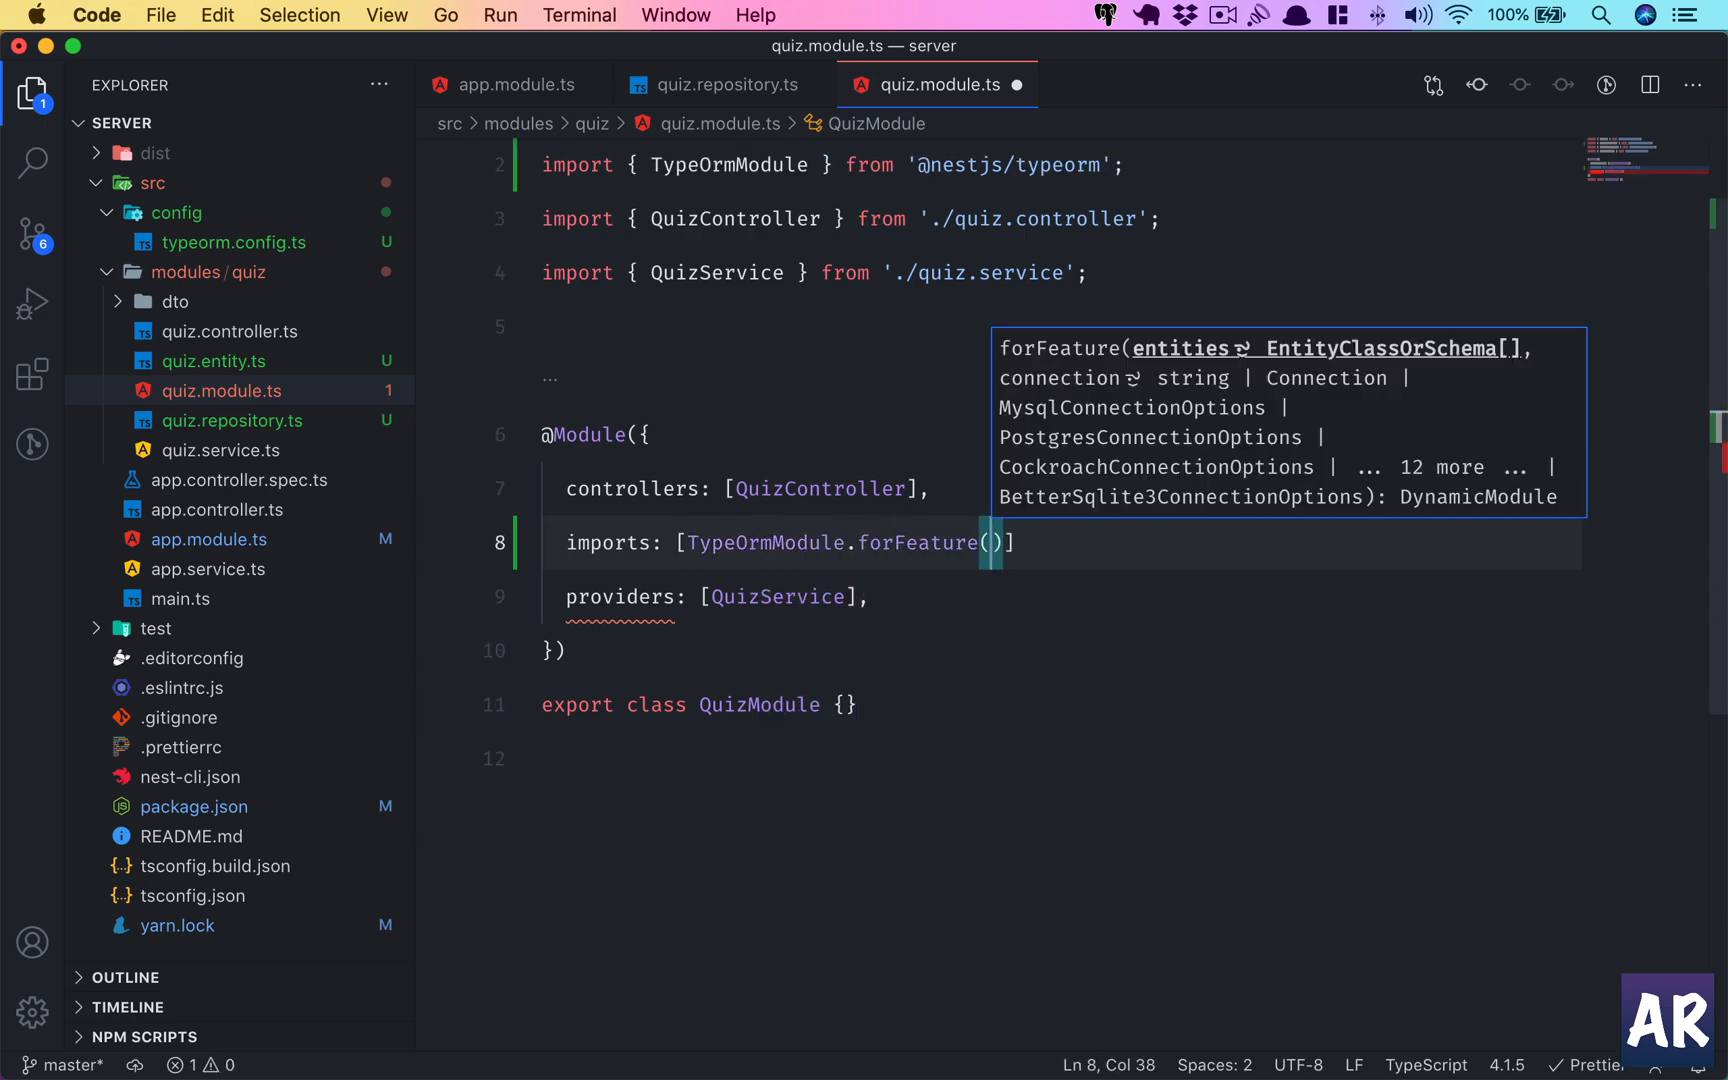
{"action": "type", "text": "[QuizRepository"}
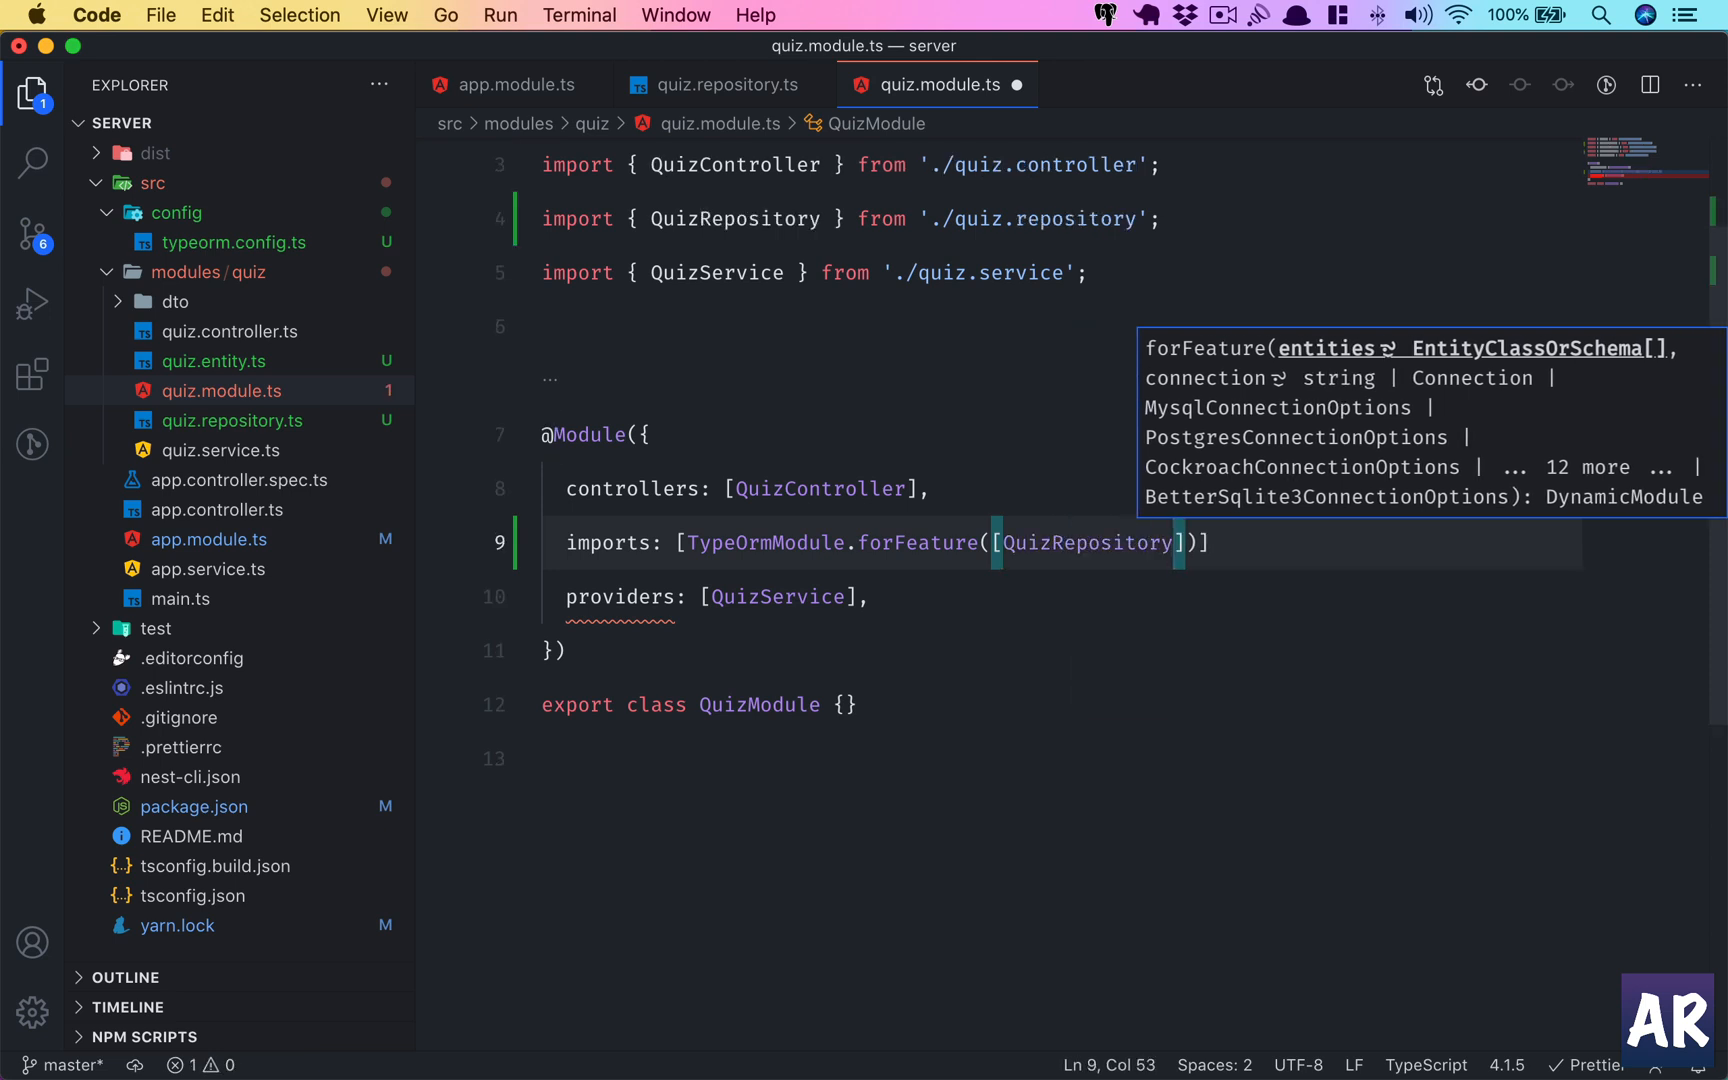
{"action": "type", "text": "],"}
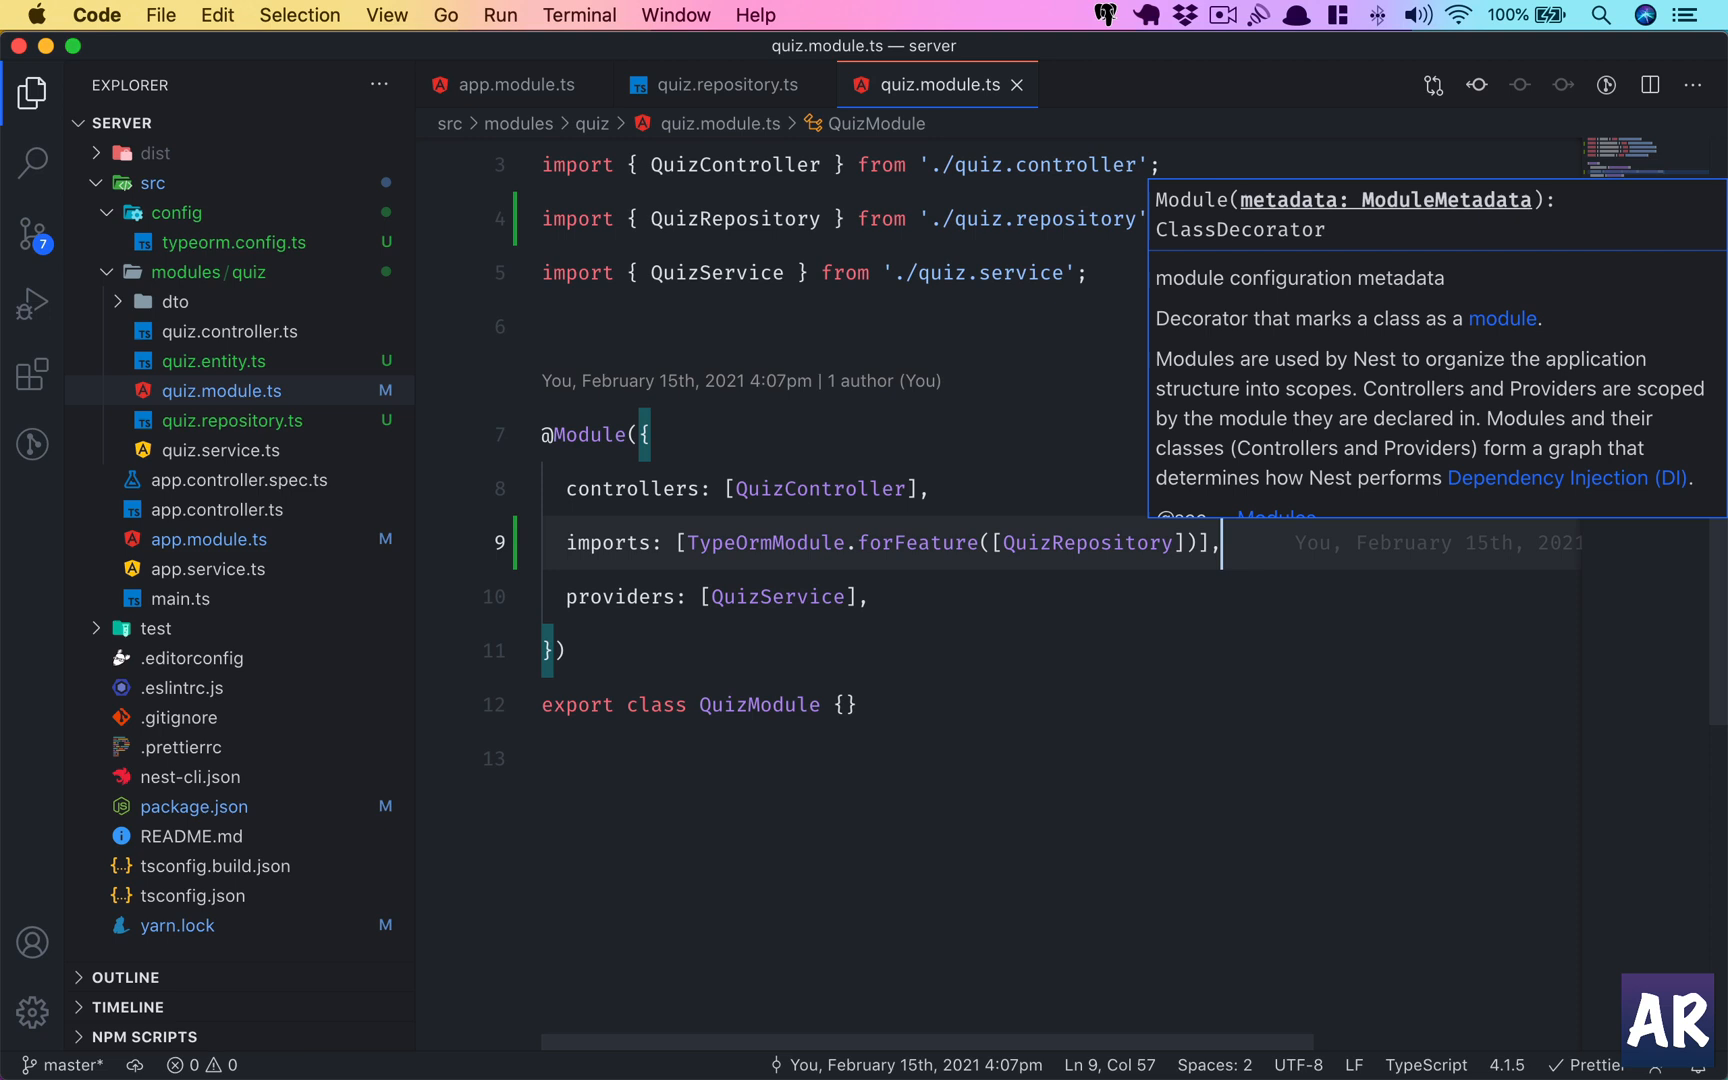
{"action": "left_click", "coordinate": [220, 450]}
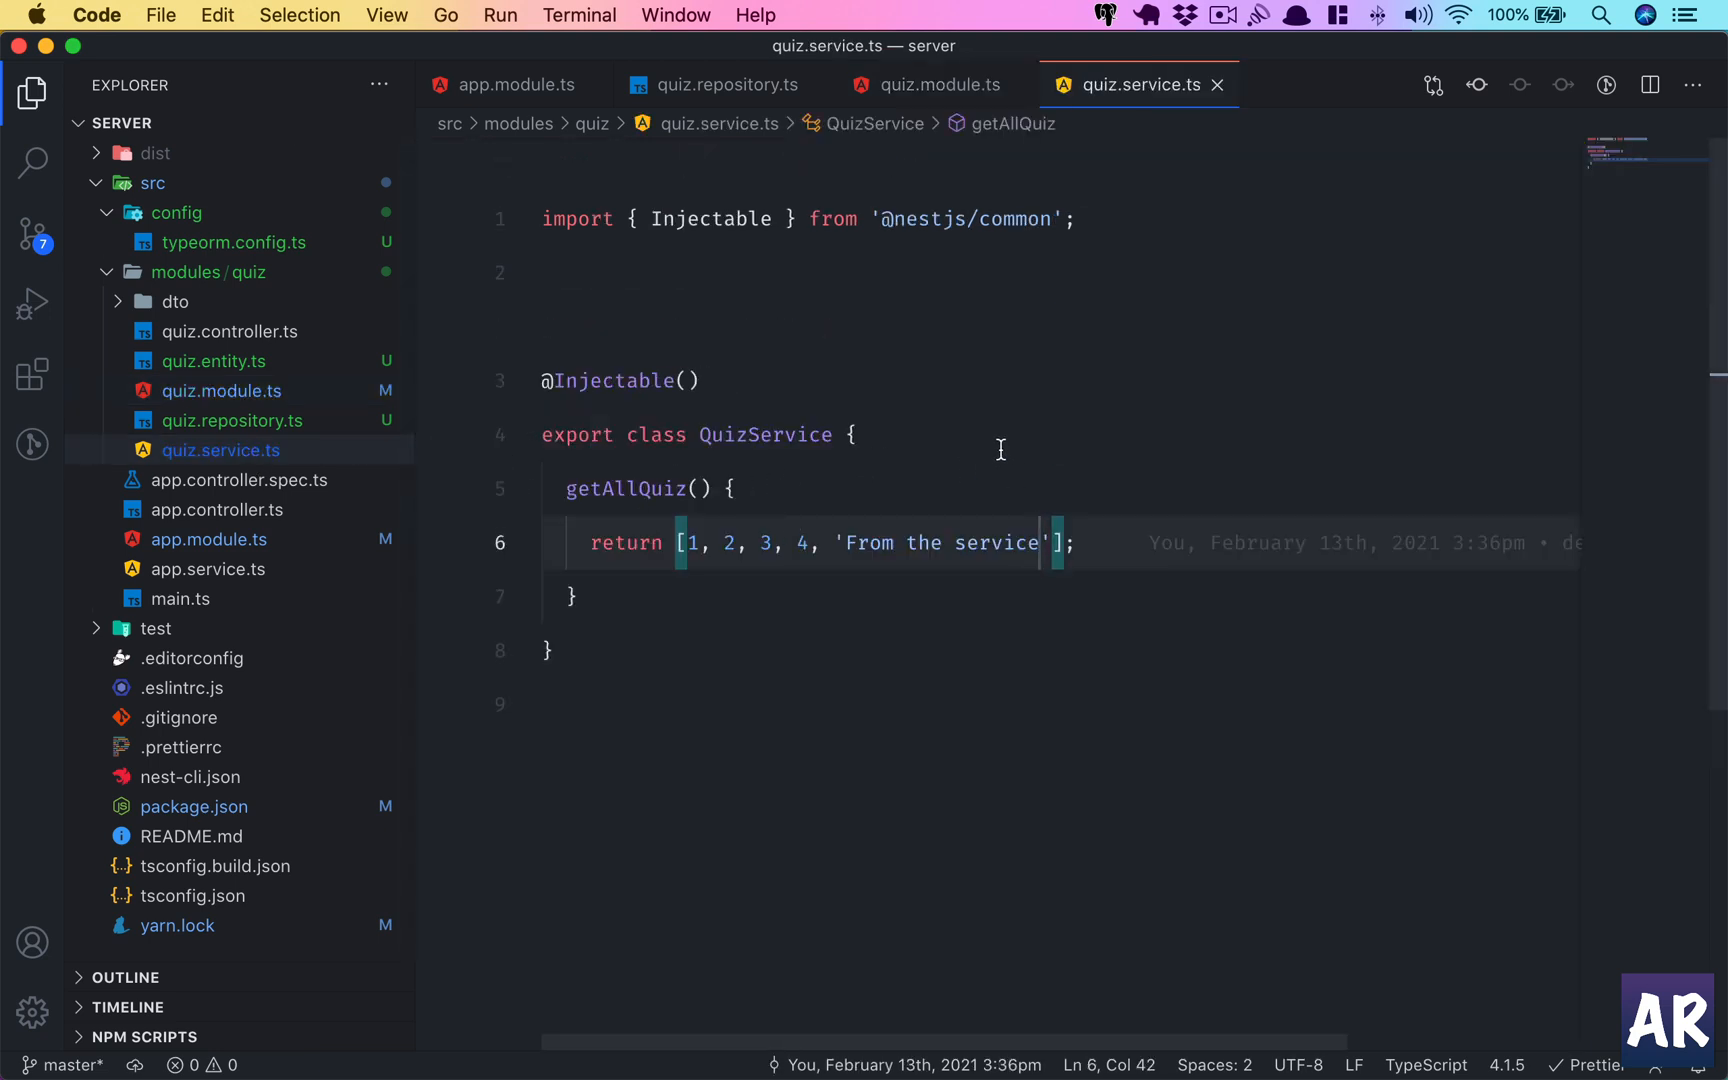
{"action": "type", "text": "constructor() {"}
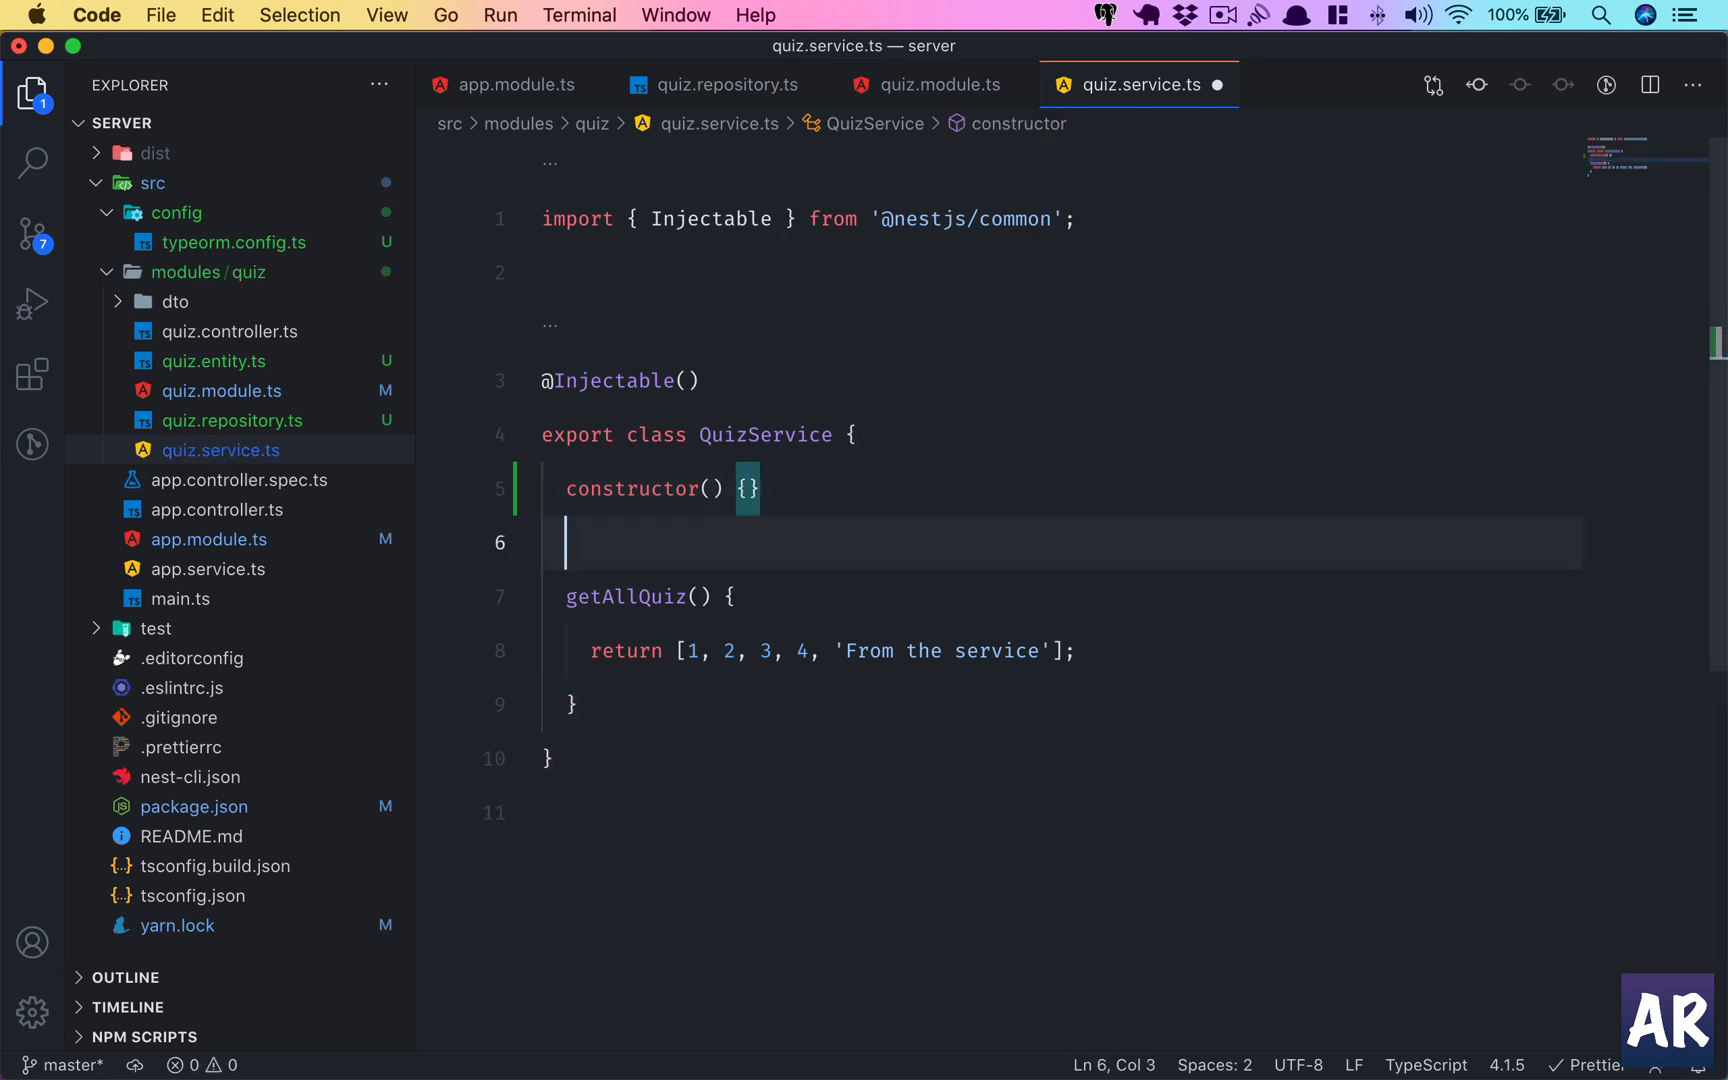
{"action": "left_click", "coordinate": [708, 488]}
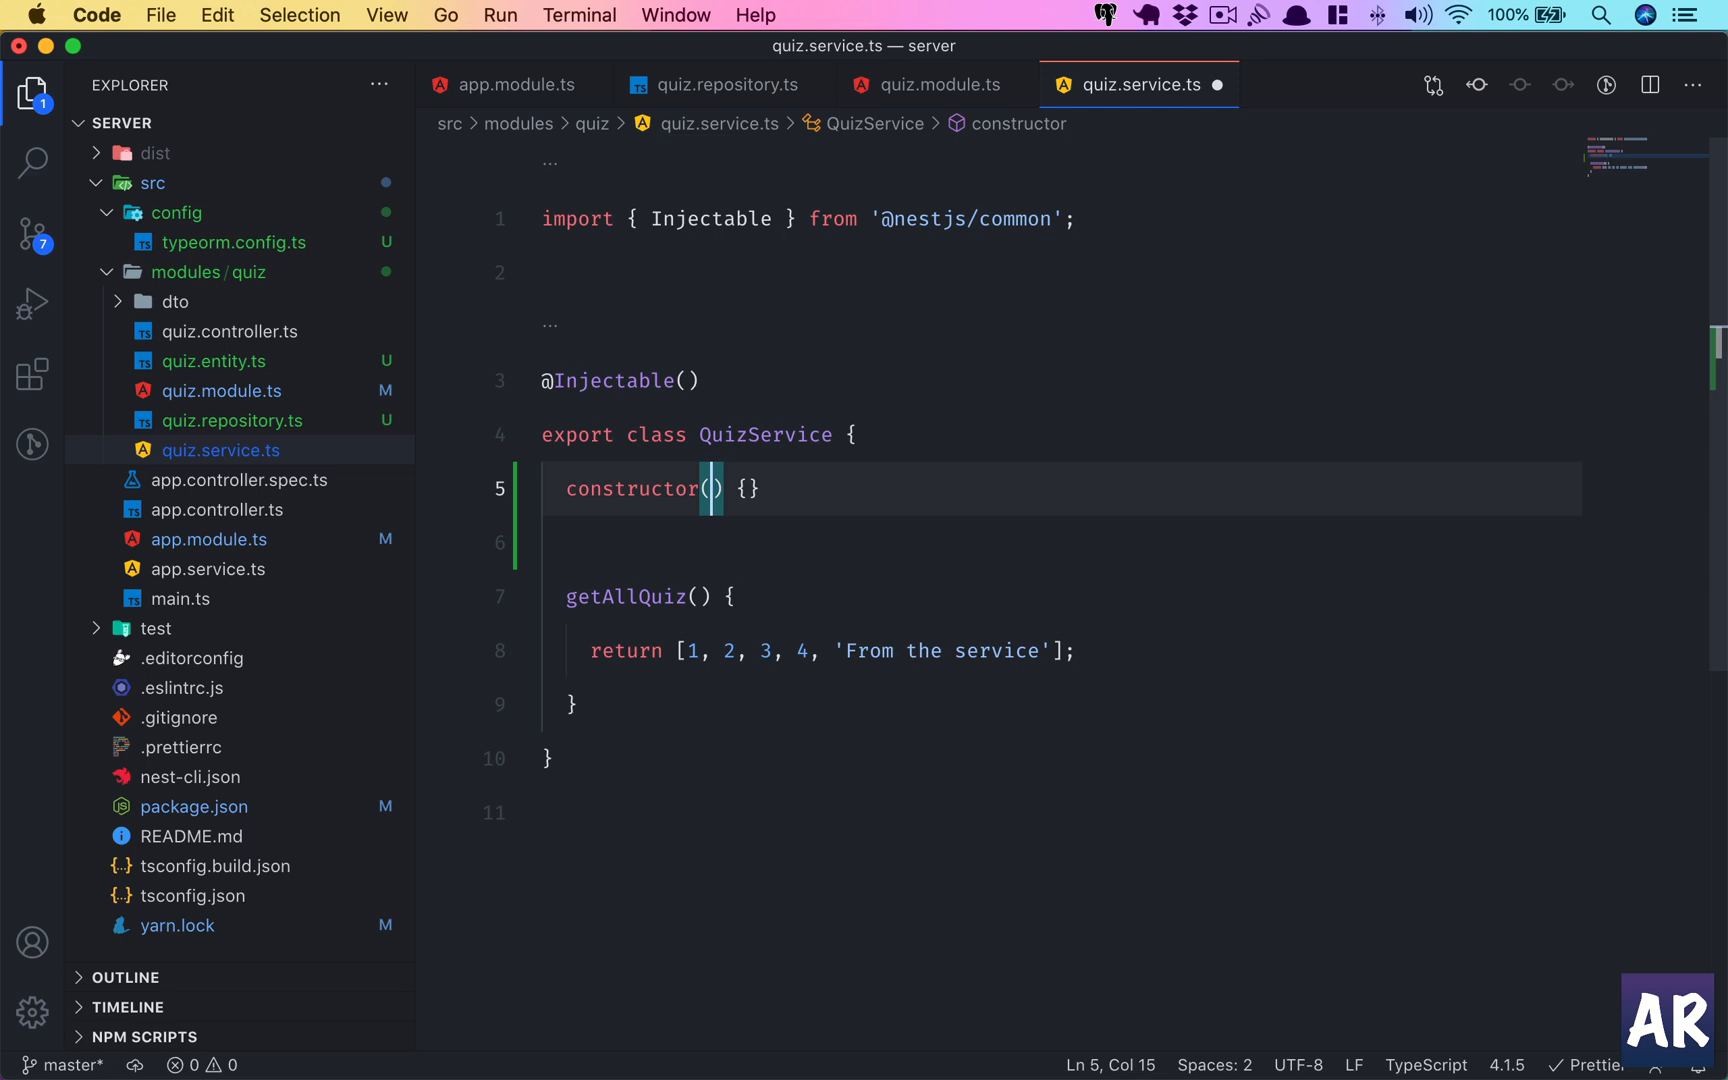
{"action": "type", "text": "@InjectRepository"}
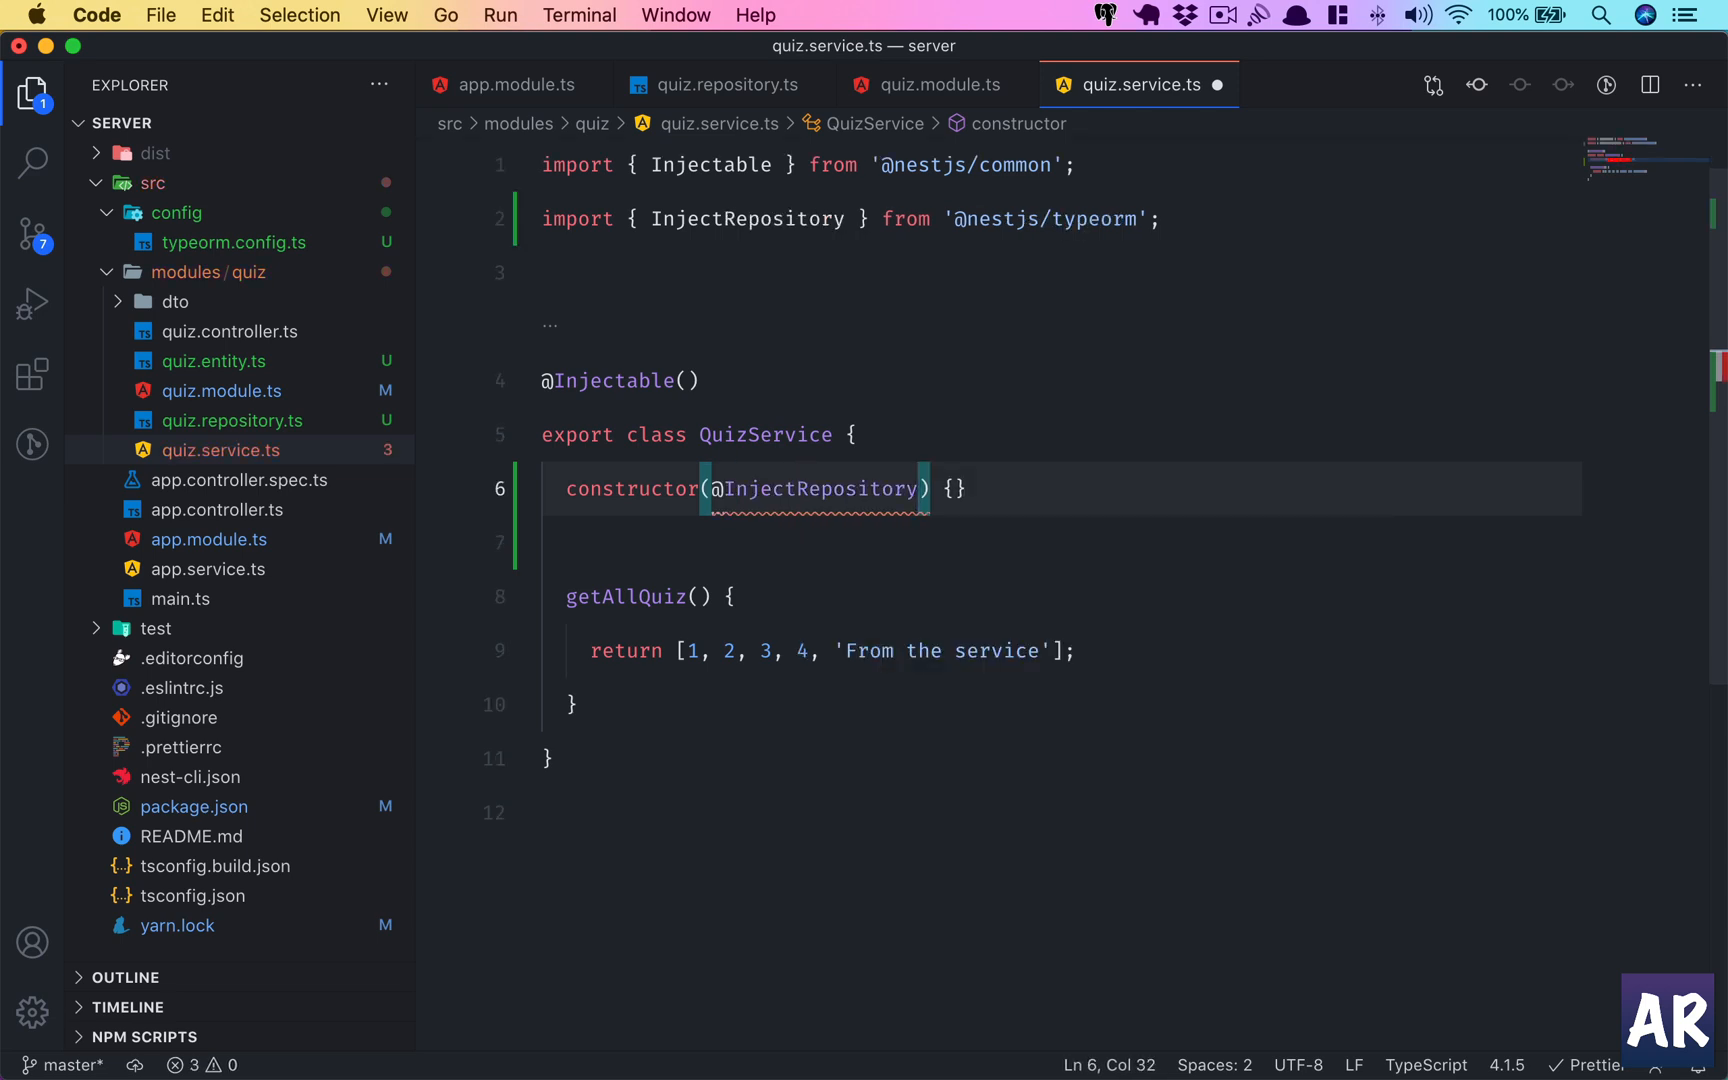
{"action": "type", "text": "QuizRepository)"}
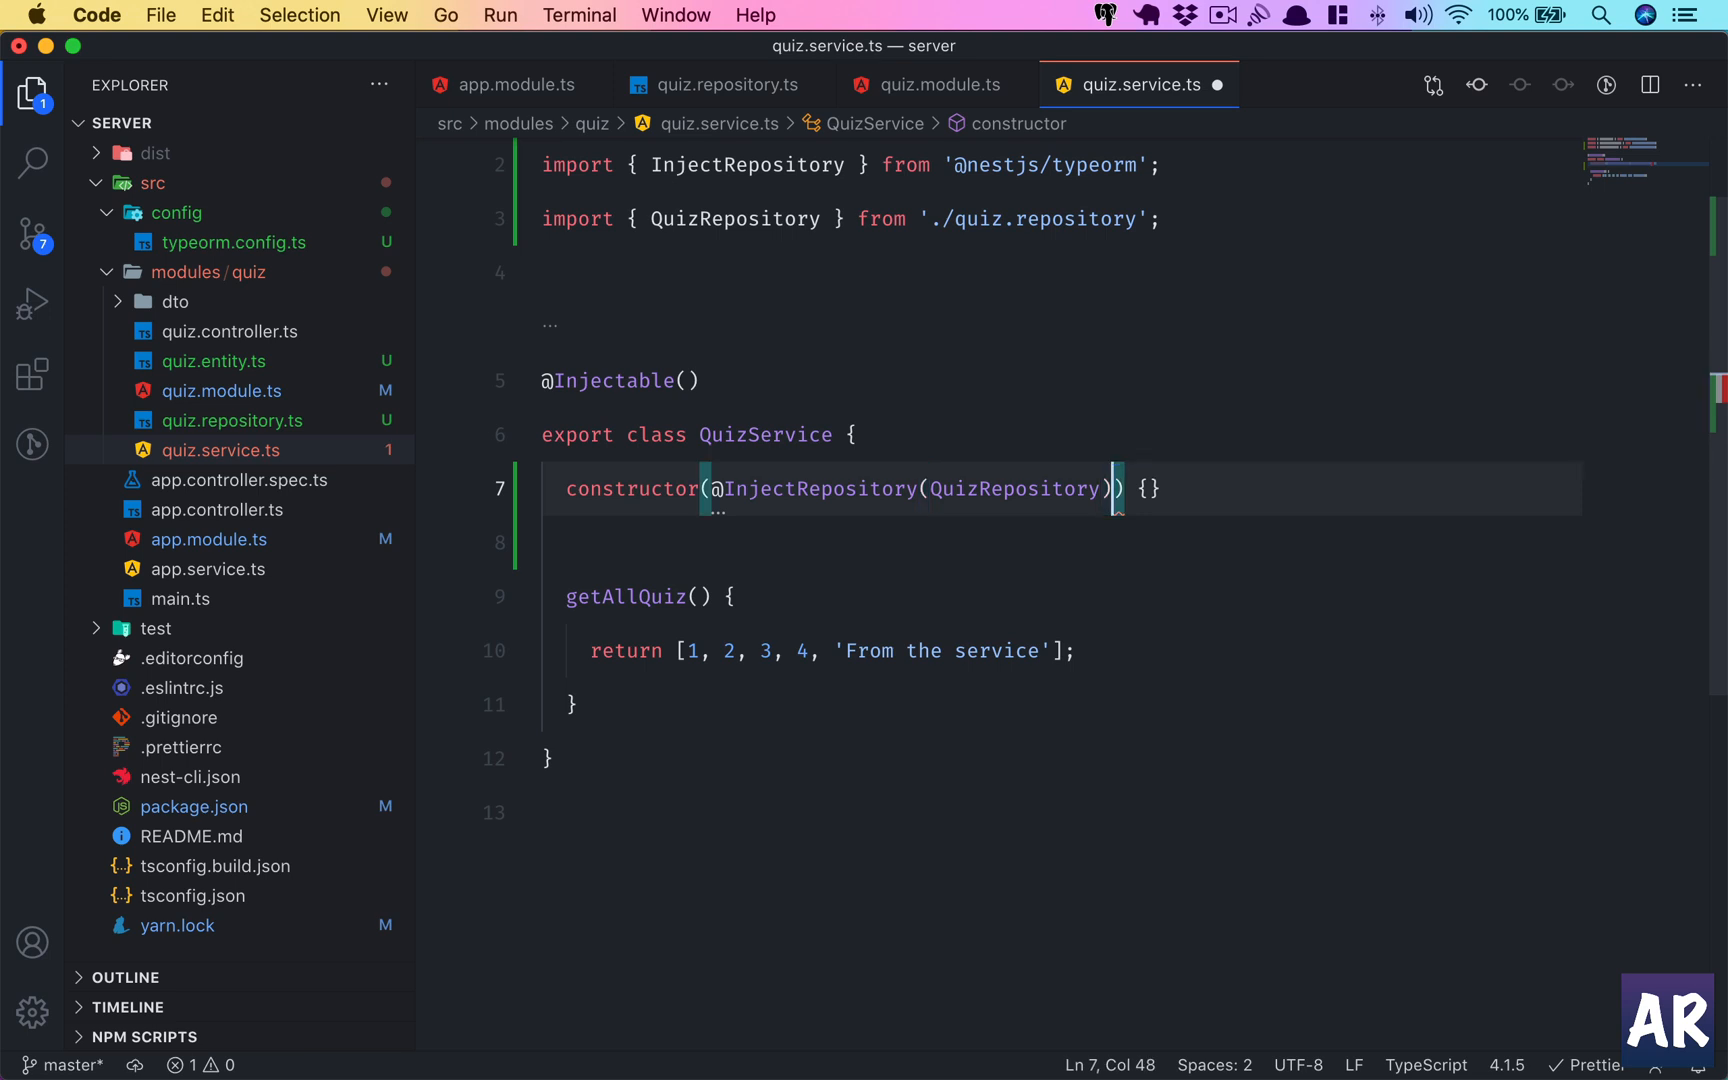
{"action": "type", "text": "private"}
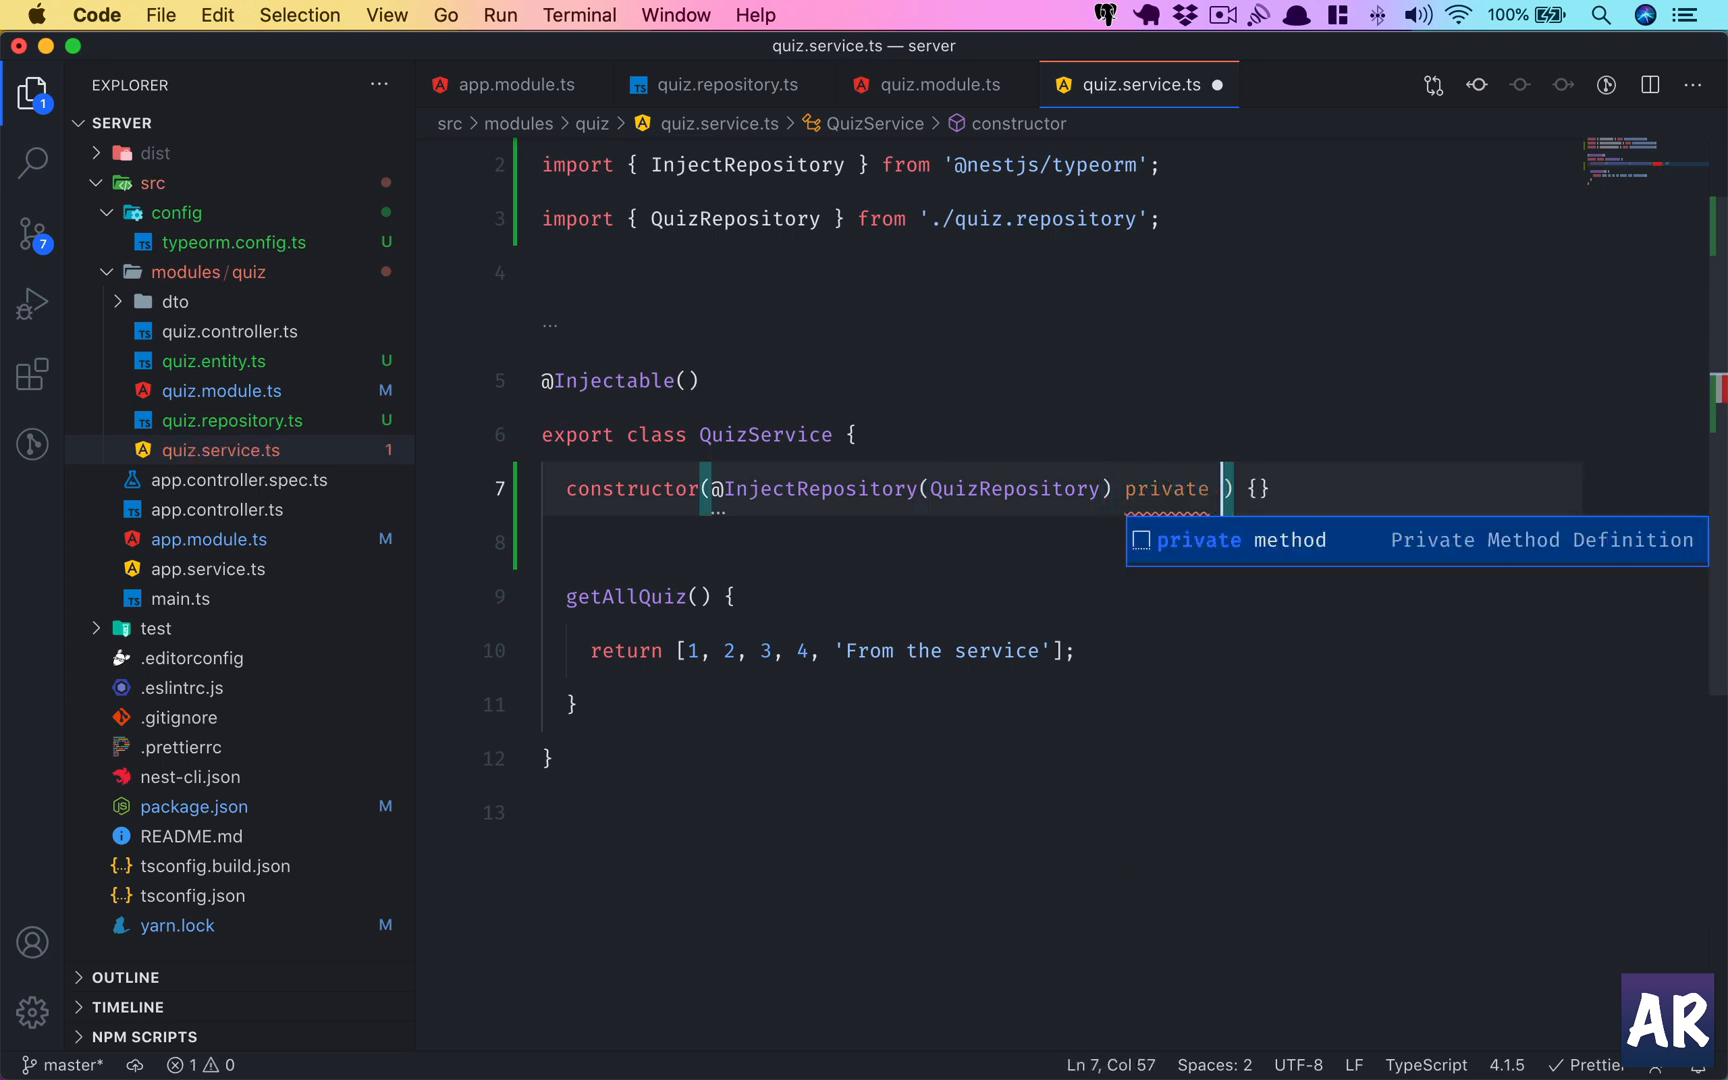
{"action": "type", "text": "quizRepo"}
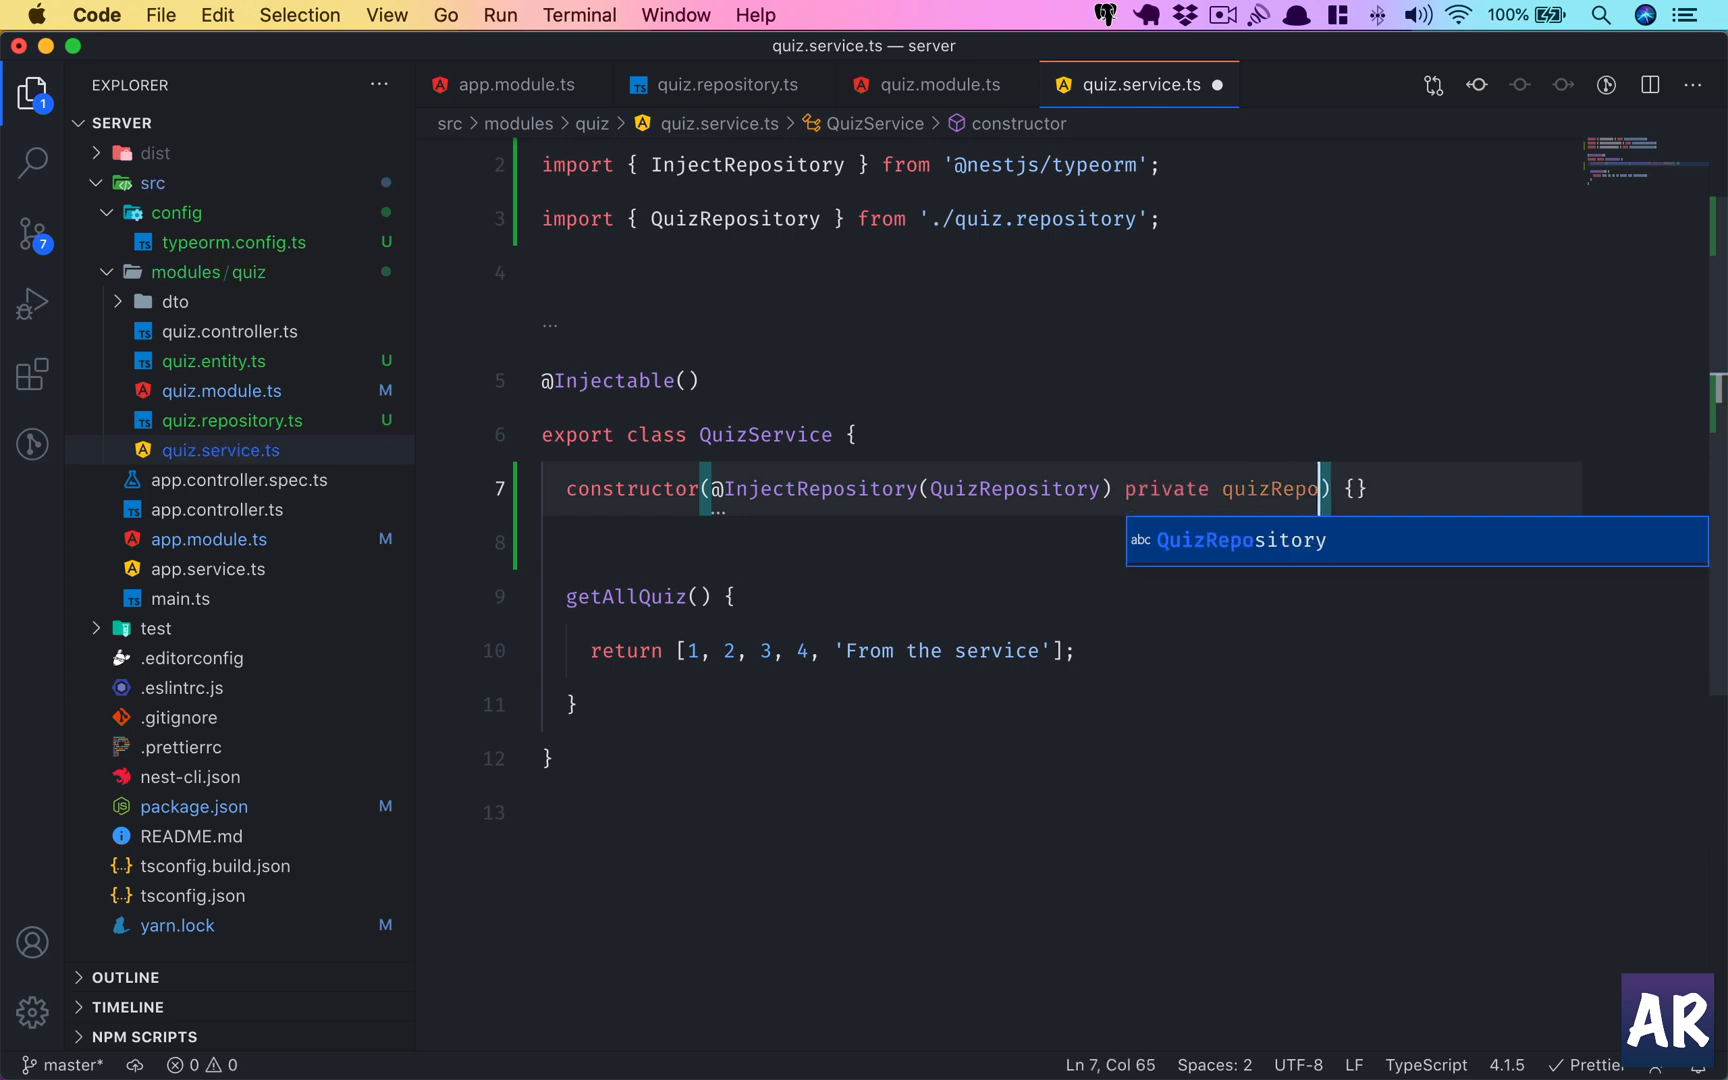
{"action": "type", "text": "sitory:"}
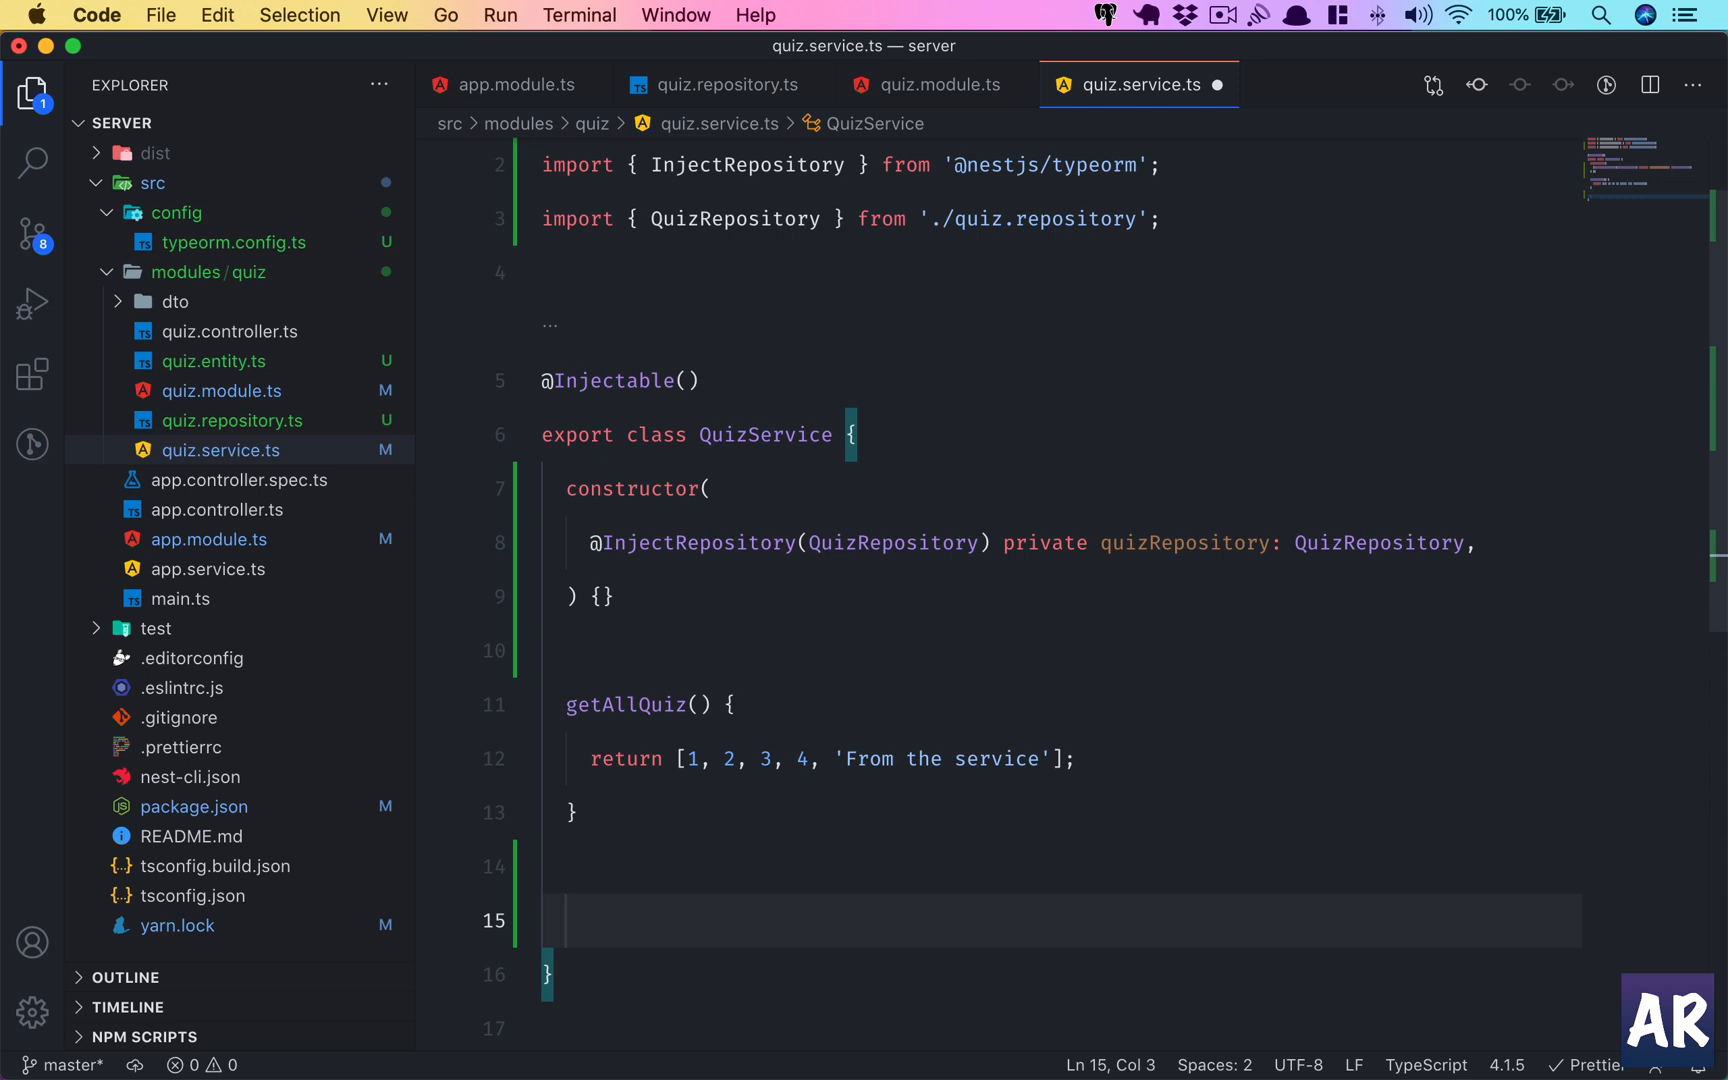
Declare async createNewQuiz(quiz: CreateQuizDto) with the CreateQuizDto import accepted.
{"action": "type", "text": "a"}
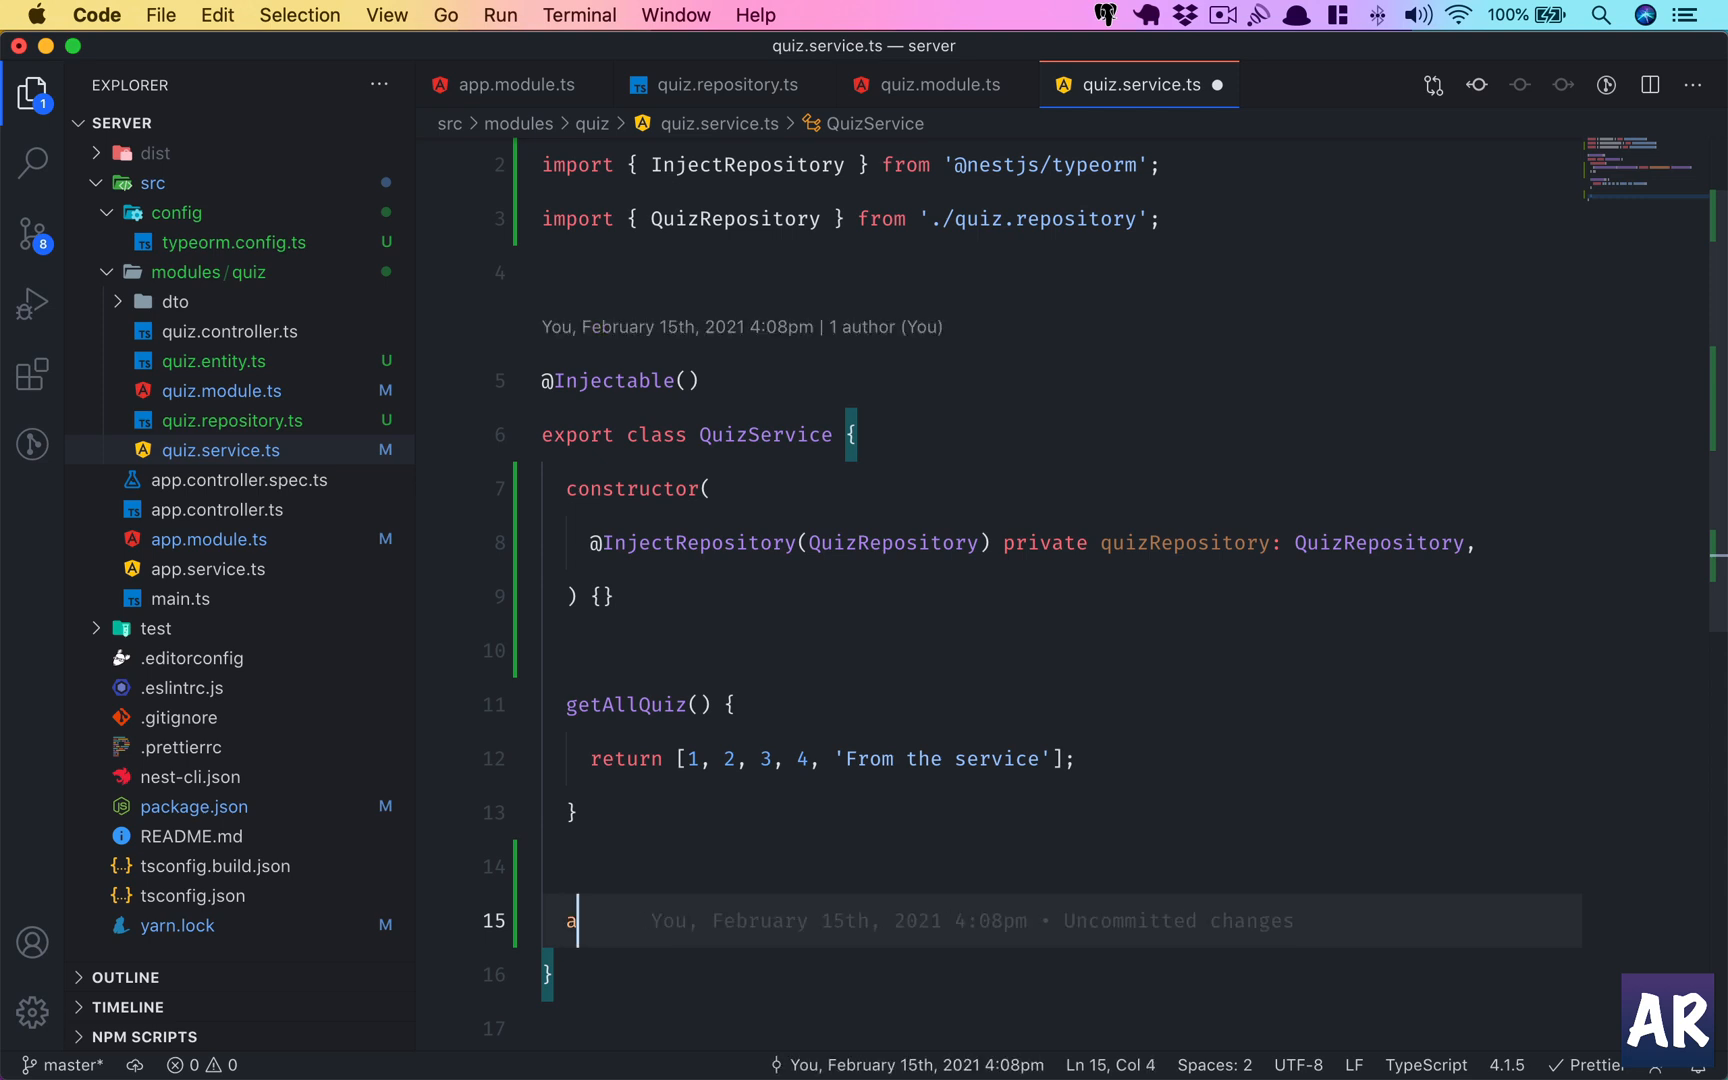
{"action": "type", "text": "sync c"}
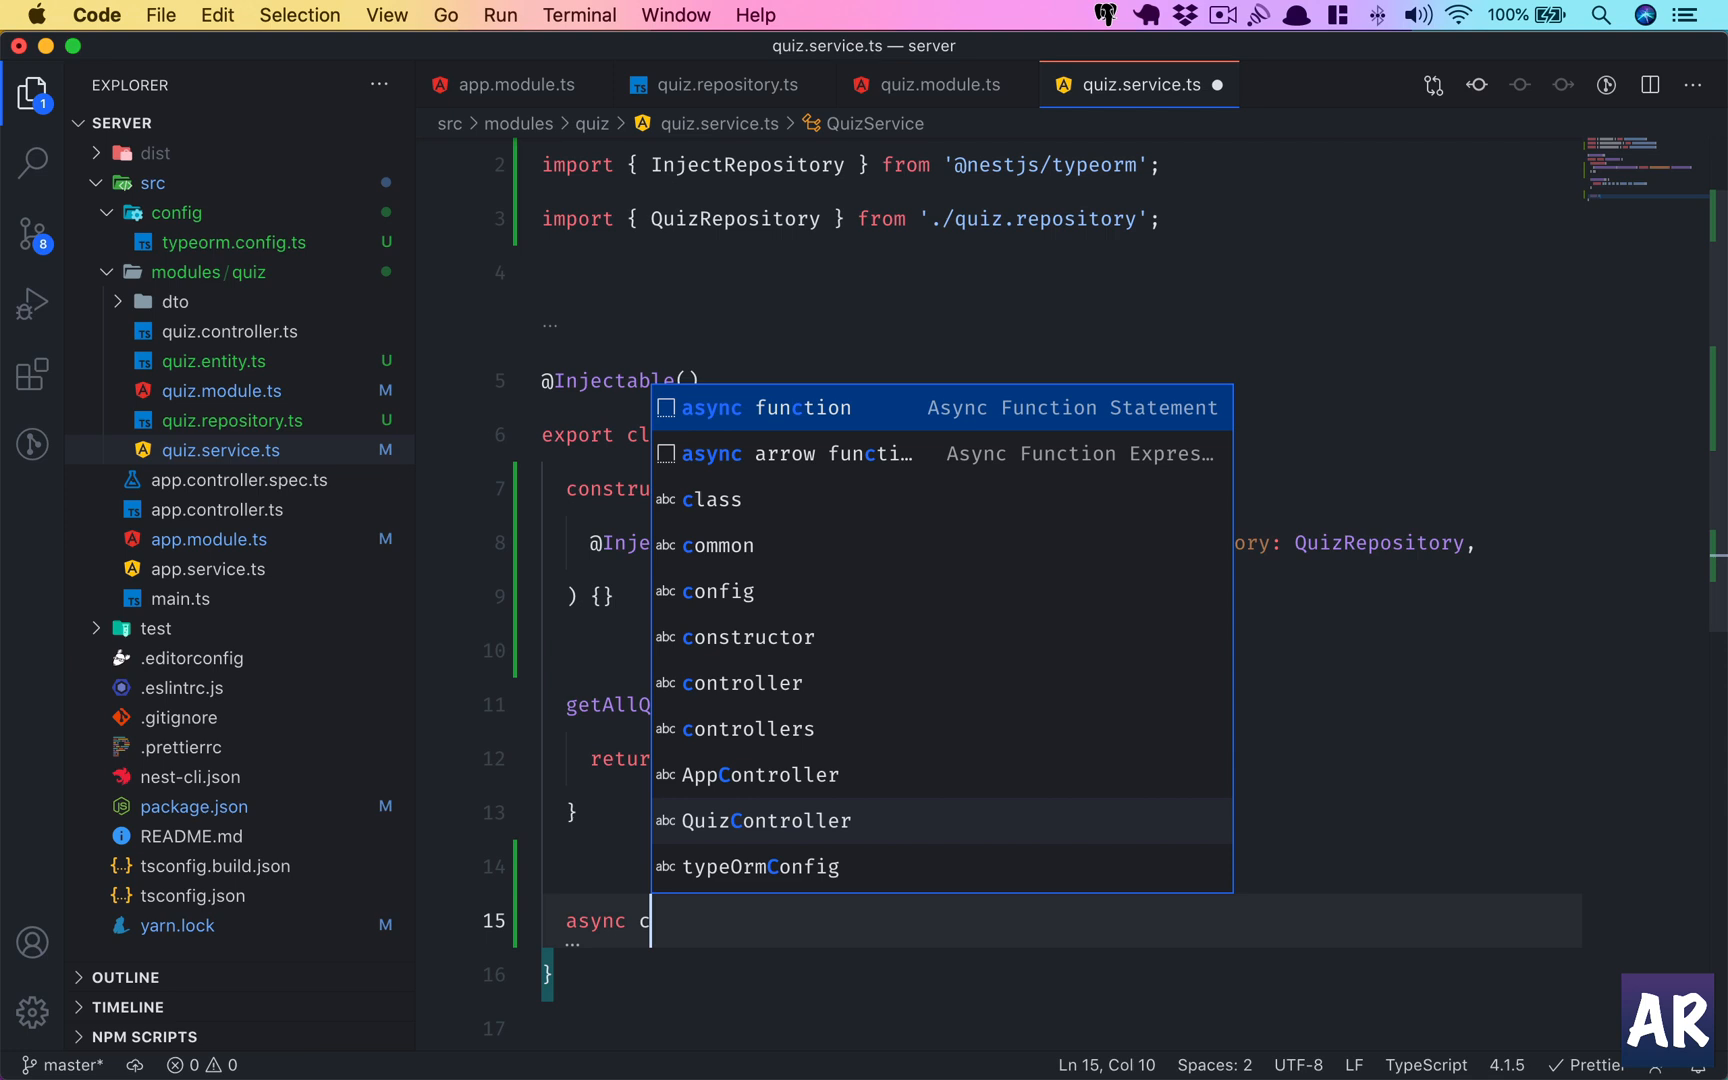
{"action": "type", "text": "reateNewQuiz(q"}
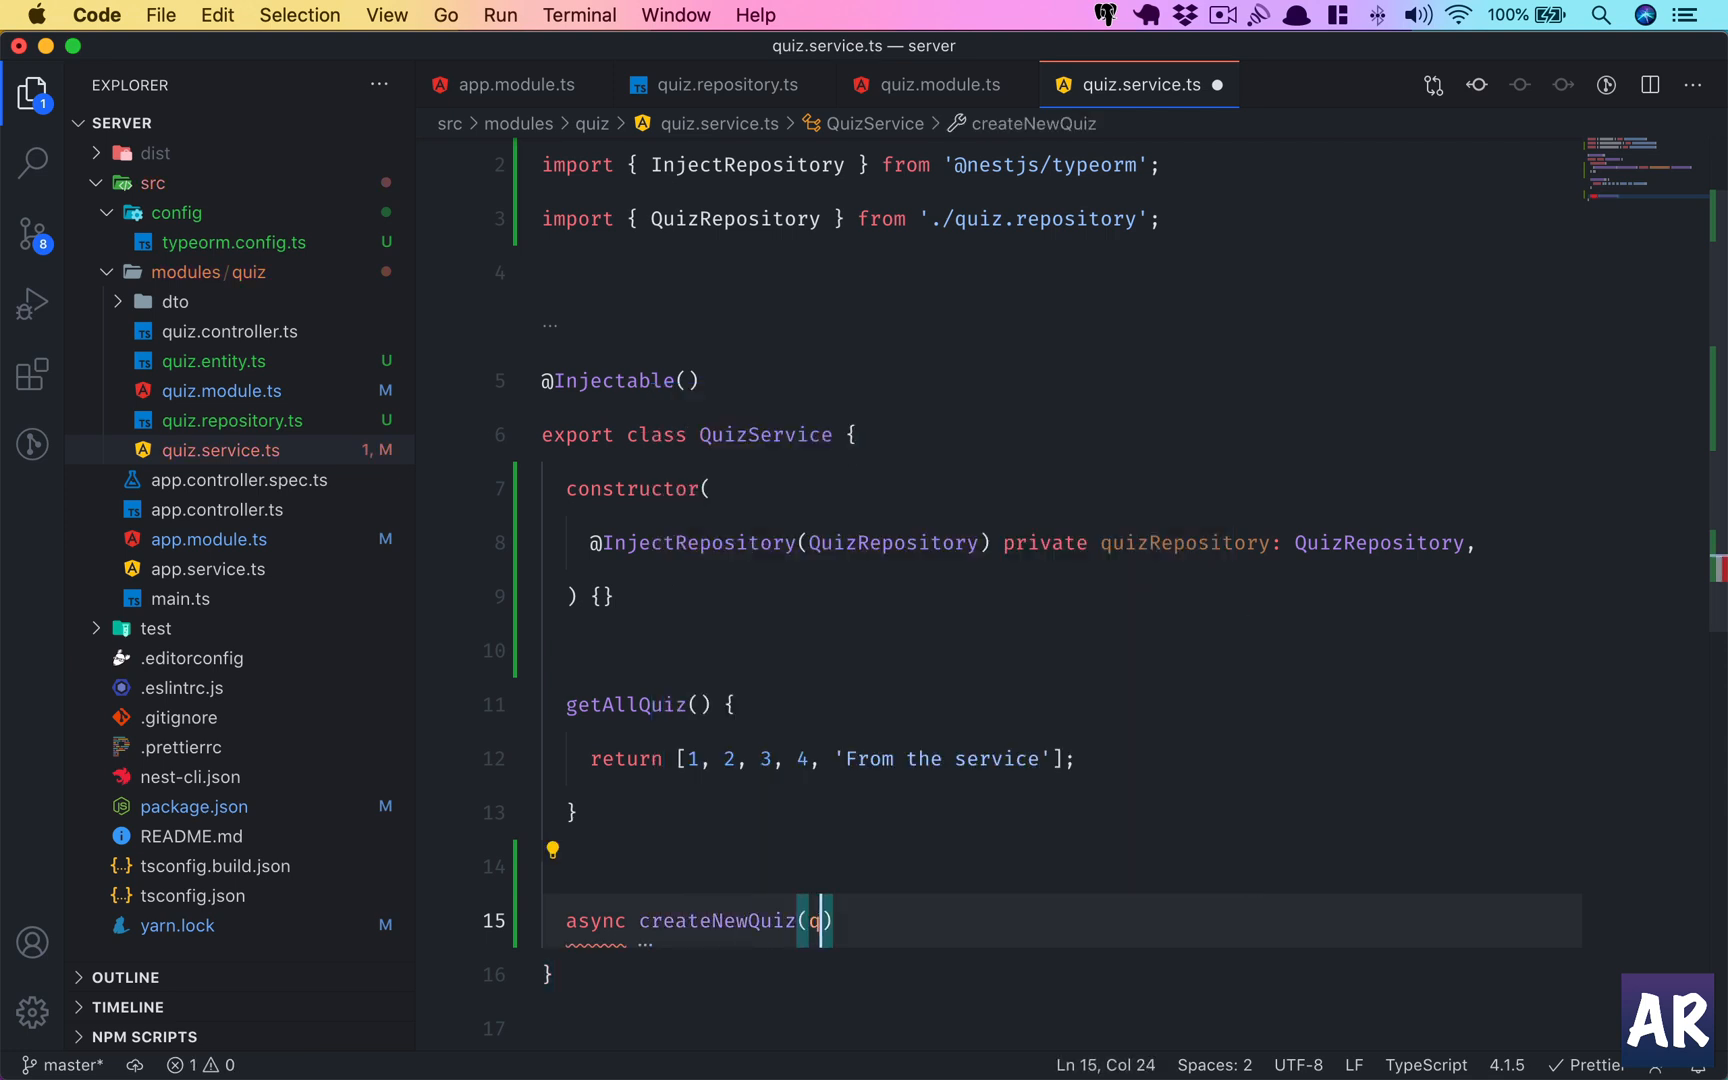
{"action": "type", "text": "uiz:"}
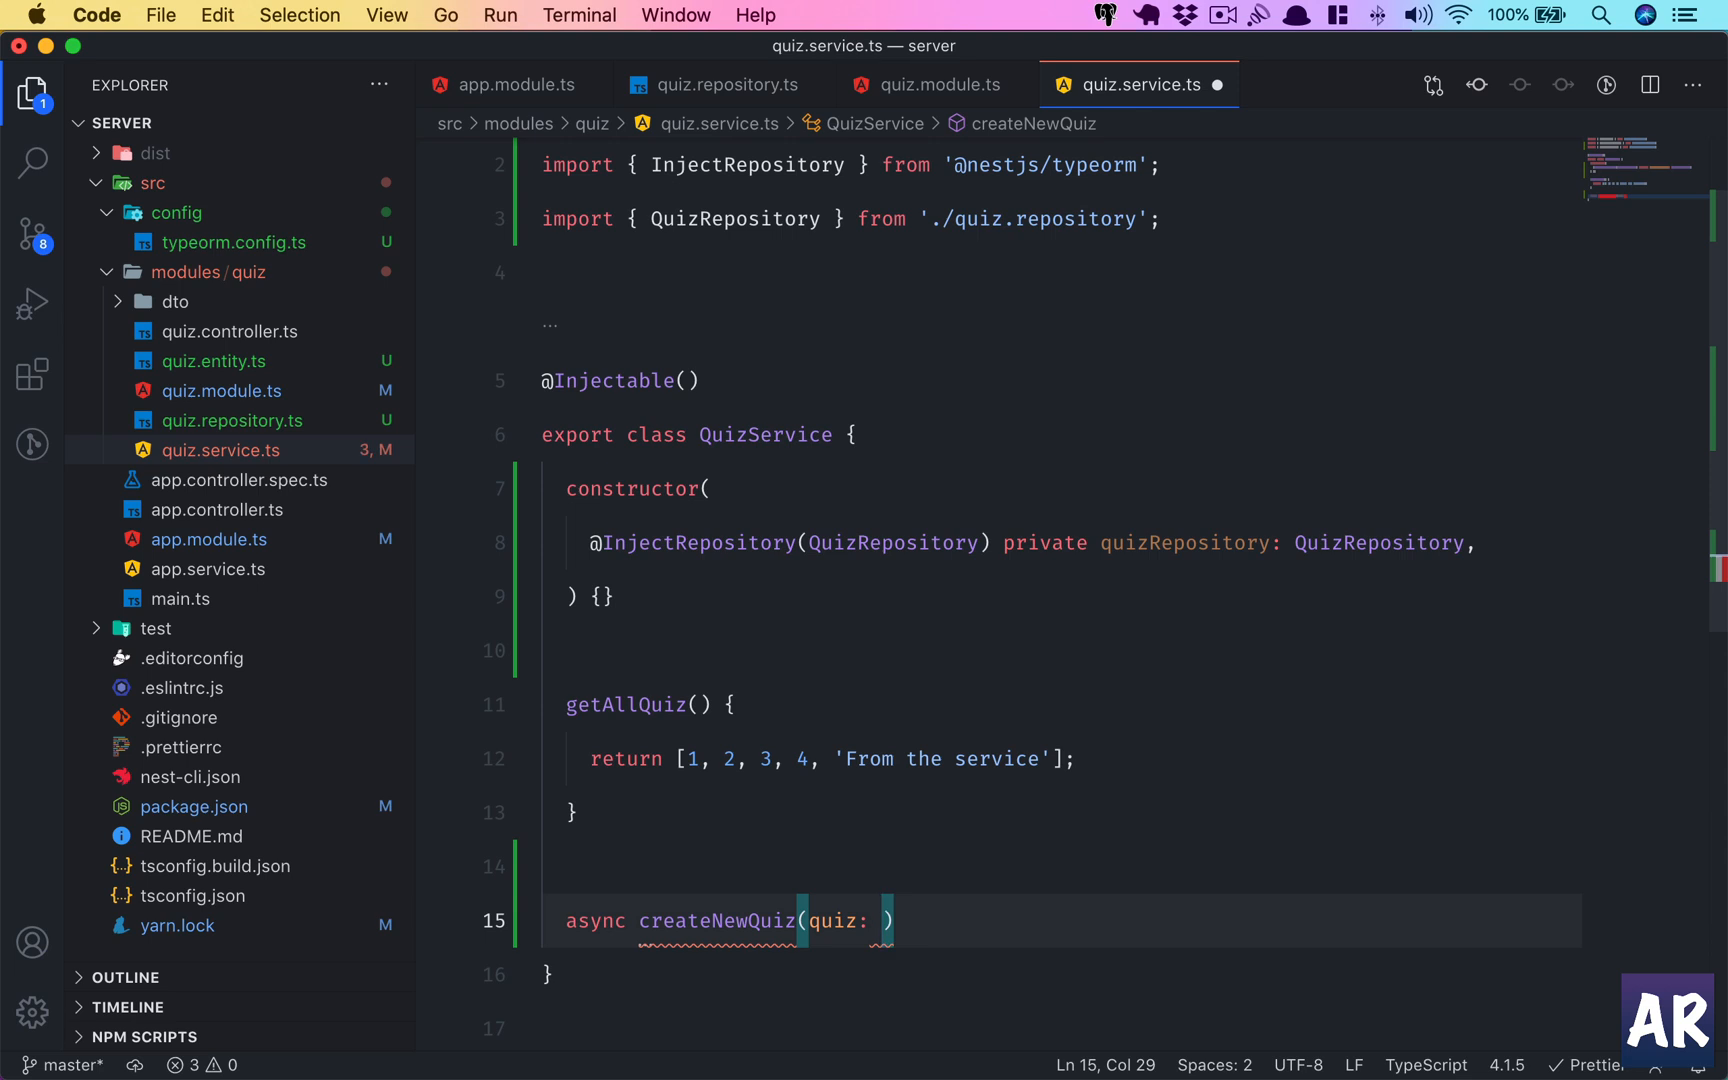
{"action": "type", "text": "CreateQuizDto"}
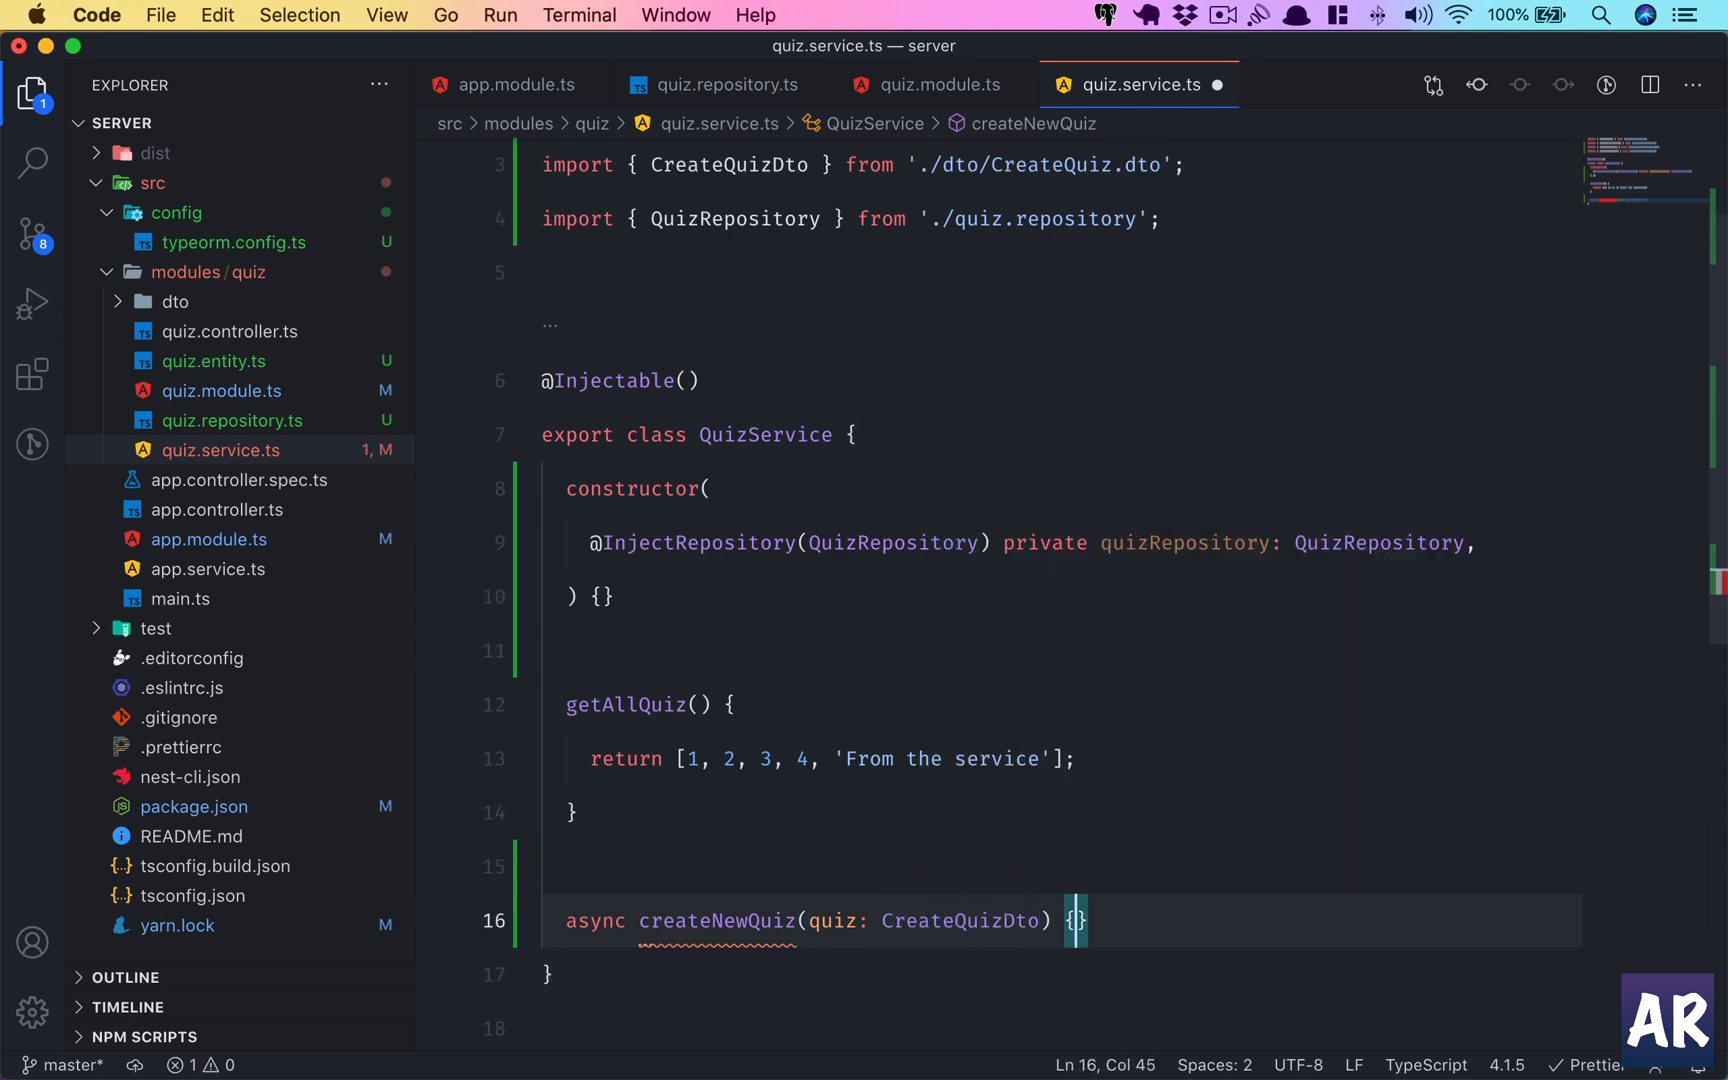
{"action": "key", "text": "enter"}
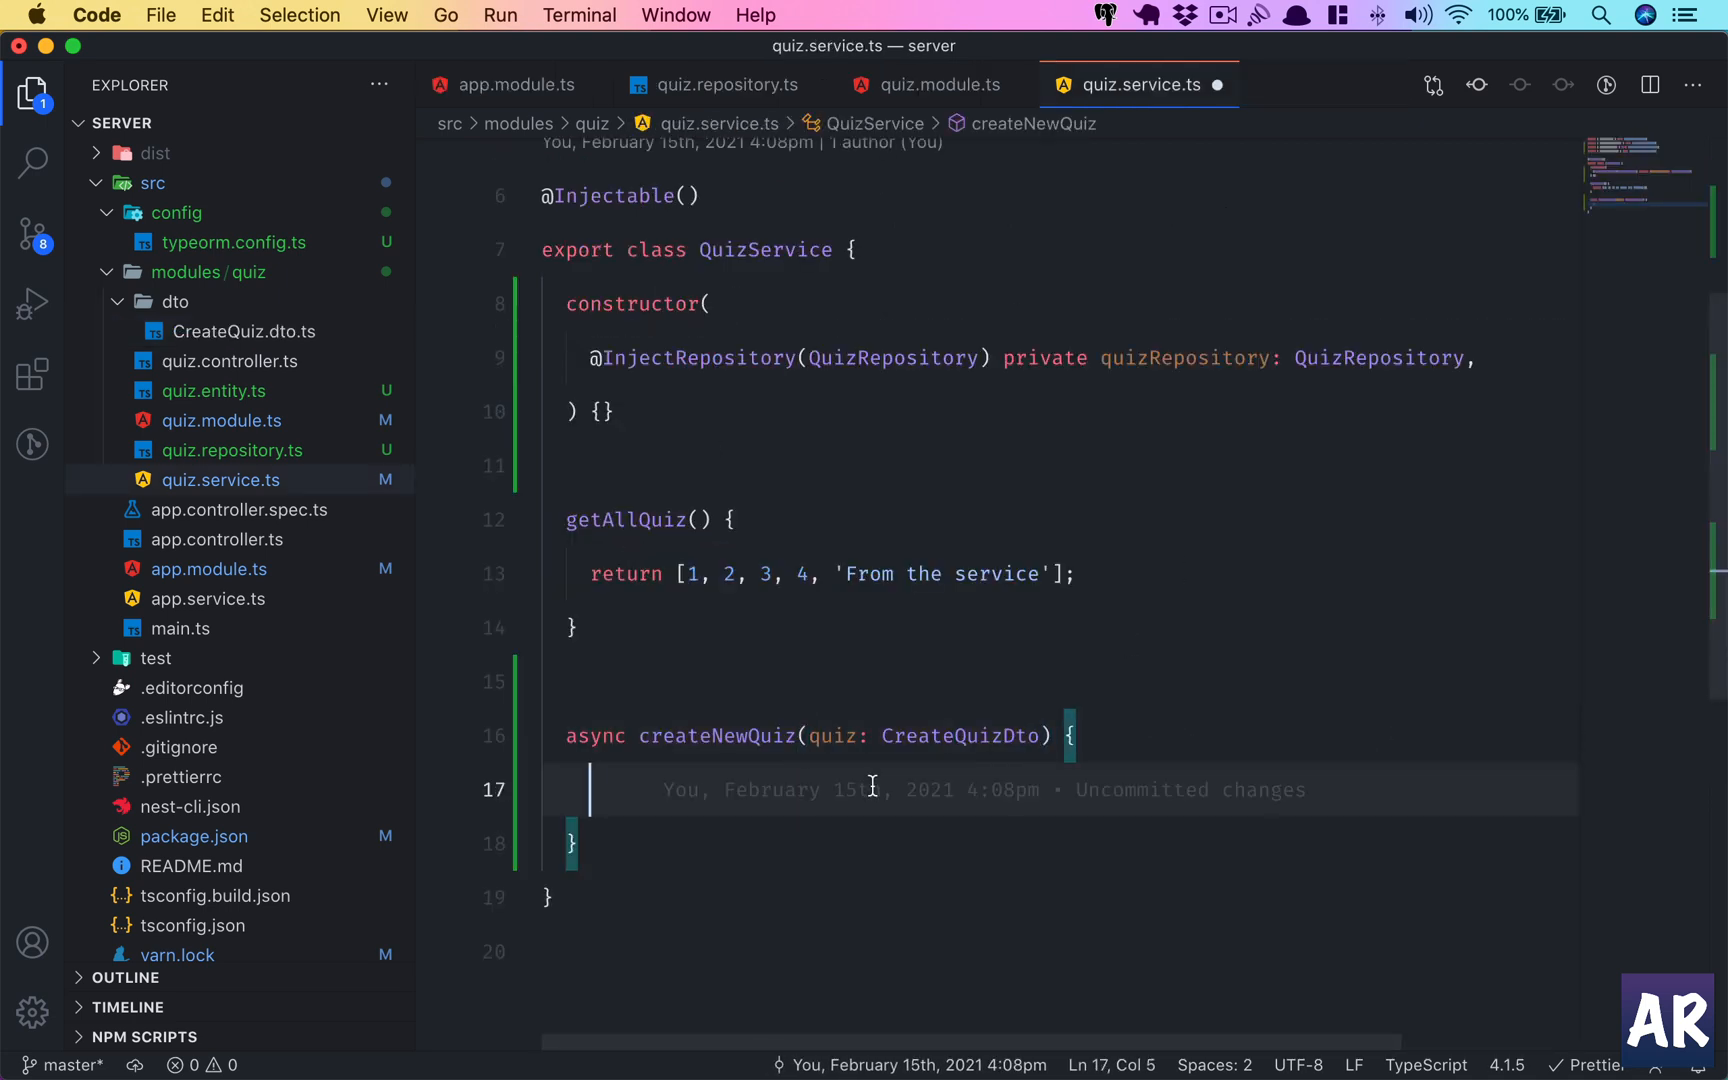
Return await this.quizRepository.save(quiz) from createNewQuiz and save the service.
{"action": "type", "text": "return"}
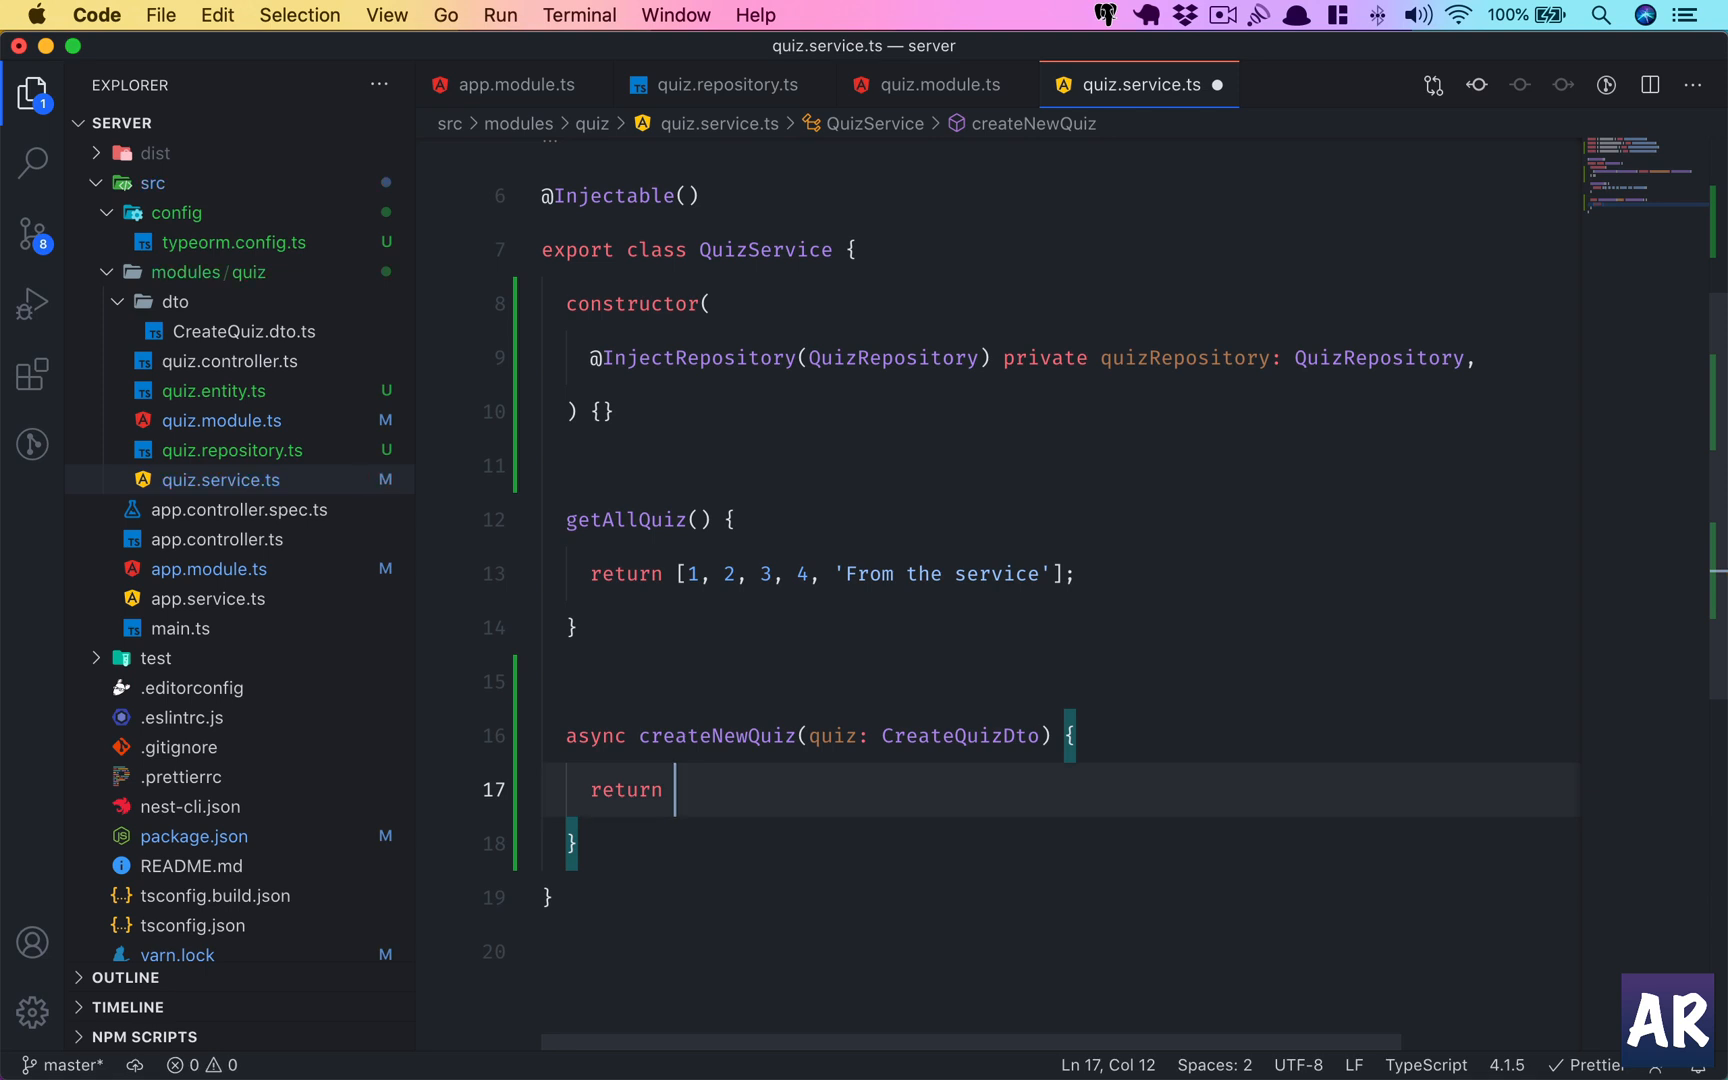
{"action": "type", "text": "await this.quizRepository."}
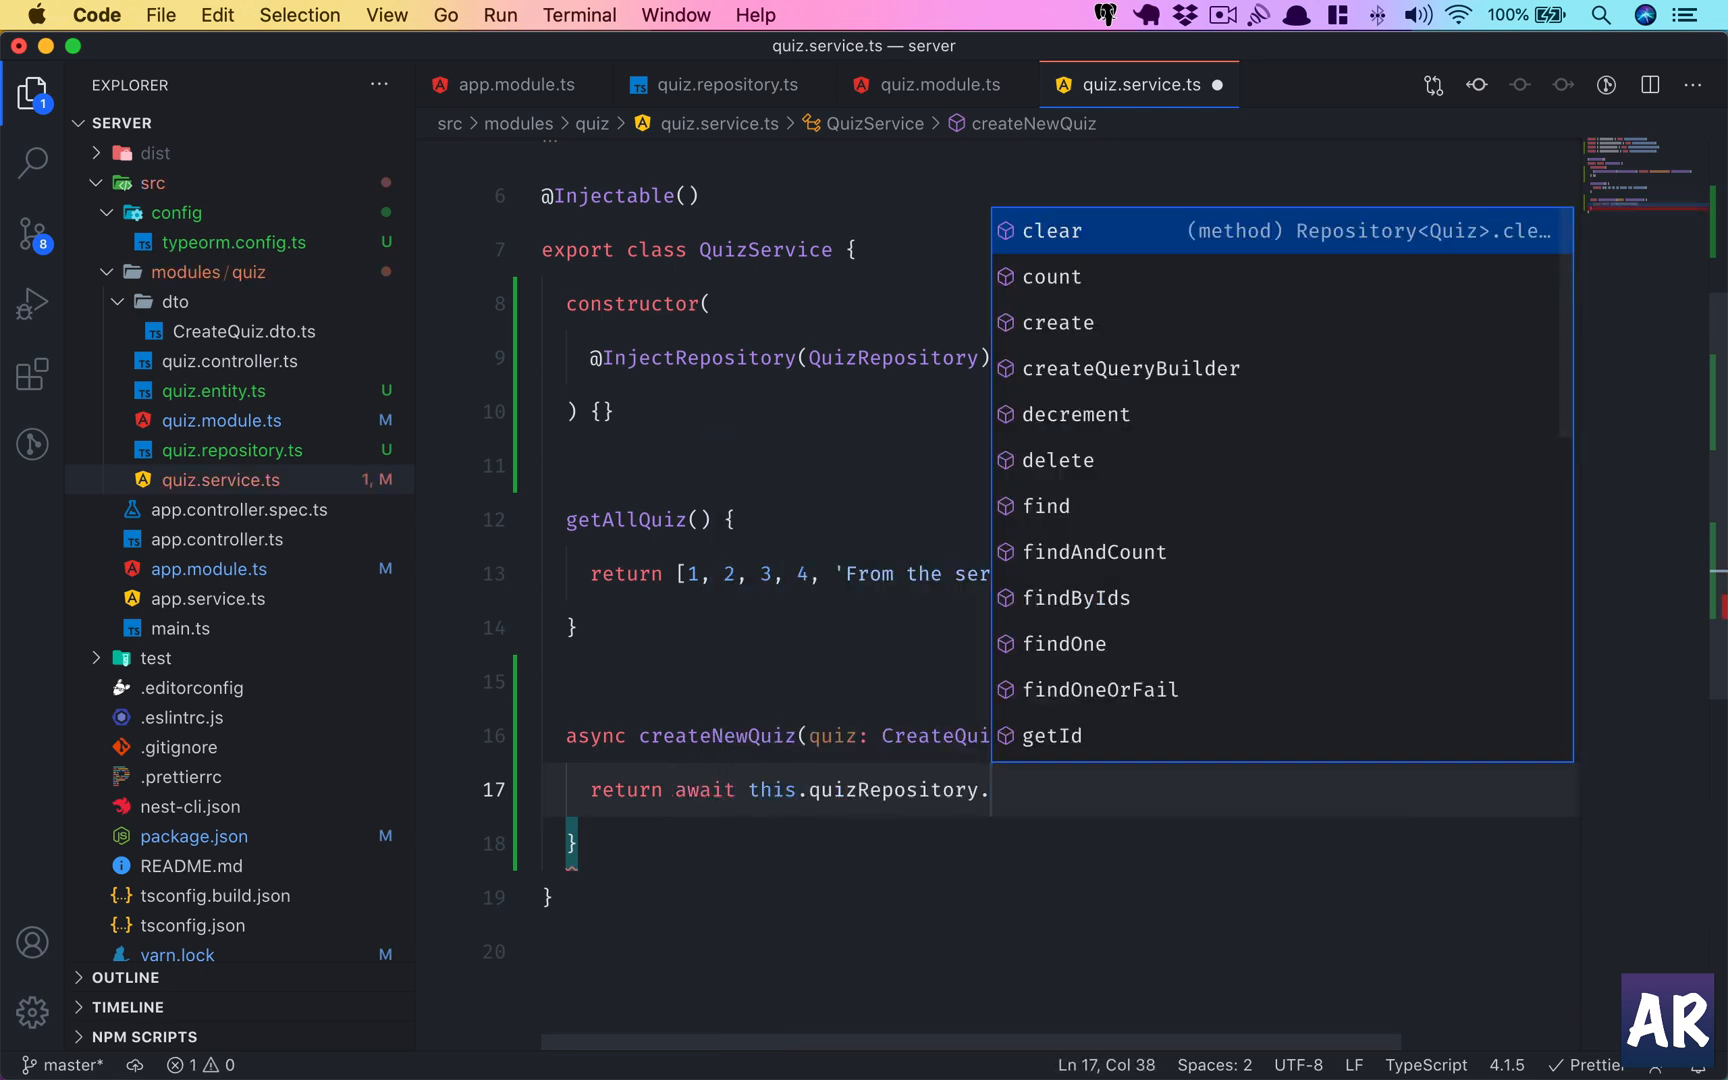
{"action": "type", "text": "save("}
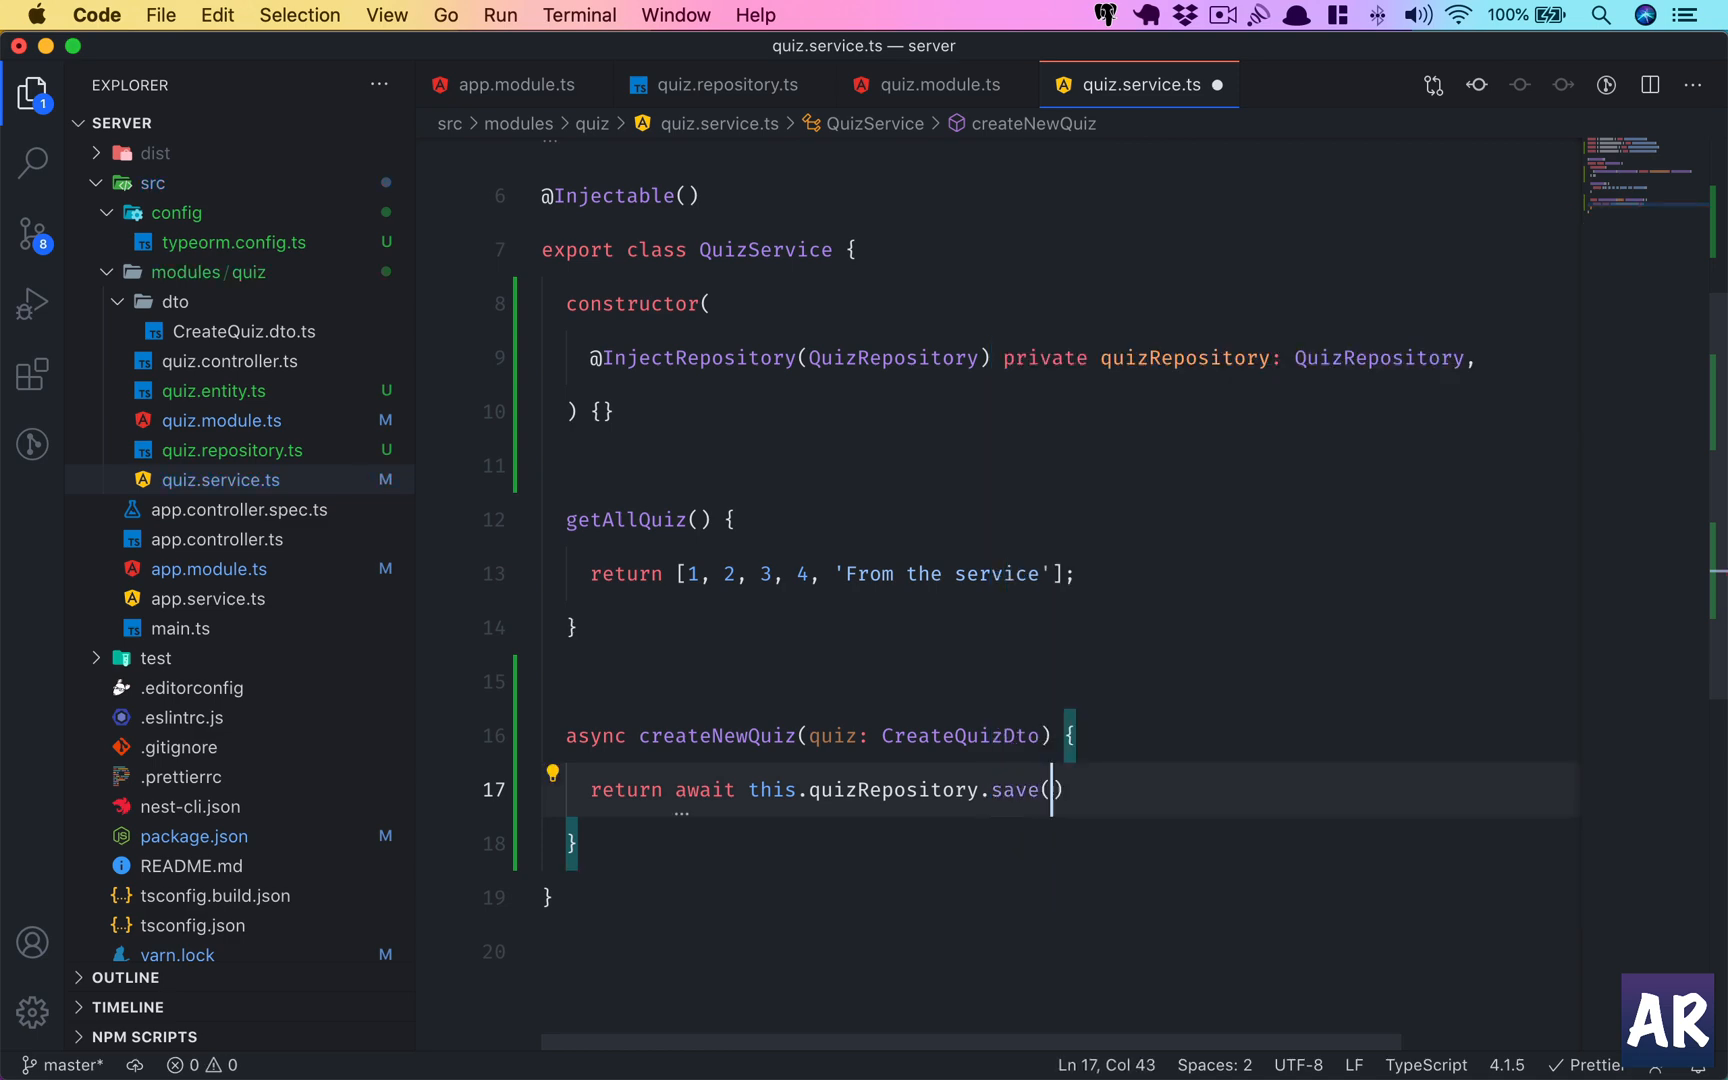
{"action": "type", "text": "quiz"}
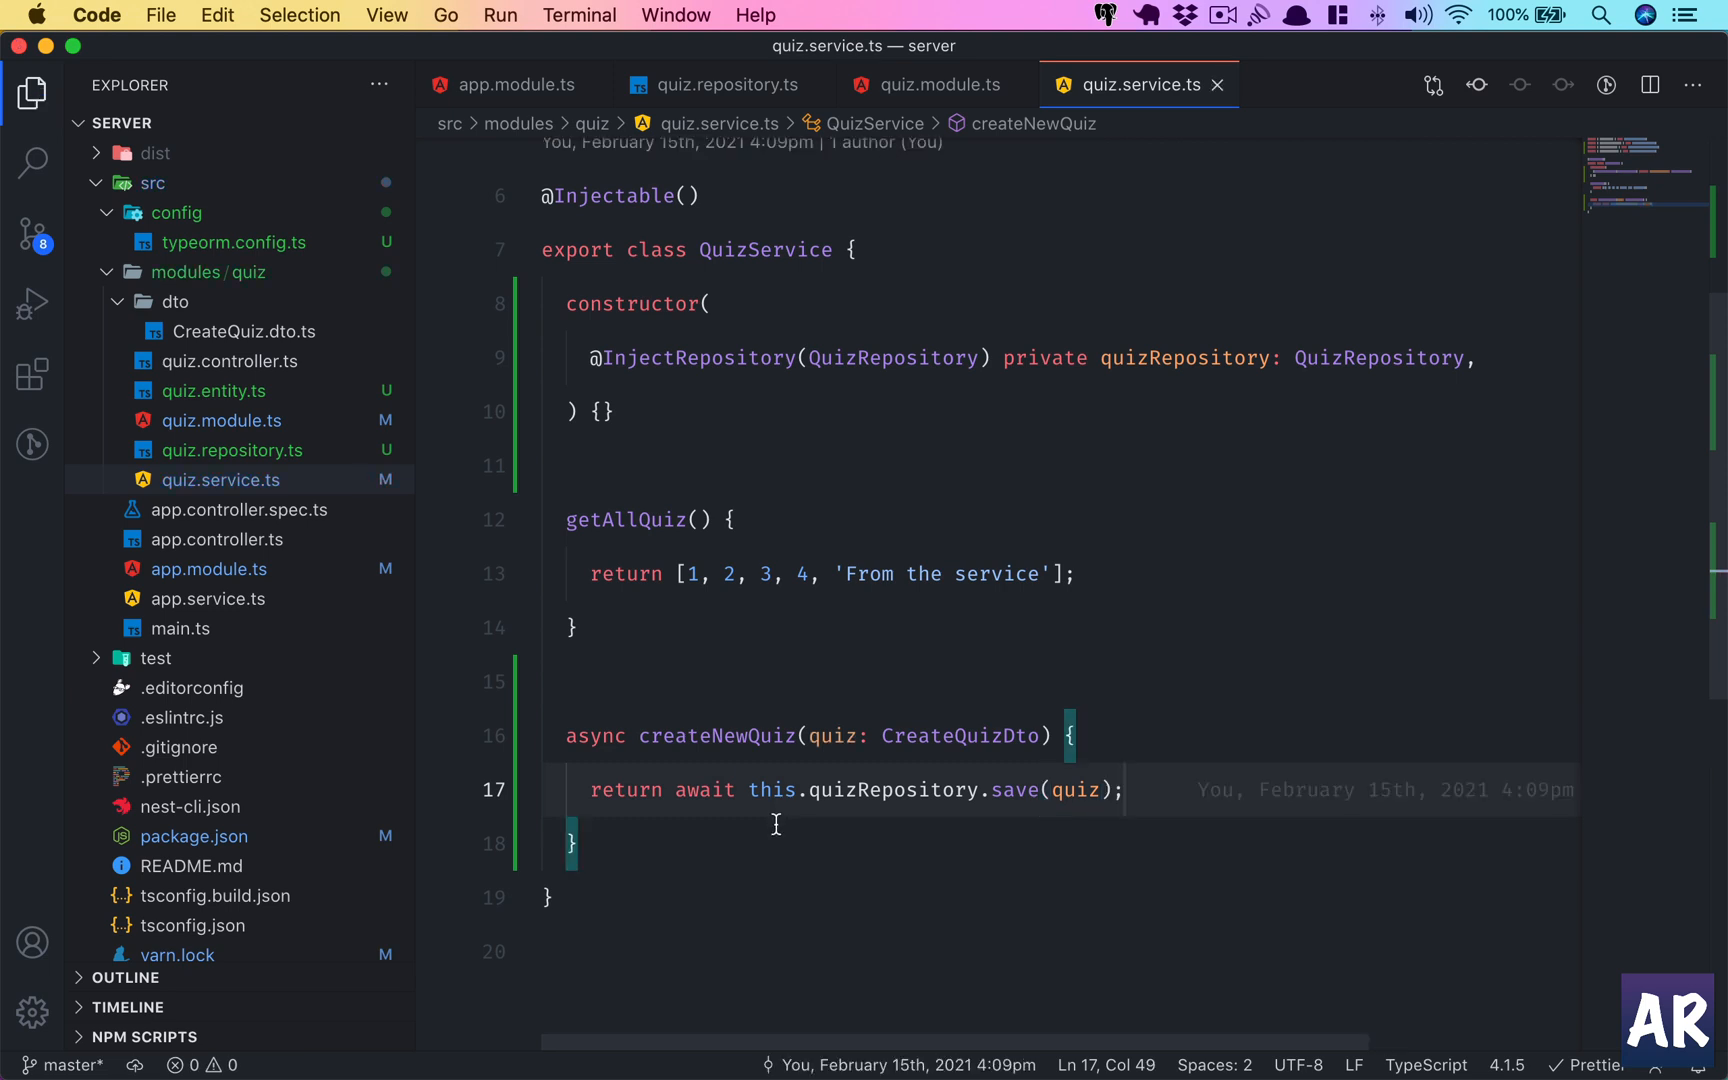
{"action": "left_click", "coordinate": [1376, 358]}
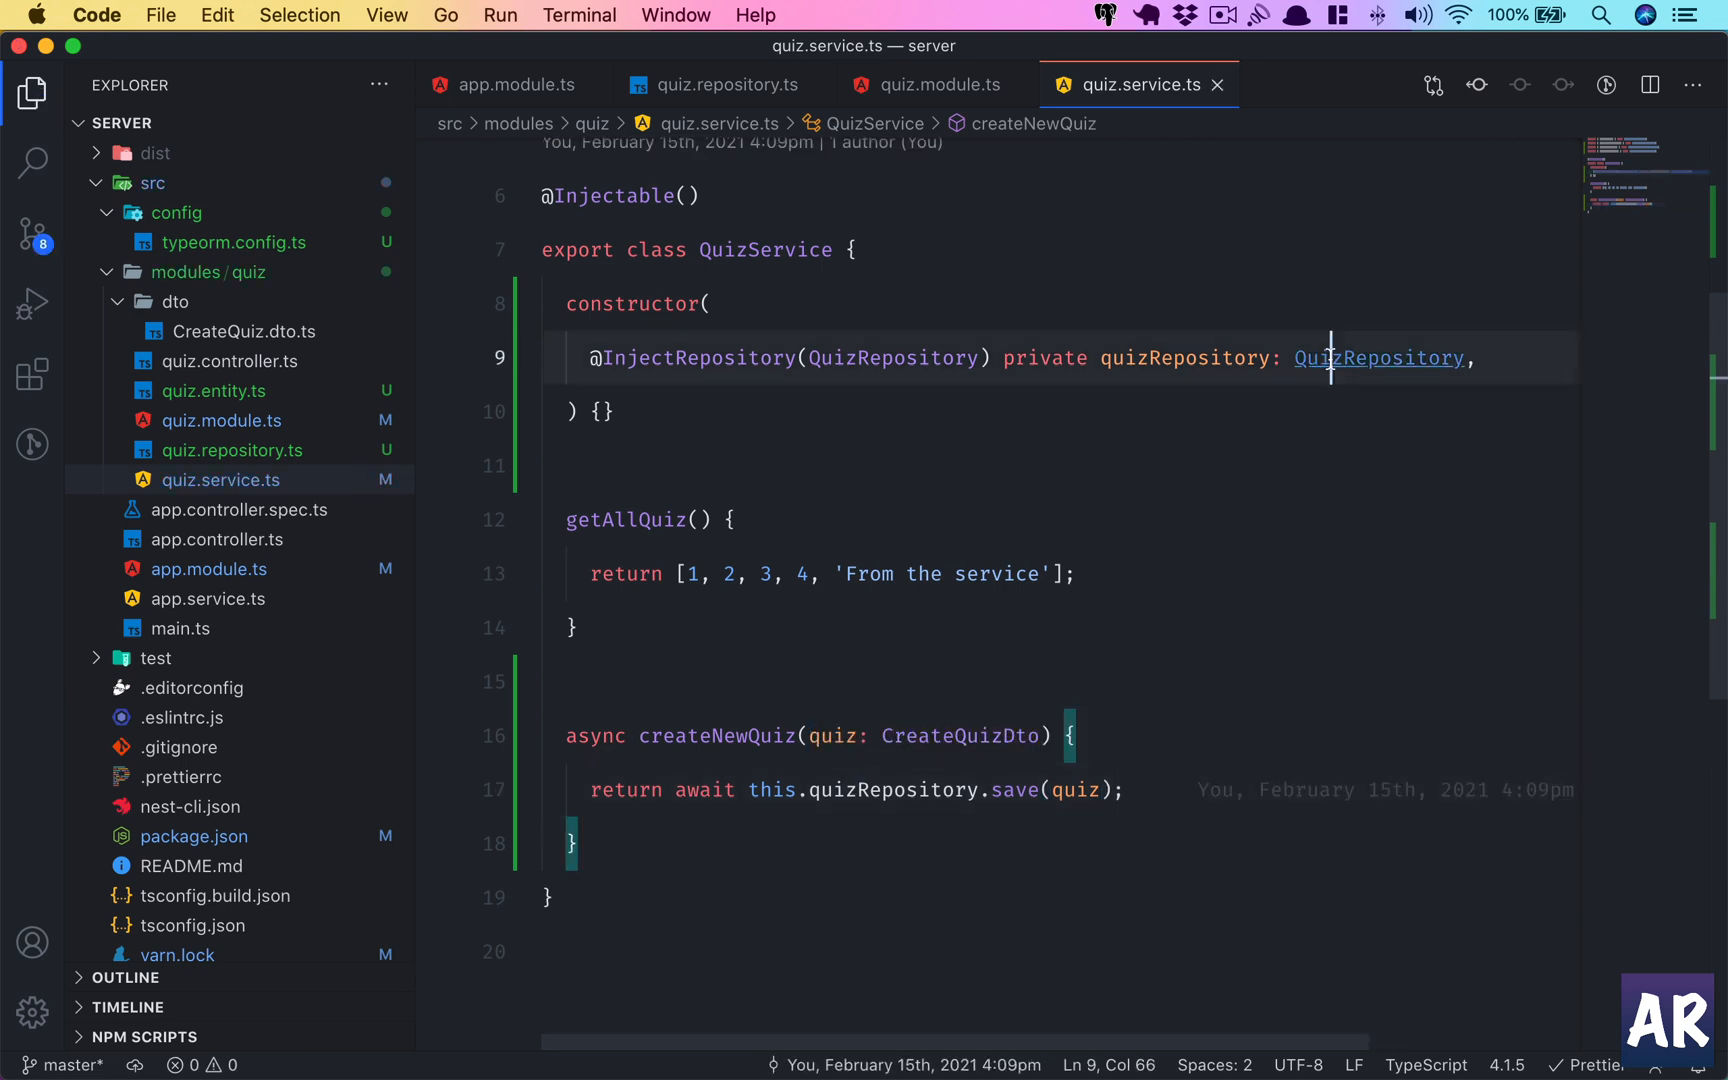
{"action": "left_click", "coordinate": [716, 84]}
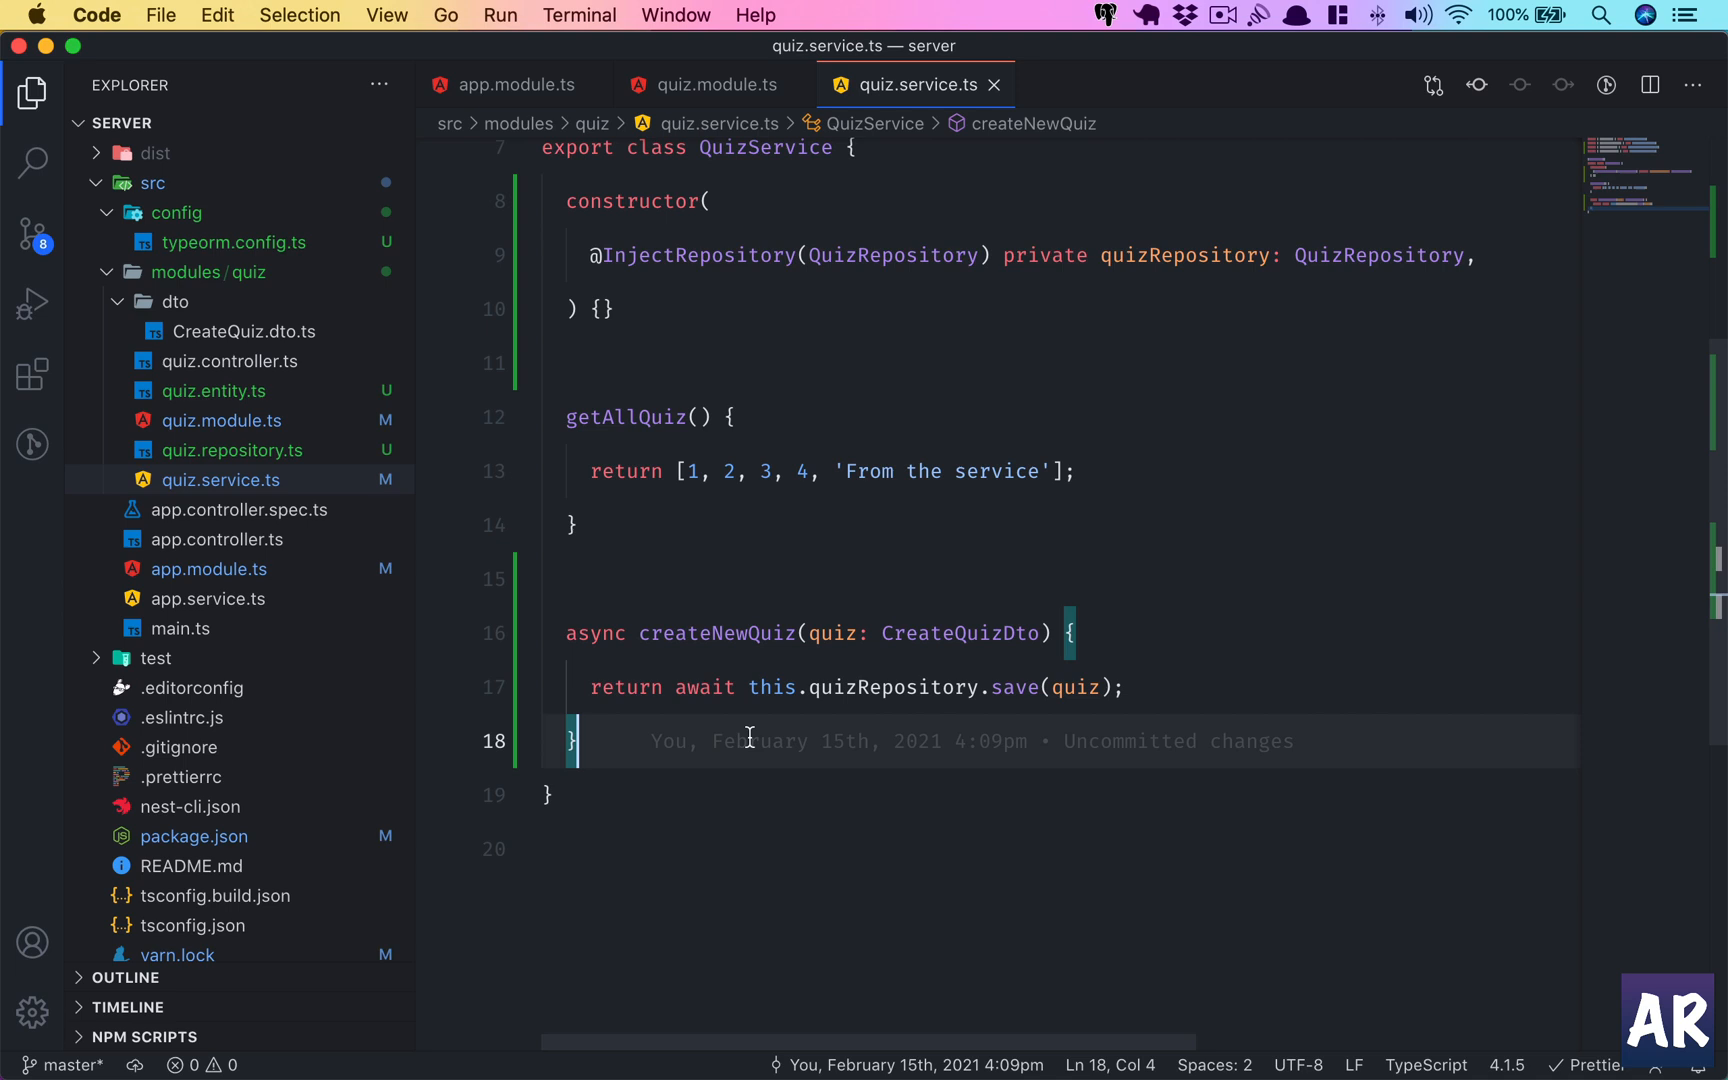
{"action": "mouse_move", "coordinate": [696, 350]}
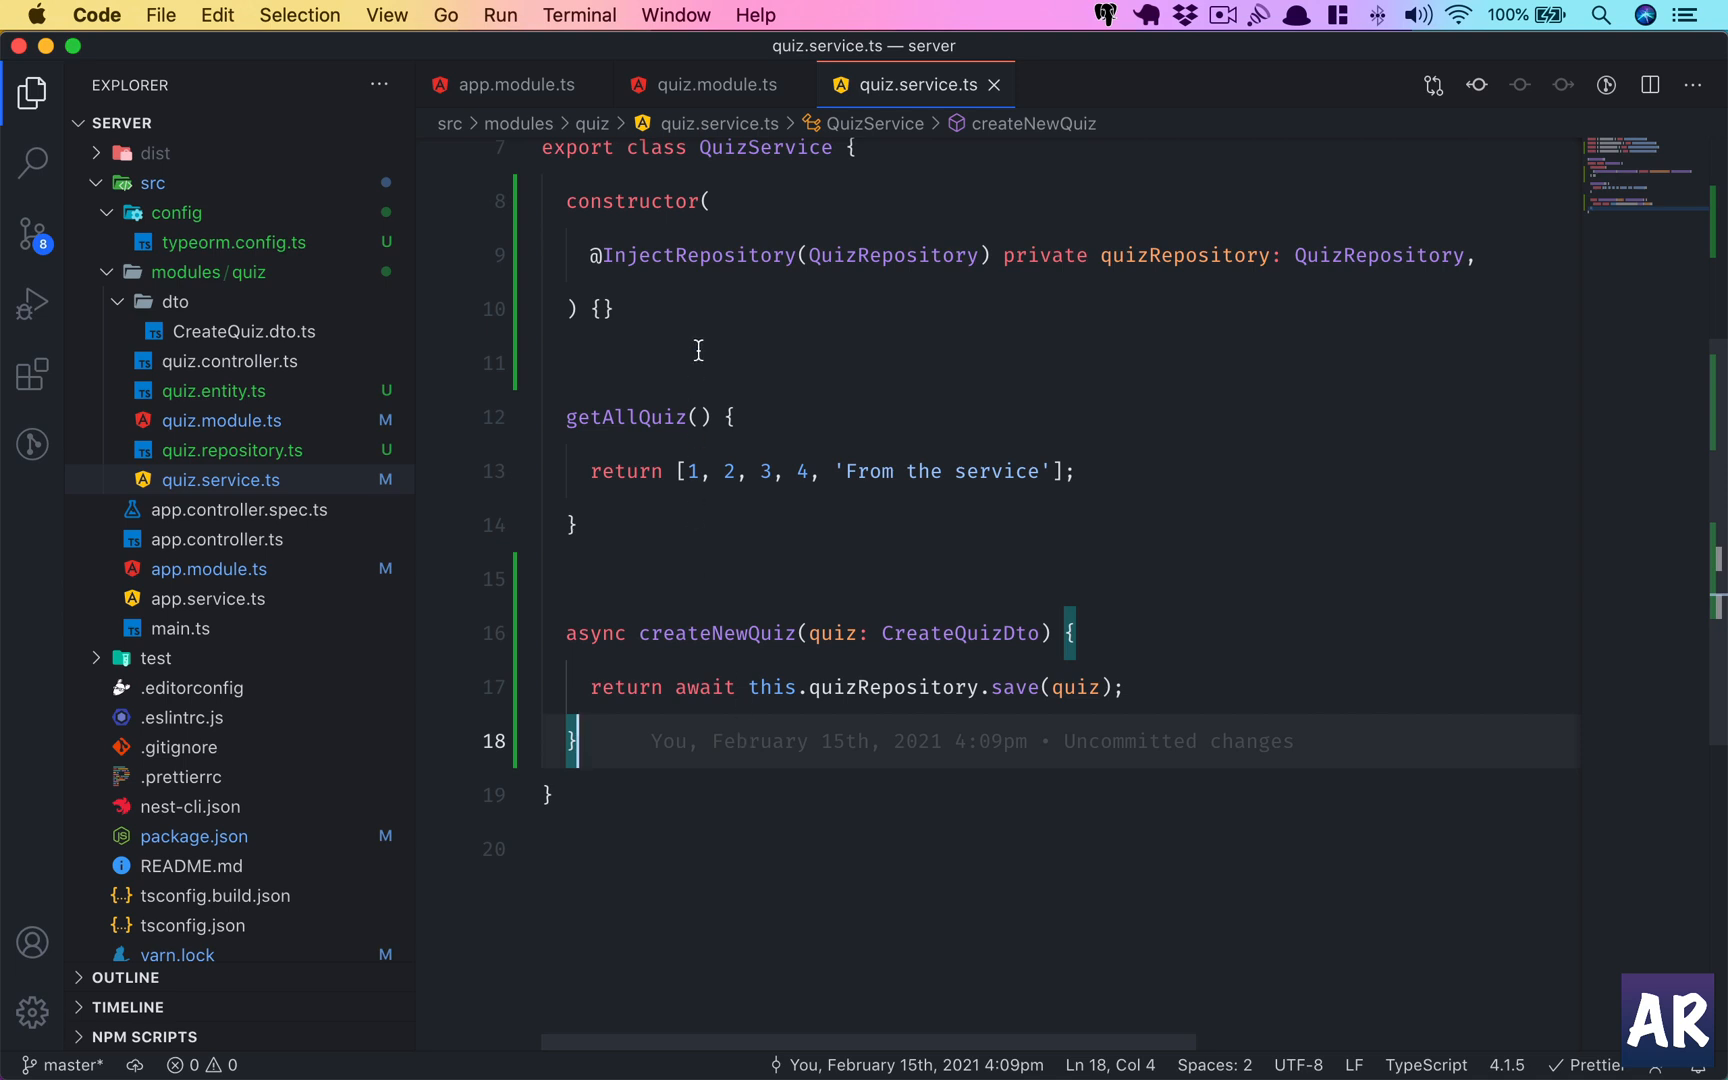
{"action": "mouse_move", "coordinate": [230, 360]}
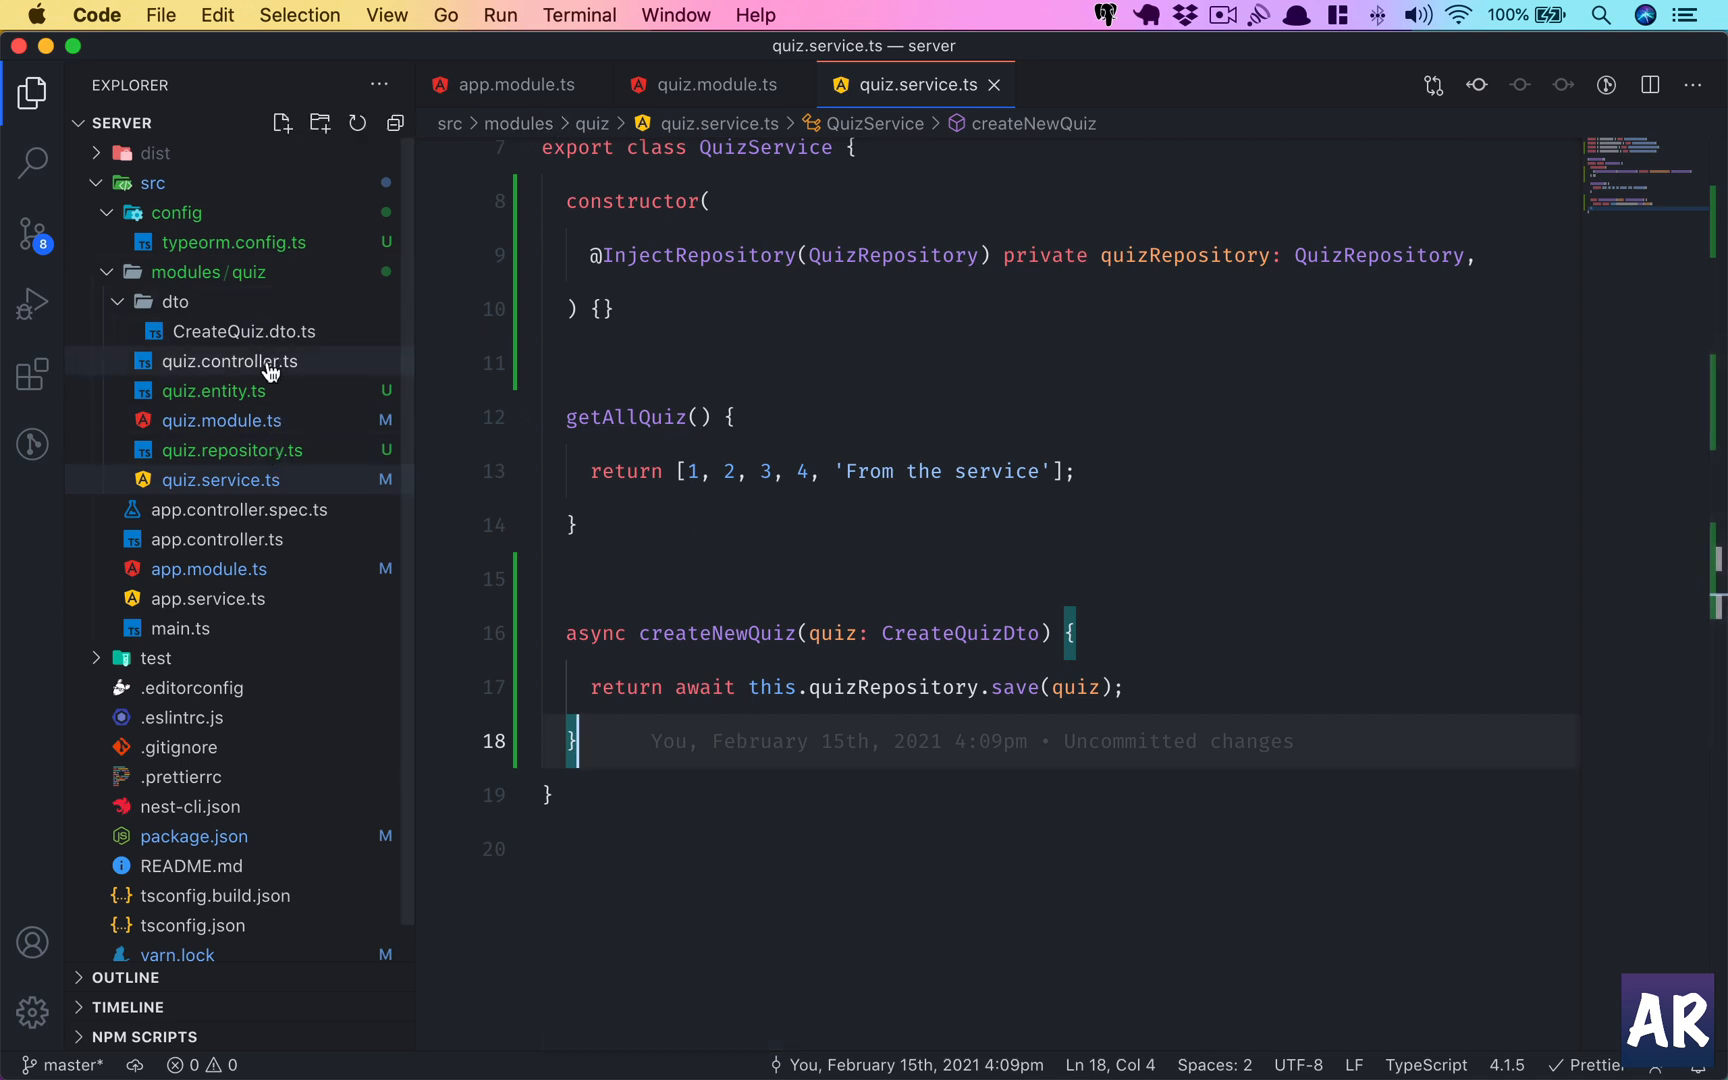
Make createQuiz async, returning await this.quizService.createNewQuiz(quizData).
{"action": "left_click", "coordinate": [230, 360]}
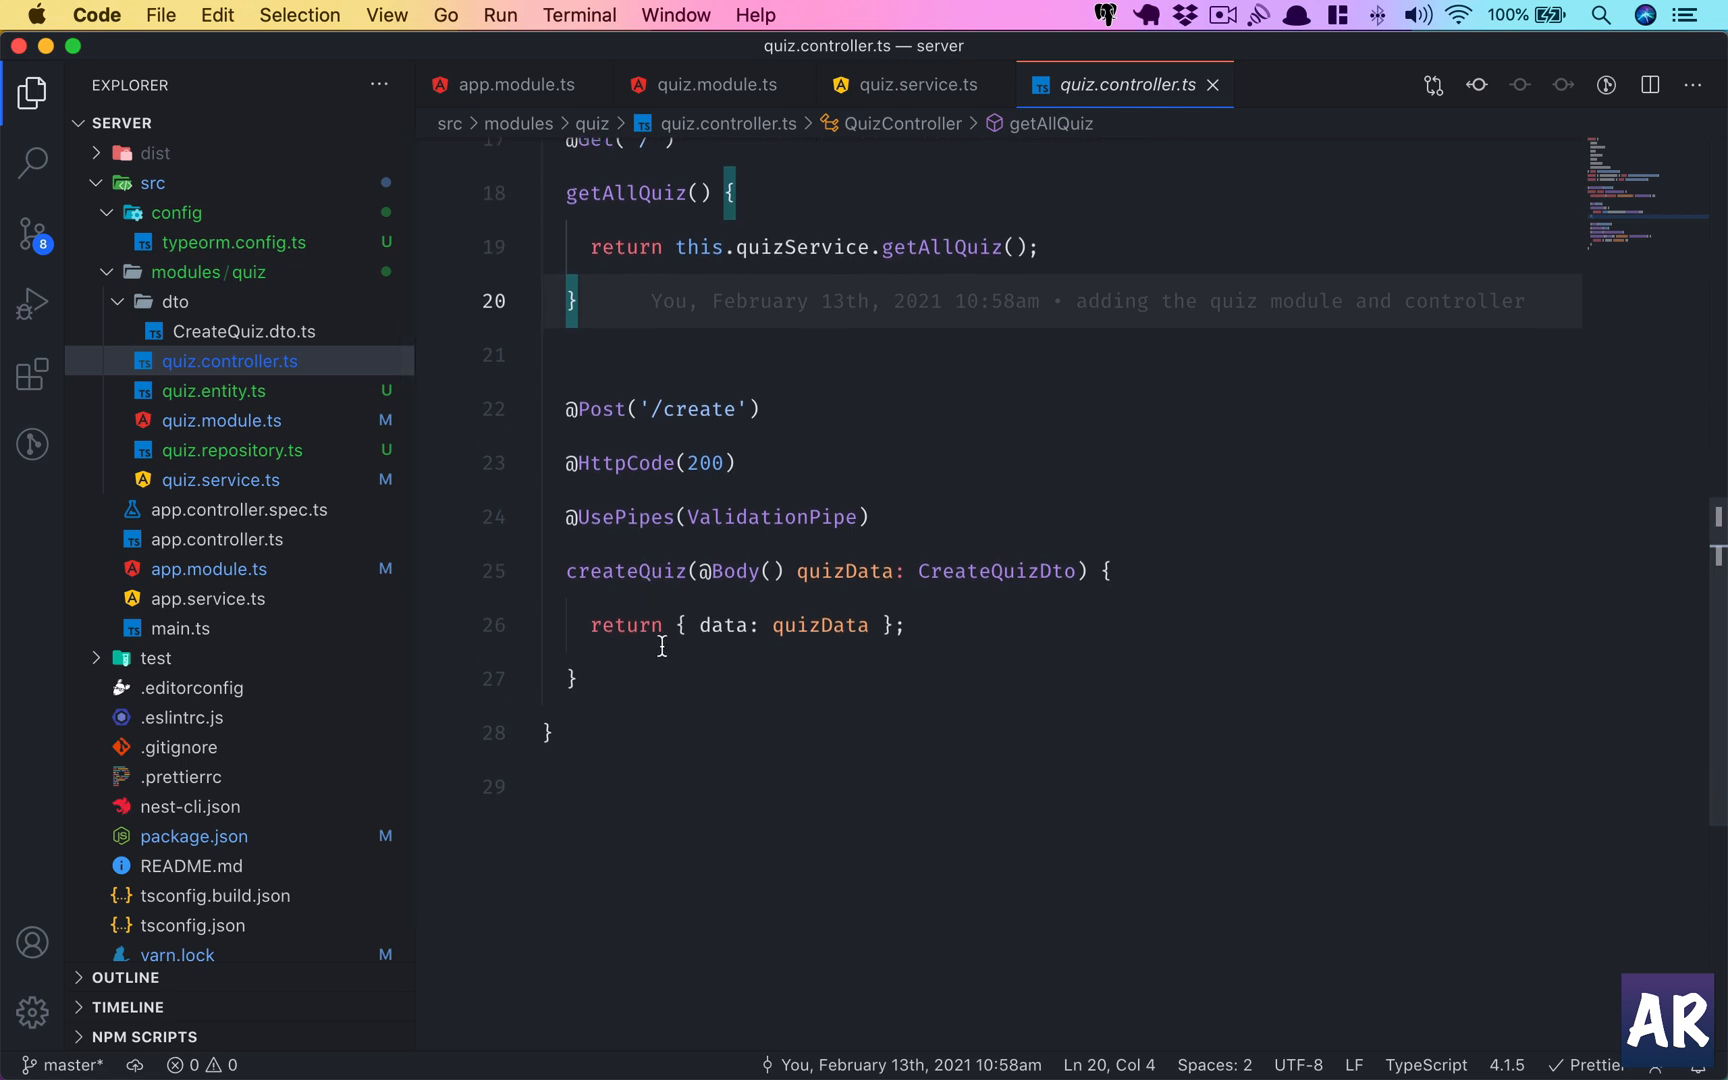
{"action": "left_click", "coordinate": [904, 624]}
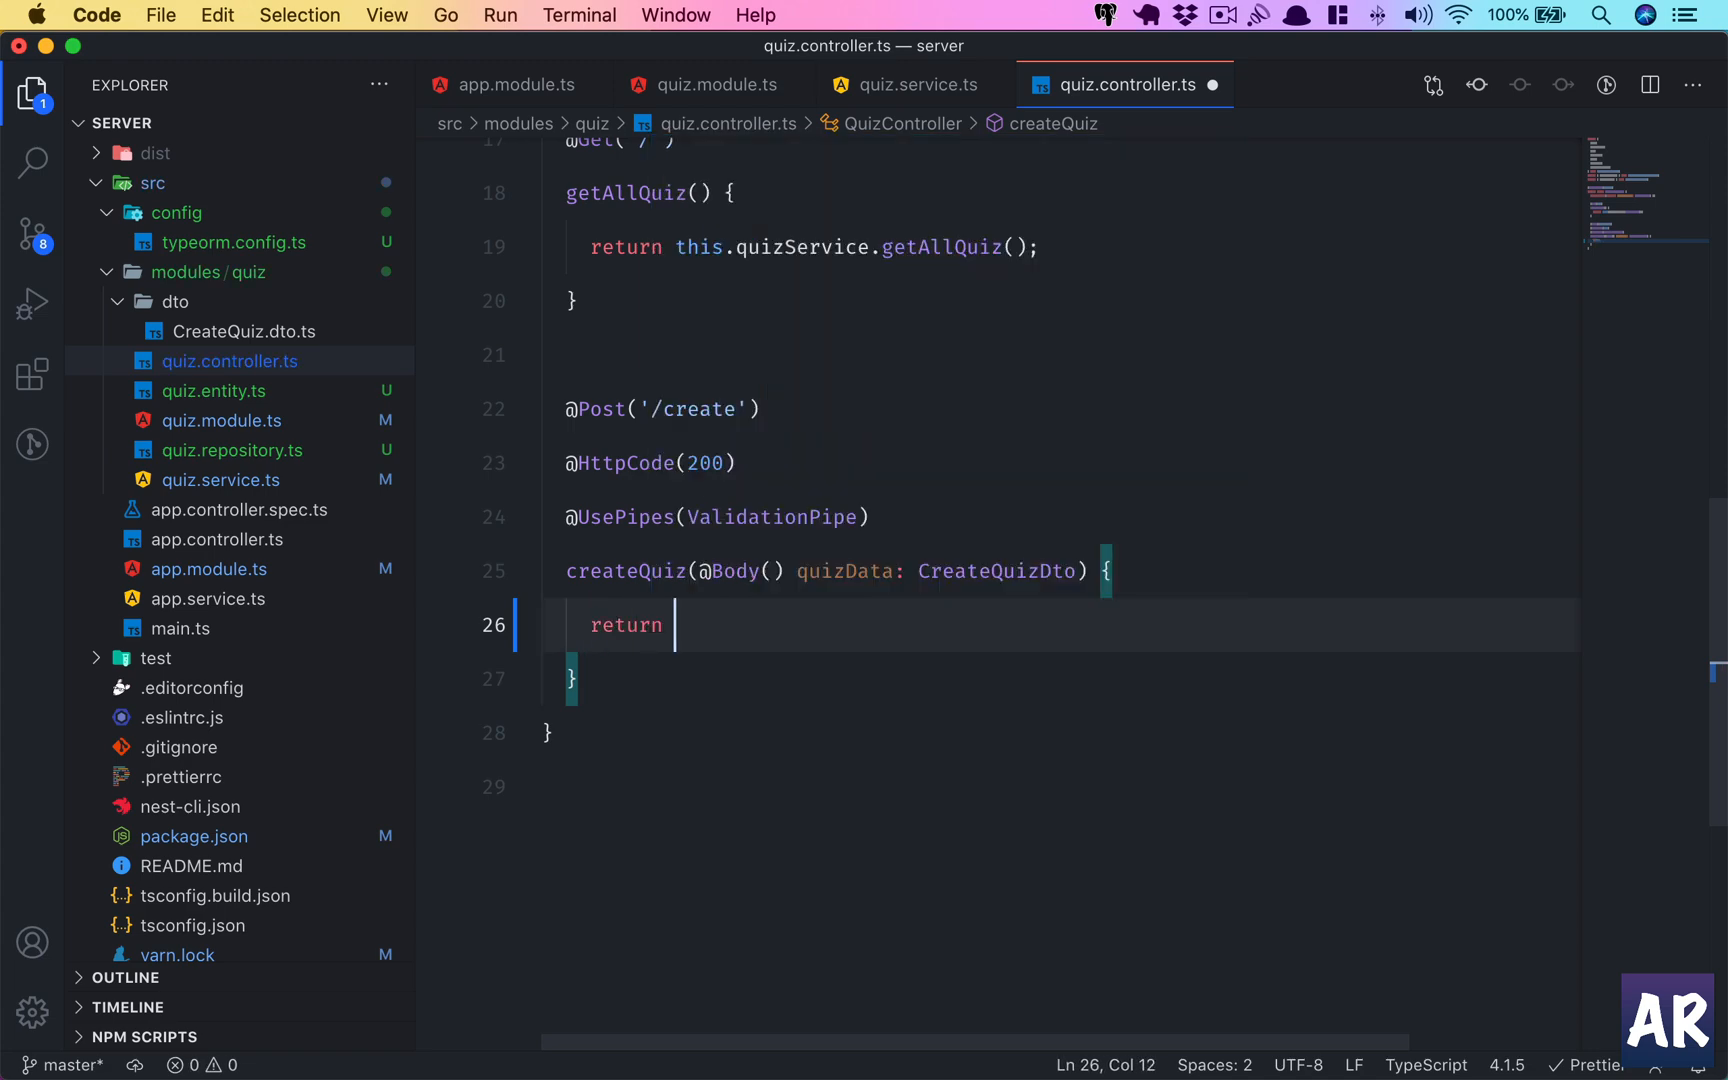
{"action": "type", "text": "await this.s"}
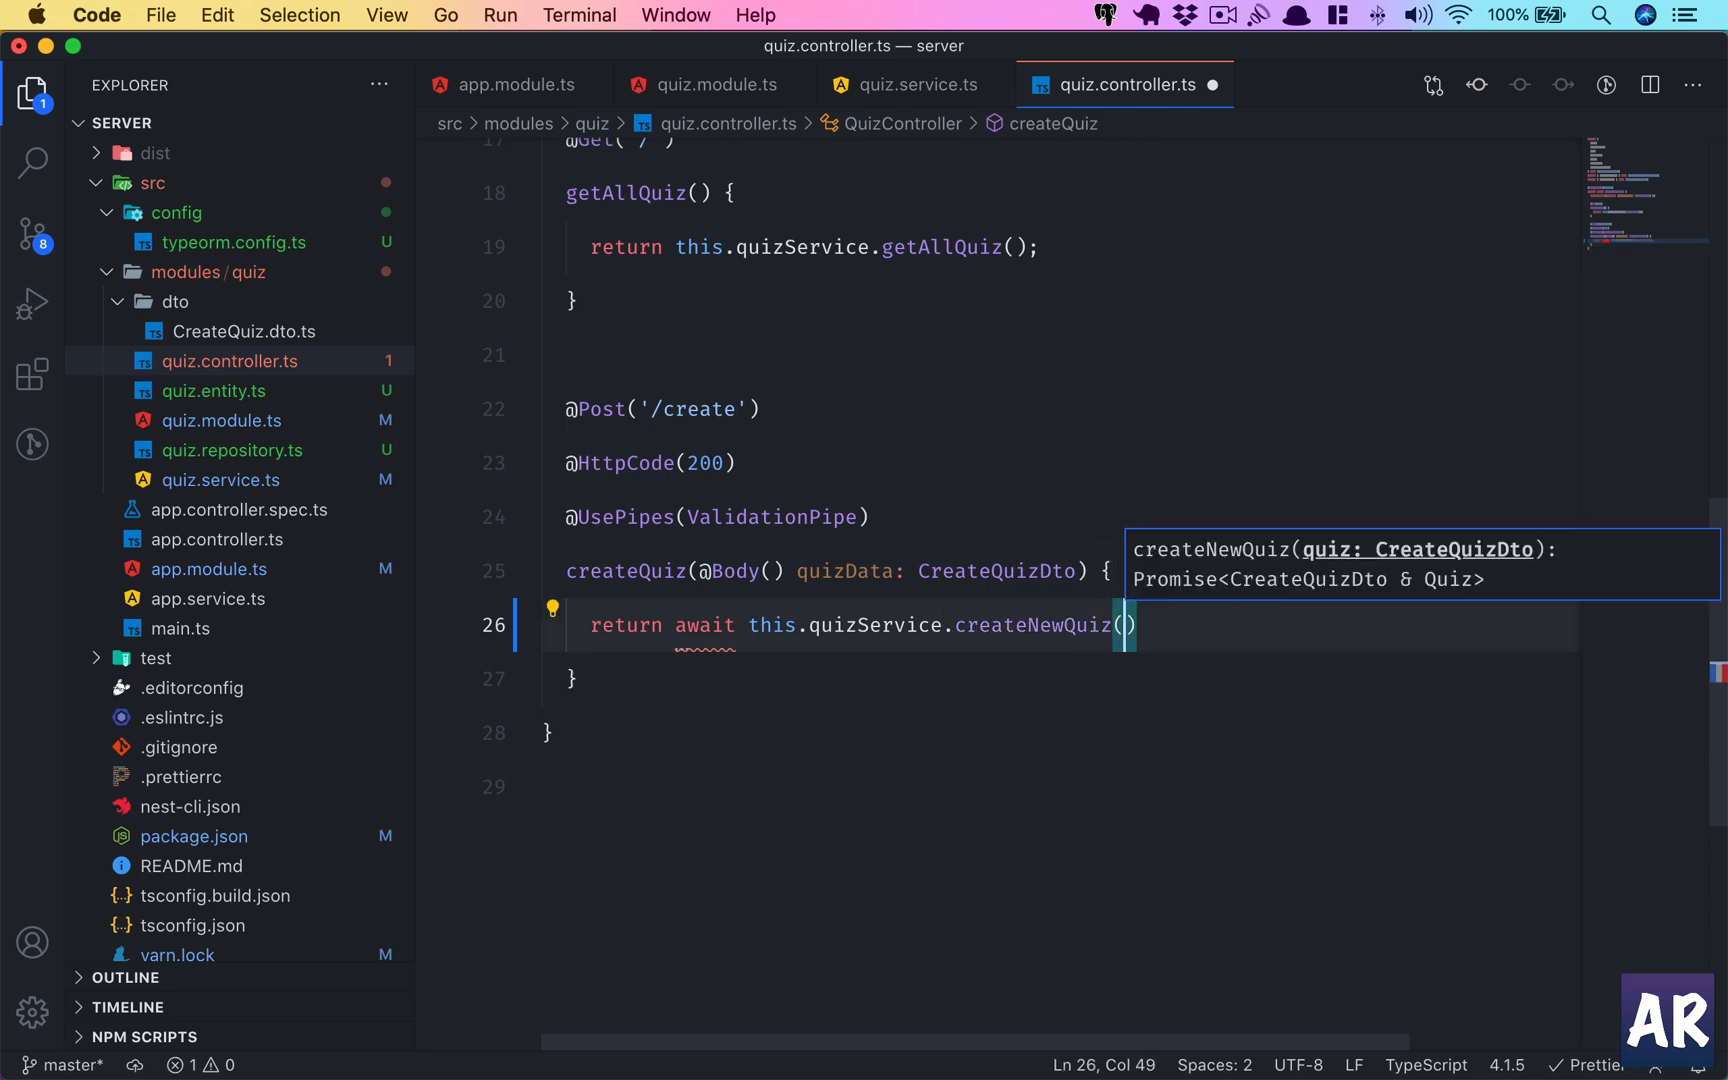
{"action": "type", "text": "quizData"}
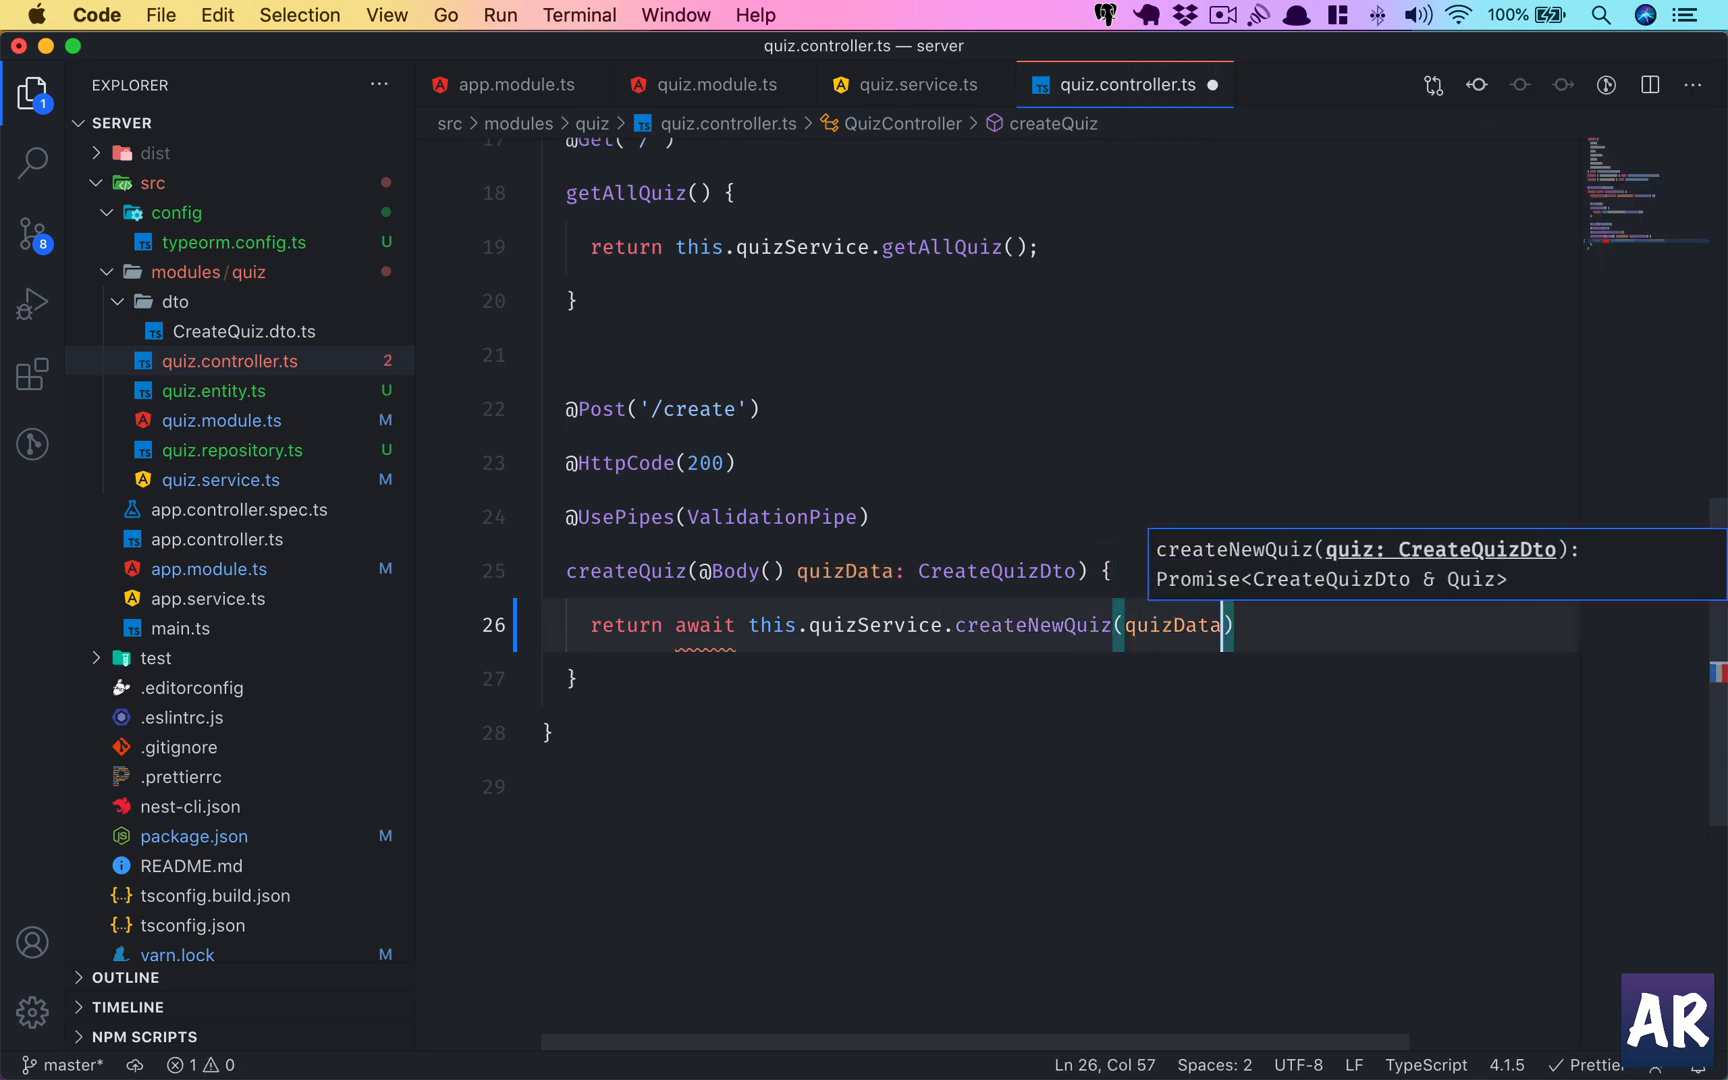
{"action": "type", "text": ");"}
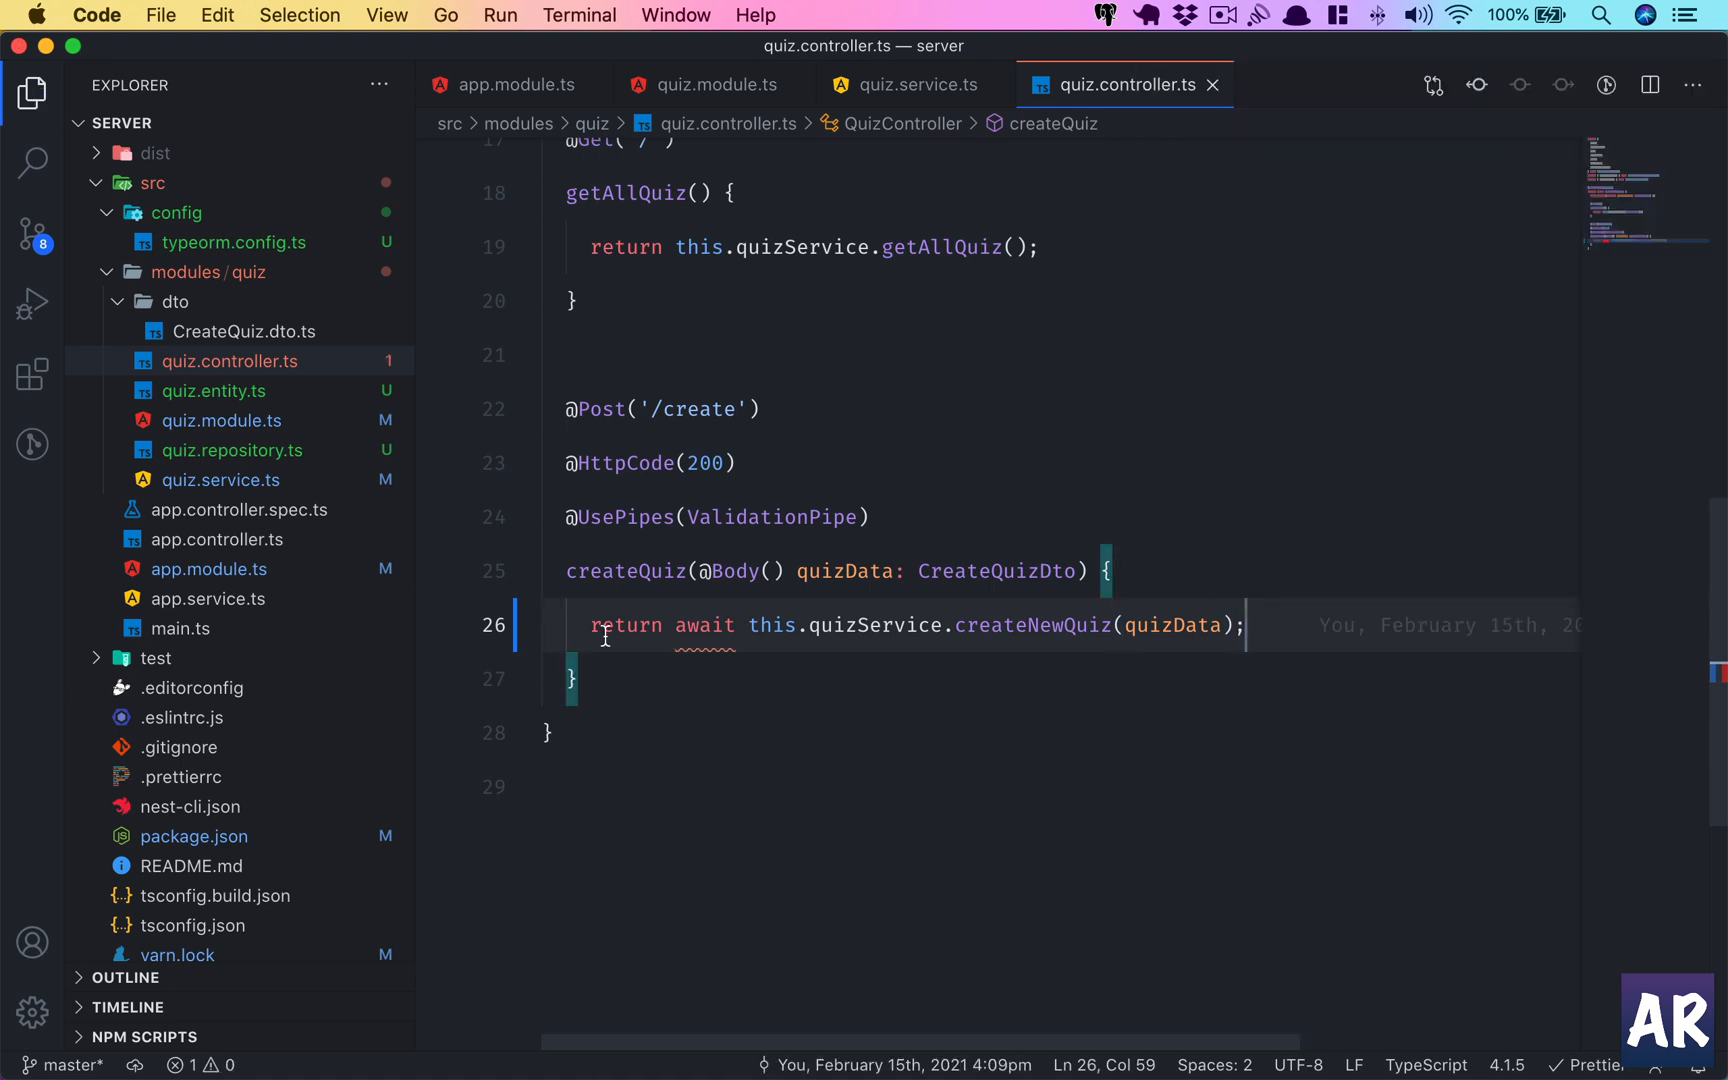
{"action": "type", "text": "async"}
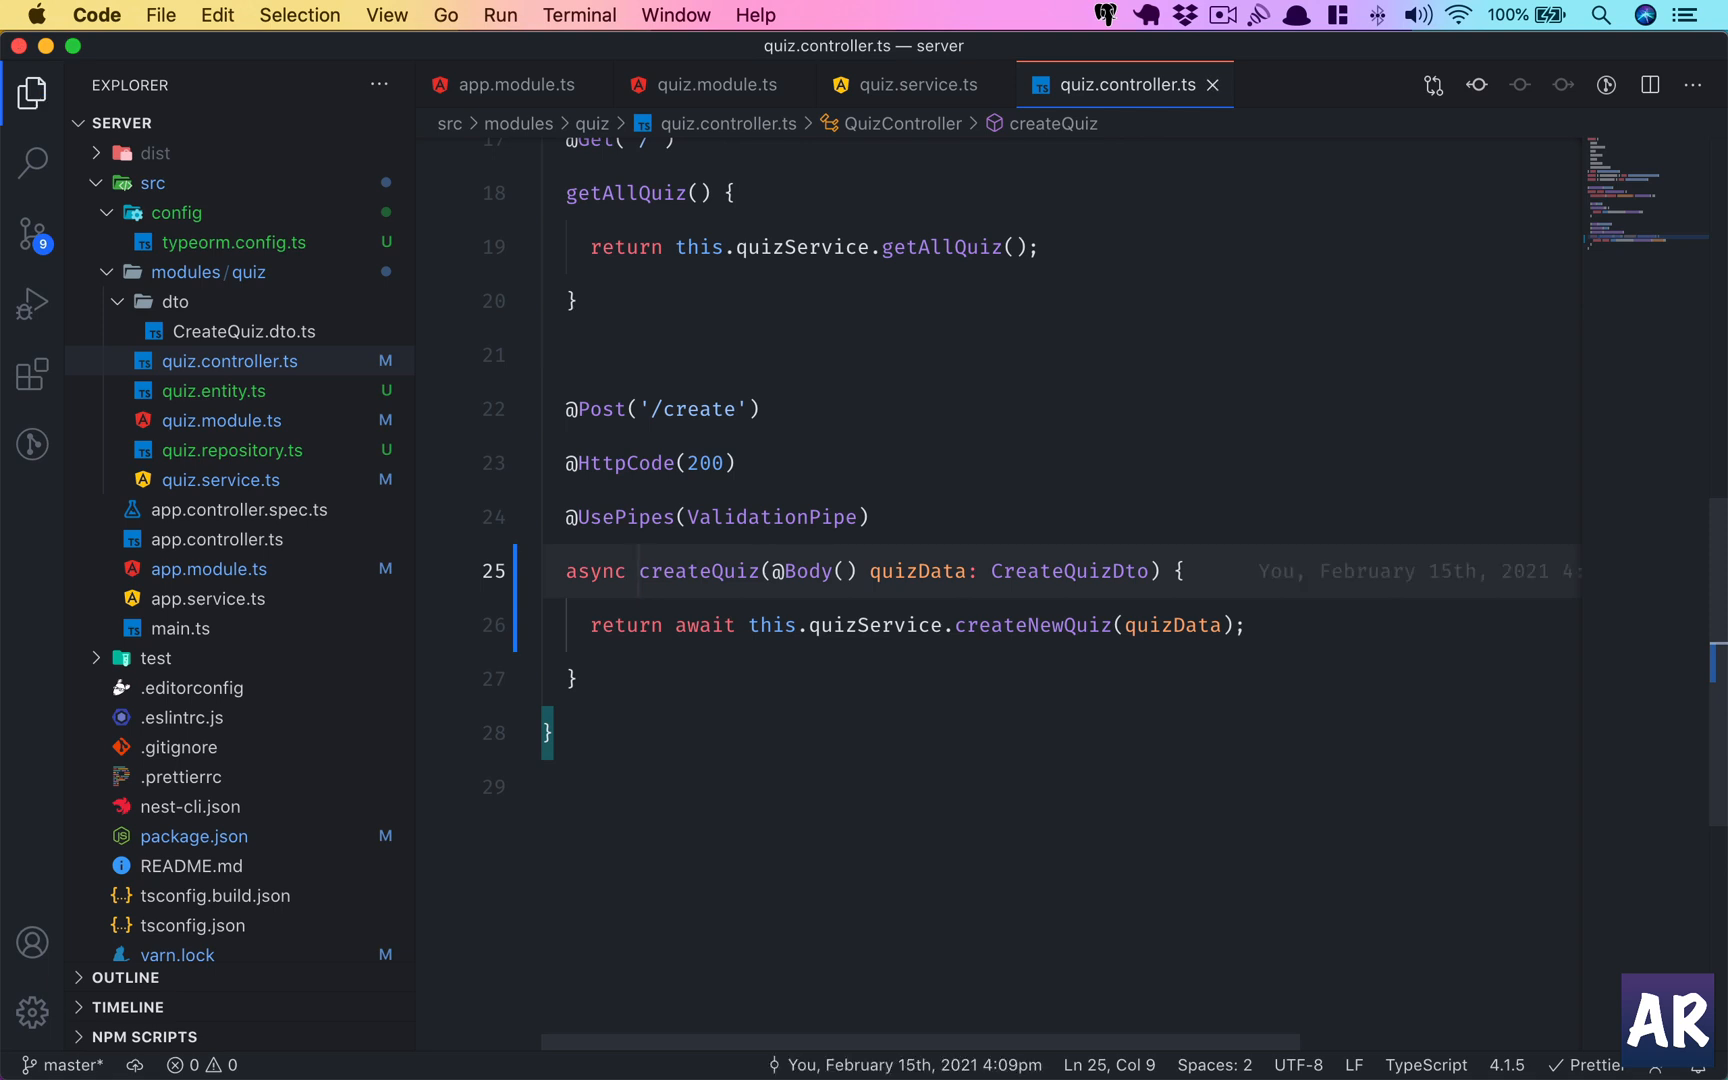
Bring up the POST localhost:3000/quiz/create request in Postman.
{"action": "left_click", "coordinate": [642, 570]}
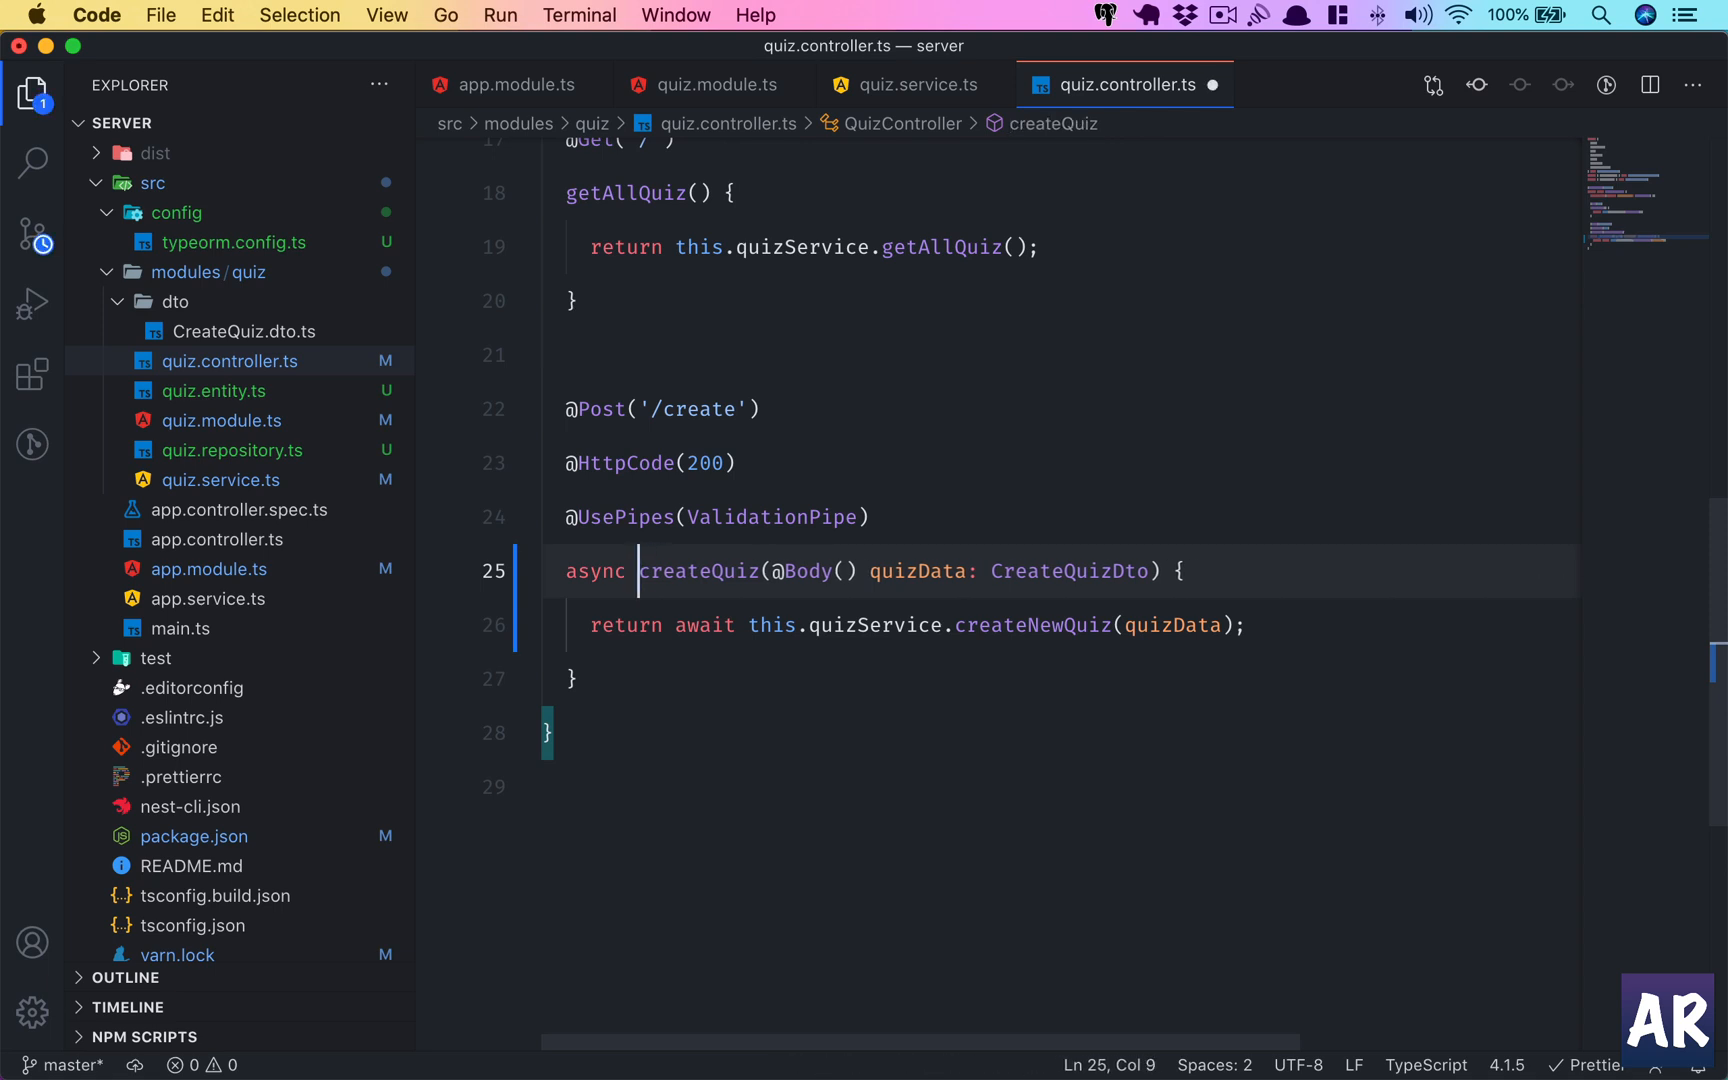
{"action": "type", "text": "pos"}
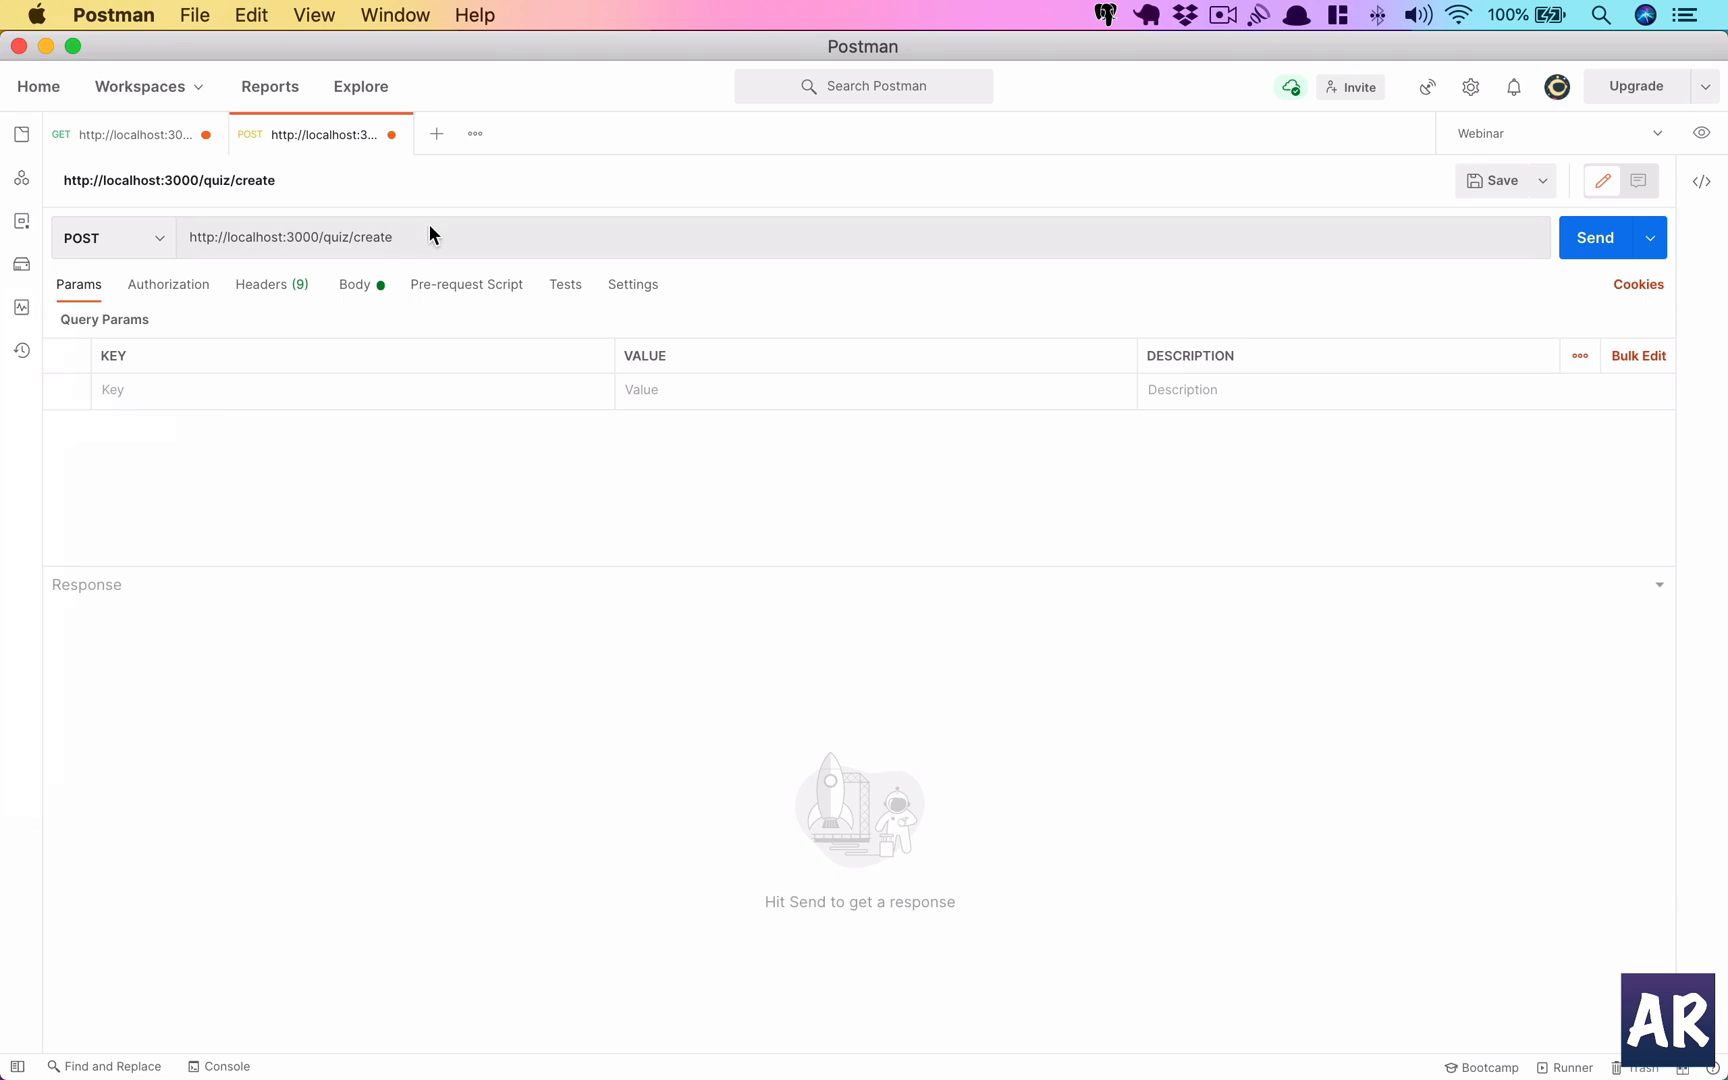
Send the Basics of Javascript JSON body to /quiz/create and get 200 OK with id 1.
{"action": "left_click", "coordinate": [354, 284]}
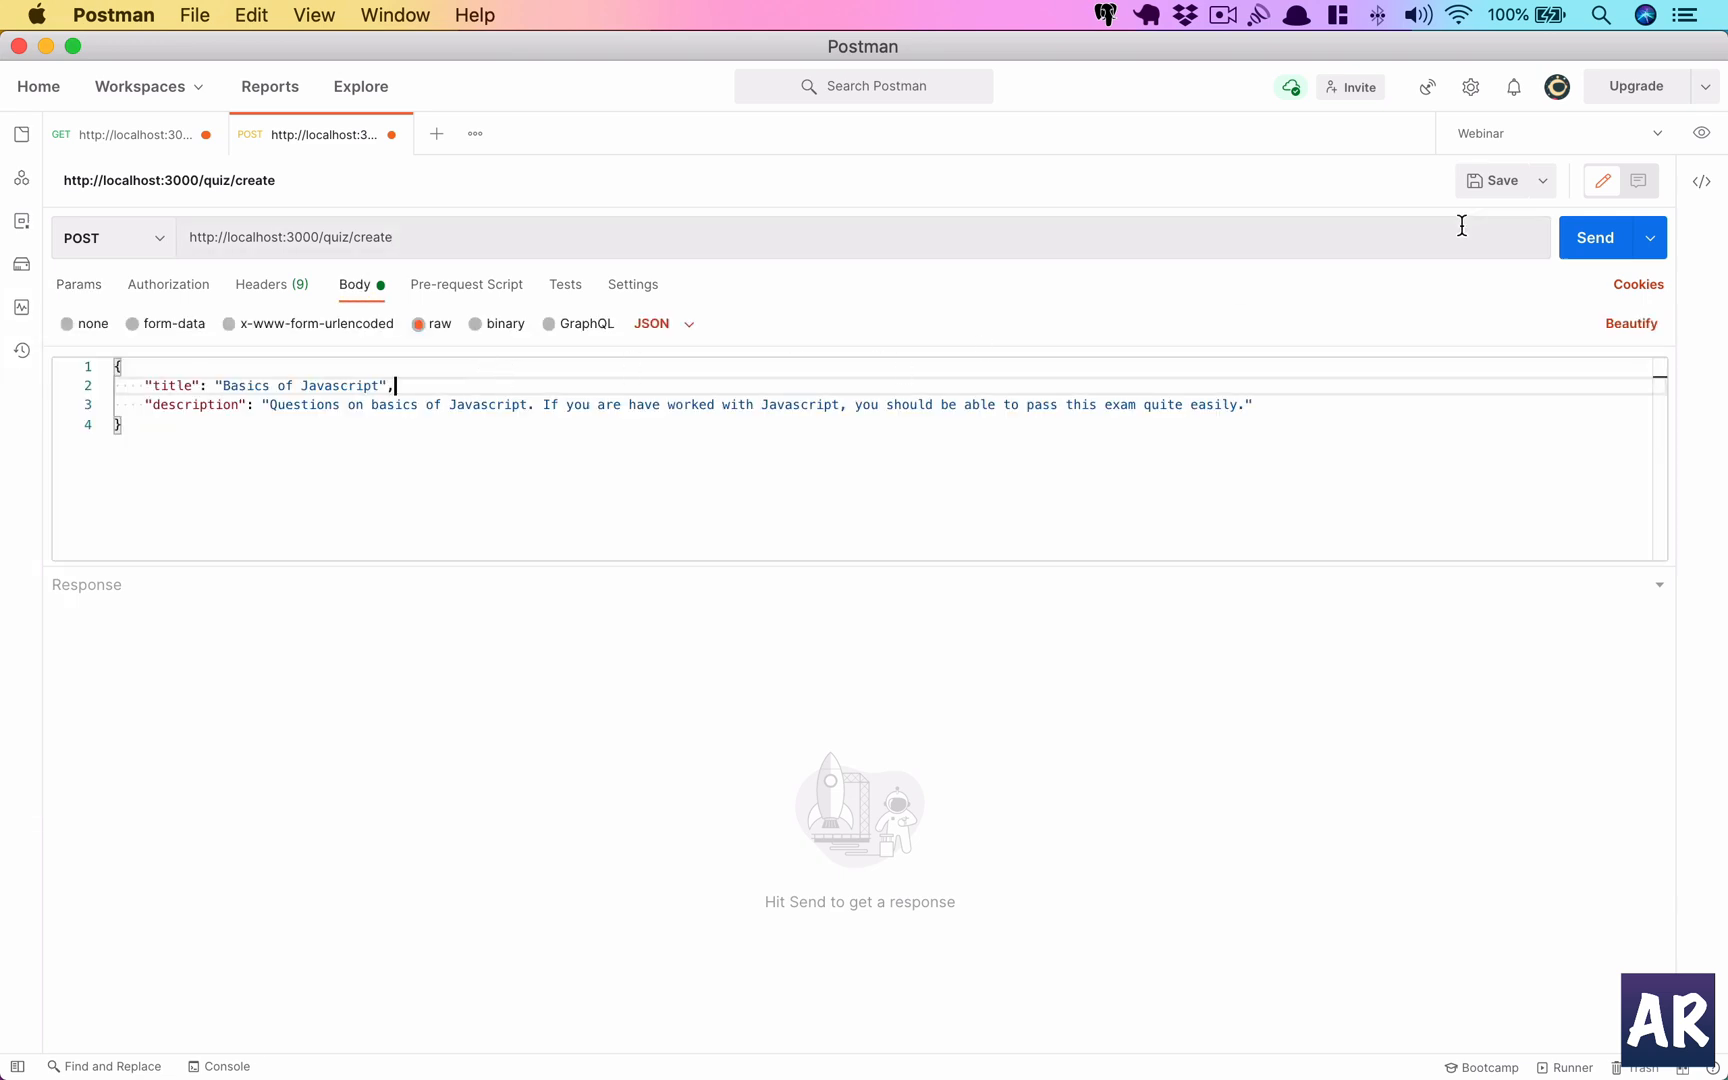
{"action": "left_click", "coordinate": [1594, 236]}
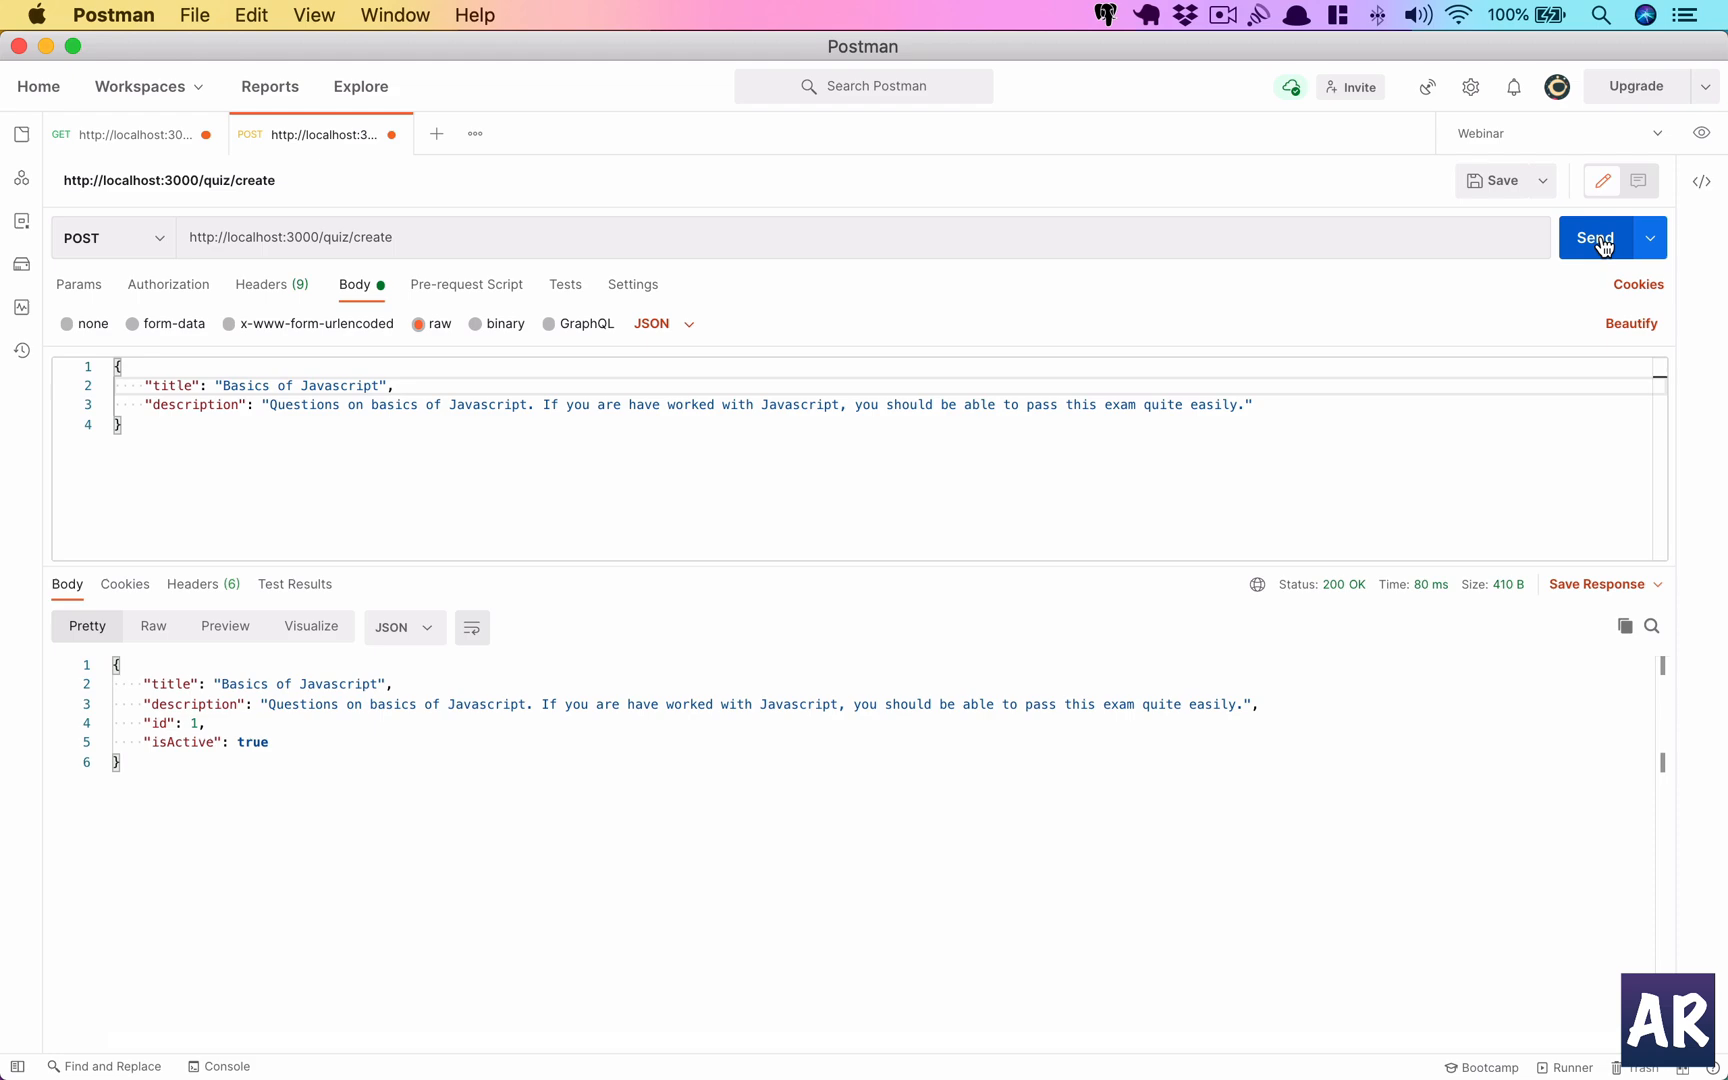
{"action": "left_click", "coordinate": [772, 540]}
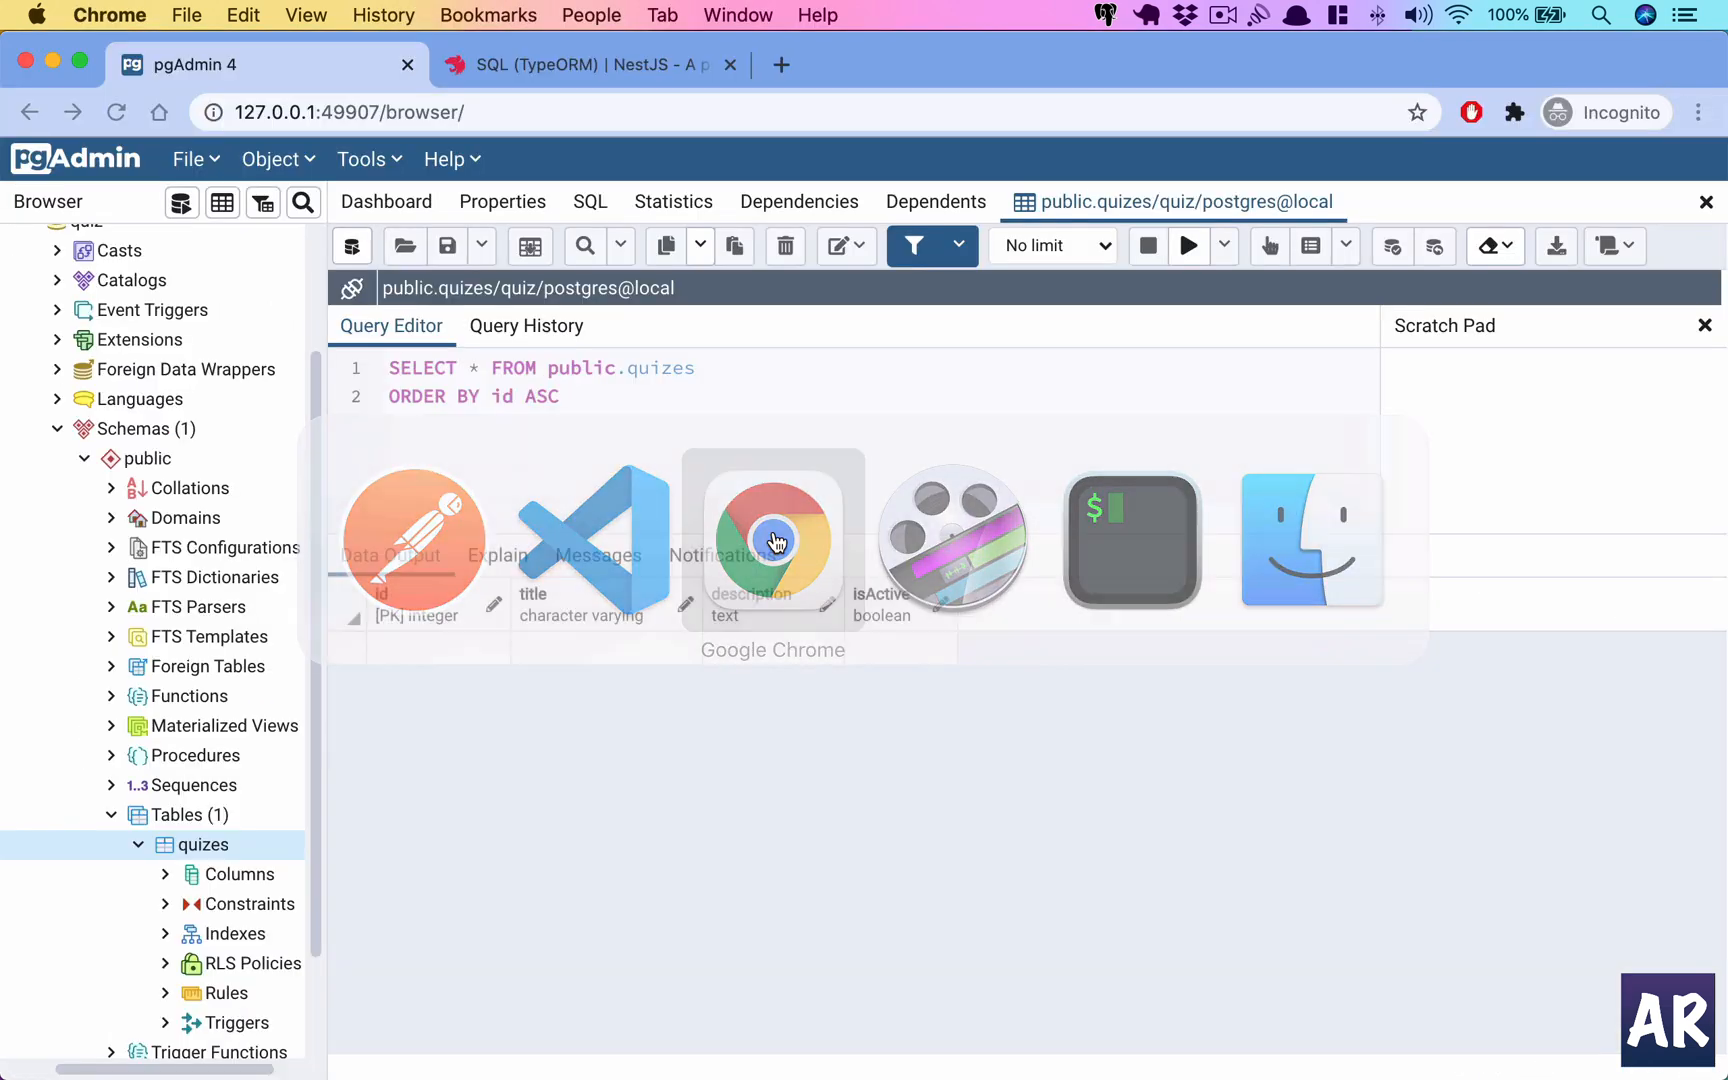
Rerun SELECT * FROM public.quizes to look for the saved quiz row.
{"action": "left_click", "coordinate": [1186, 244]}
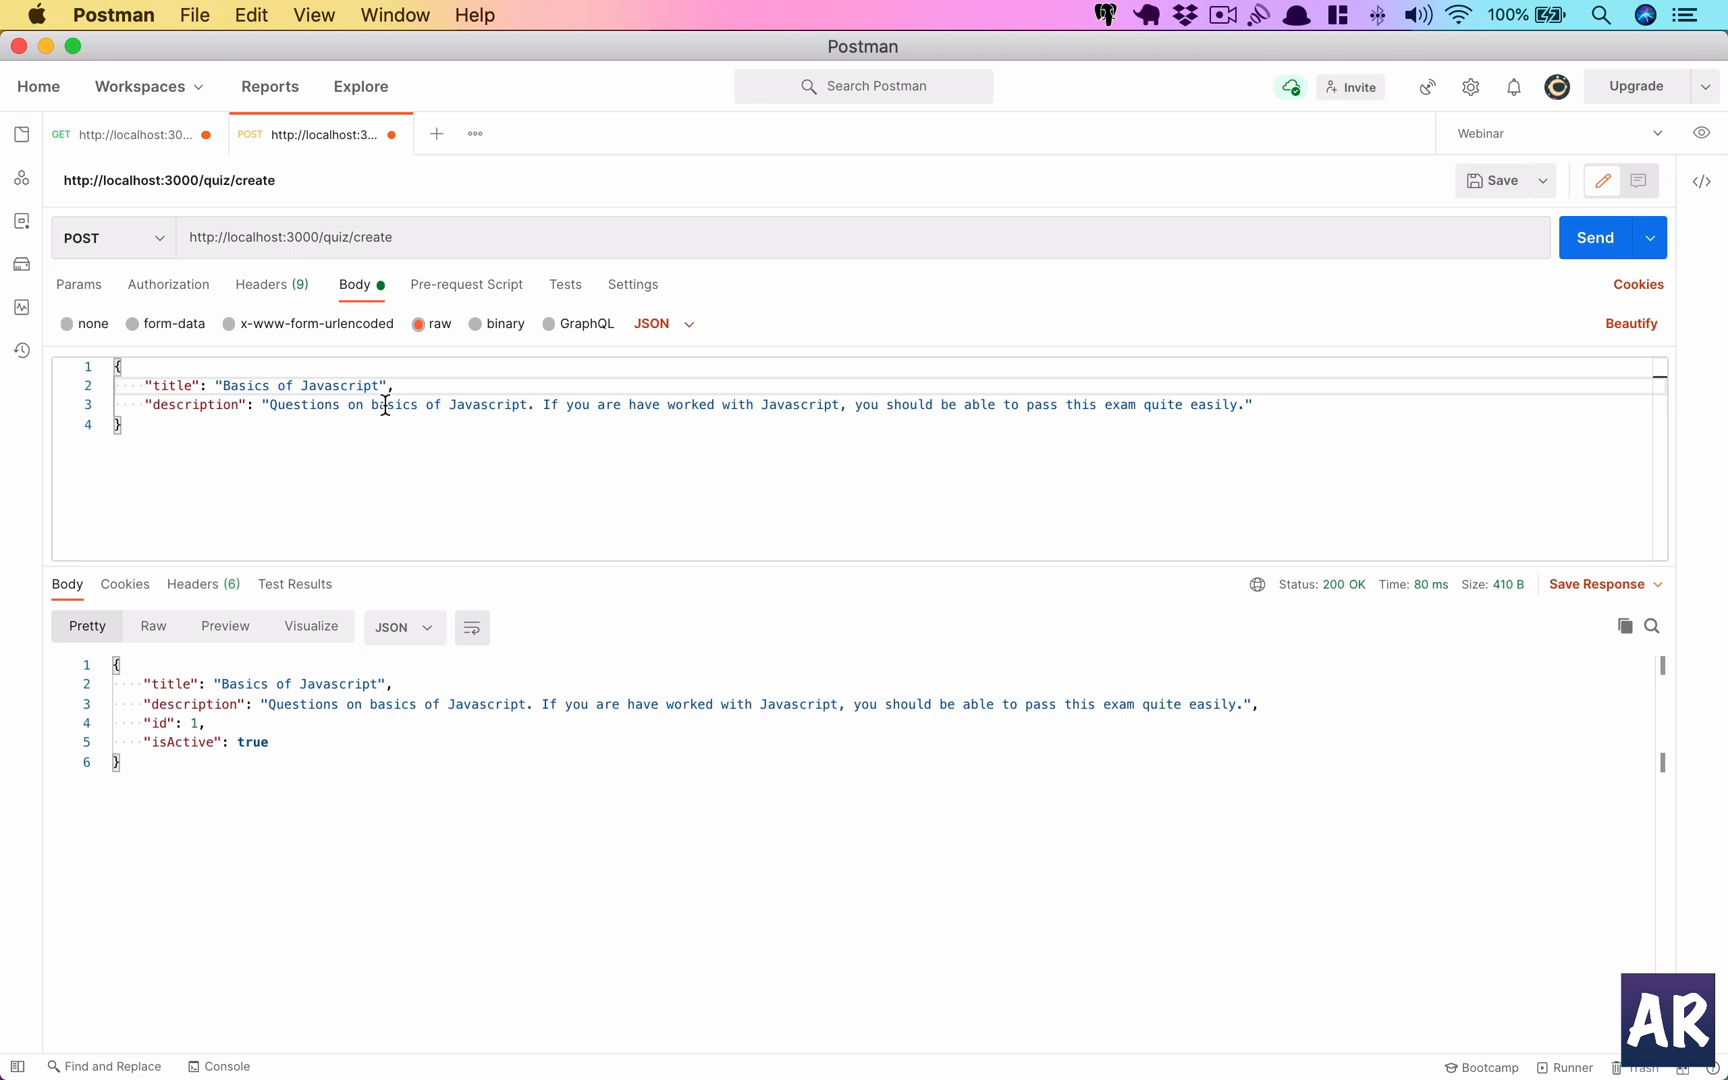
{"action": "mouse_move", "coordinate": [426, 774]}
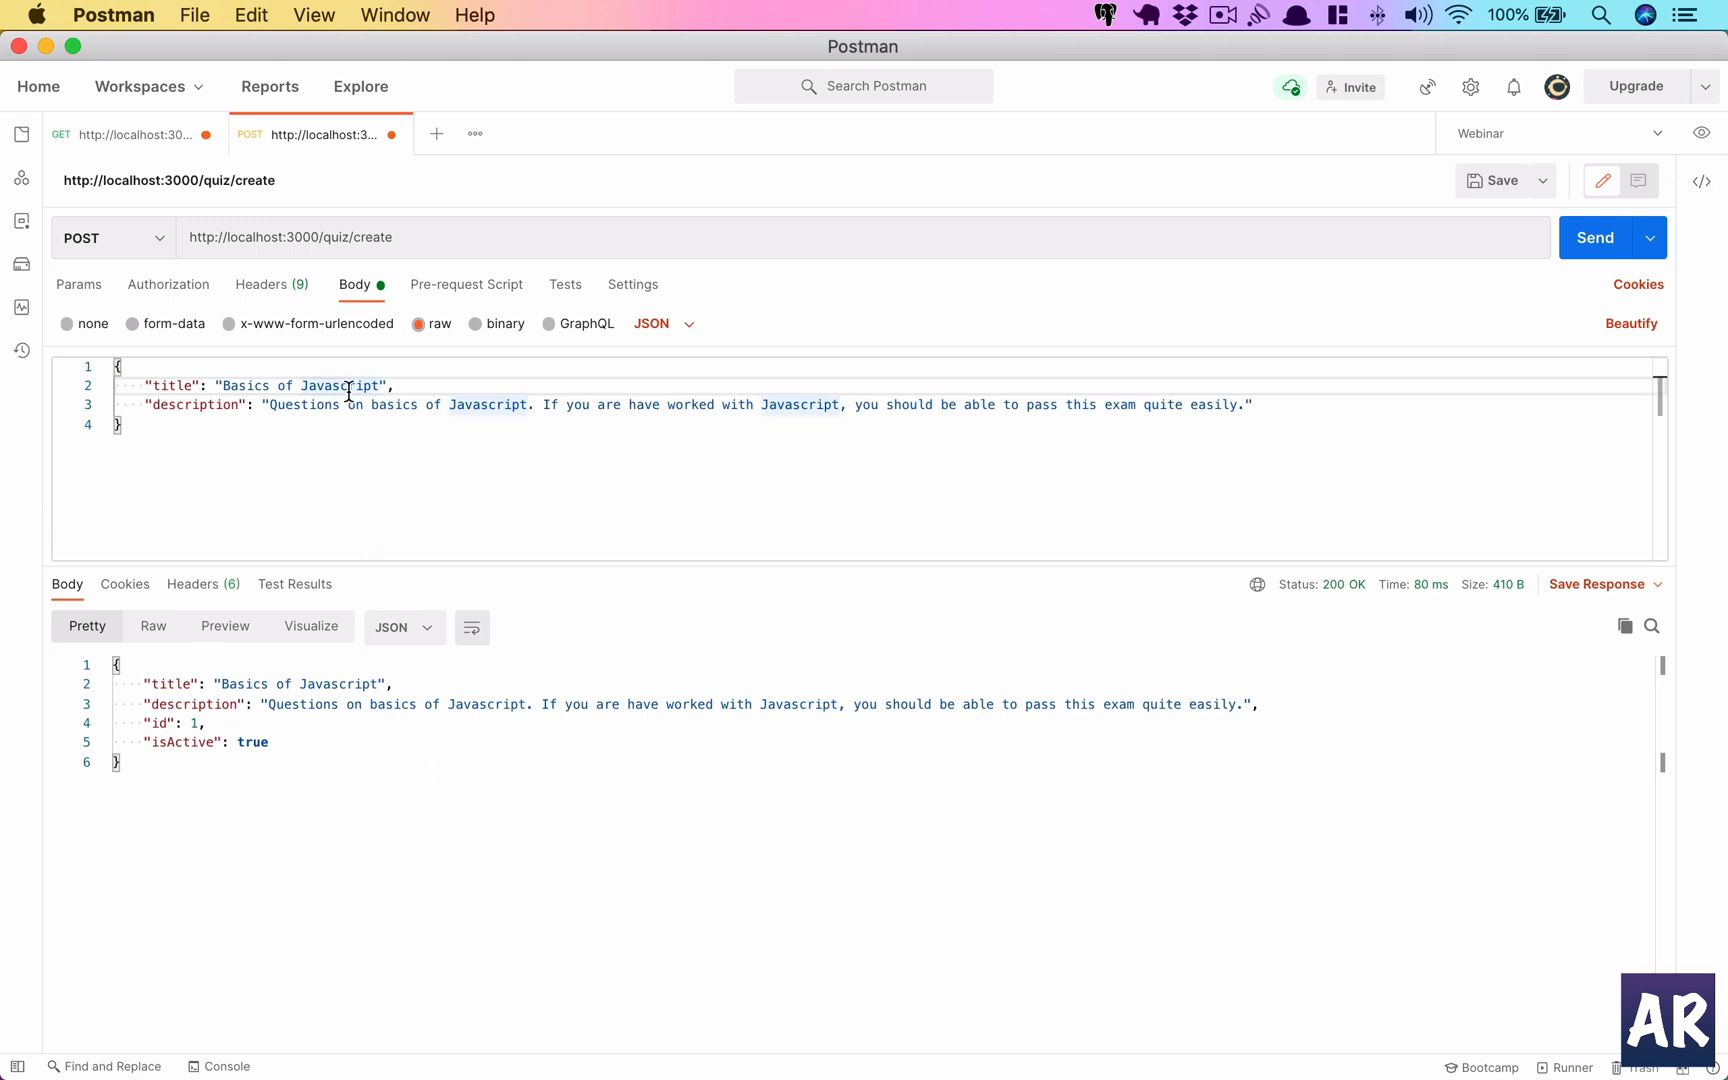
Change the body to a Basics of Laravel quiz with Laravel description and send it.
{"action": "double_click", "coordinate": [298, 386]}
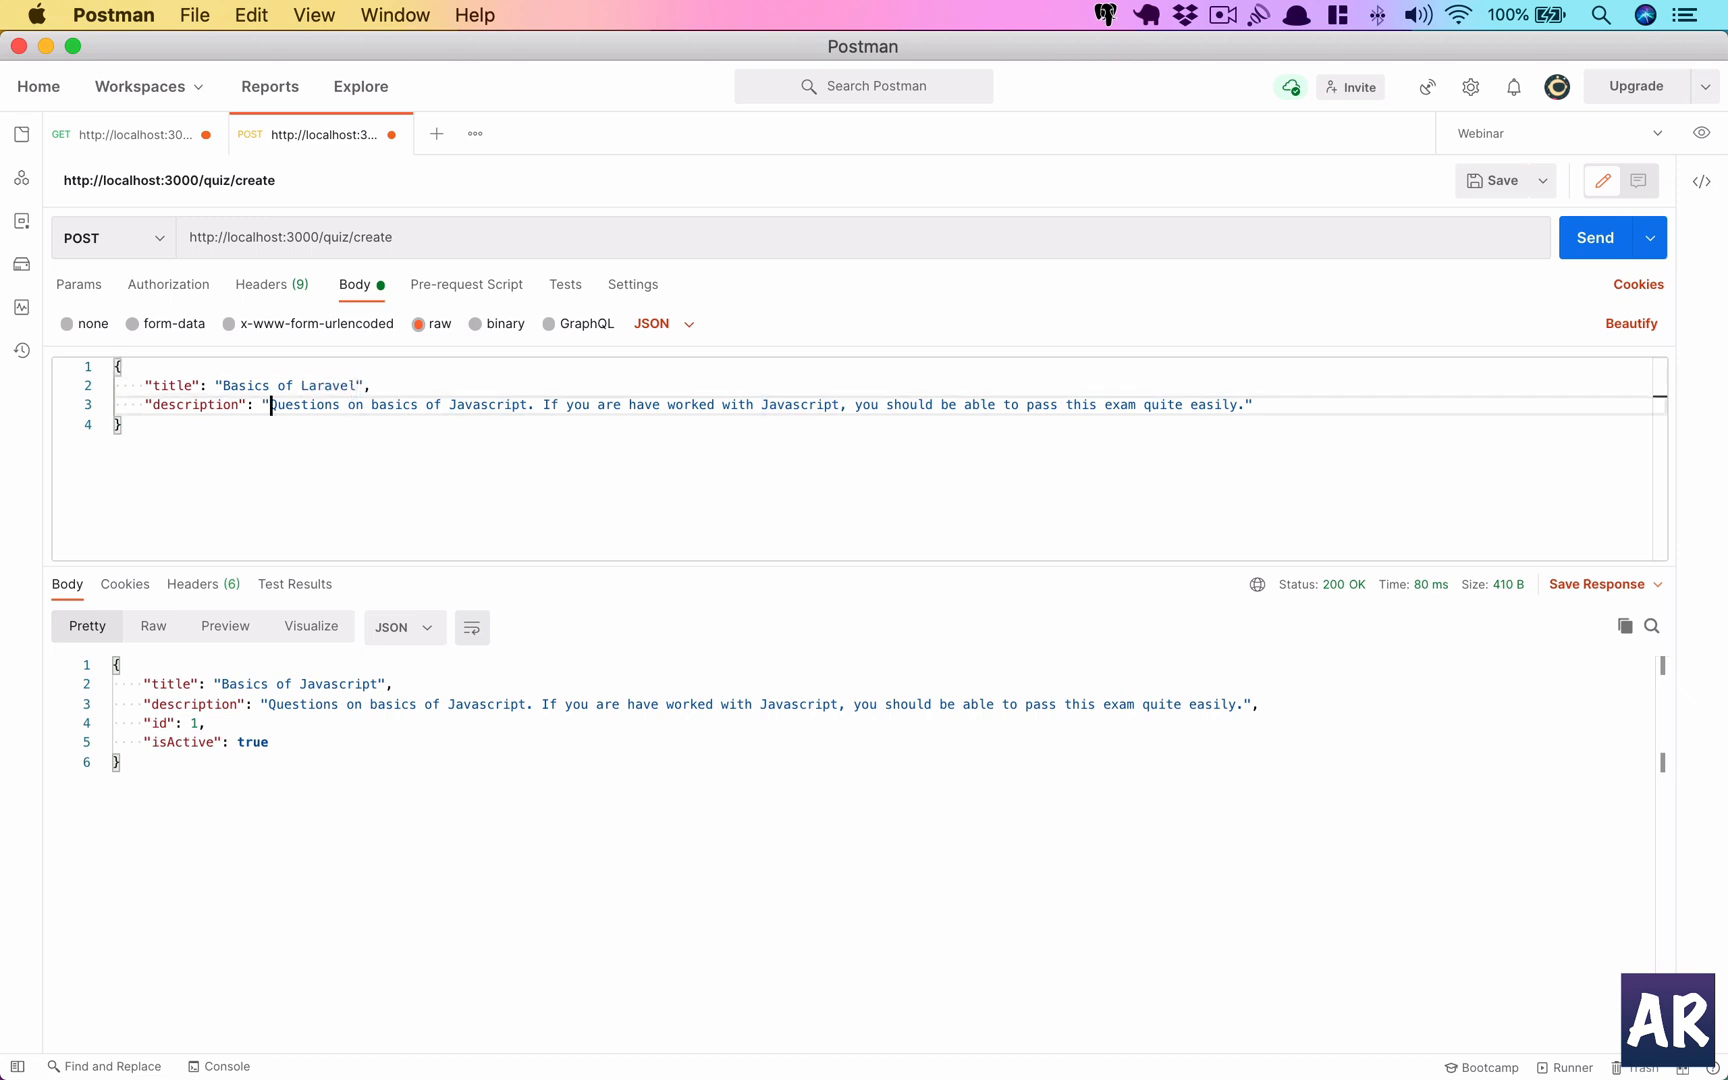
{"action": "type", "text": "This is where you will be asked about basic \""}
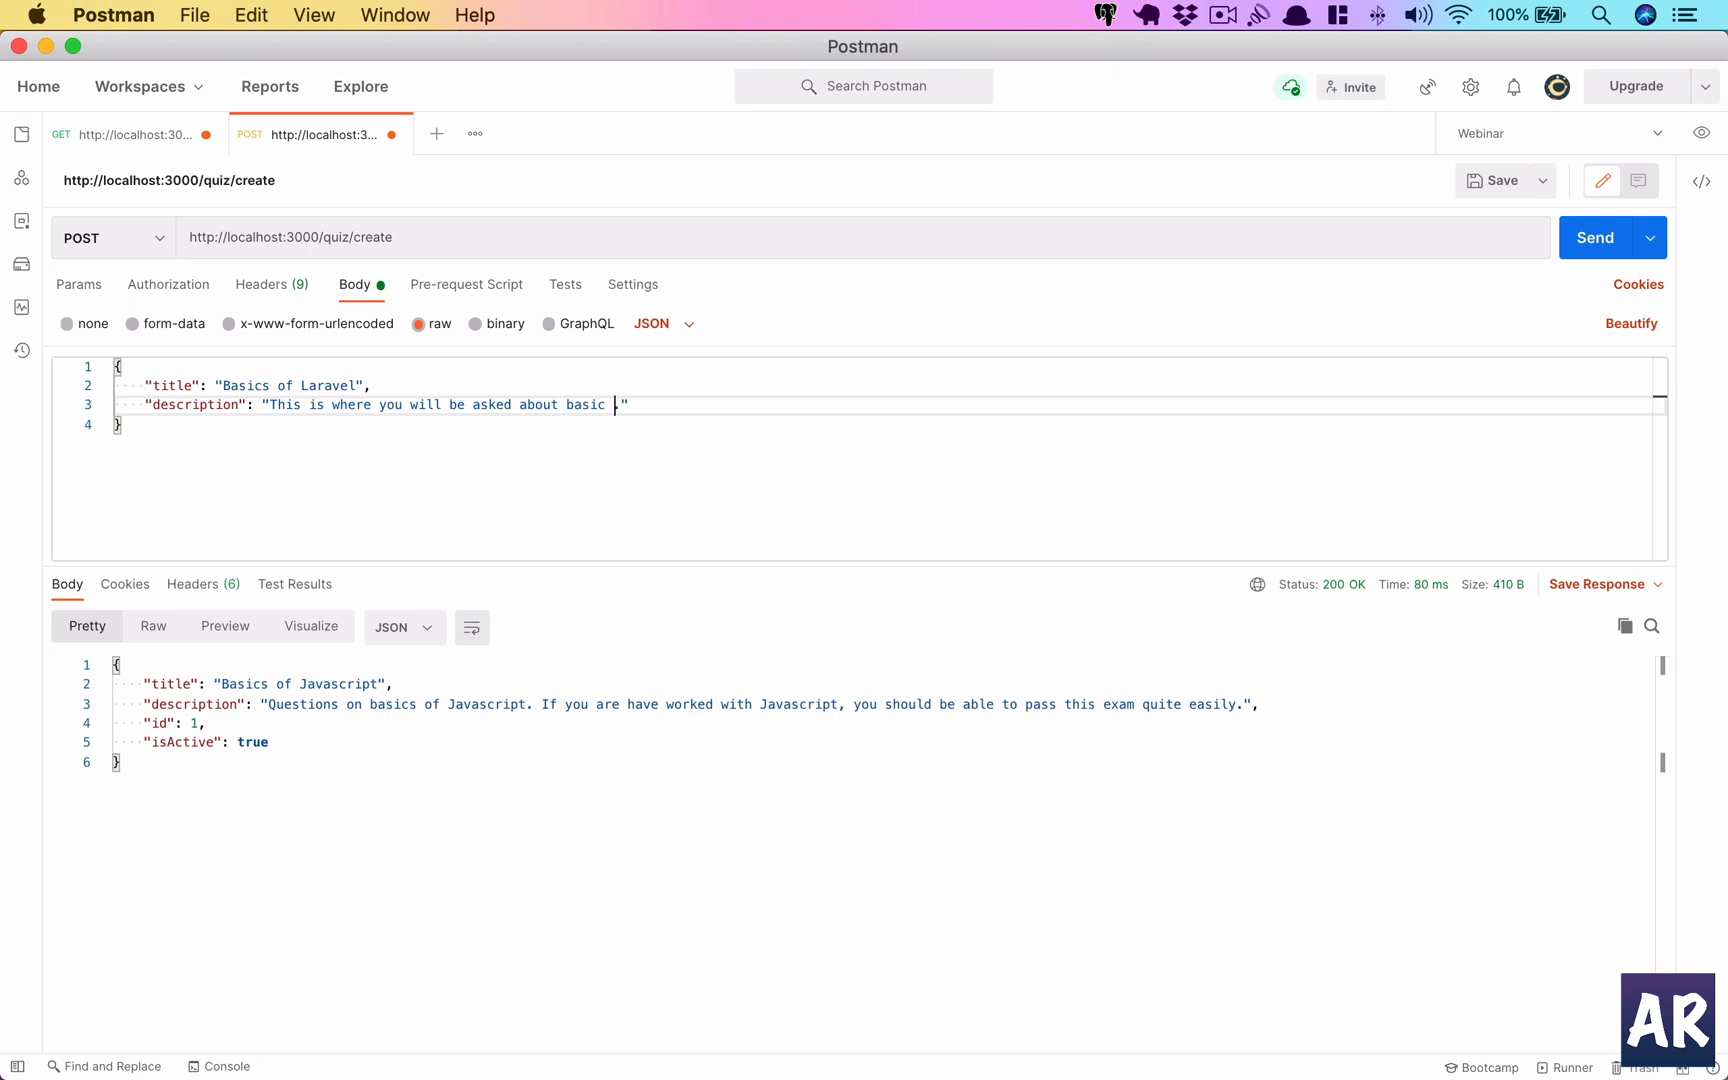
{"action": "type", "text": "s of Laravel."}
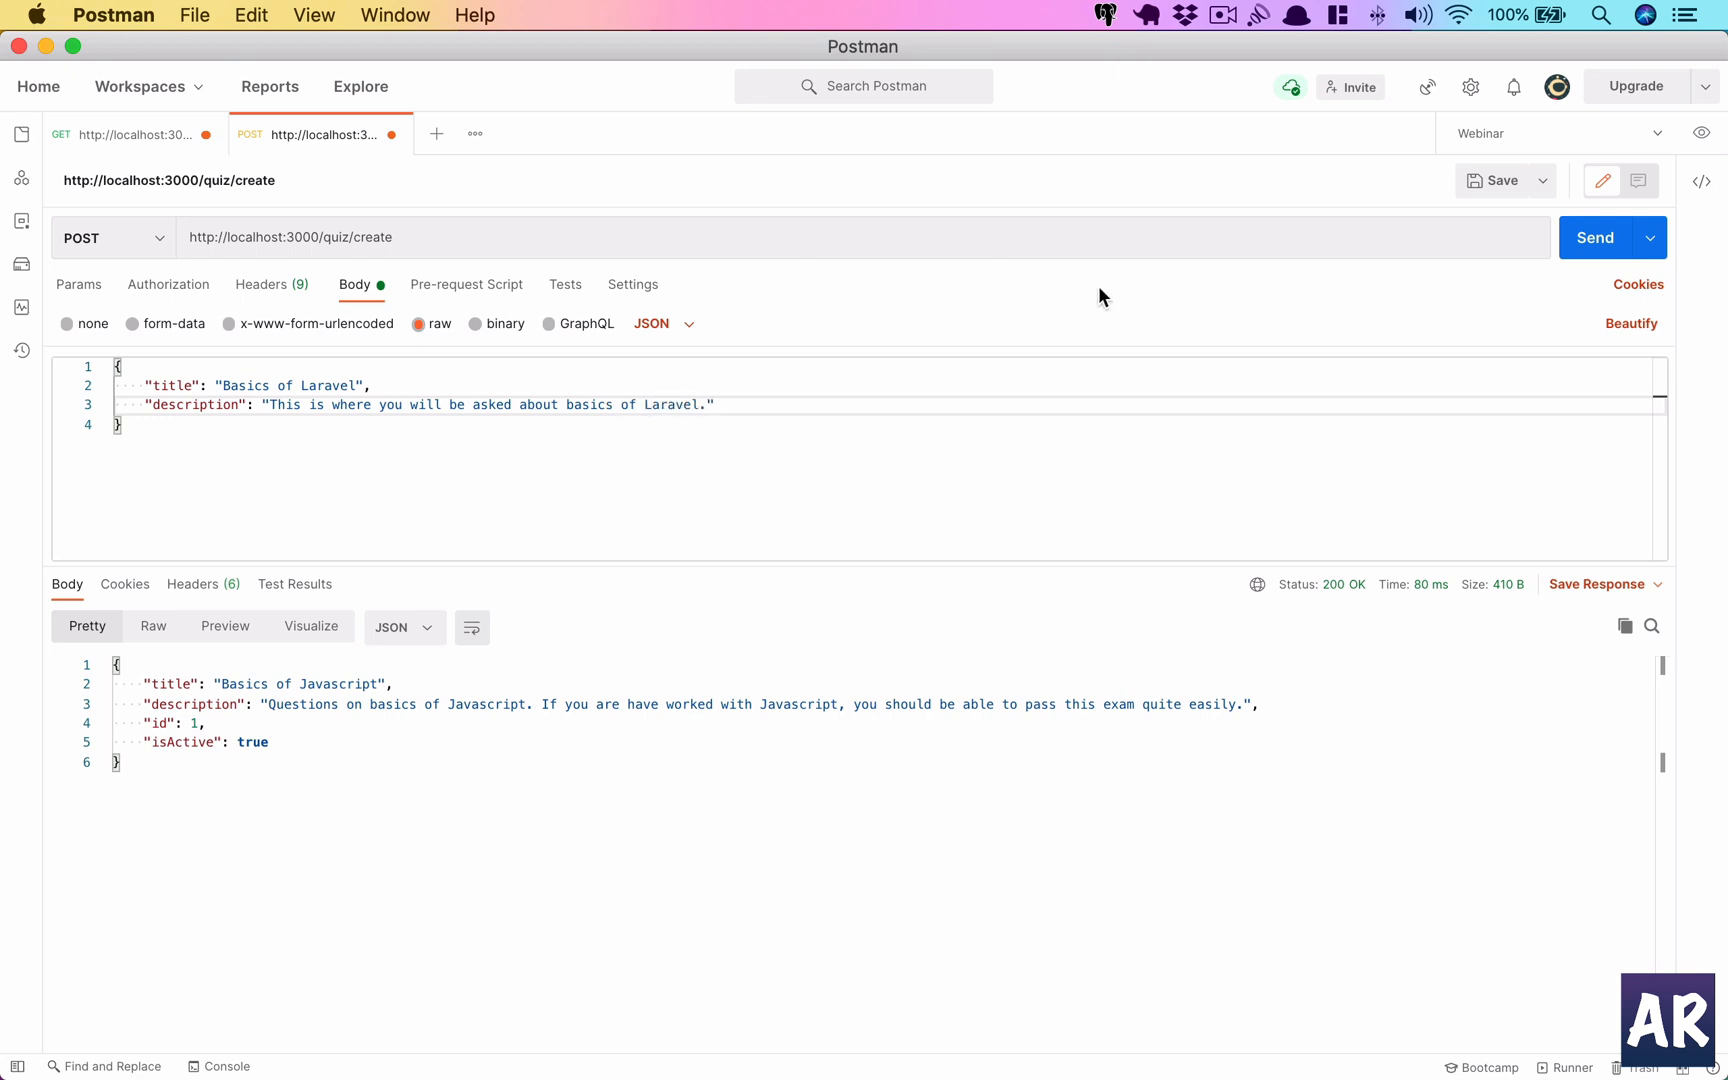
{"action": "left_click", "coordinate": [1594, 236]}
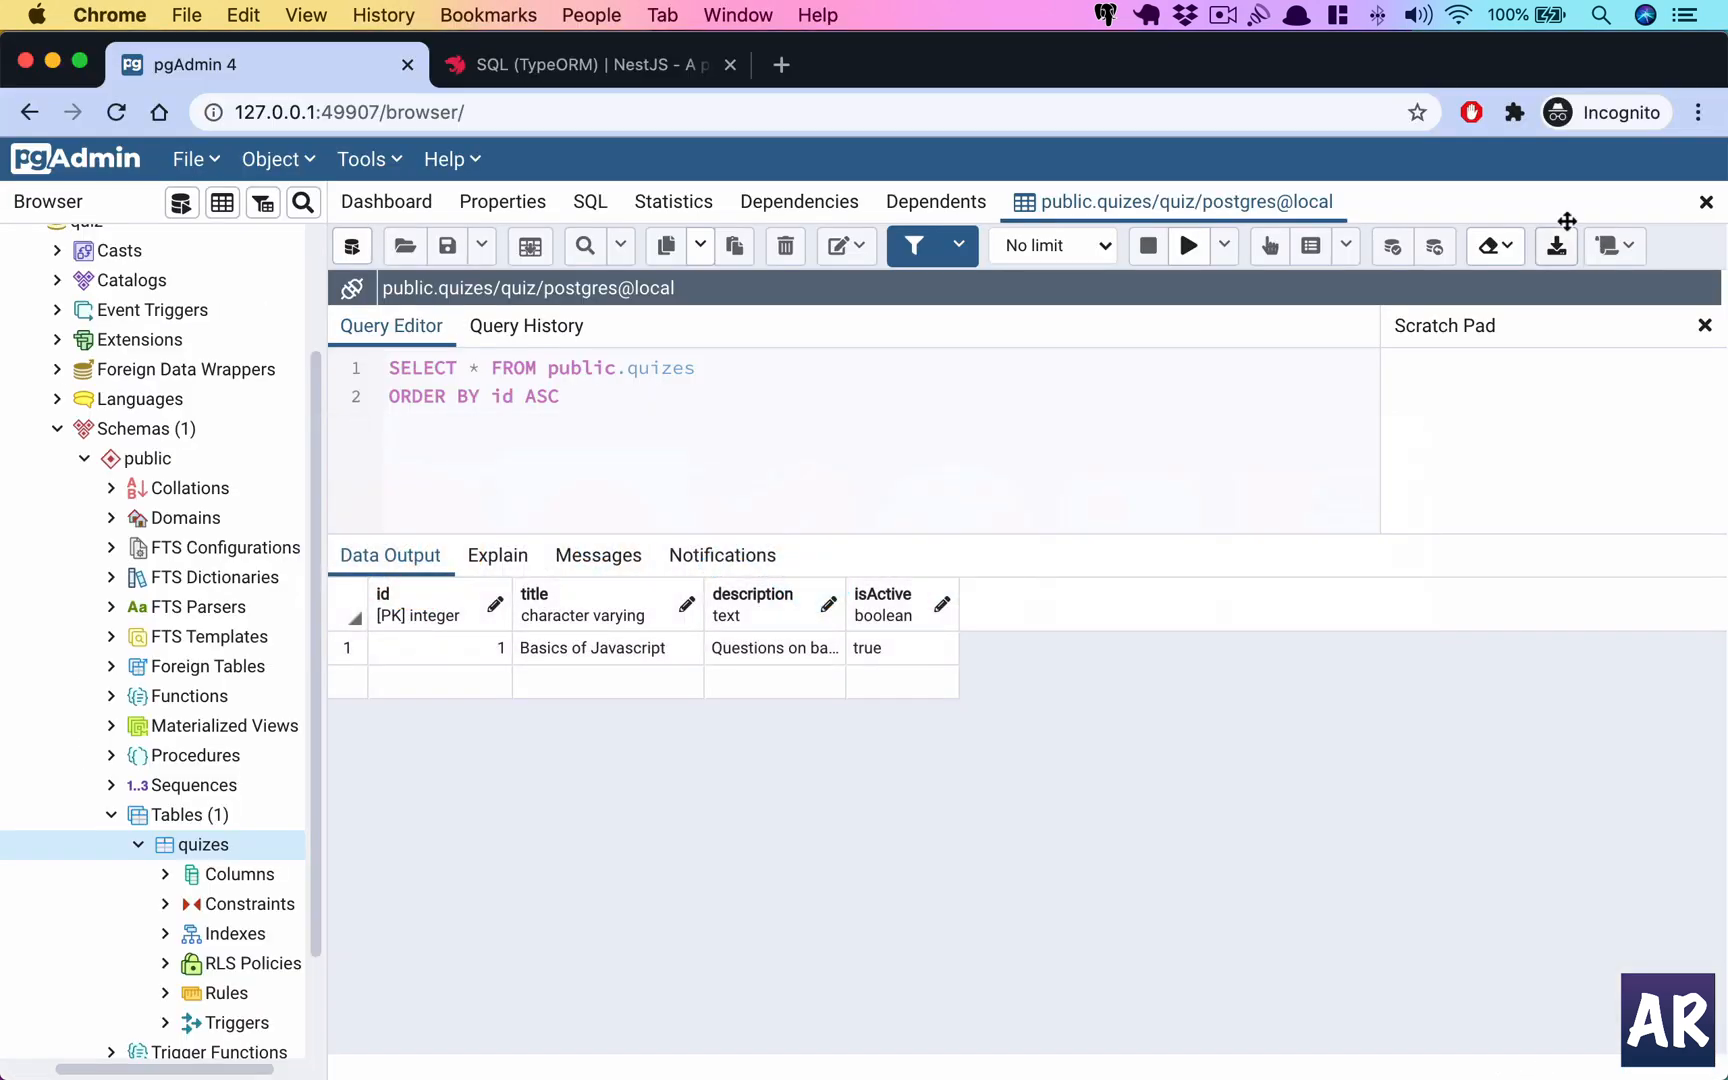
Rerun the quizes query so the Basics of Laravel quiz appears as row 2.
{"action": "left_click", "coordinate": [1186, 246]}
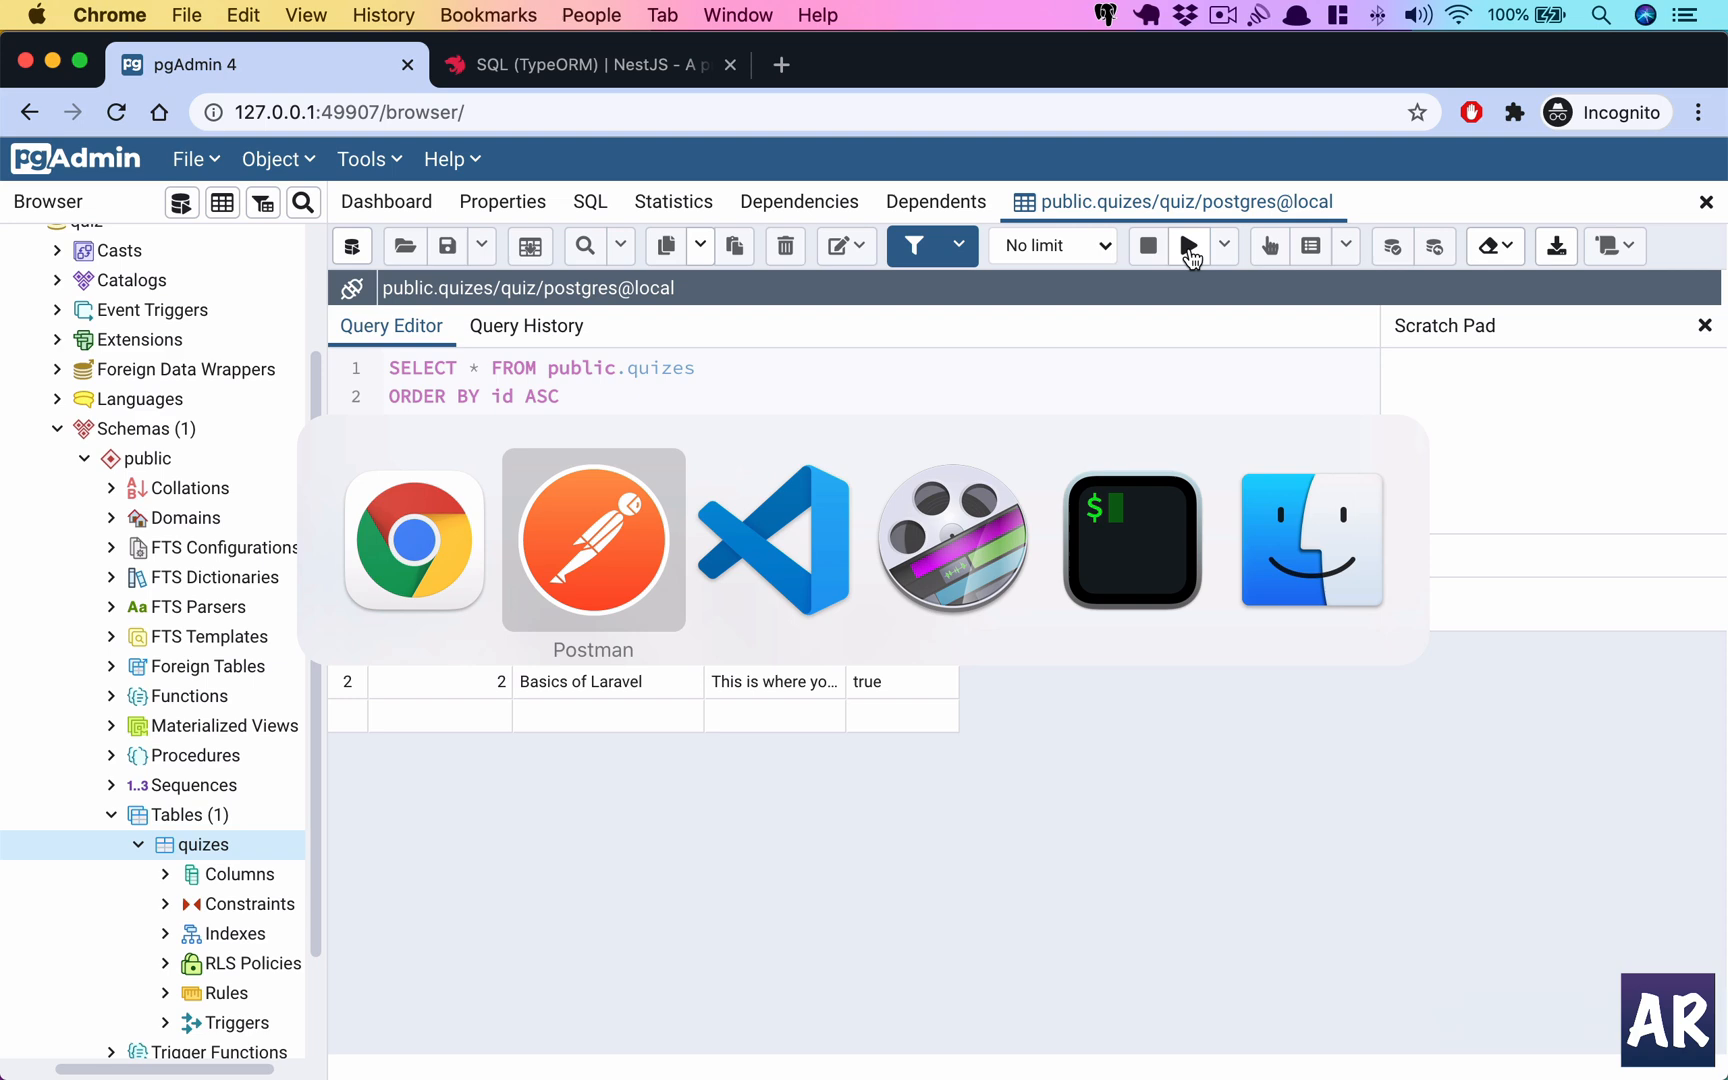
{"action": "left_click", "coordinate": [772, 540]}
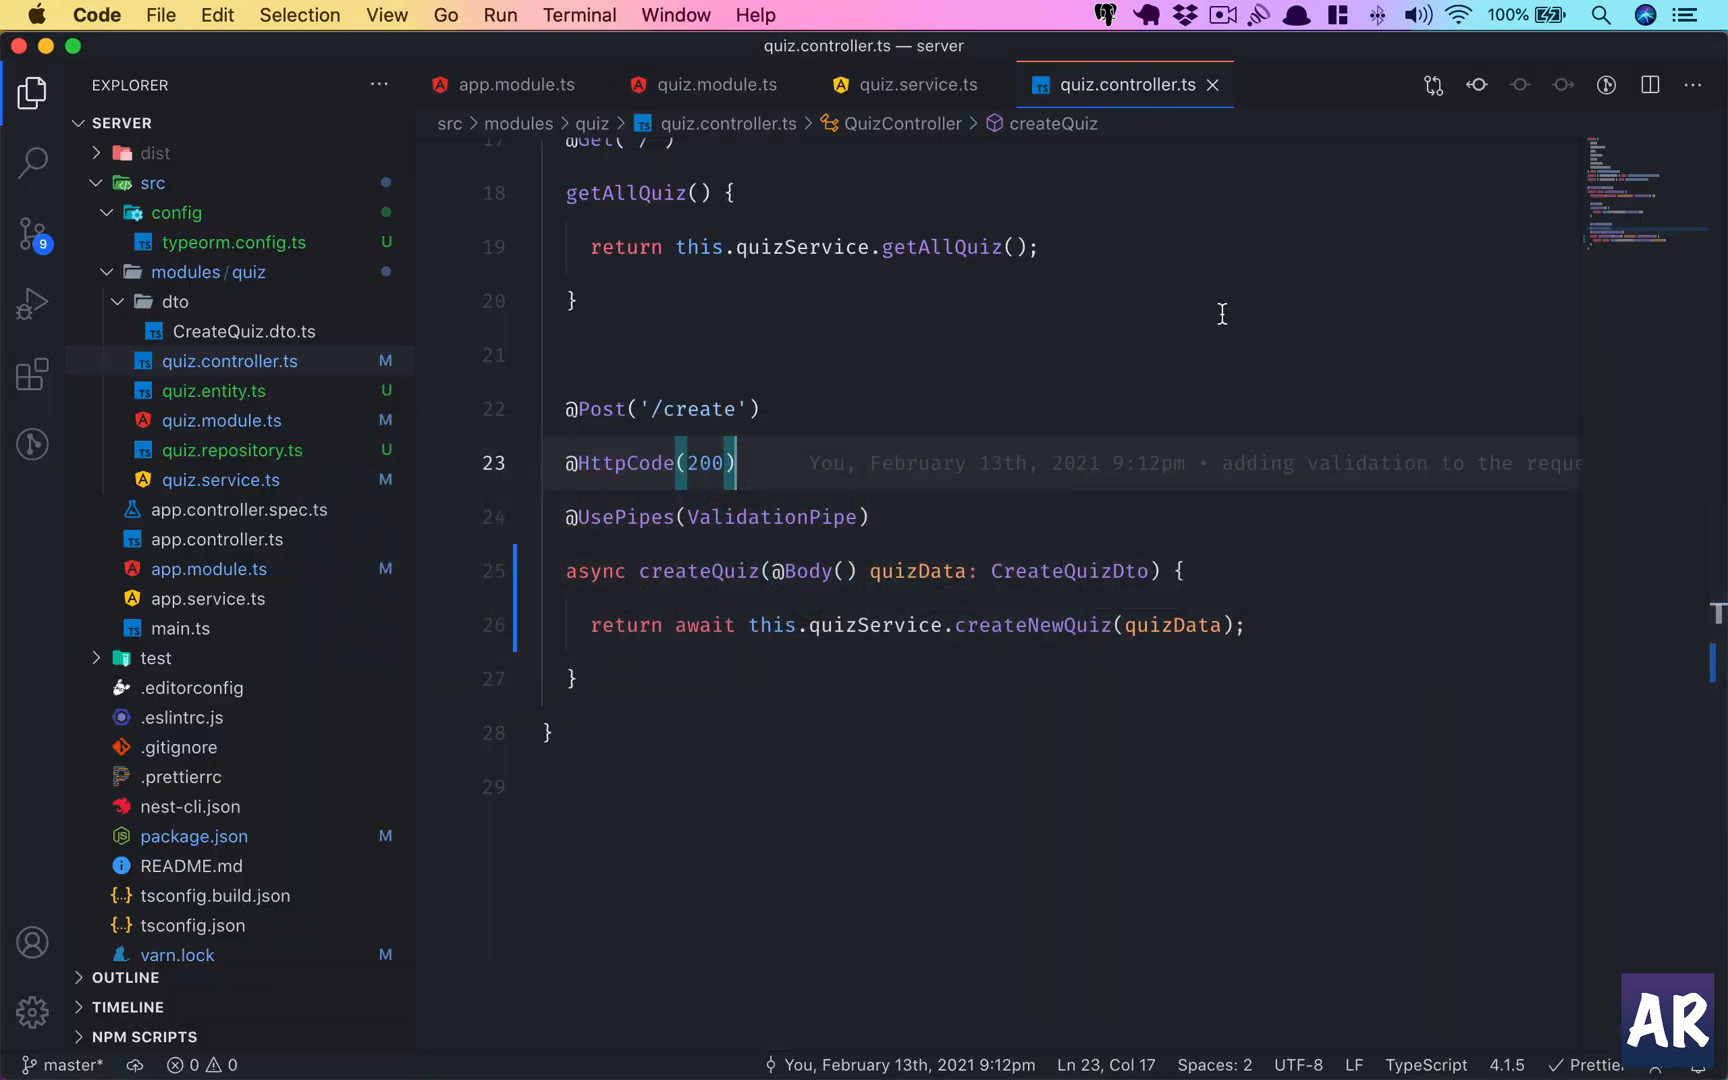
{"action": "scroll", "scroll_direction": "up", "scroll_amount": 3}
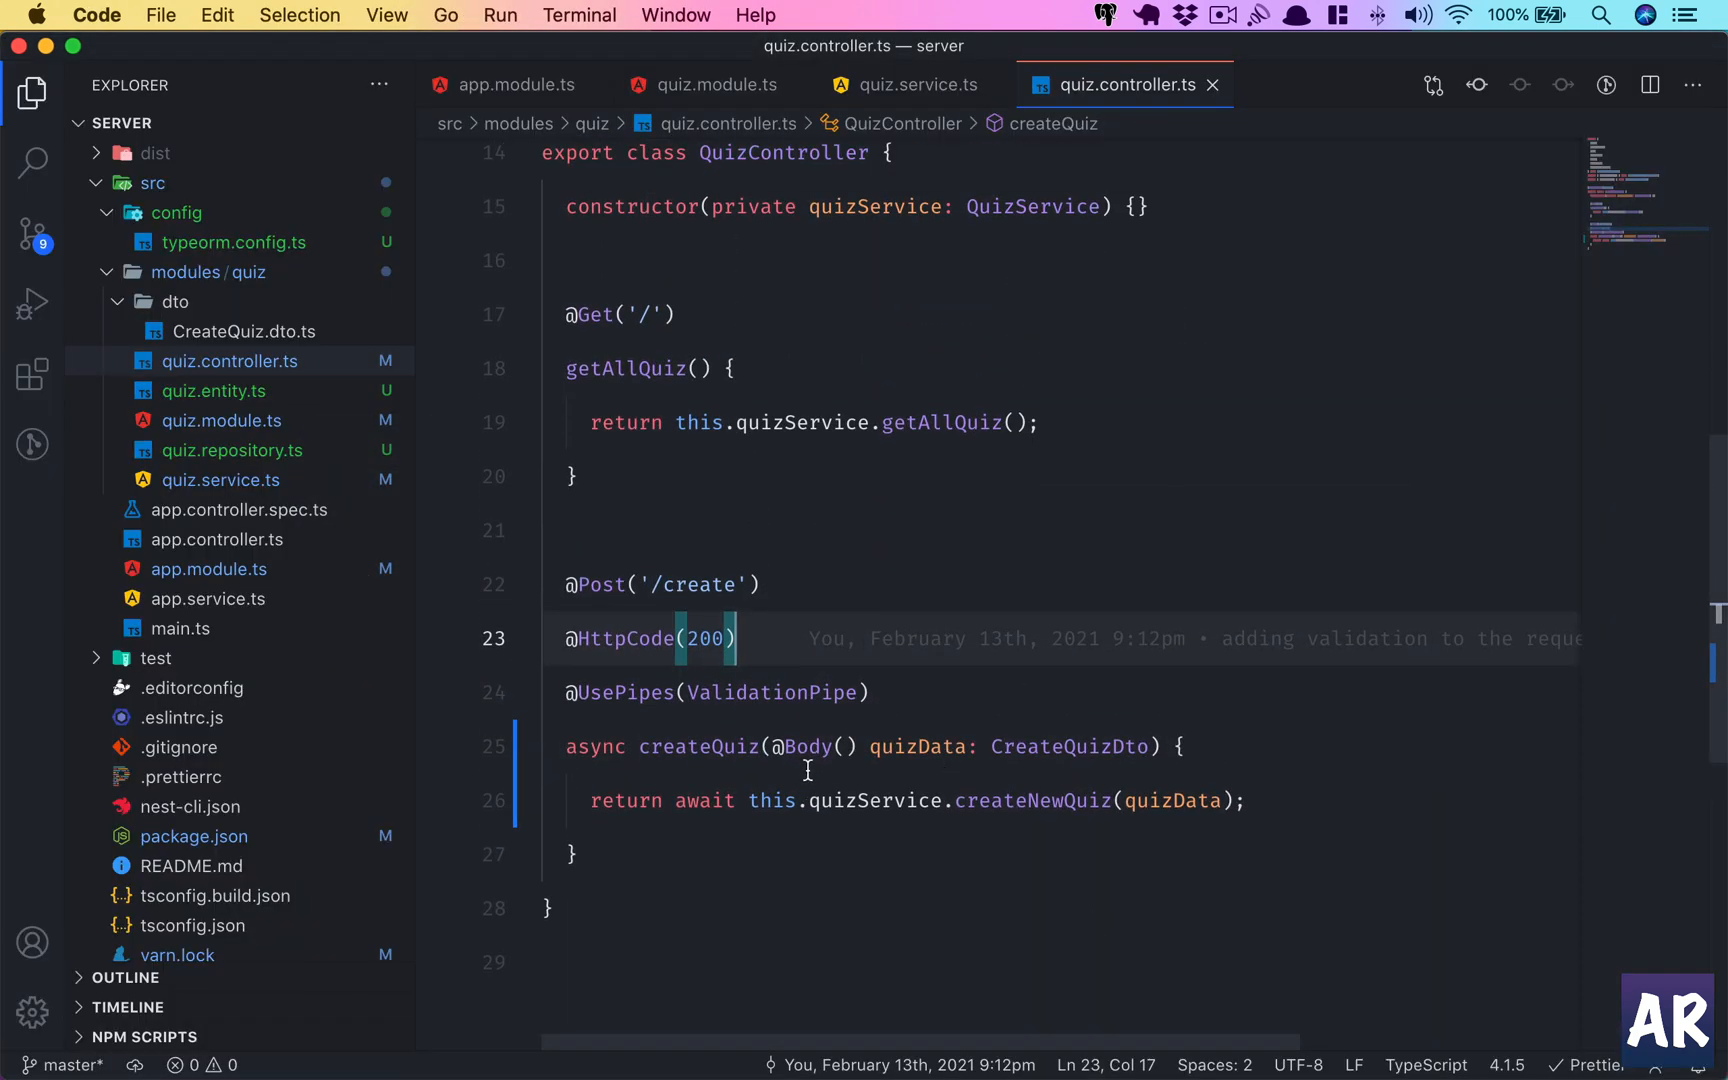
{"action": "left_click", "coordinate": [916, 746]}
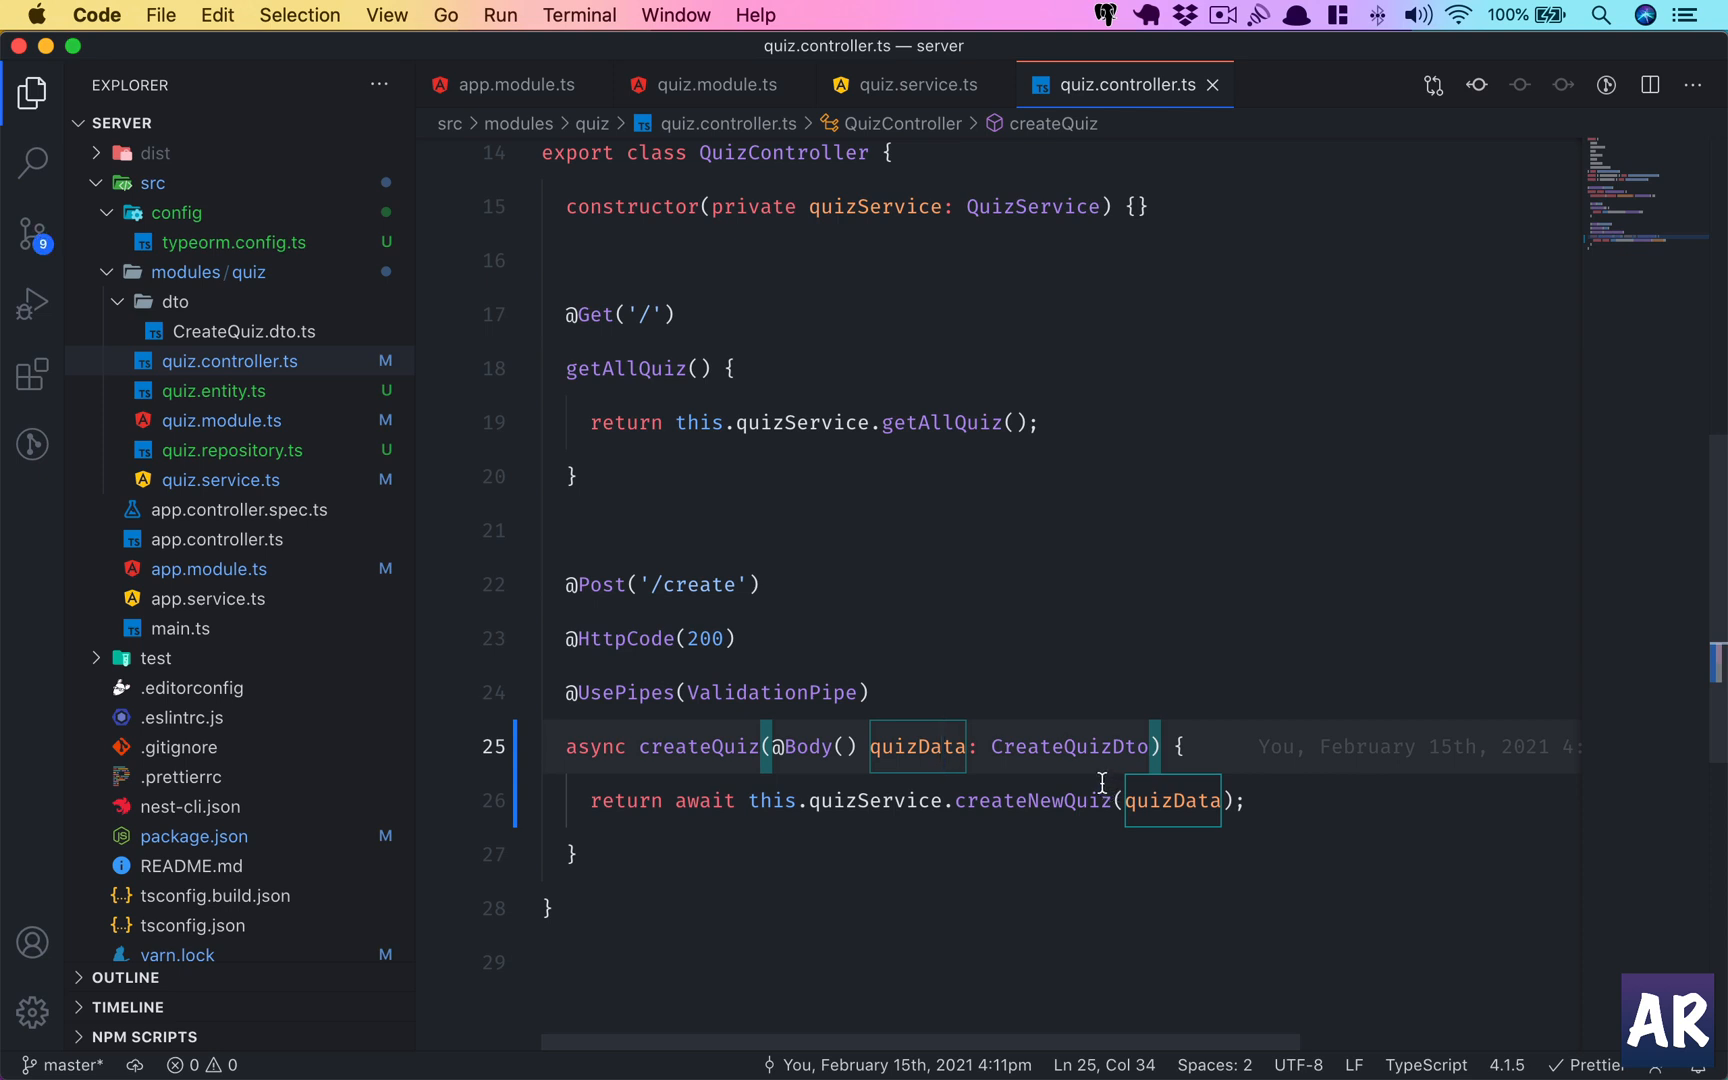
{"action": "left_click", "coordinate": [782, 692]}
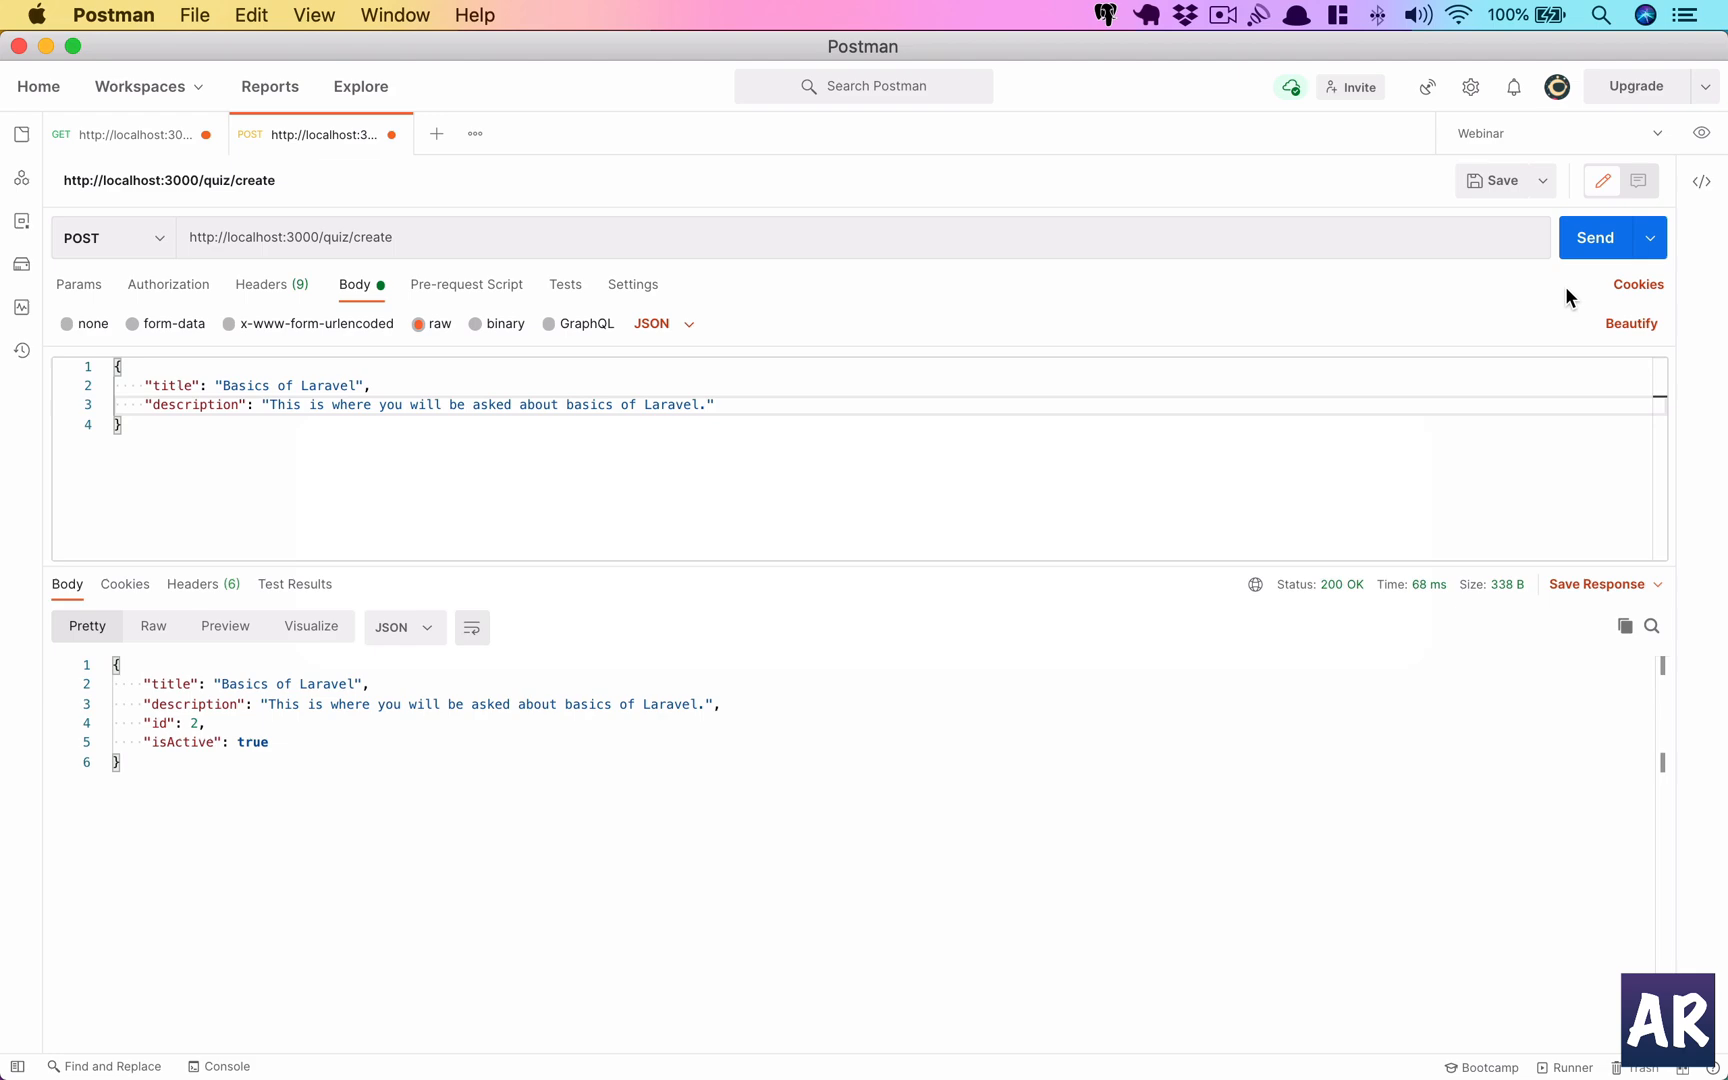
{"action": "mouse_move", "coordinate": [1334, 592]}
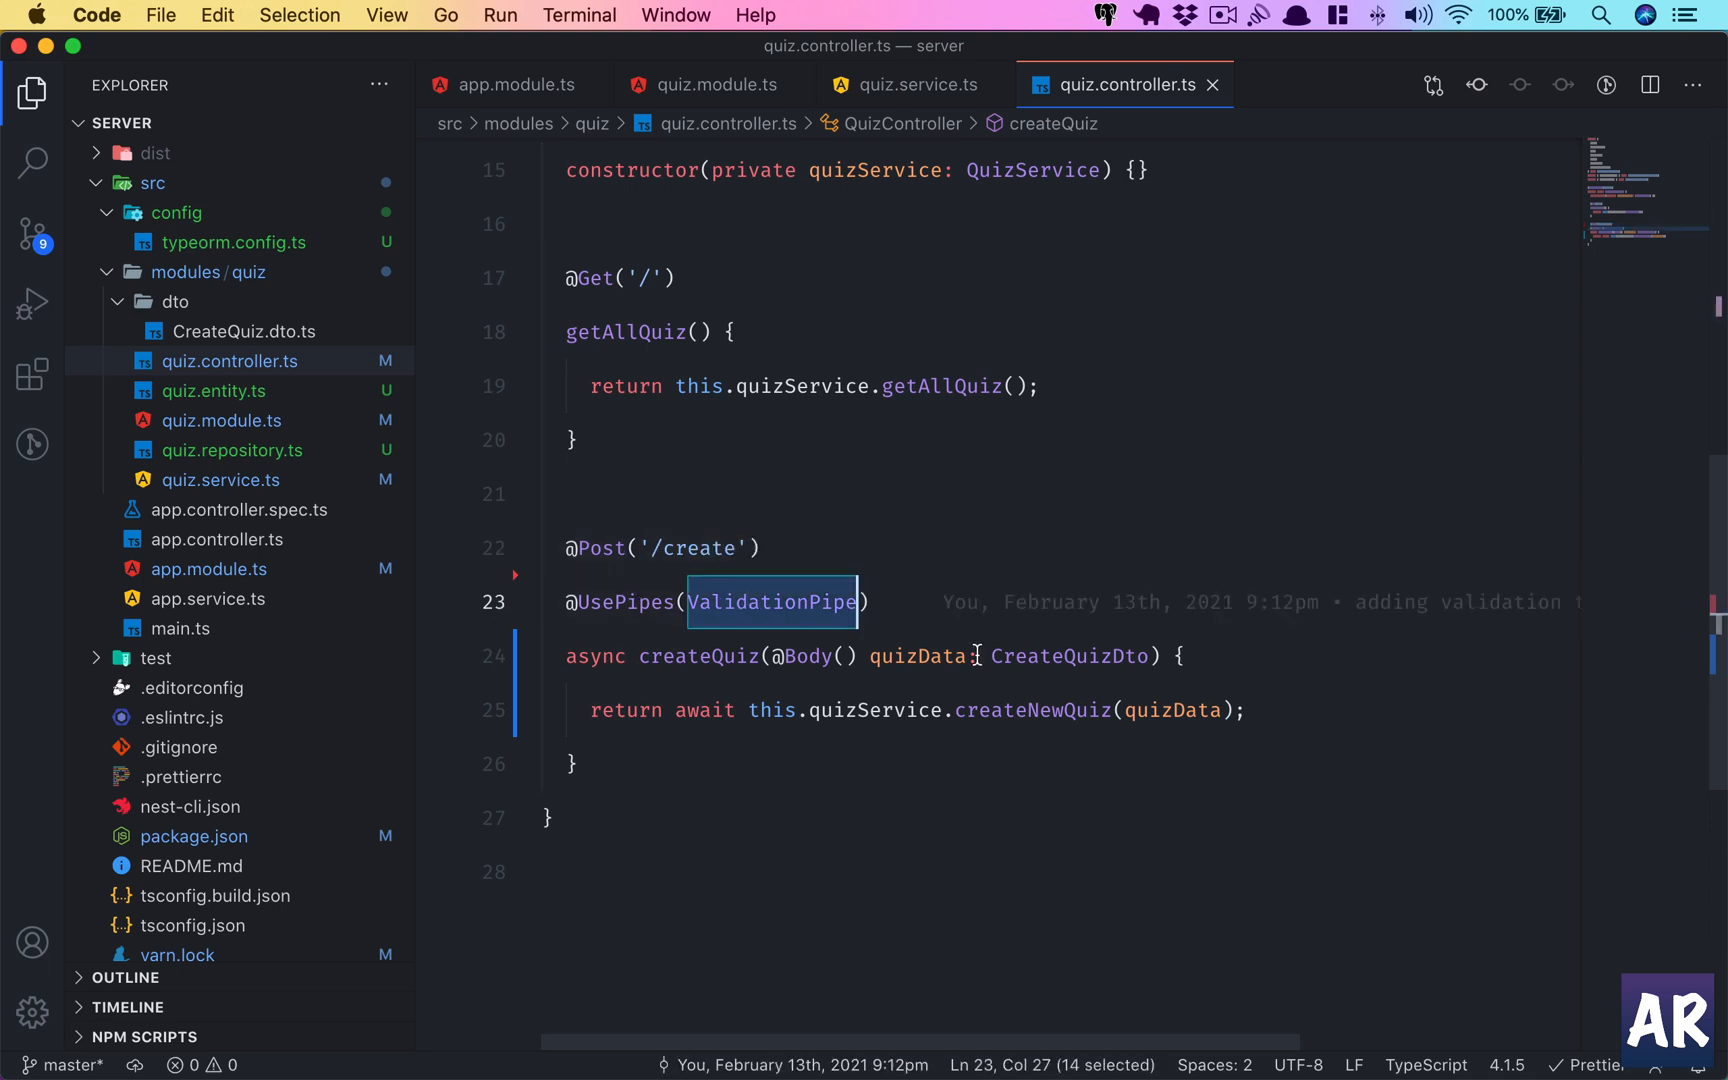
Select the CreateQuizDto type and jump to the injected quizService in the constructor.
{"action": "double_click", "coordinate": [1068, 656]}
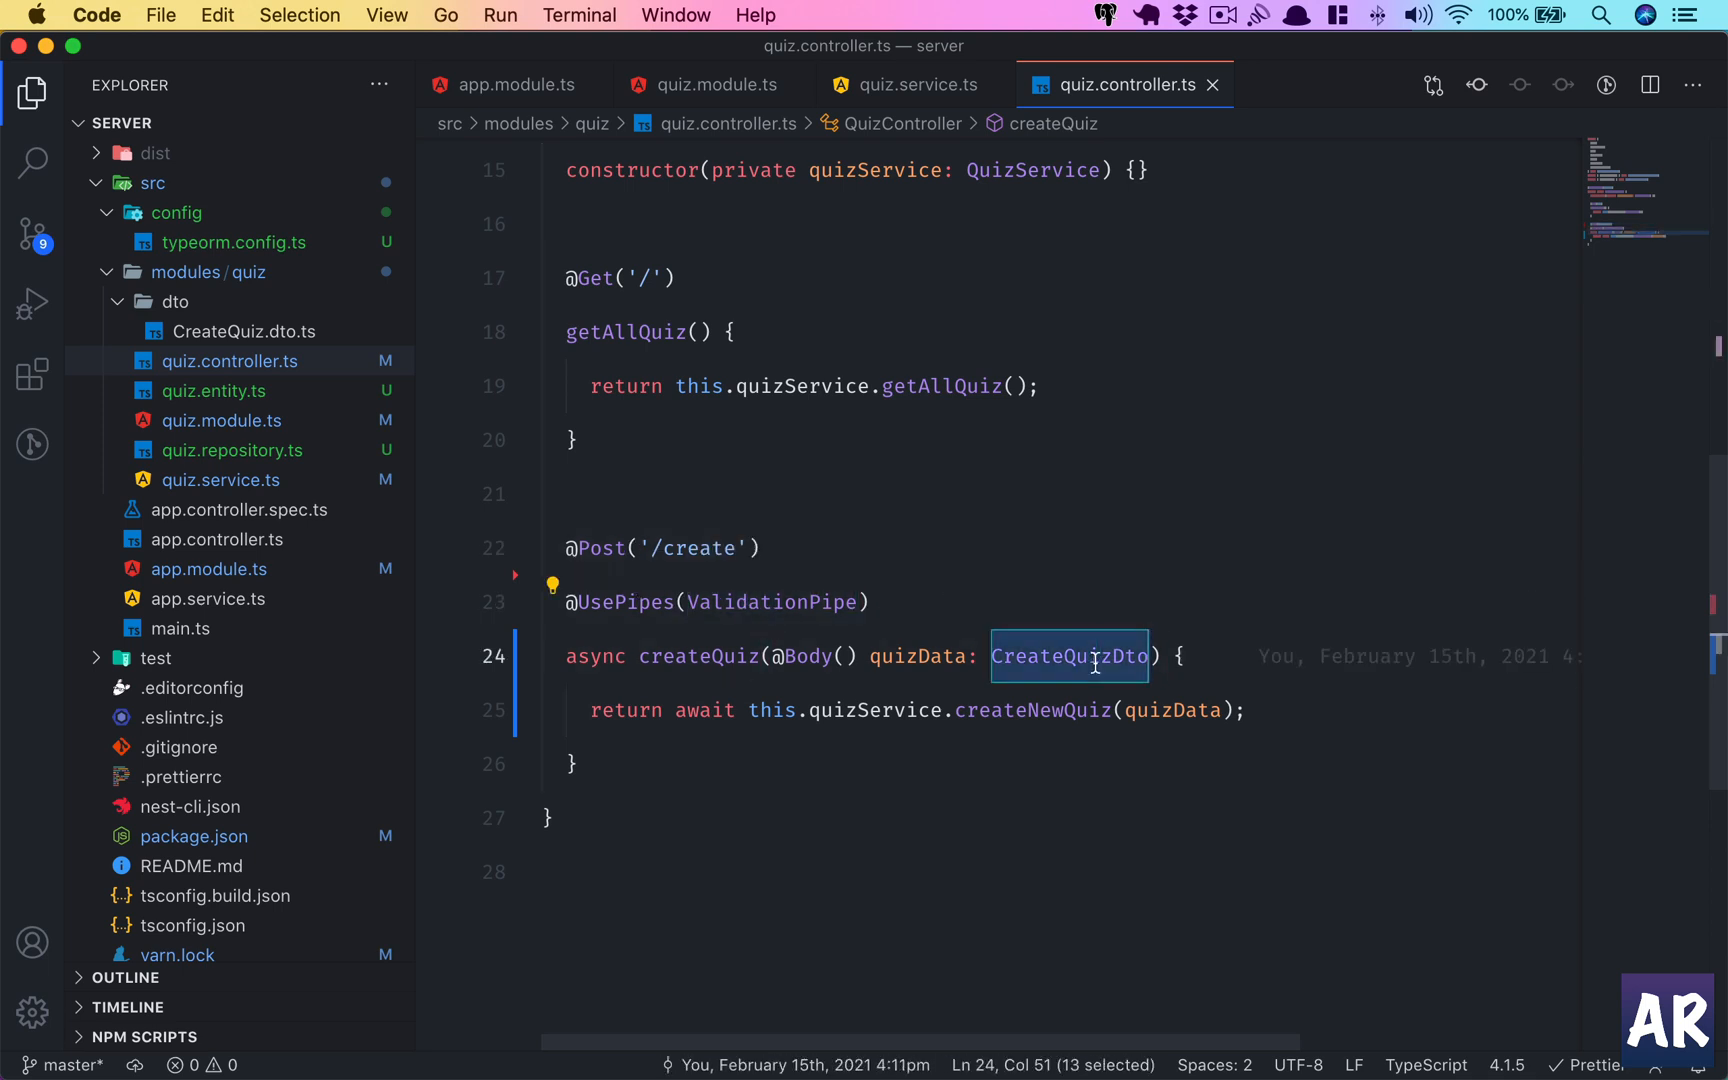
{"action": "mouse_move", "coordinate": [866, 710]}
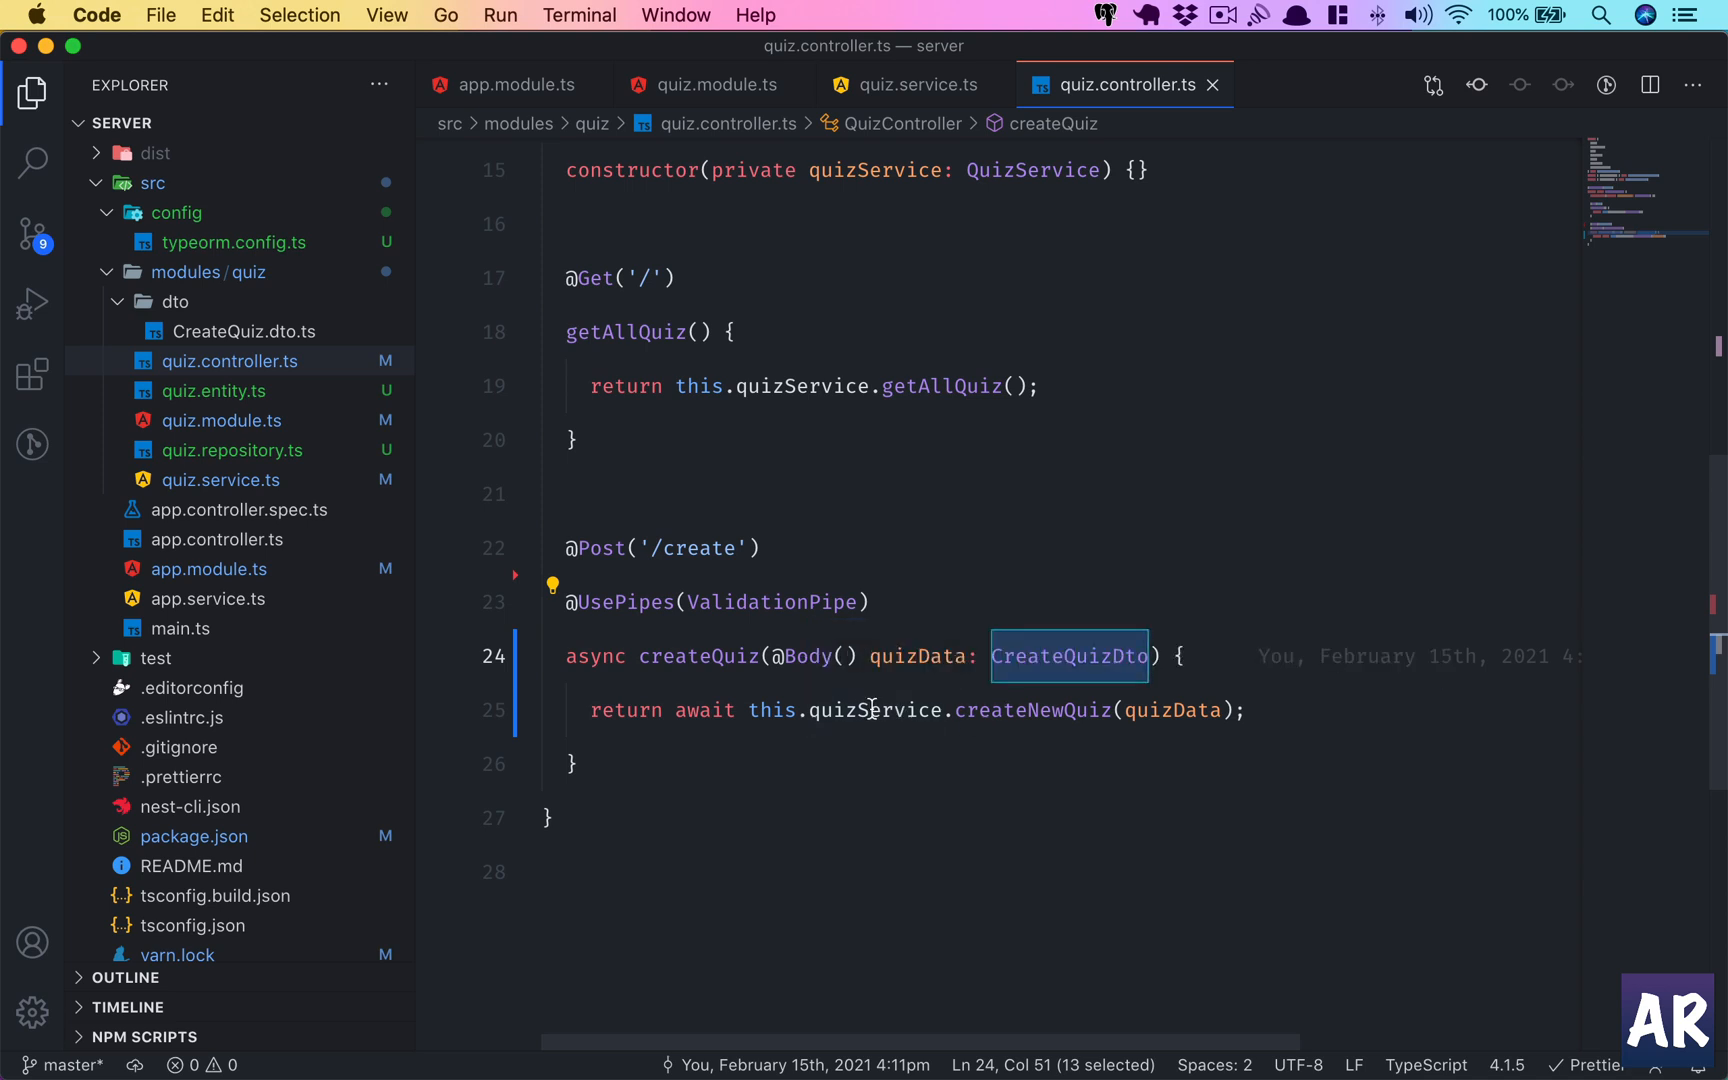
{"action": "left_click", "coordinate": [808, 170]}
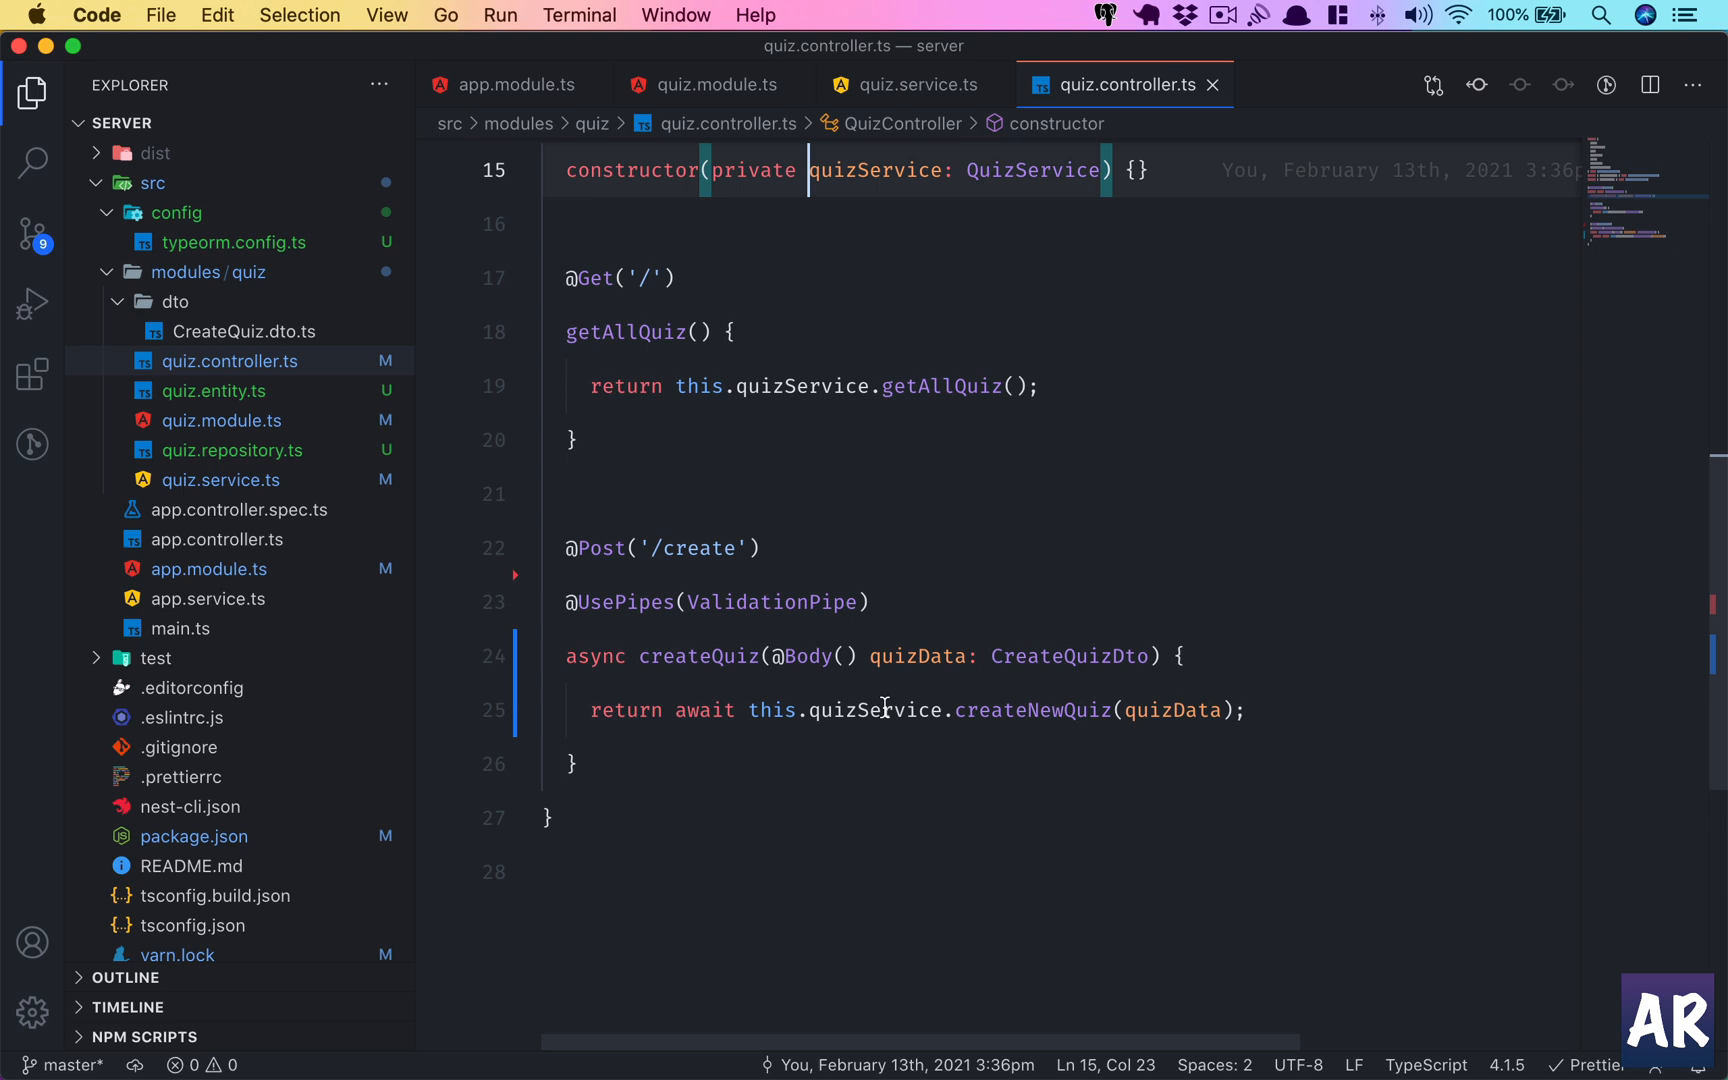
{"action": "left_click", "coordinate": [914, 84]}
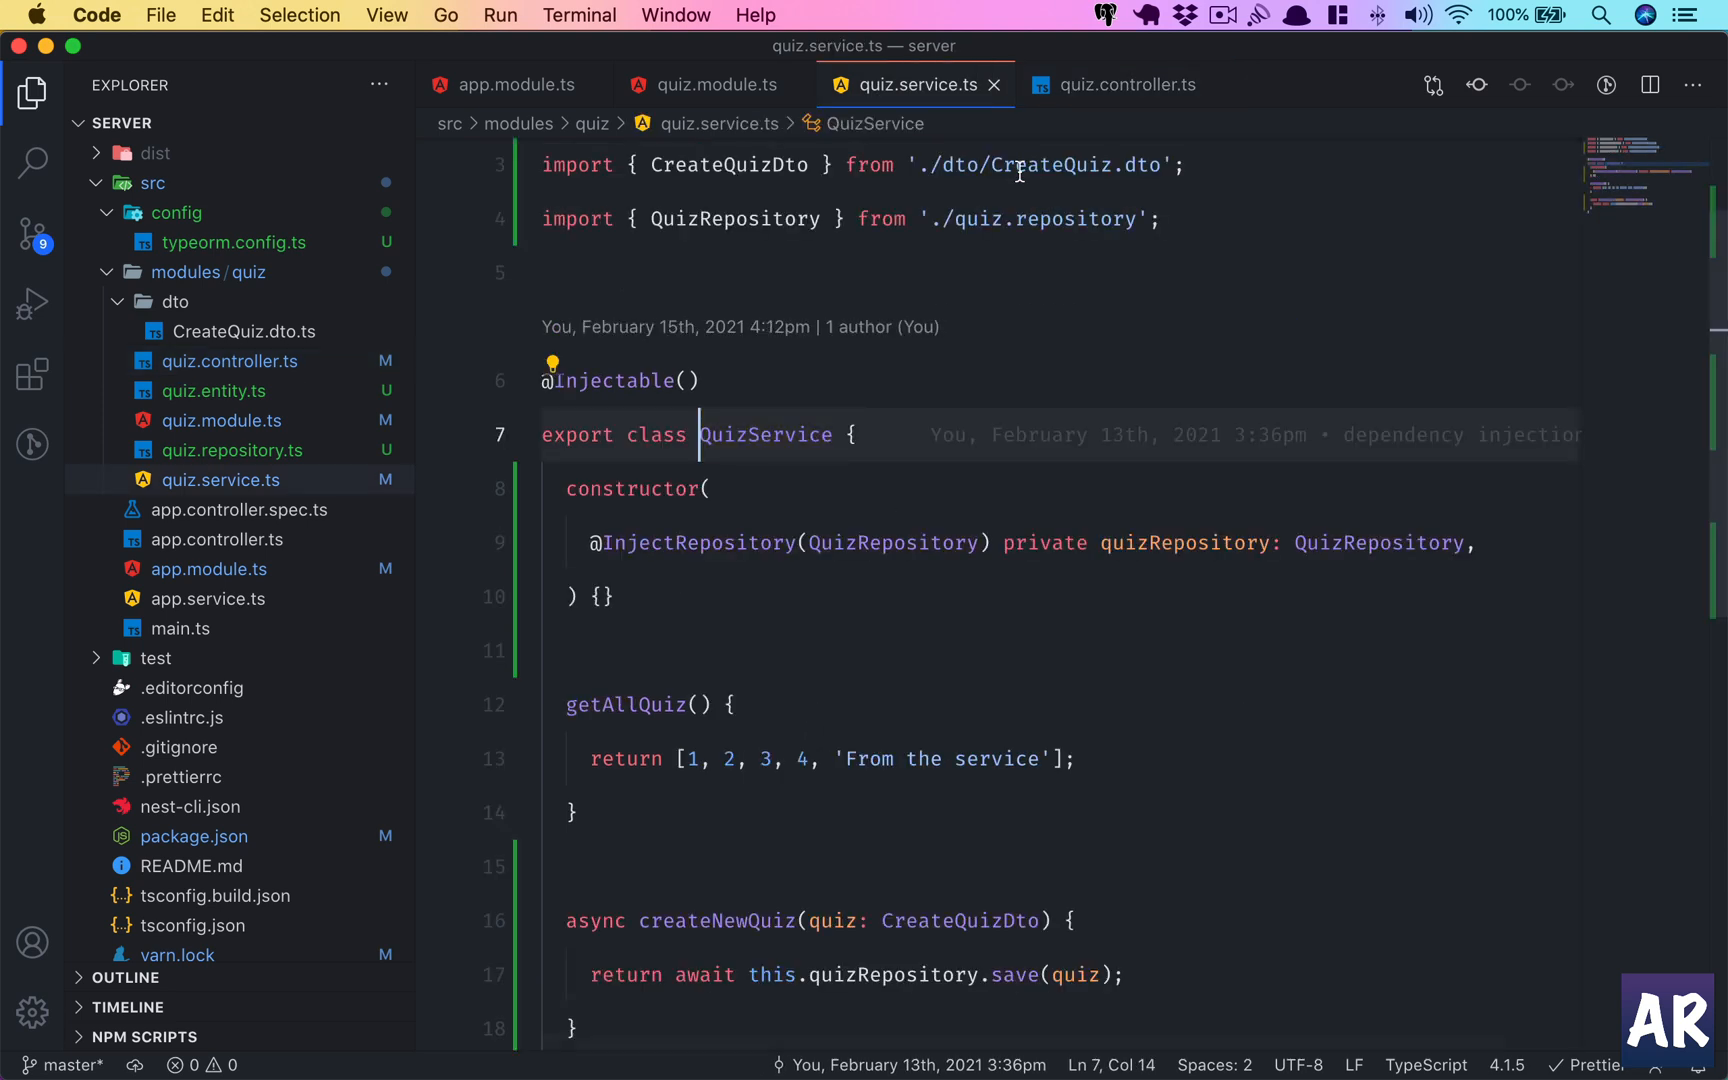
{"action": "scroll", "scroll_direction": "down", "scroll_amount": 3}
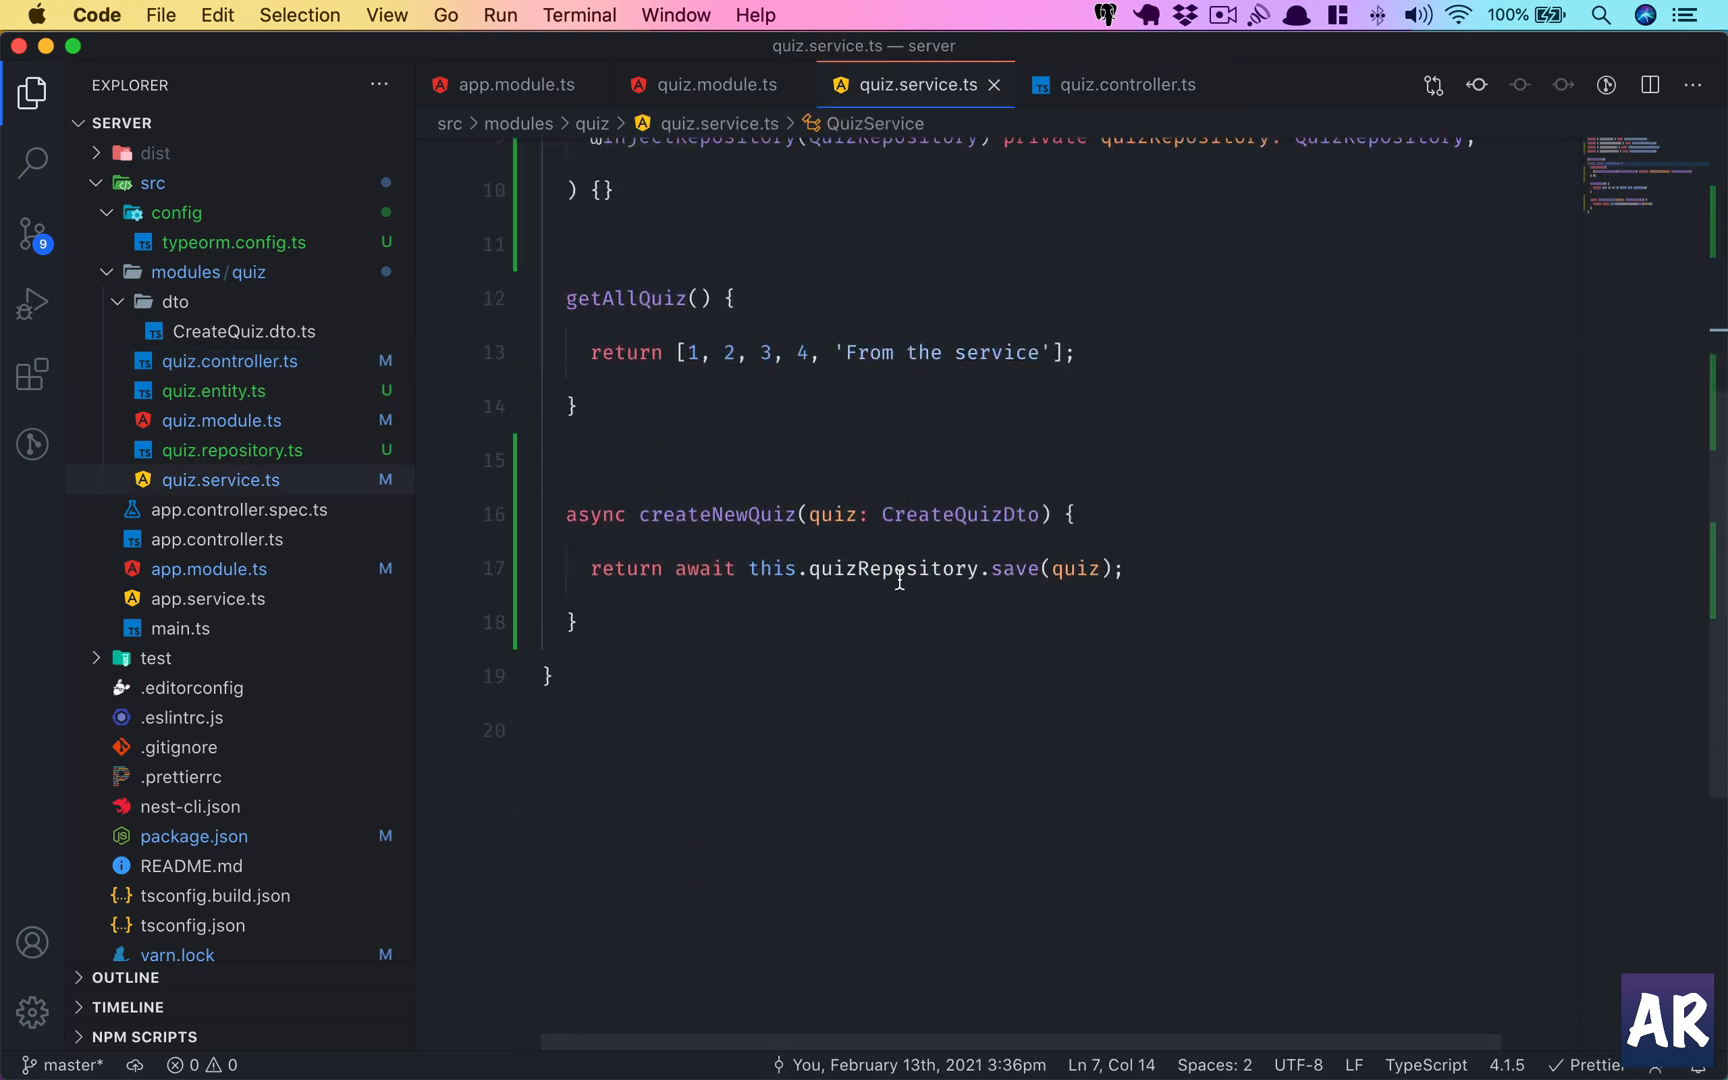
{"action": "mouse_move", "coordinate": [888, 568]}
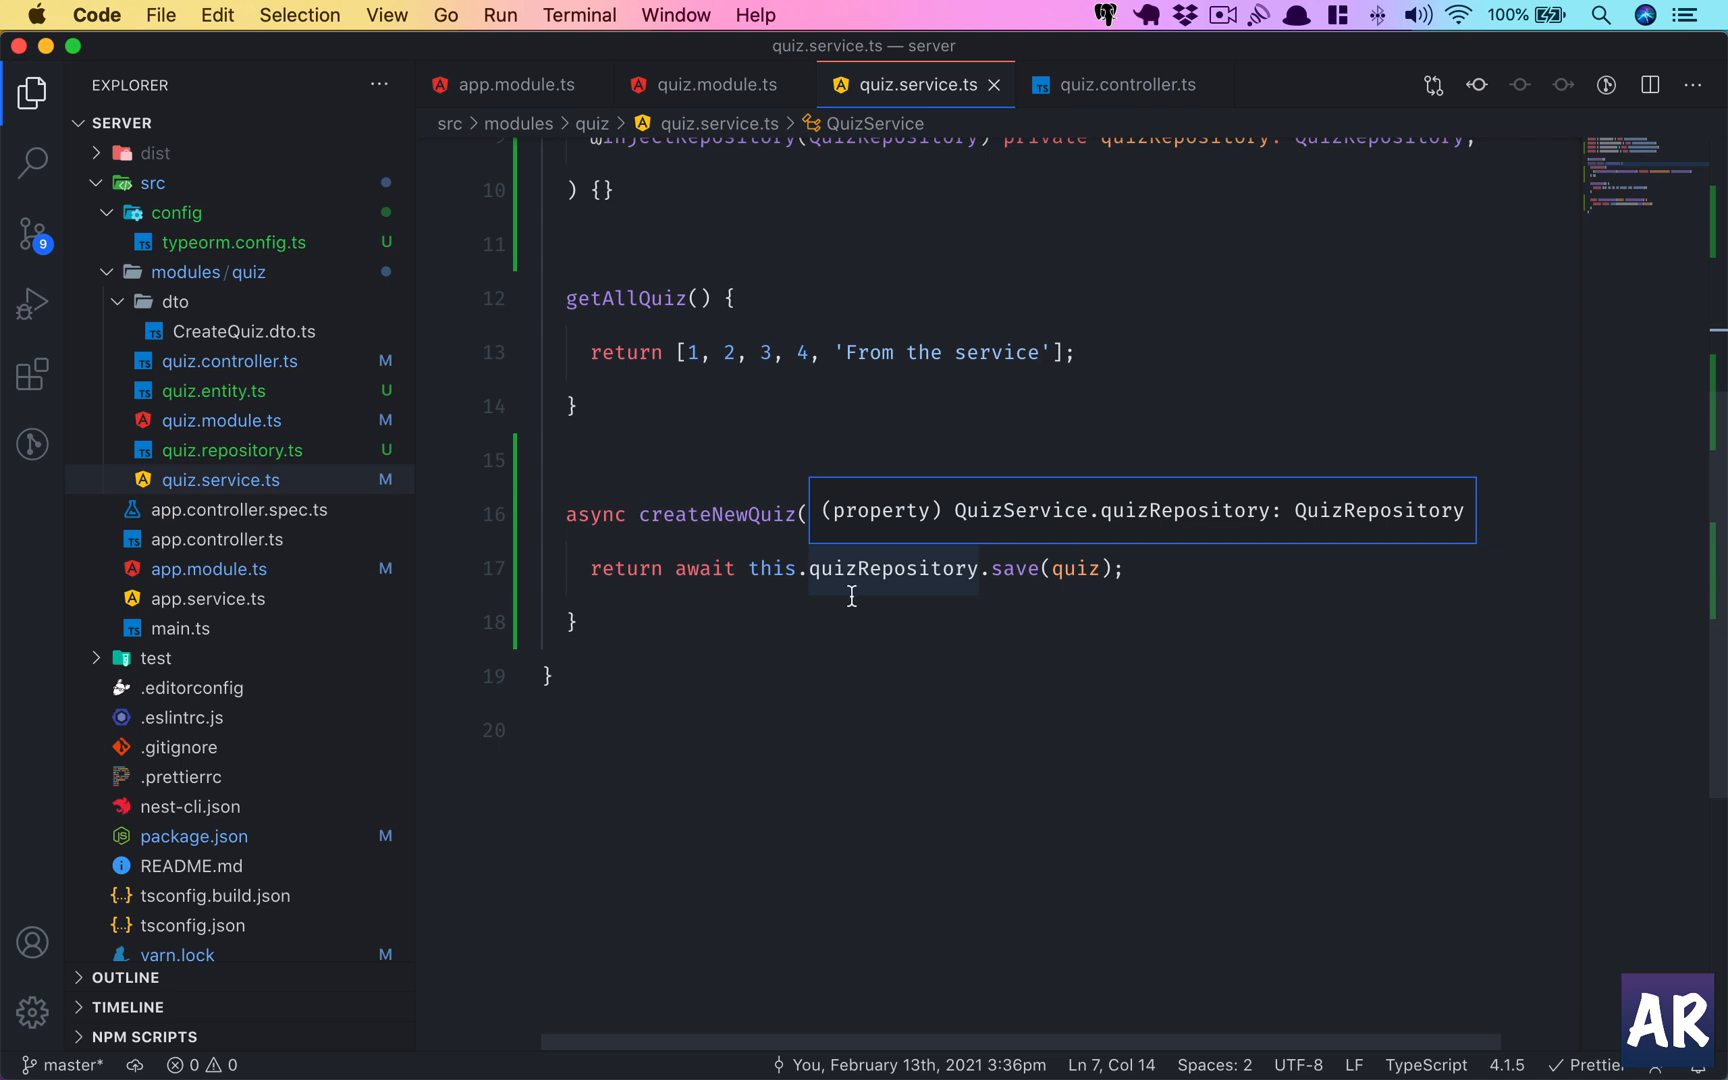
{"action": "mouse_move", "coordinate": [938, 596]}
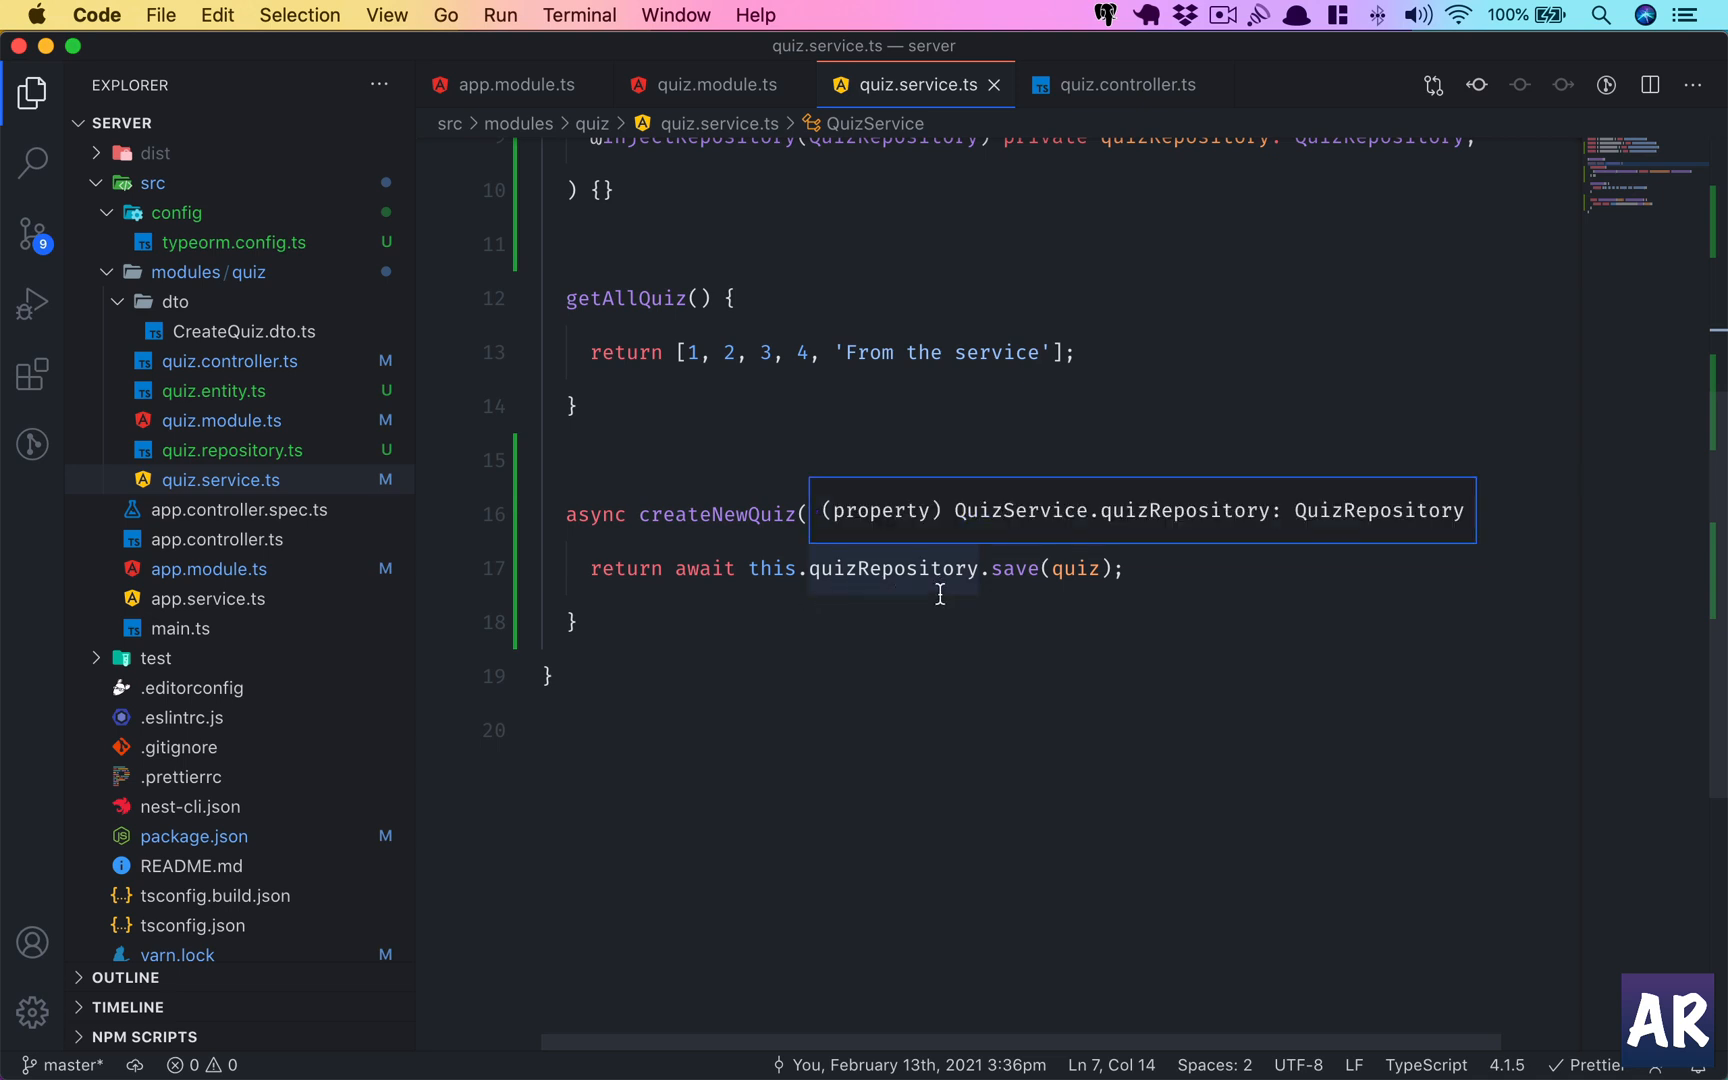
{"action": "mouse_move", "coordinate": [890, 560]}
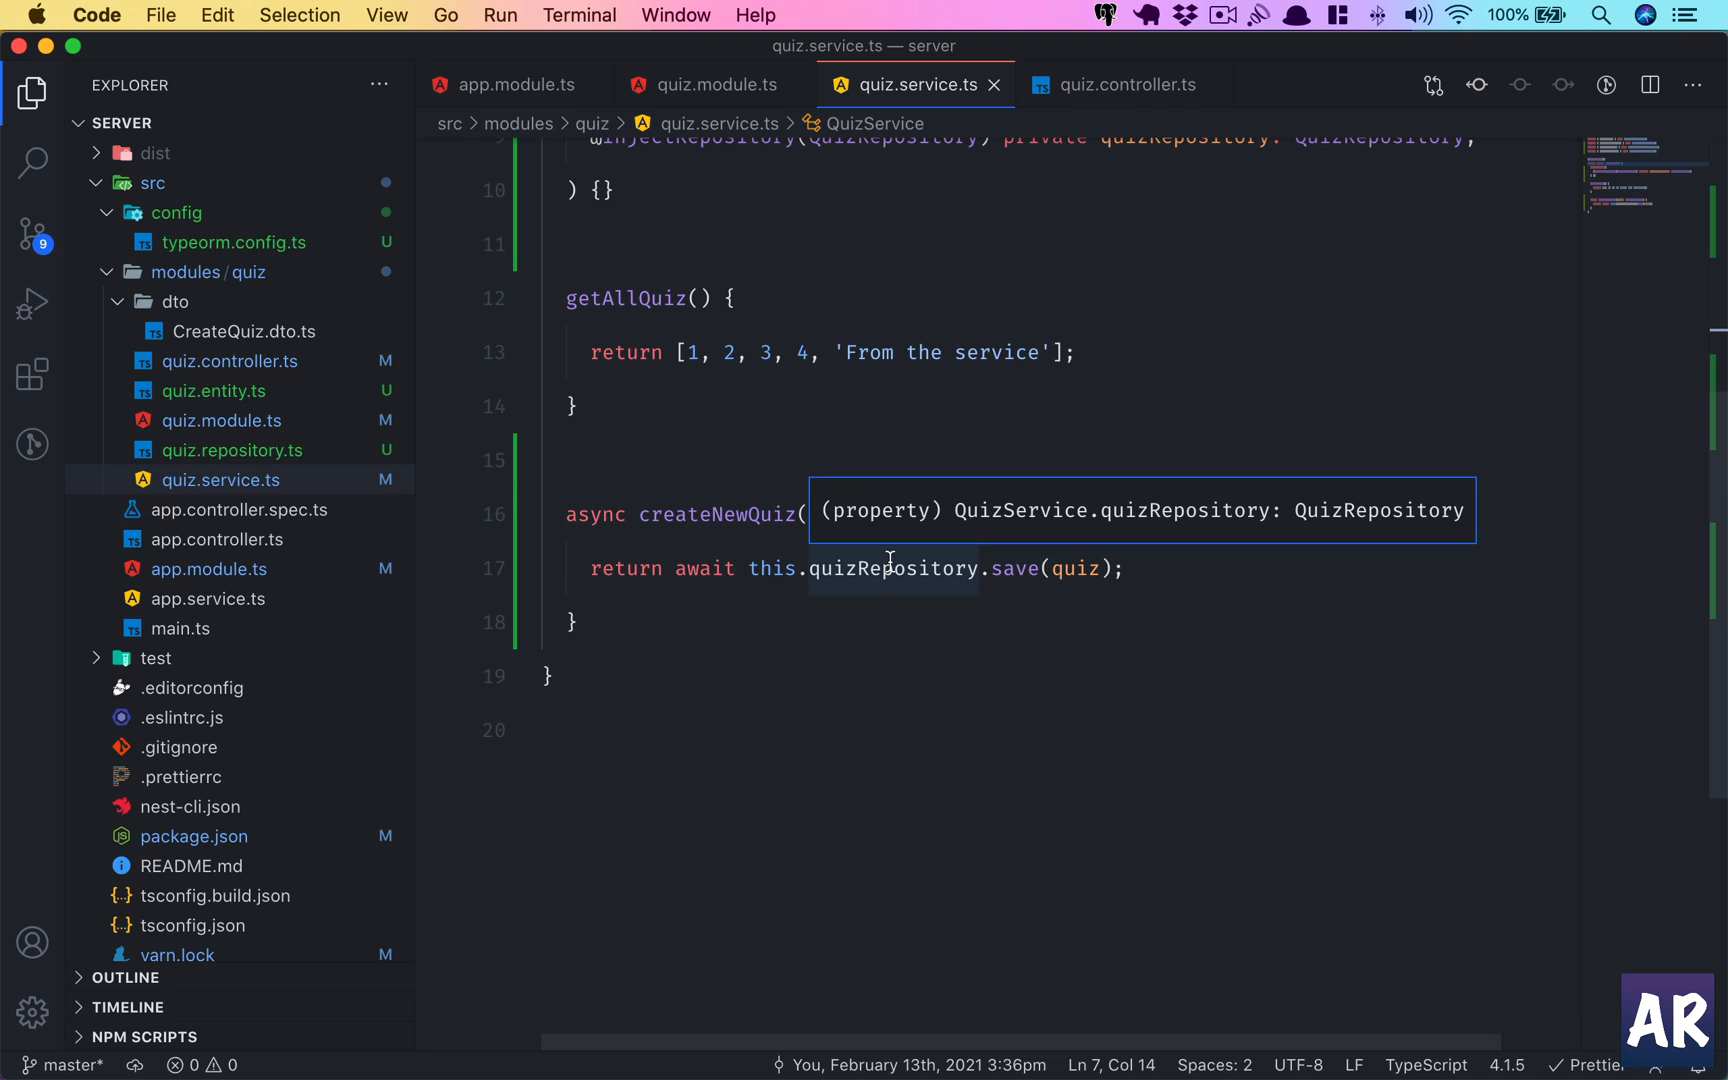
{"action": "mouse_move", "coordinate": [790, 560]}
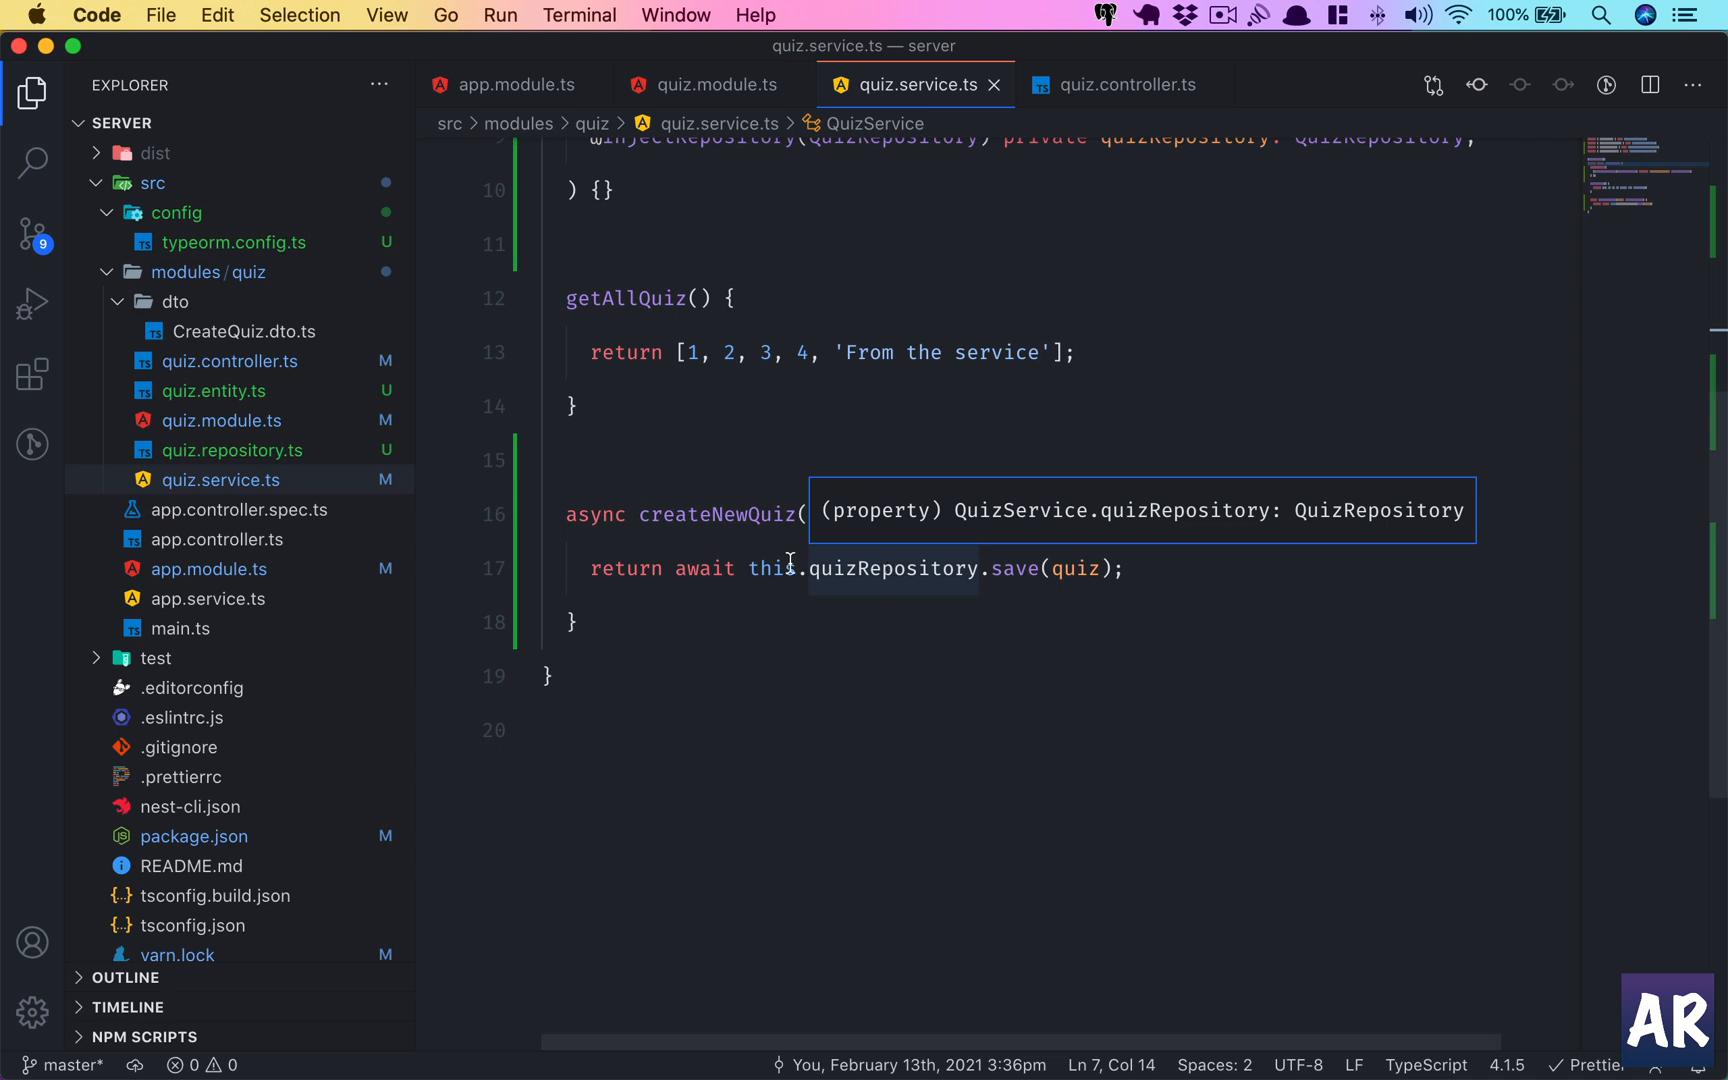
{"action": "mouse_move", "coordinate": [1014, 568]}
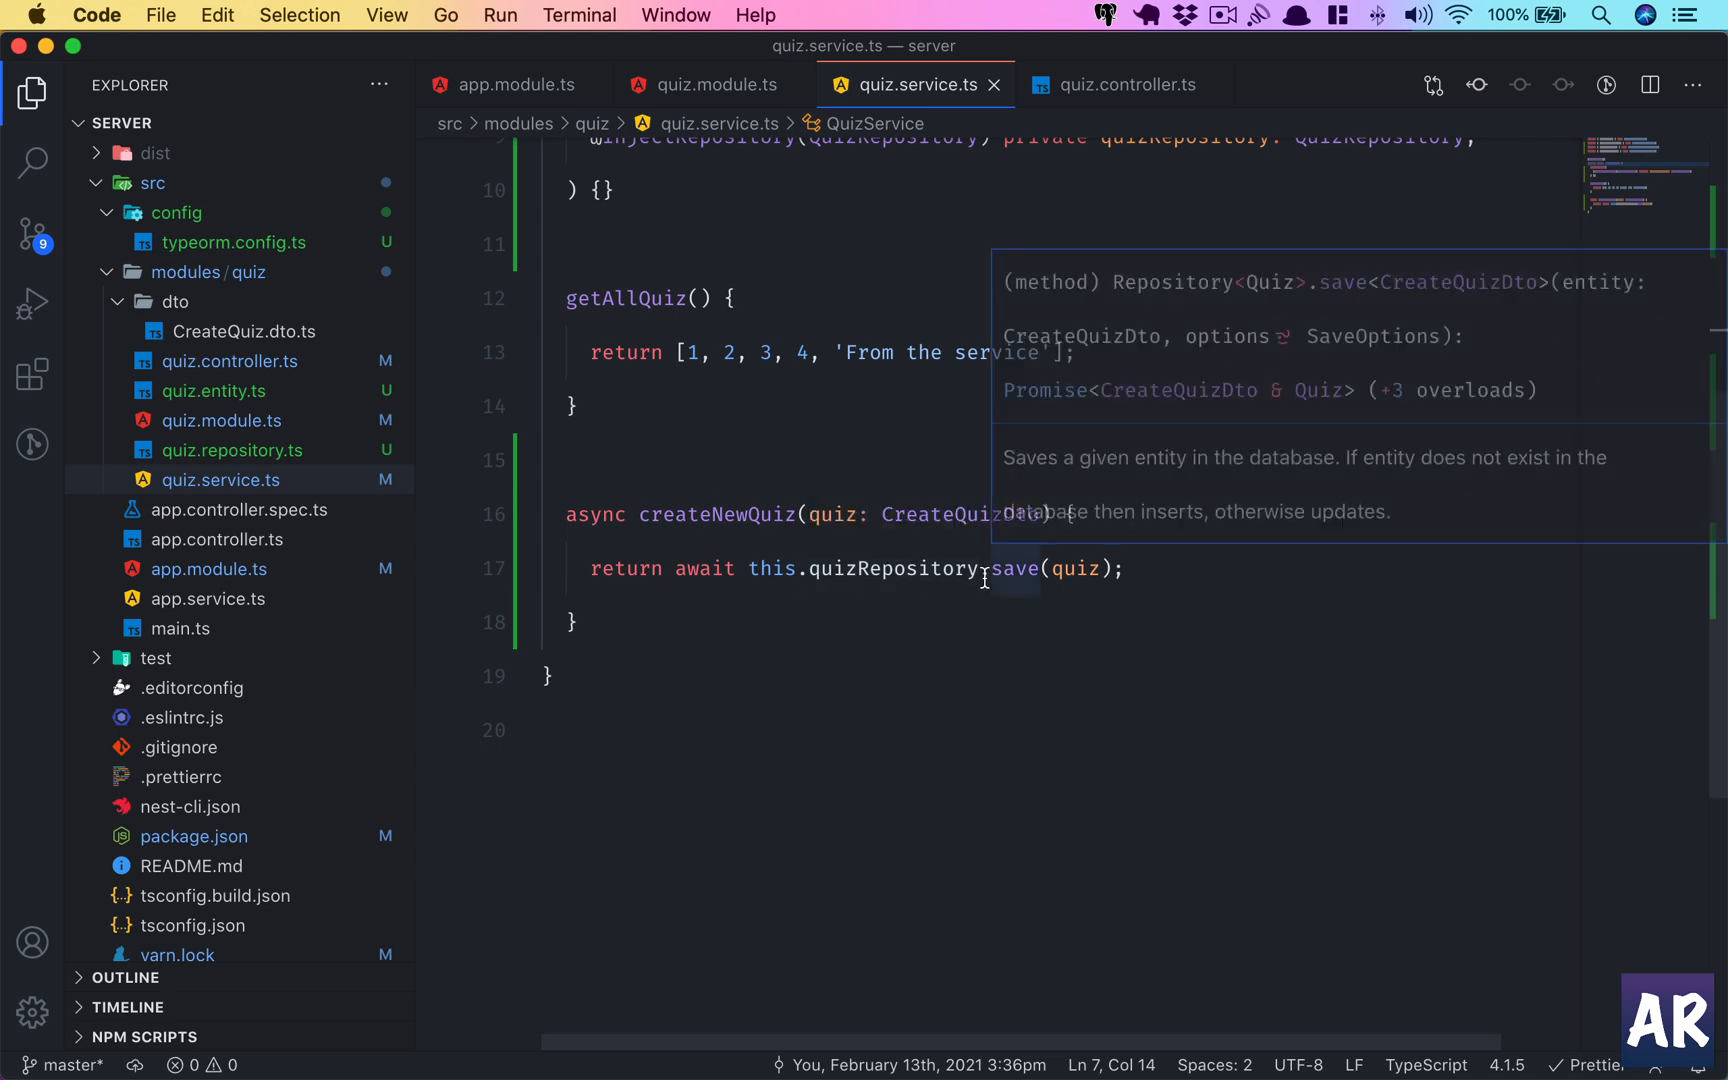
{"action": "mouse_move", "coordinate": [724, 218]}
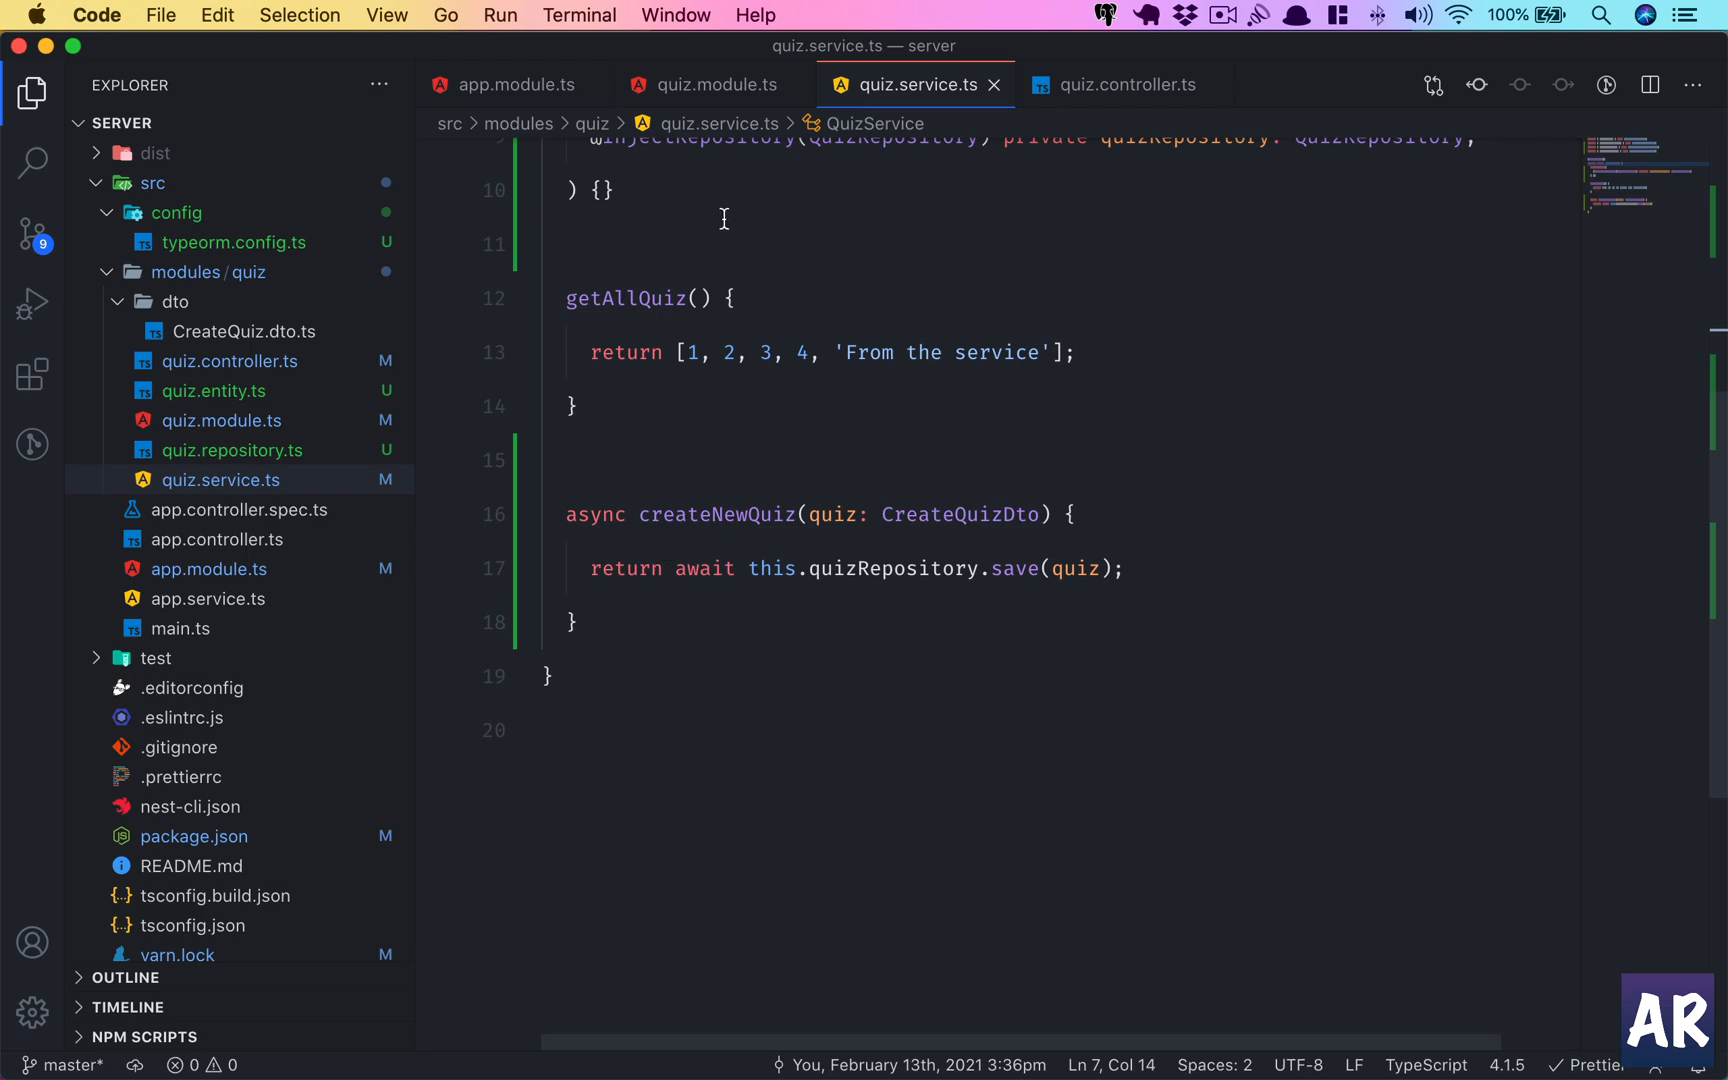
{"action": "left_click", "coordinate": [1120, 84]}
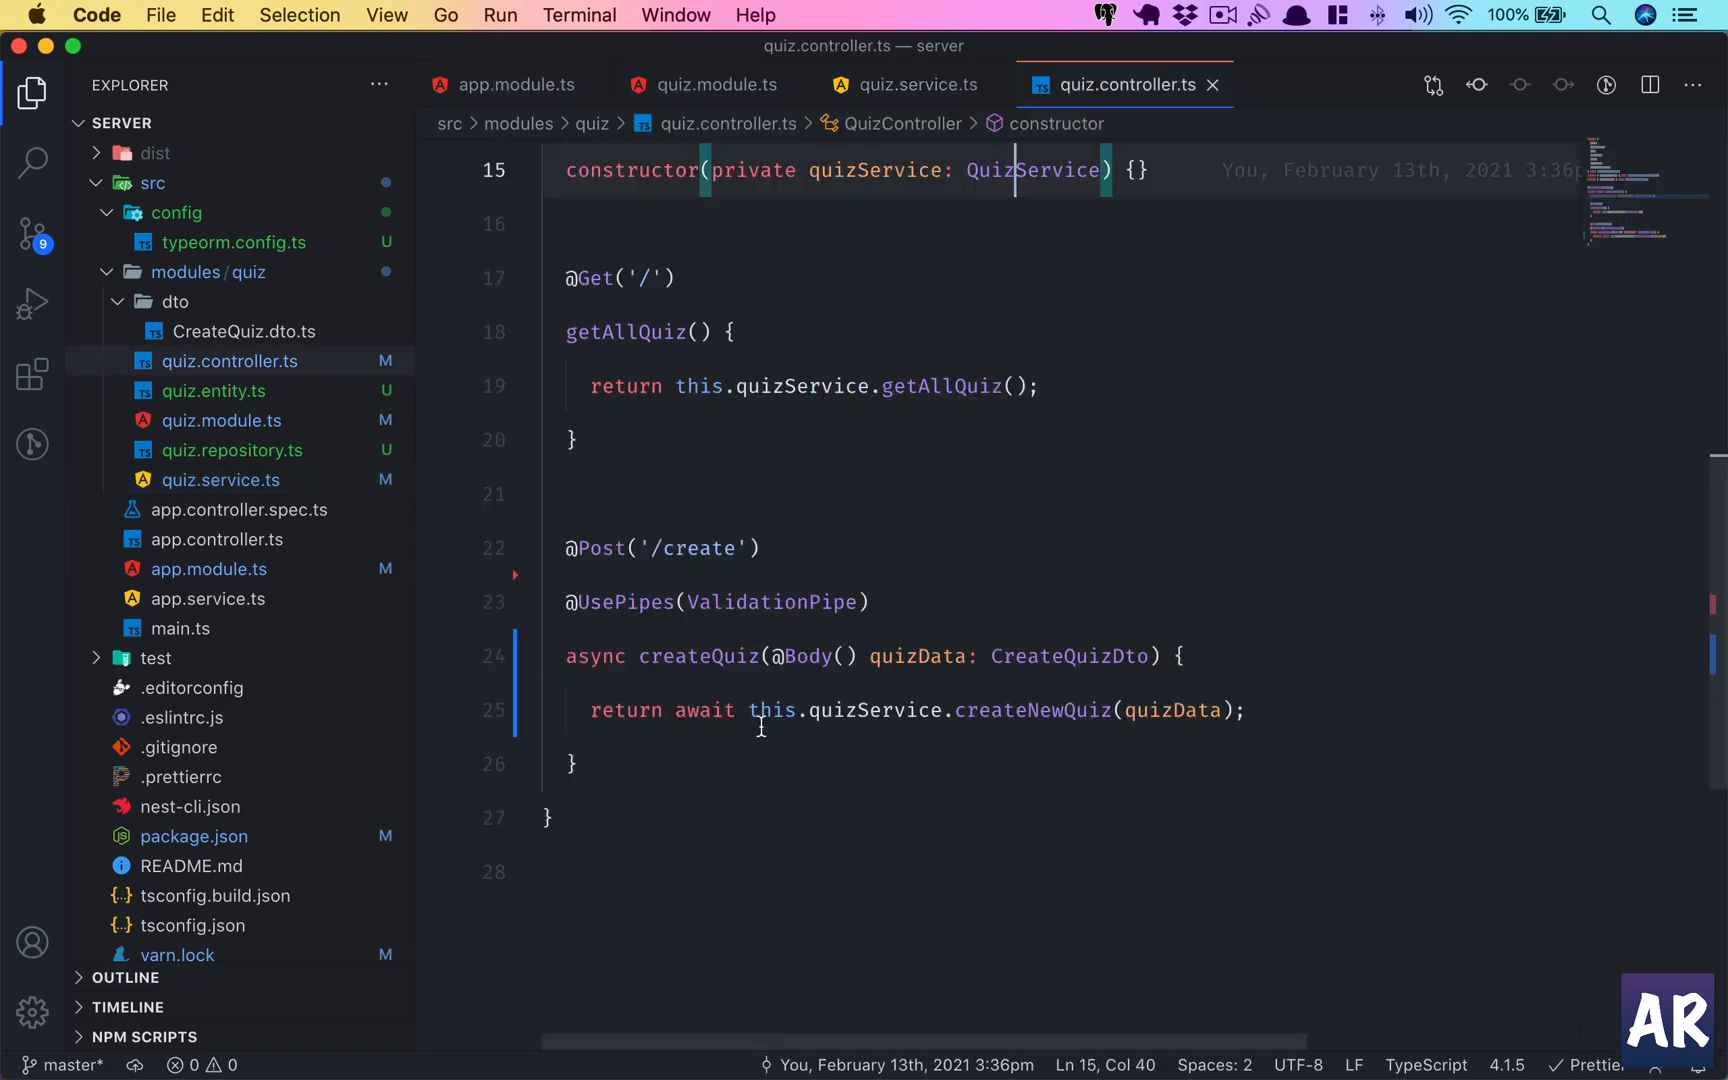